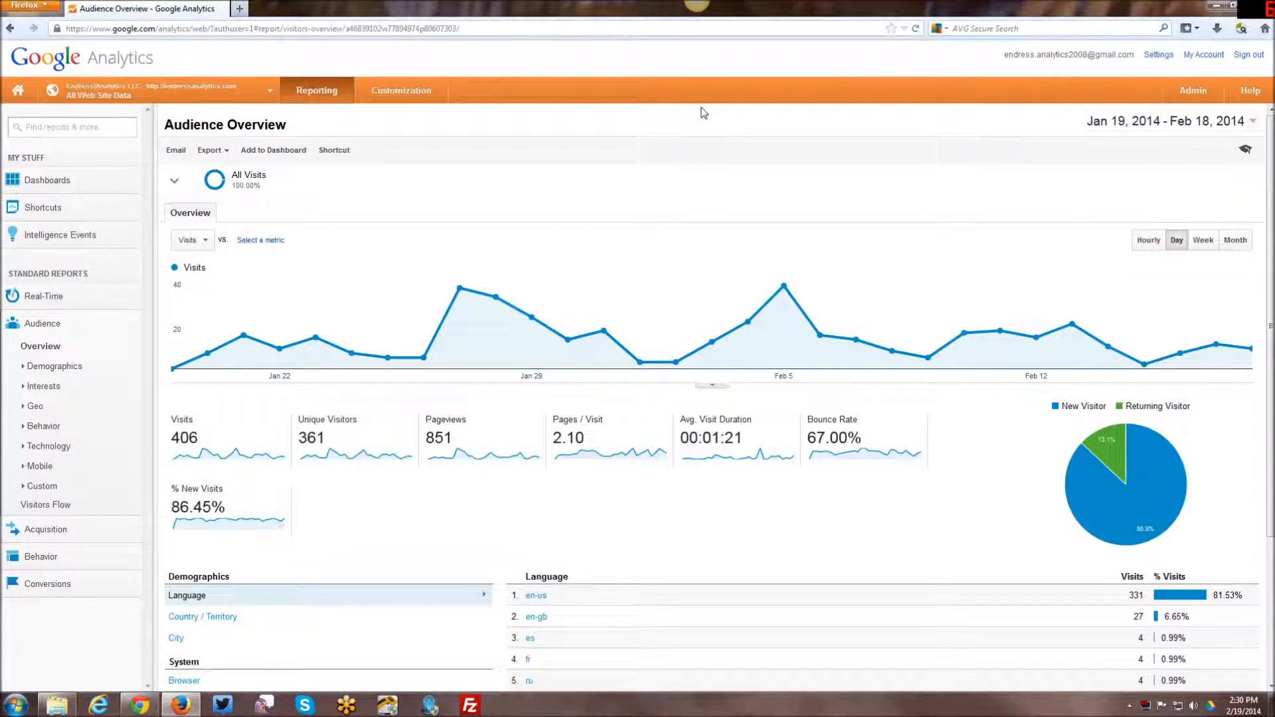
mouse_move(701, 123)
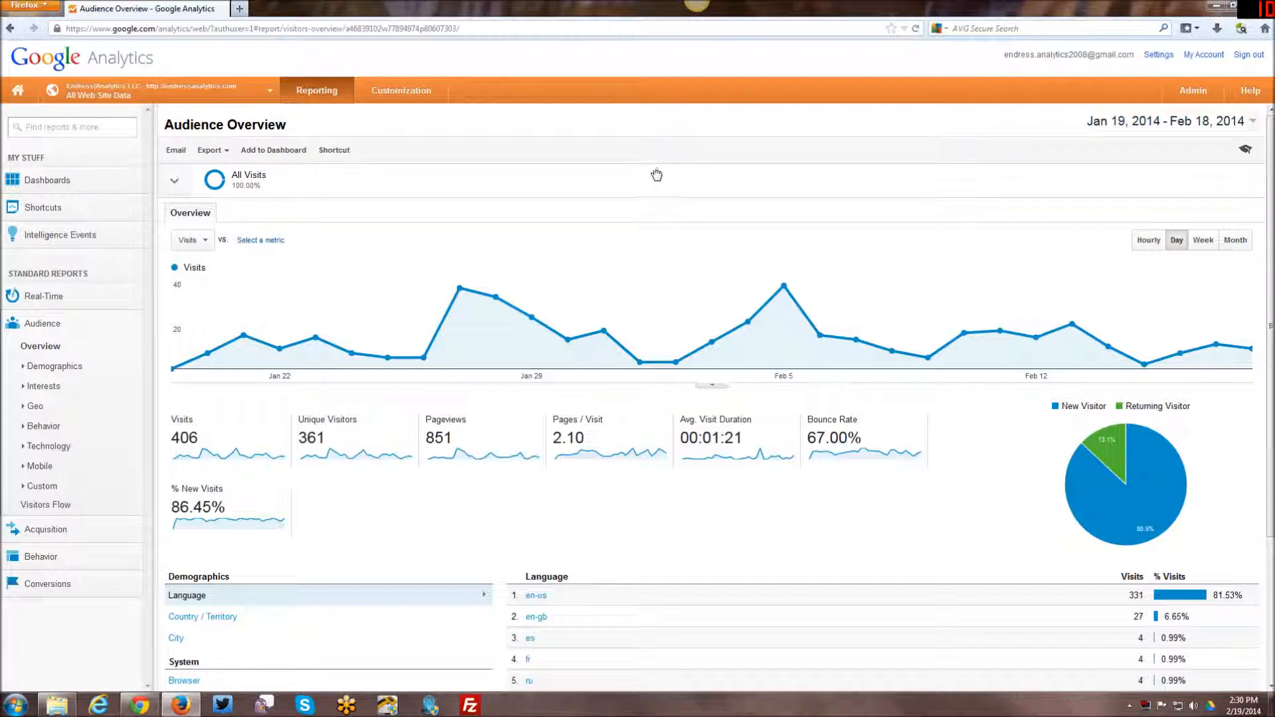
mouse_move(557, 201)
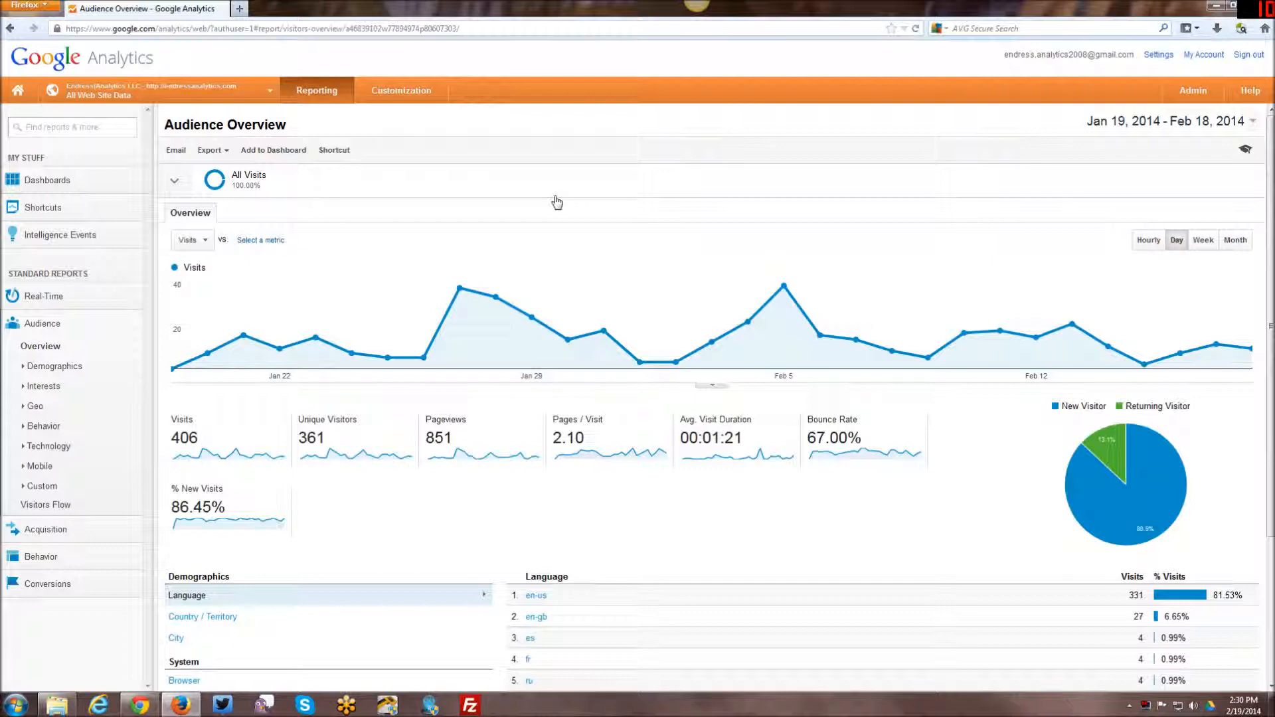
mouse_move(500, 205)
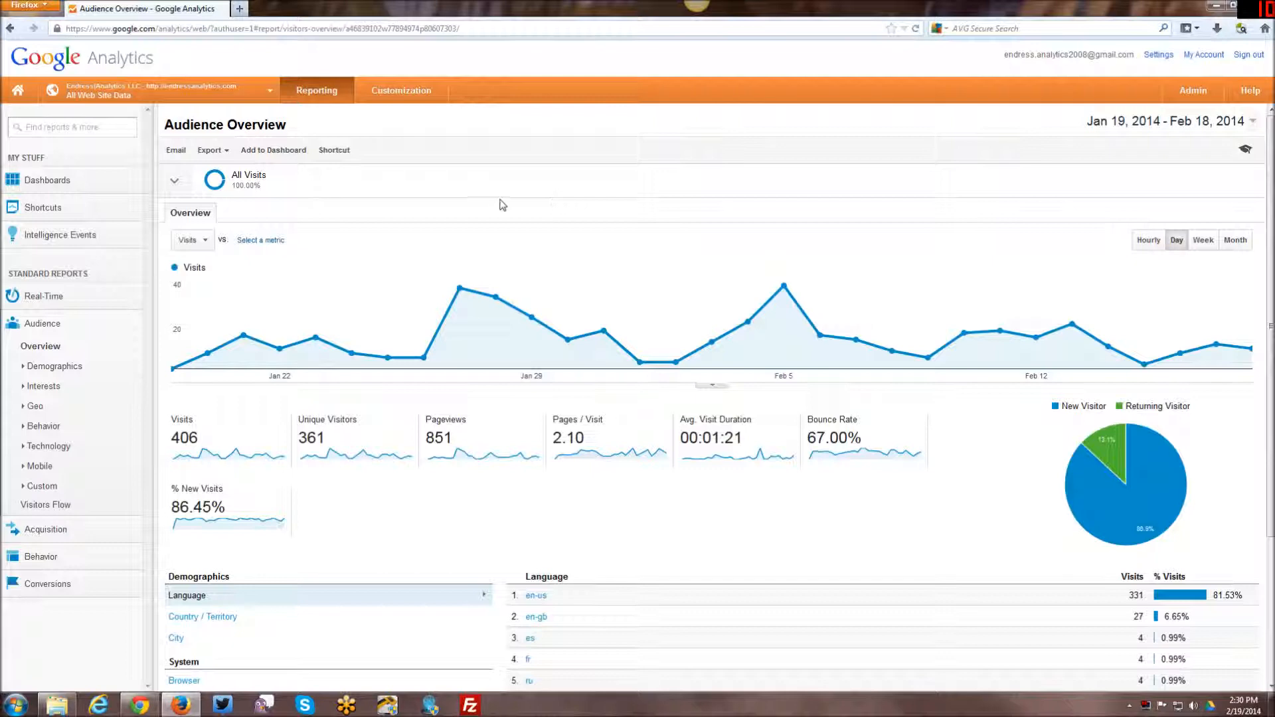
mouse_move(409, 216)
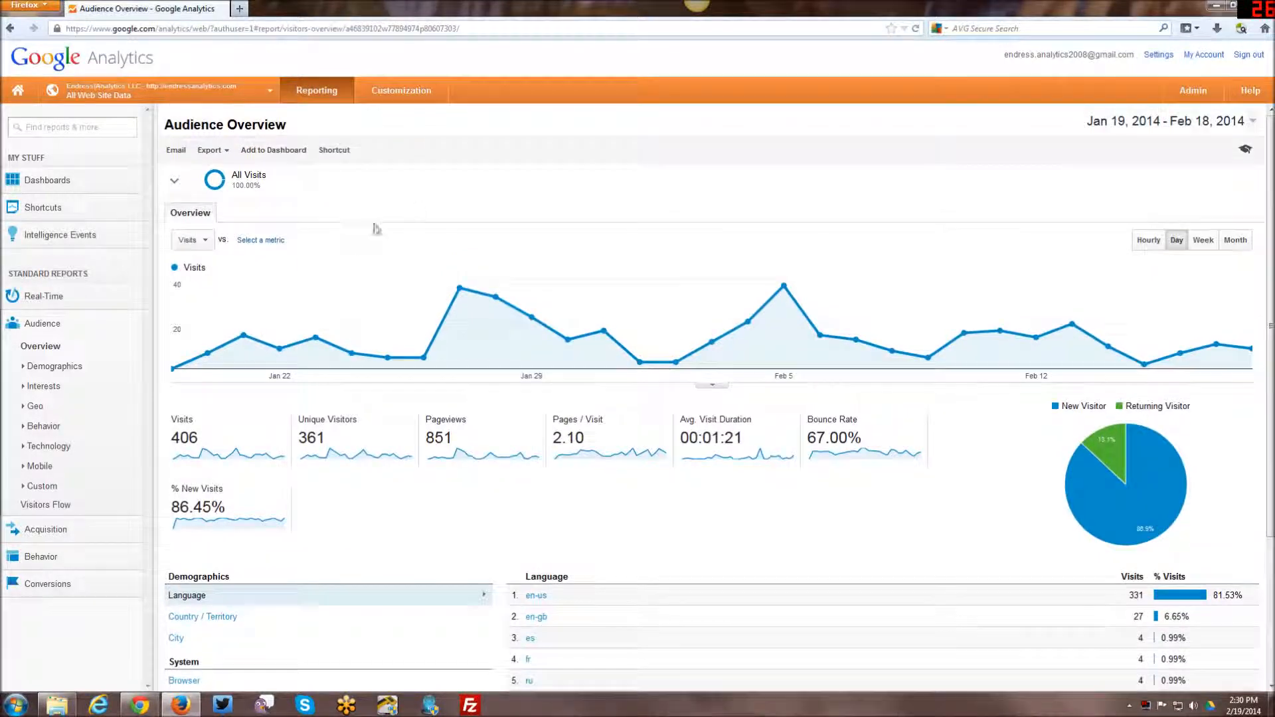
mouse_move(440, 203)
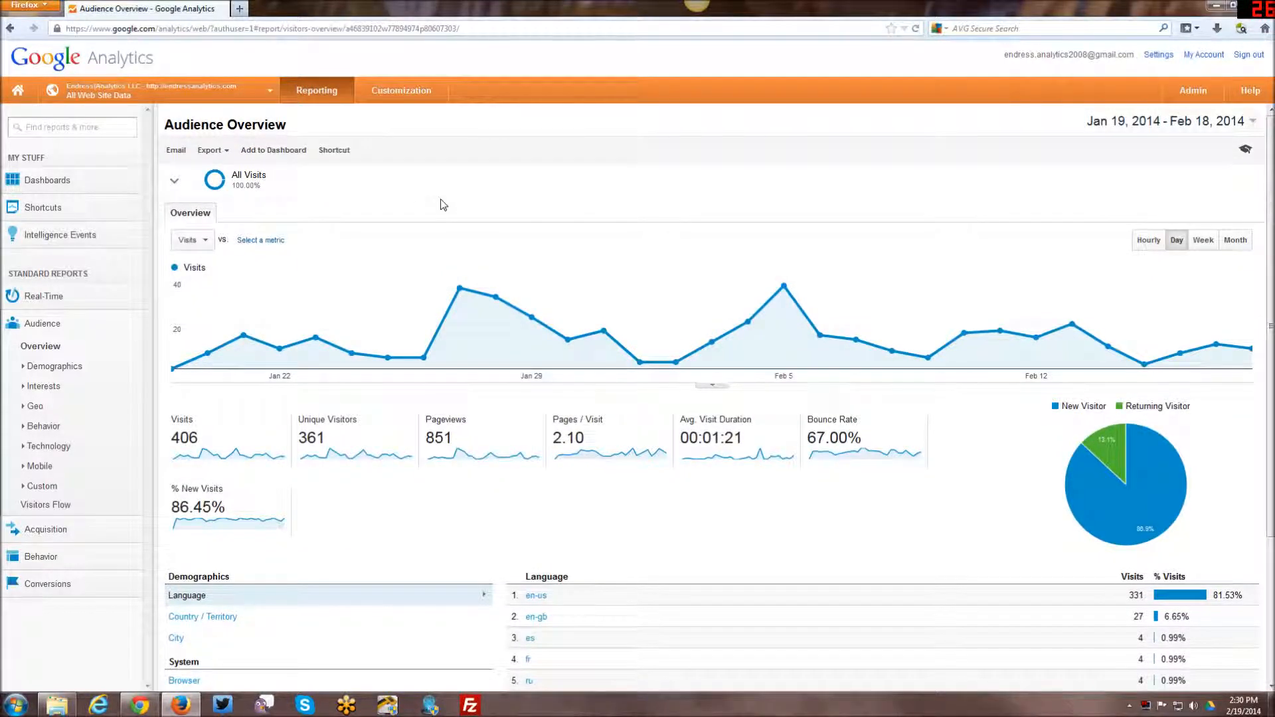
mouse_move(356, 182)
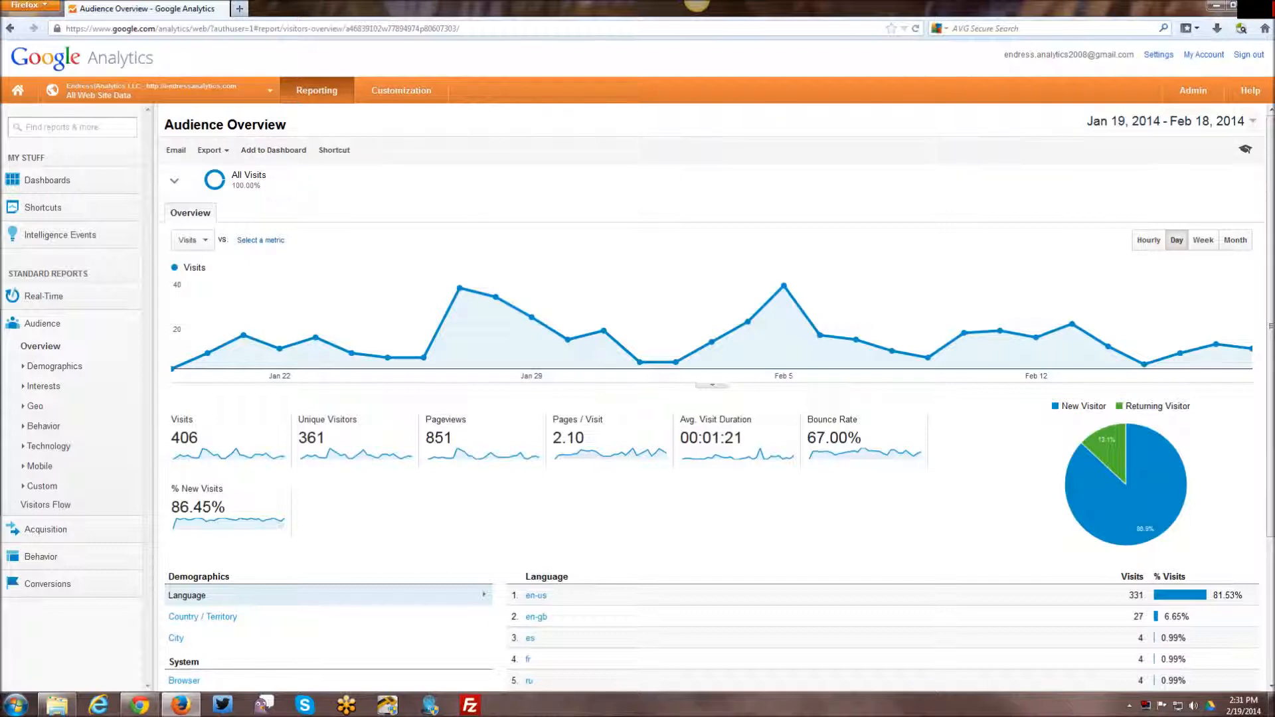
mouse_move(24, 183)
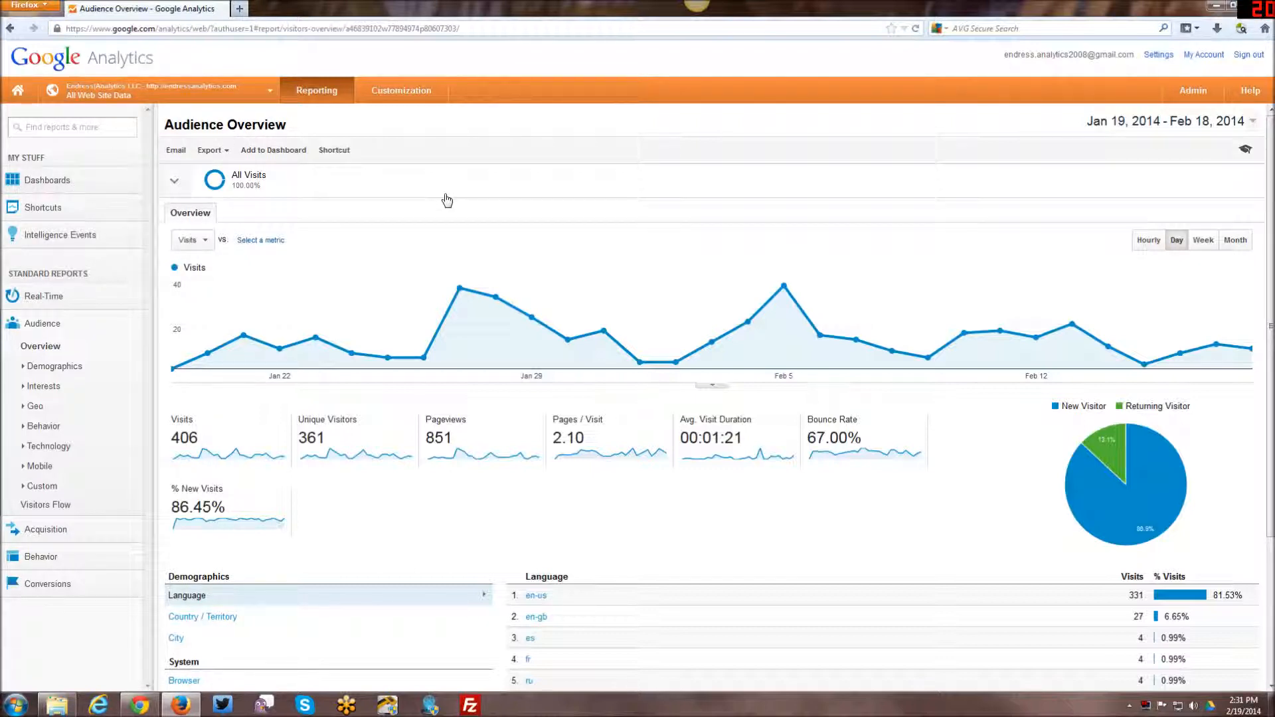
mouse_move(452, 207)
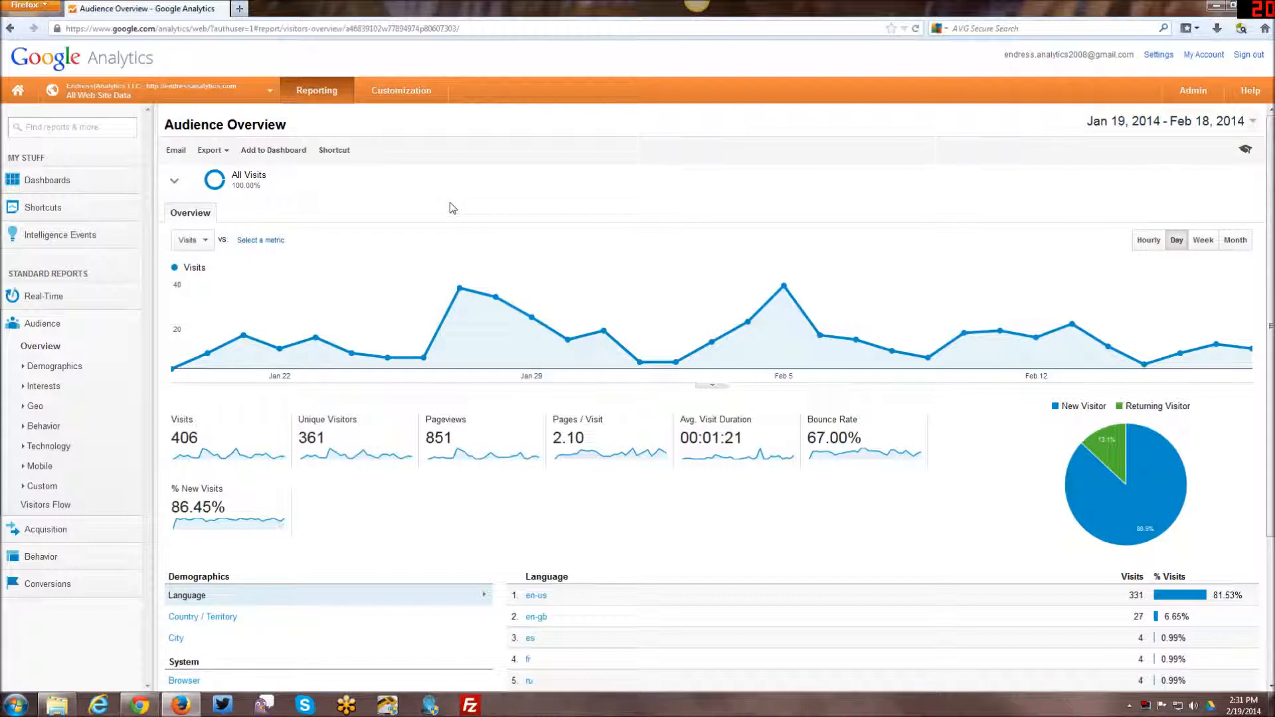
mouse_move(528, 216)
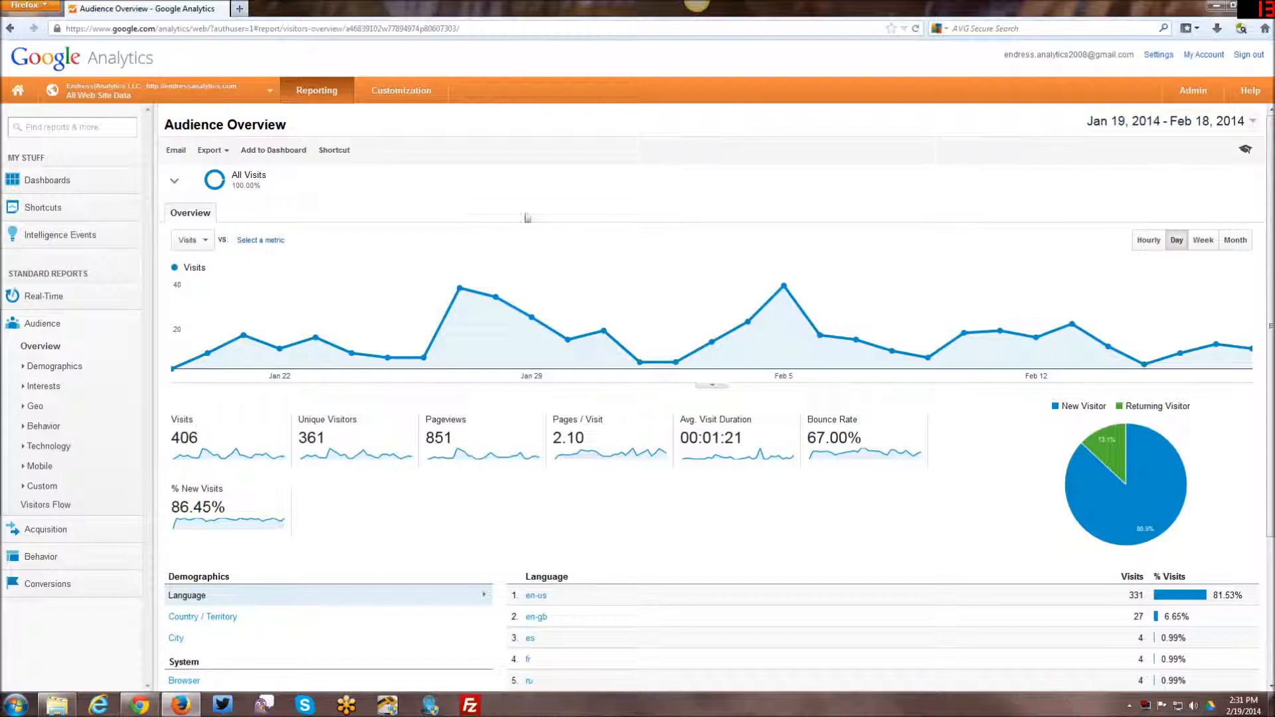
mouse_move(739, 262)
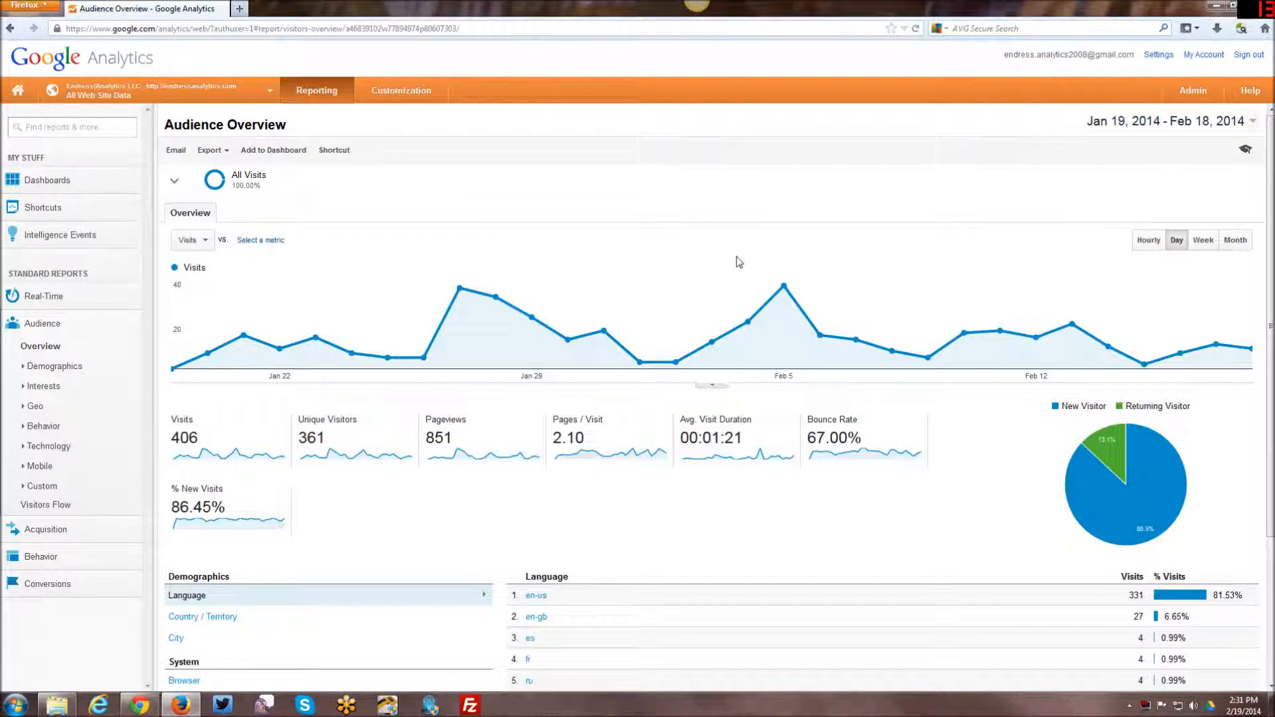
mouse_move(962, 249)
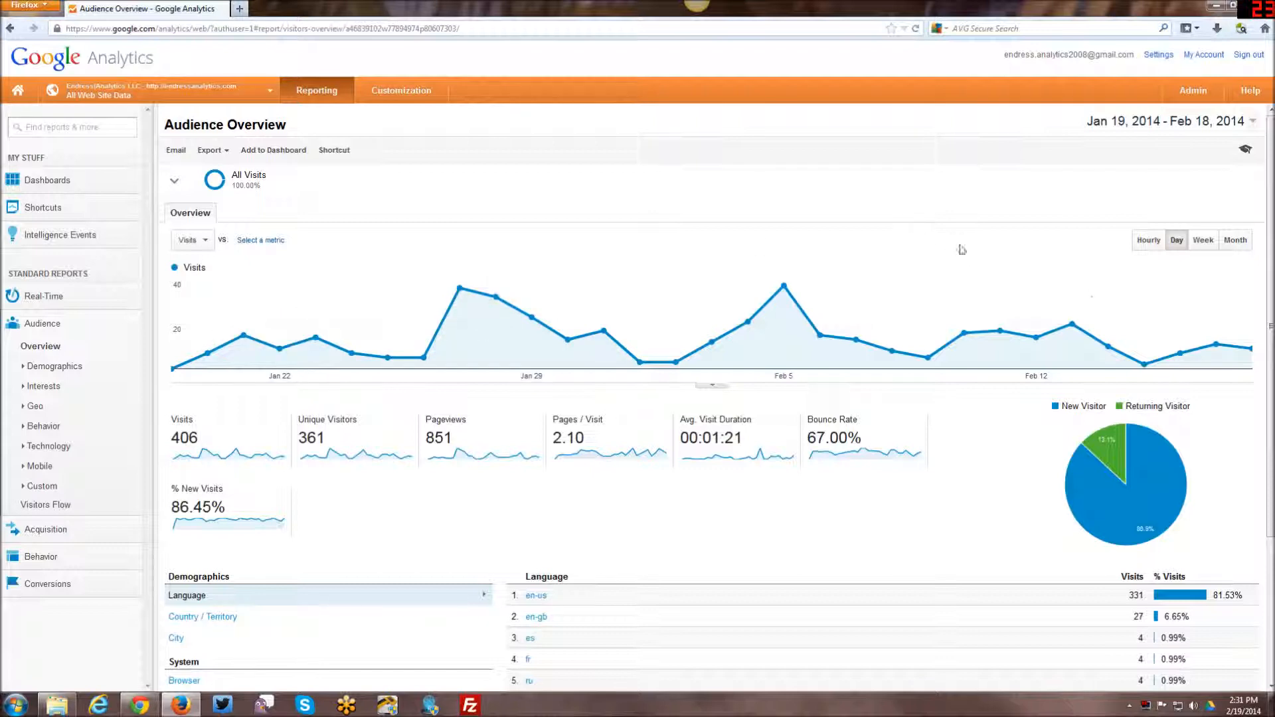
mouse_move(433, 333)
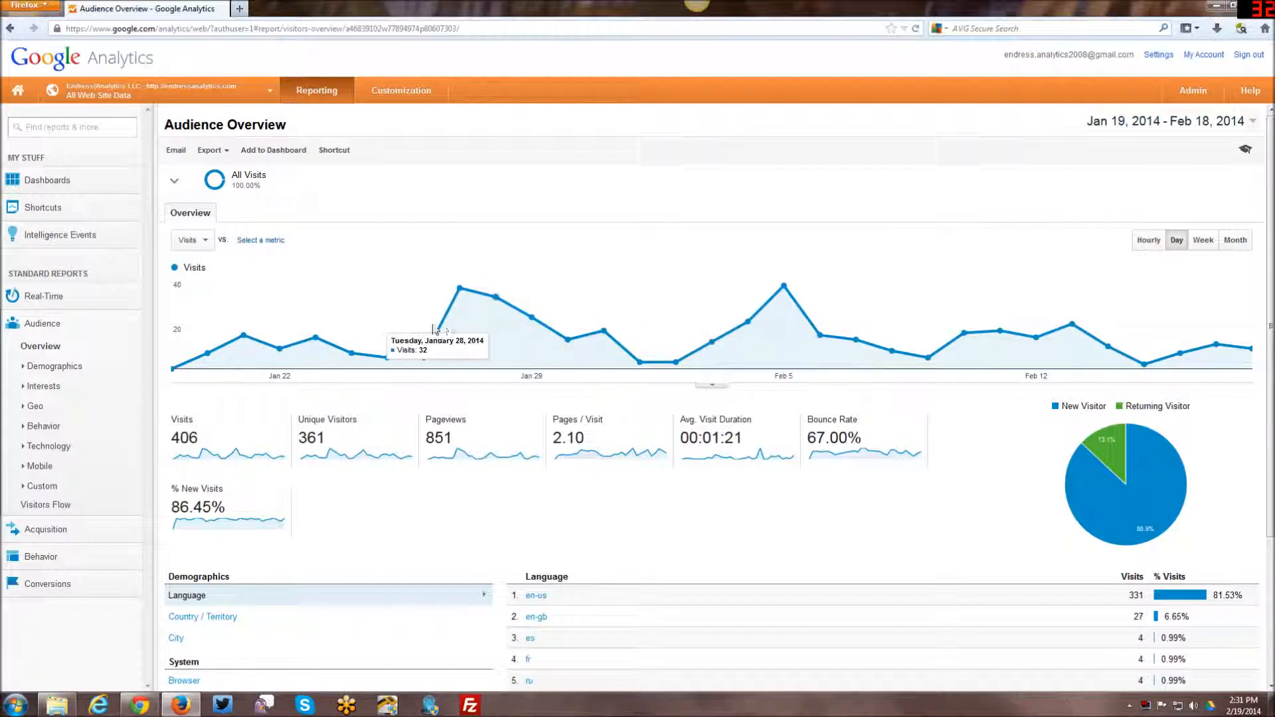
mouse_move(389, 475)
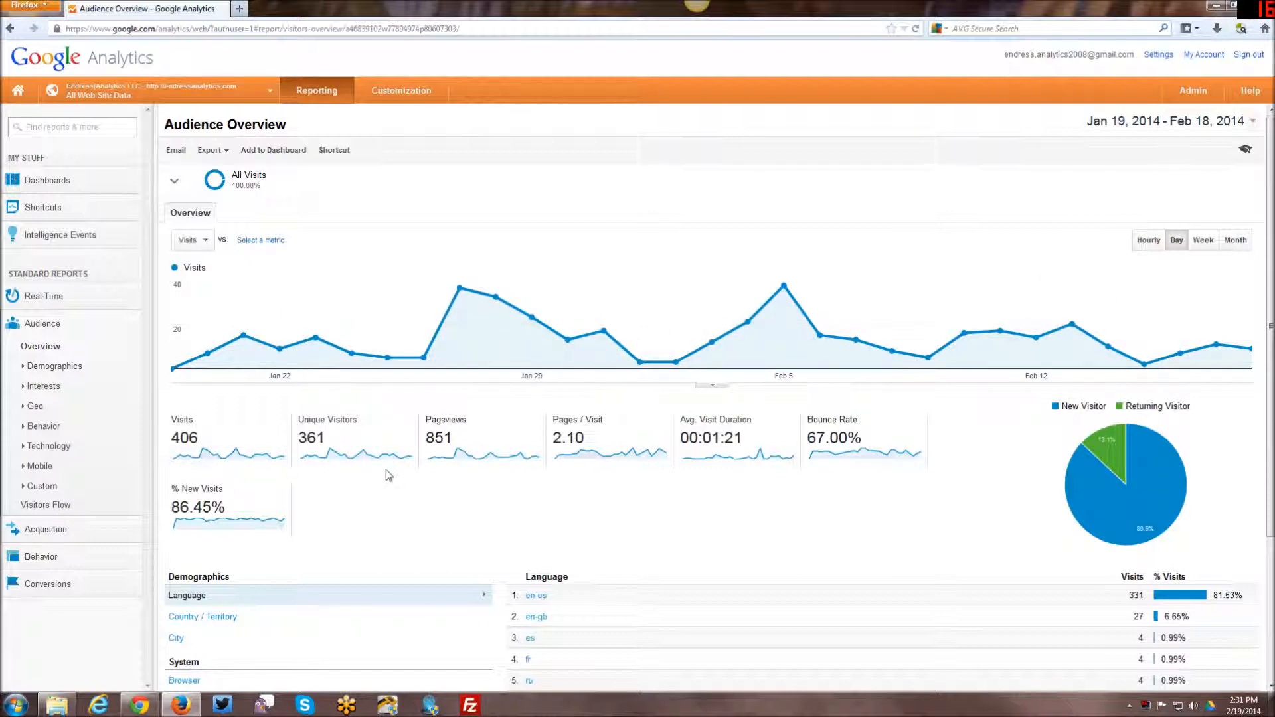
mouse_move(184, 437)
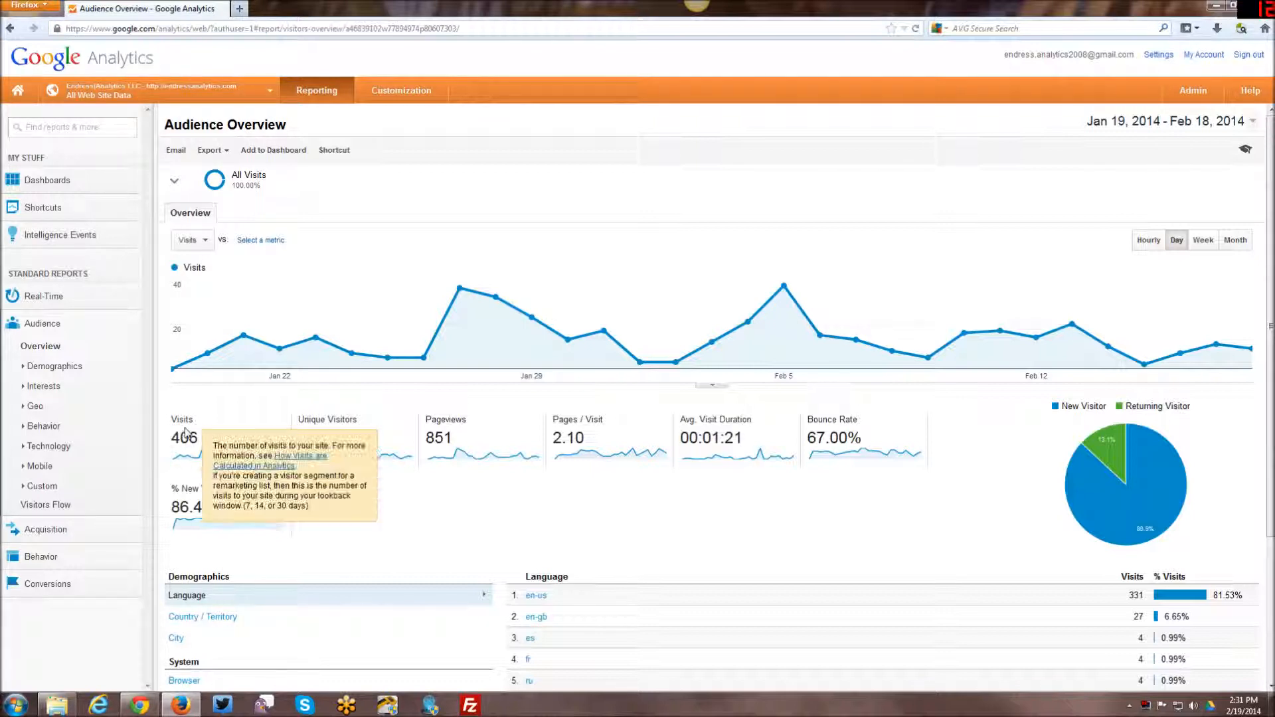
mouse_move(634, 441)
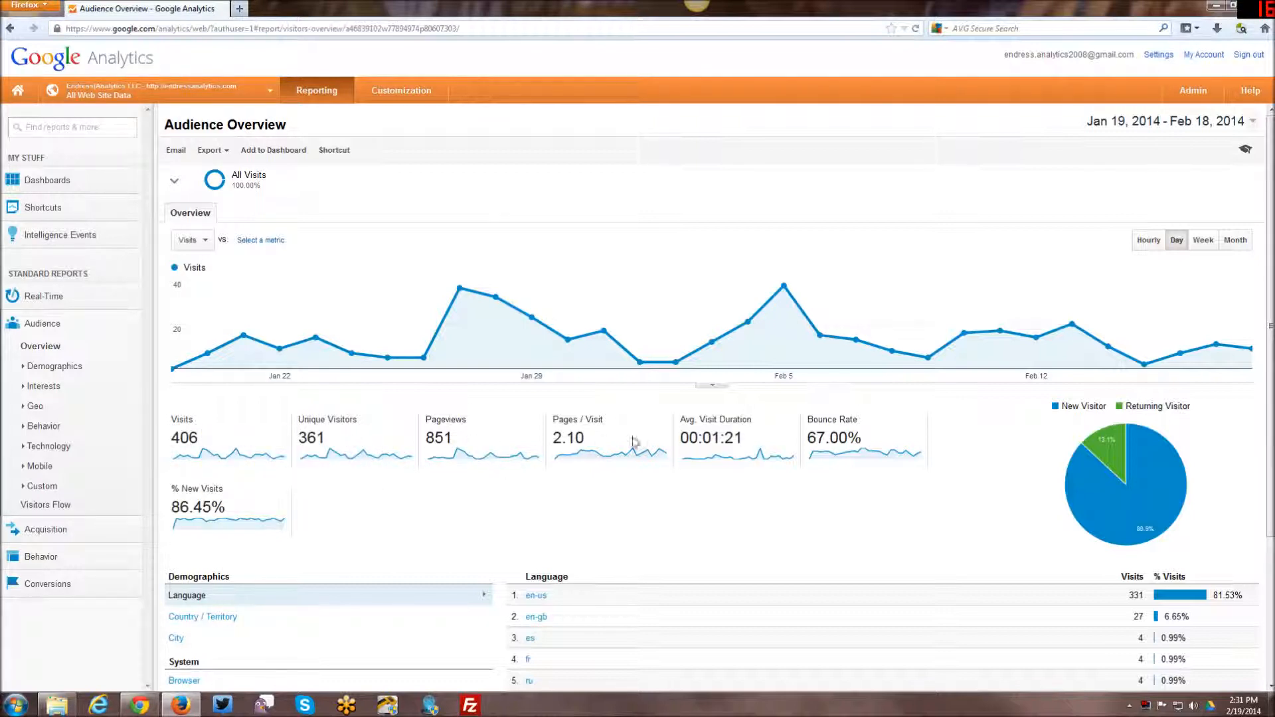
mouse_move(715, 419)
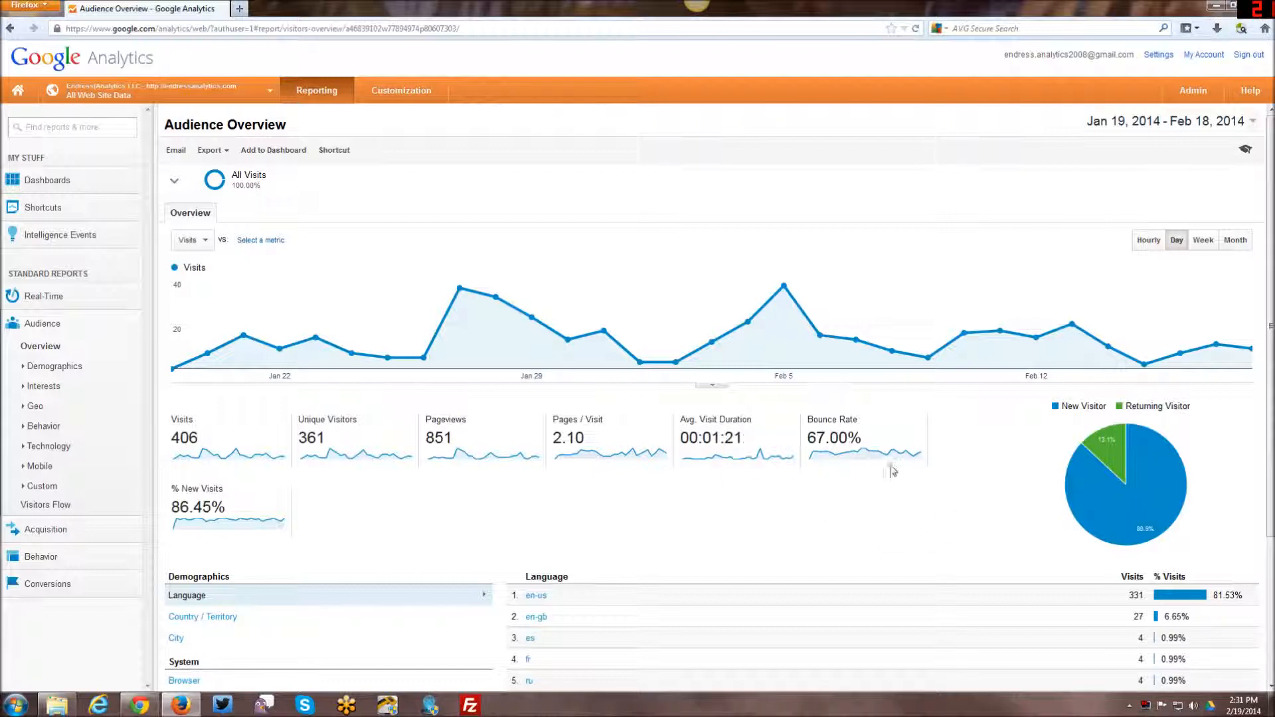
mouse_move(195, 506)
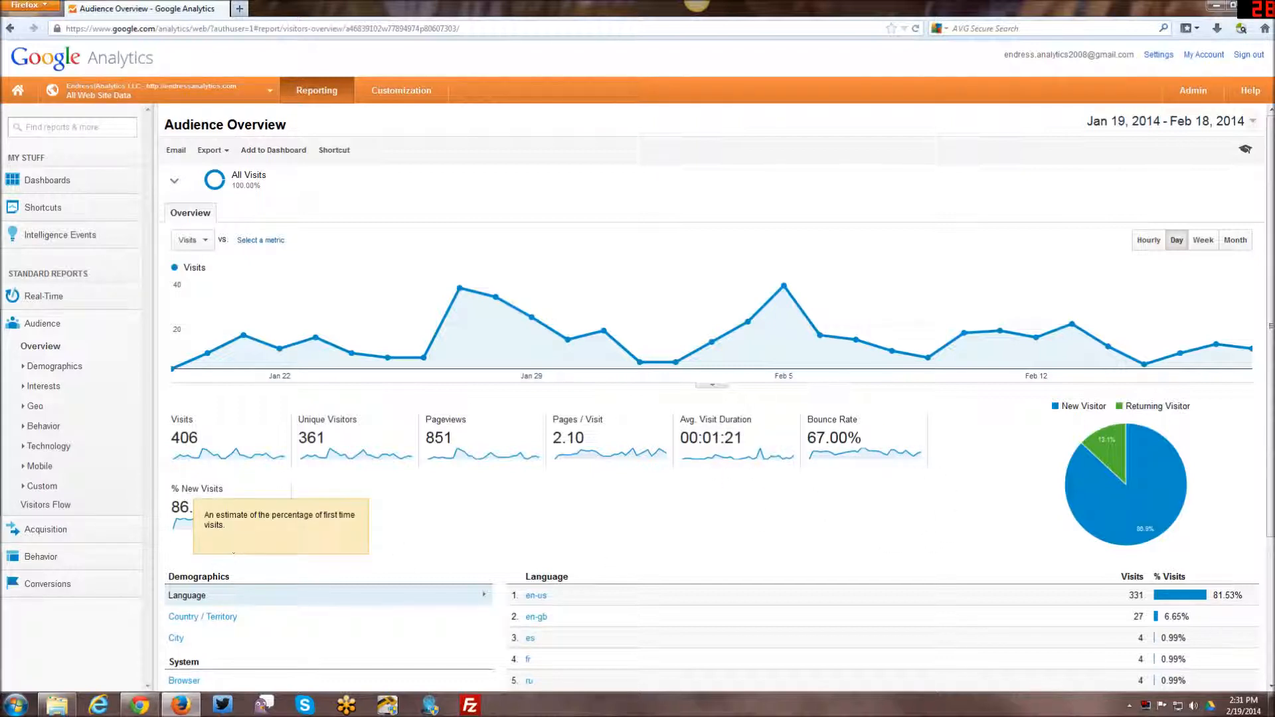
mouse_move(1114, 136)
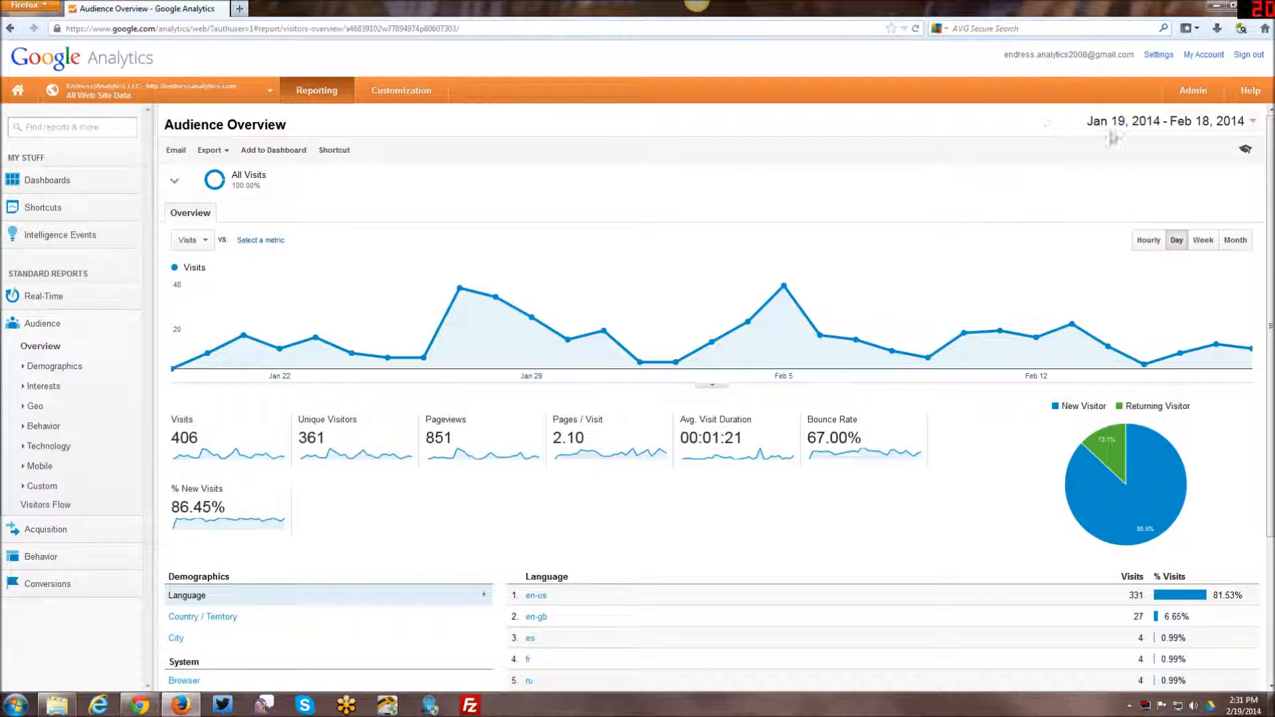
mouse_move(1207, 490)
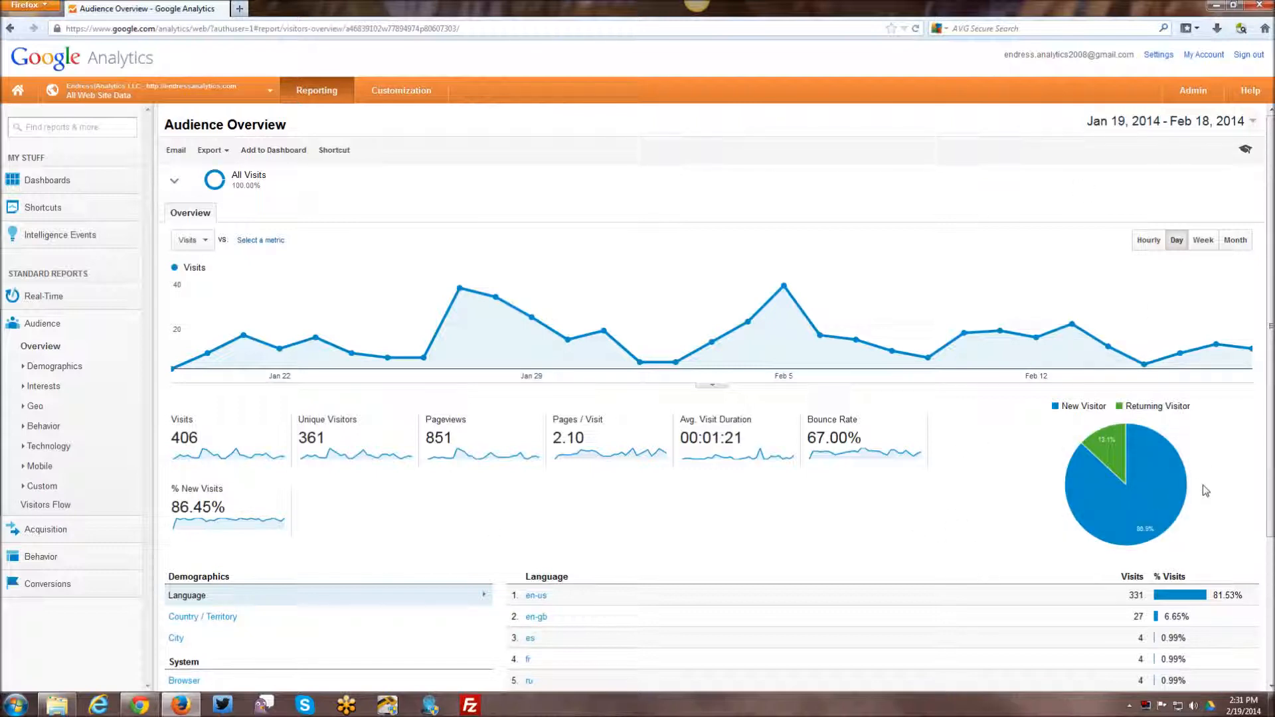
mouse_move(1126, 467)
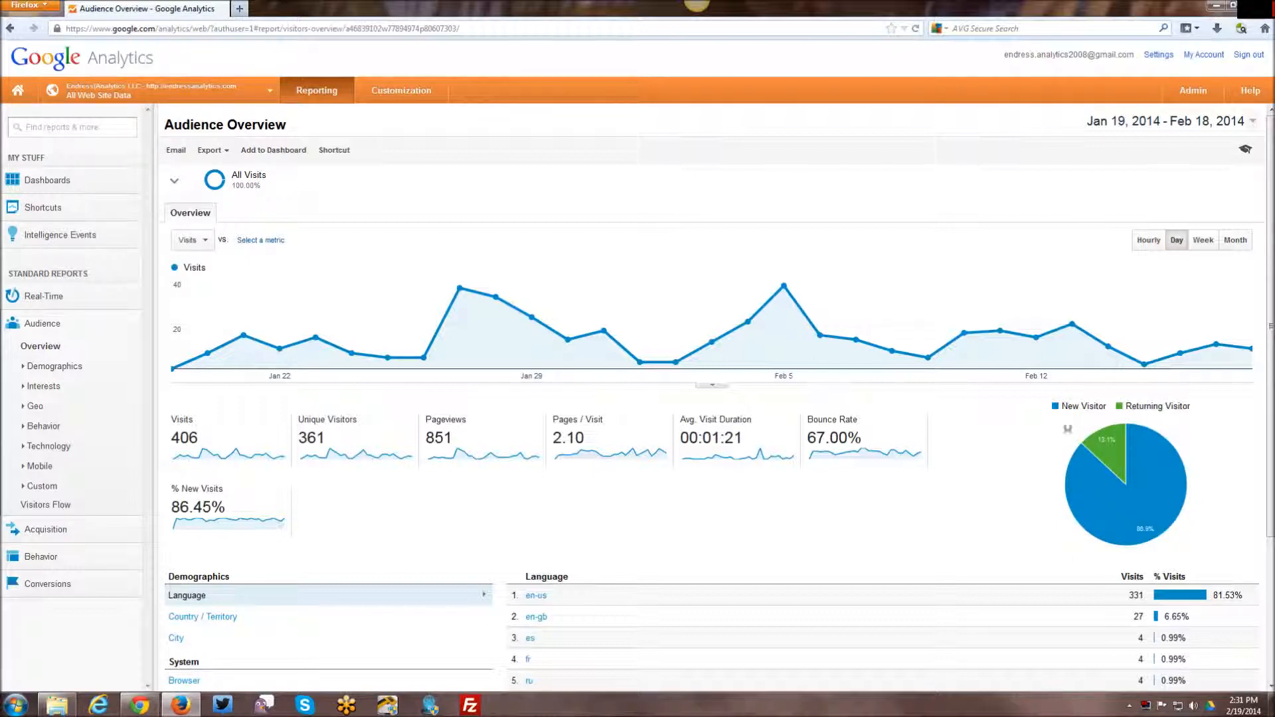
mouse_move(1085, 549)
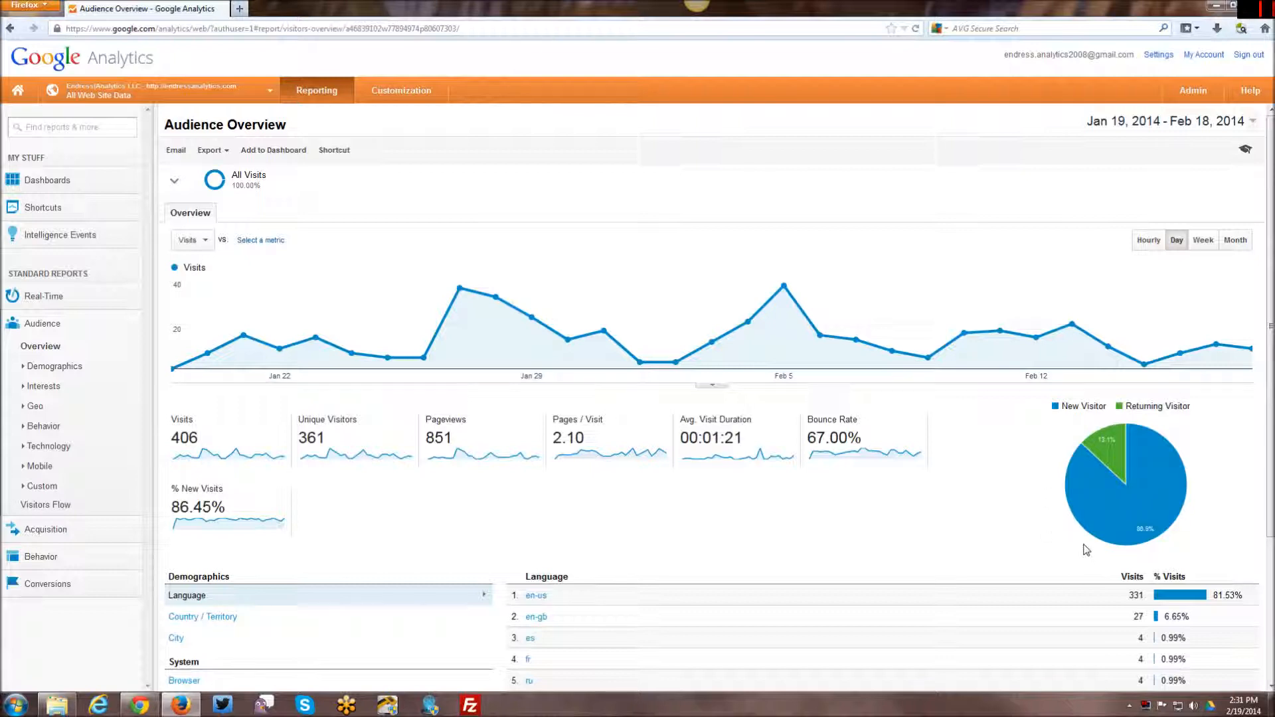
mouse_move(748, 498)
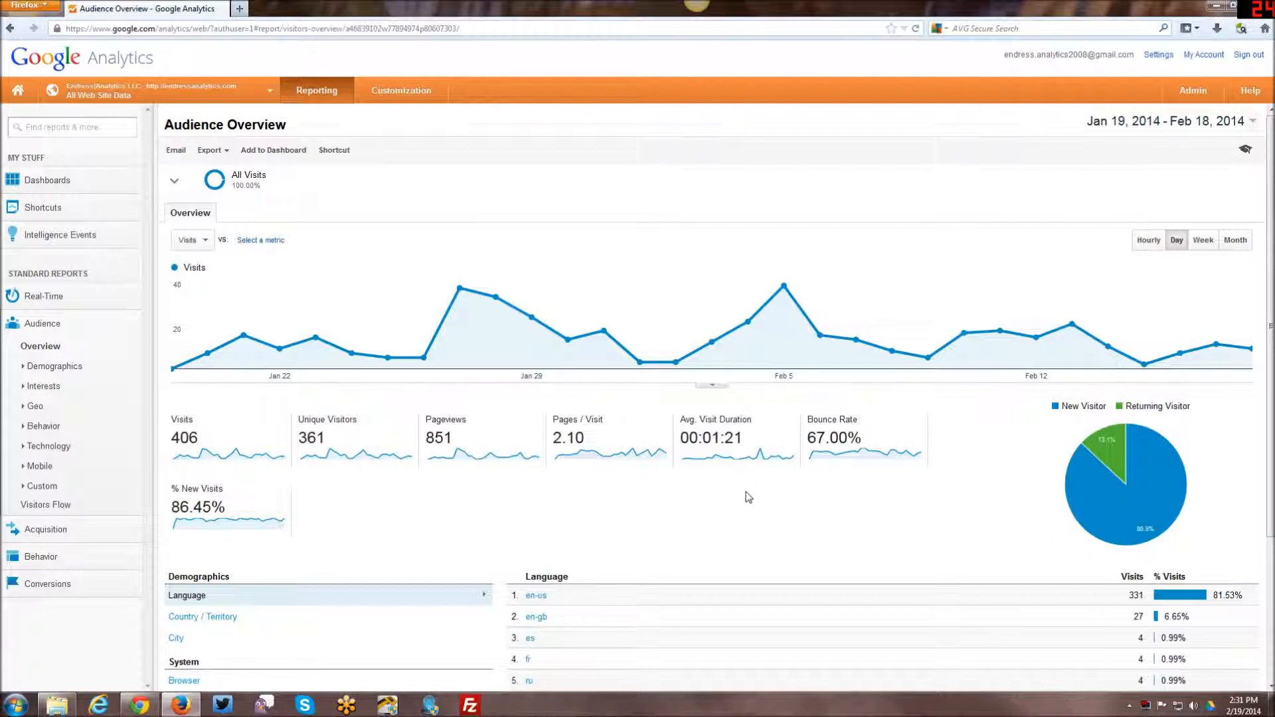
Step: Choose Bounce Rate as the second metric compared with Visits on the overview graph
scroll("down", 3)
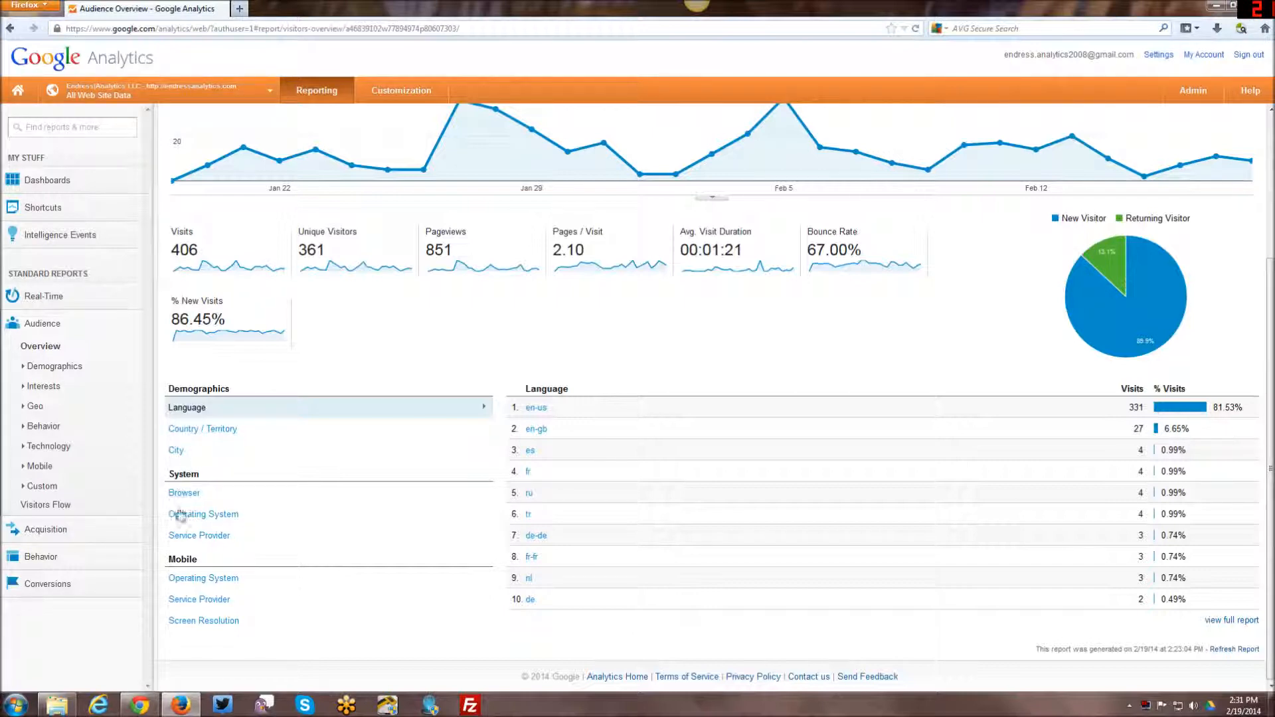
mouse_move(192, 582)
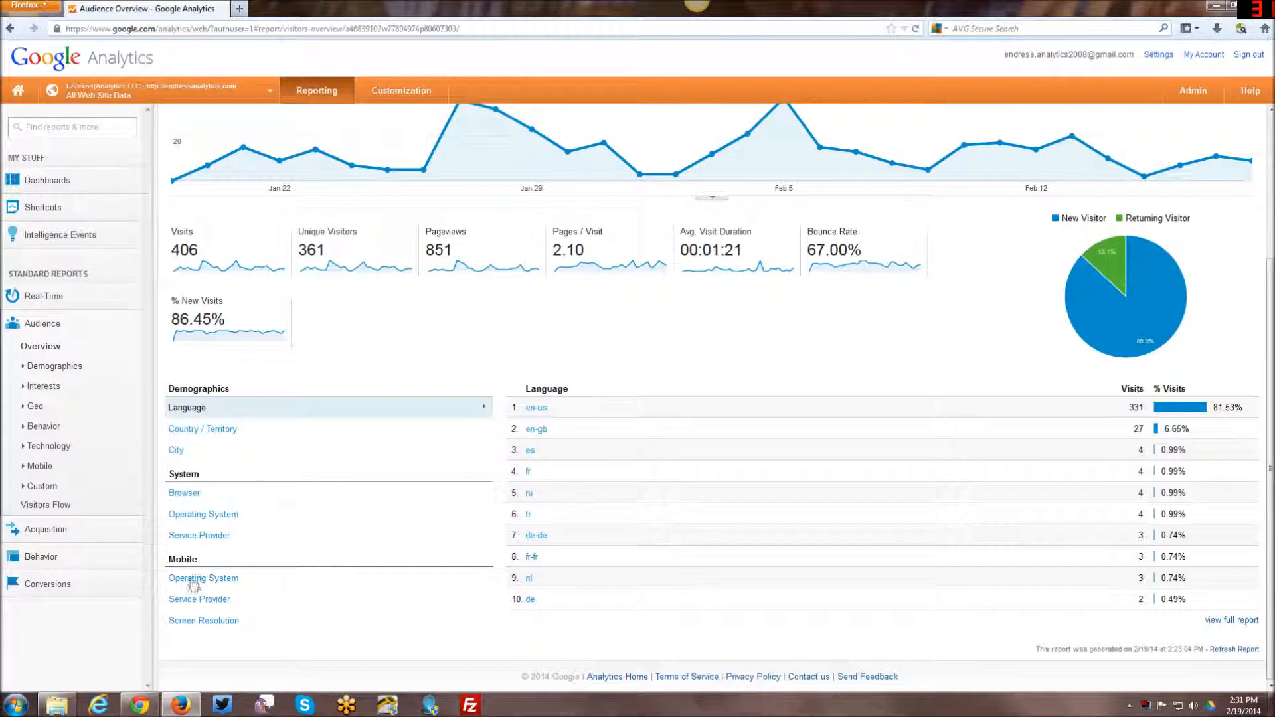
mouse_move(227, 433)
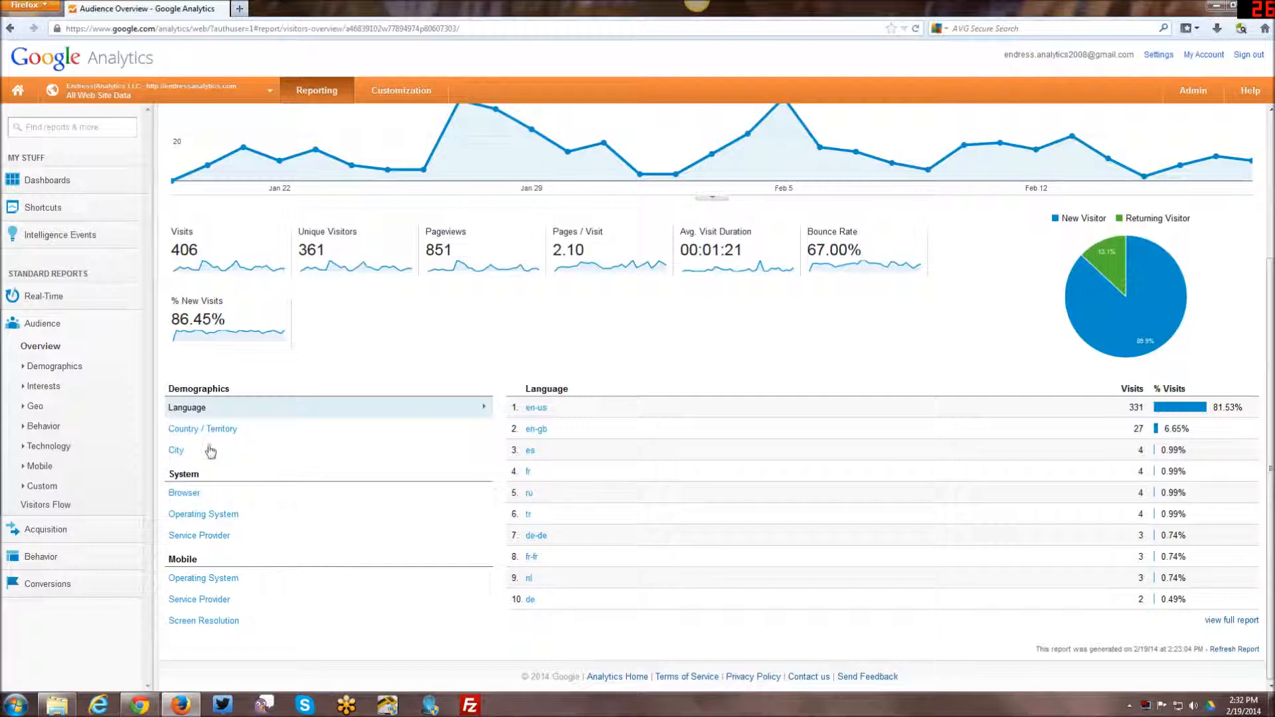
mouse_move(1024, 407)
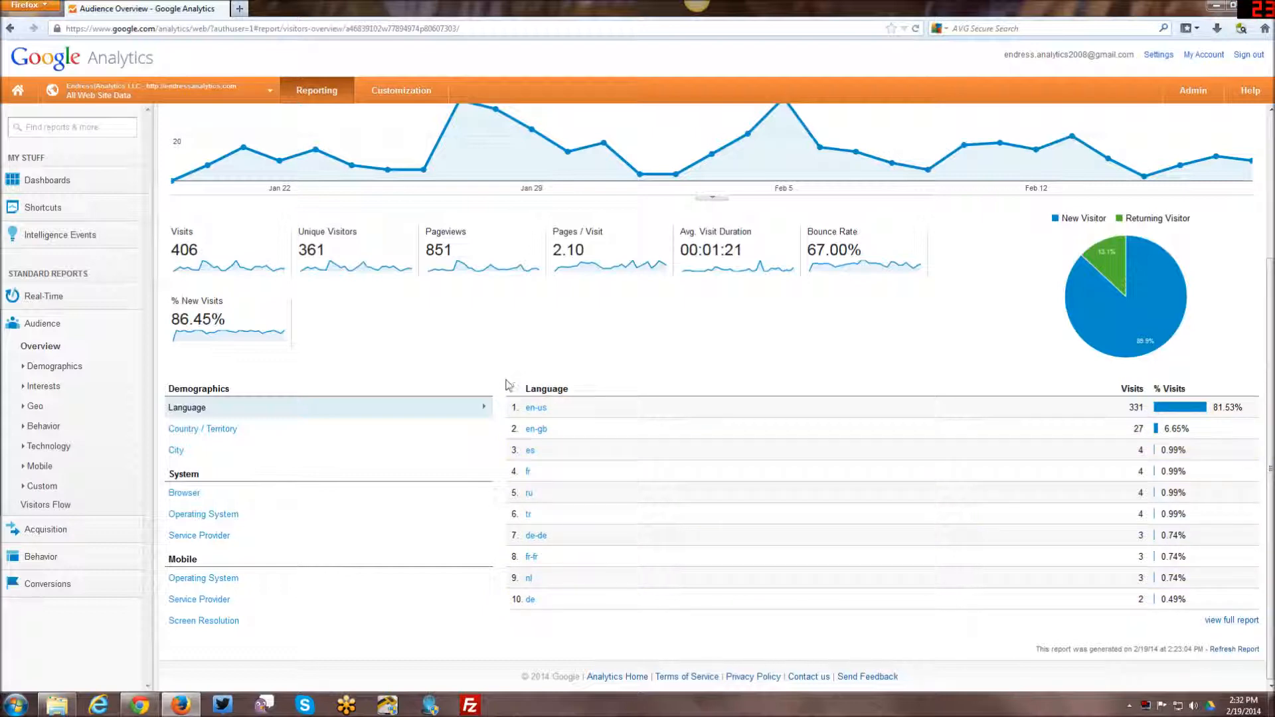
mouse_move(536, 349)
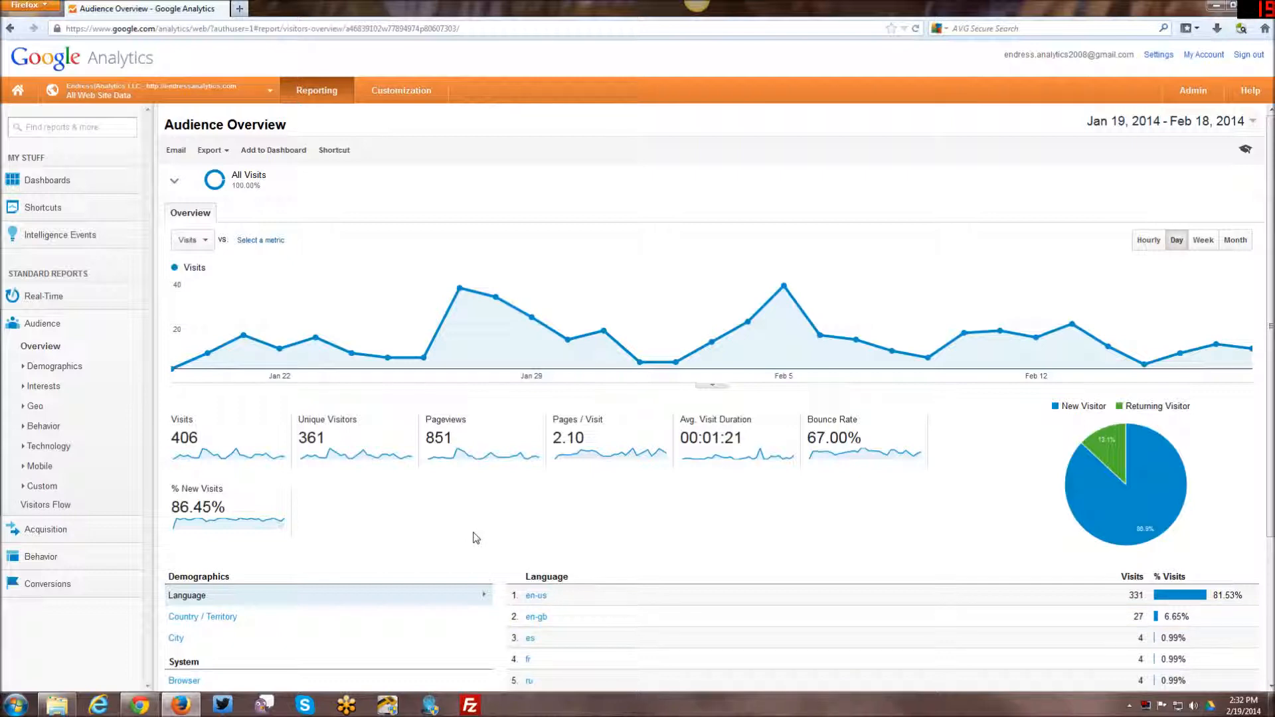
mouse_move(245, 195)
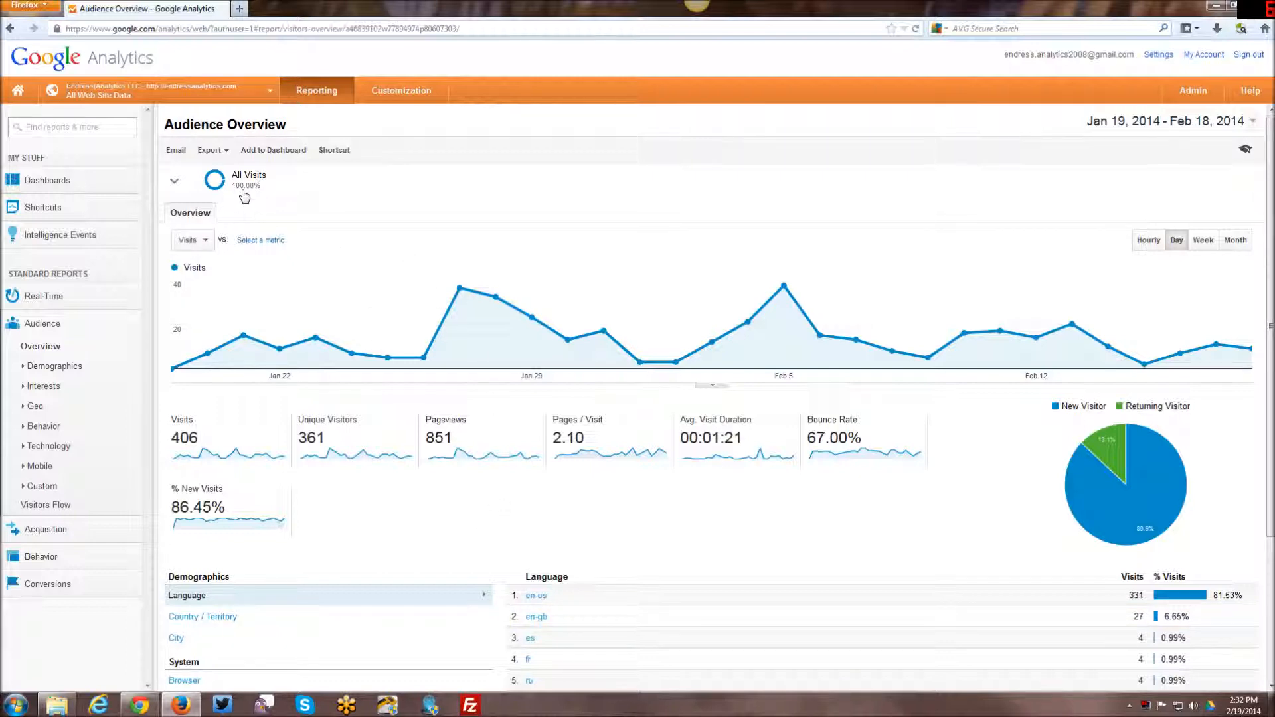
mouse_move(386, 218)
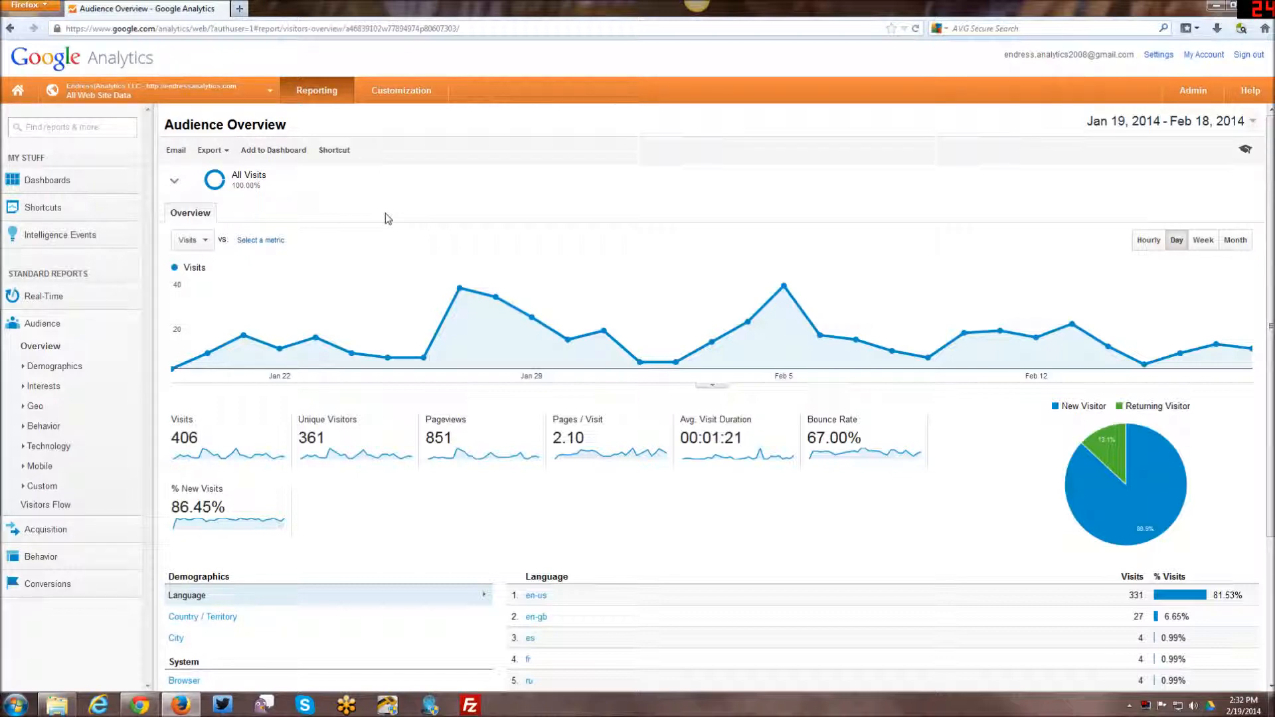
left_click(263, 240)
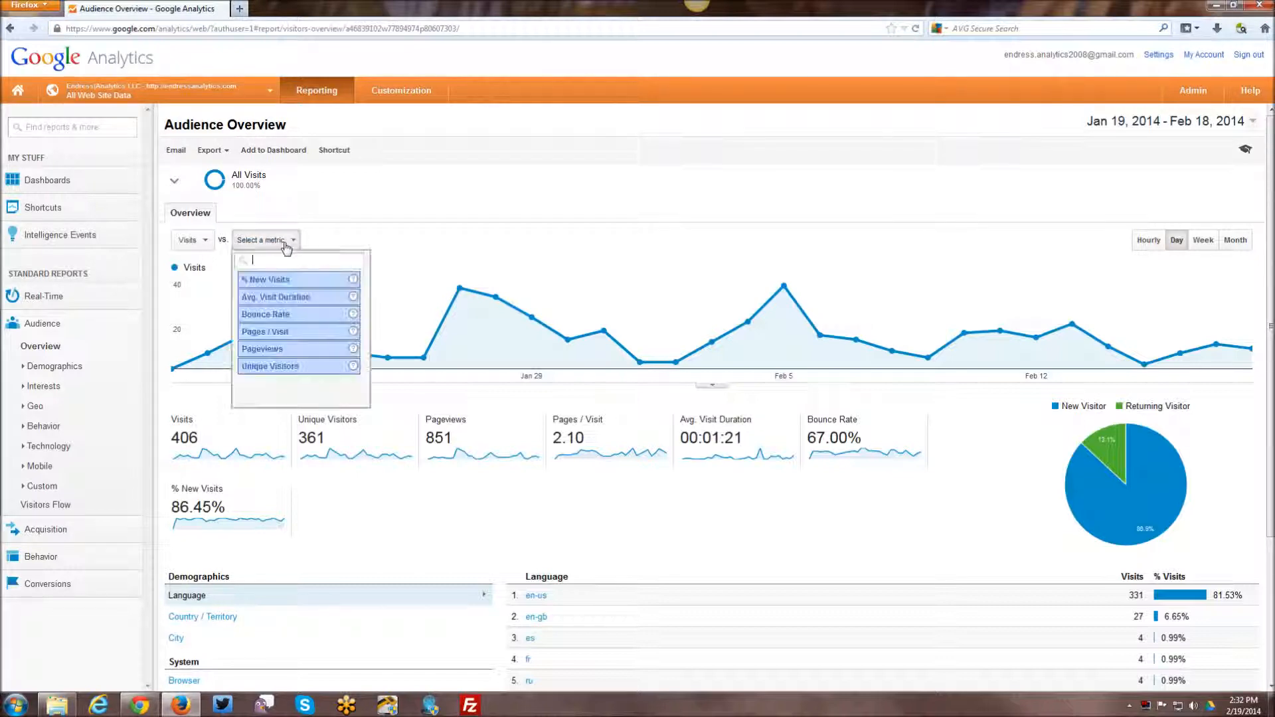
mouse_move(284, 314)
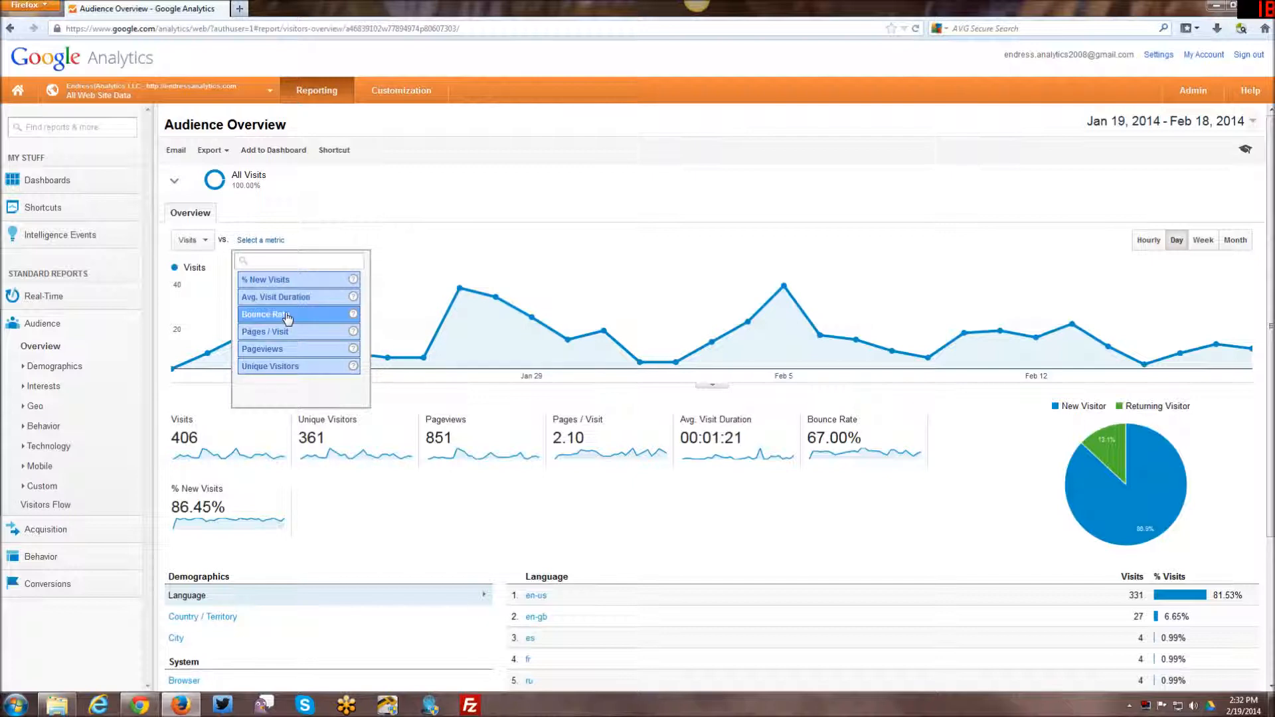
left_click(262, 315)
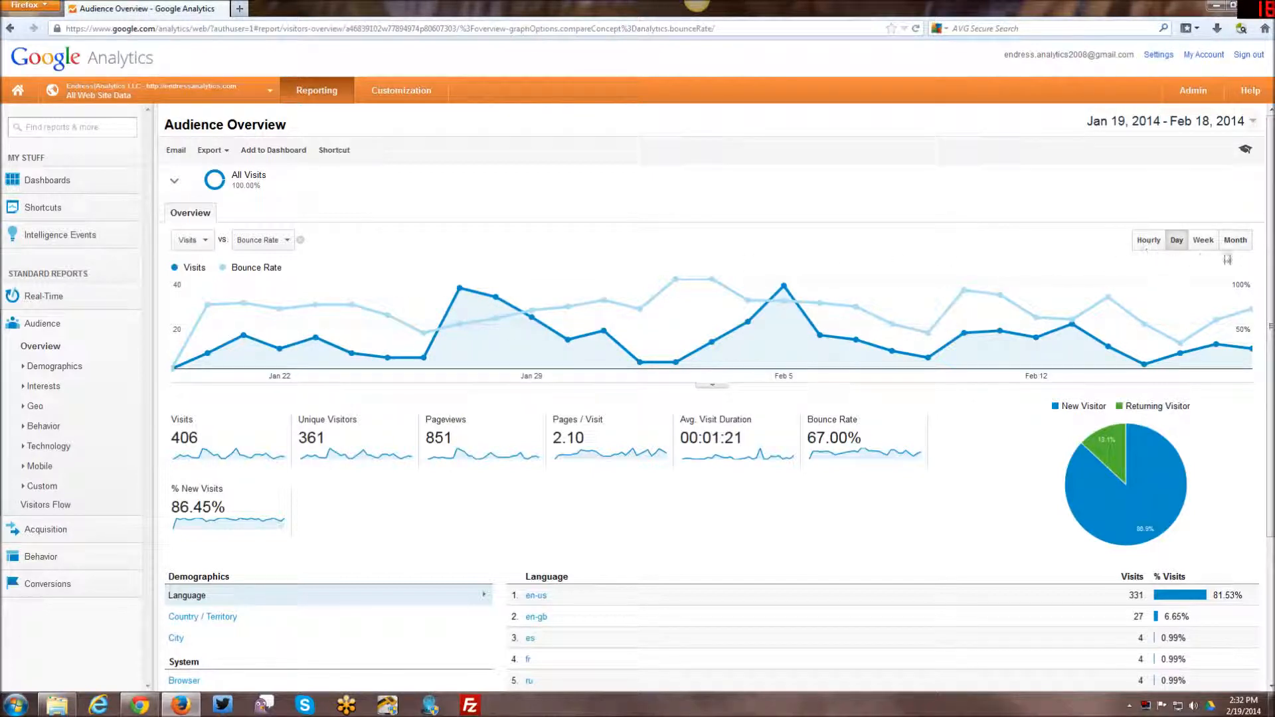
left_click(1203, 240)
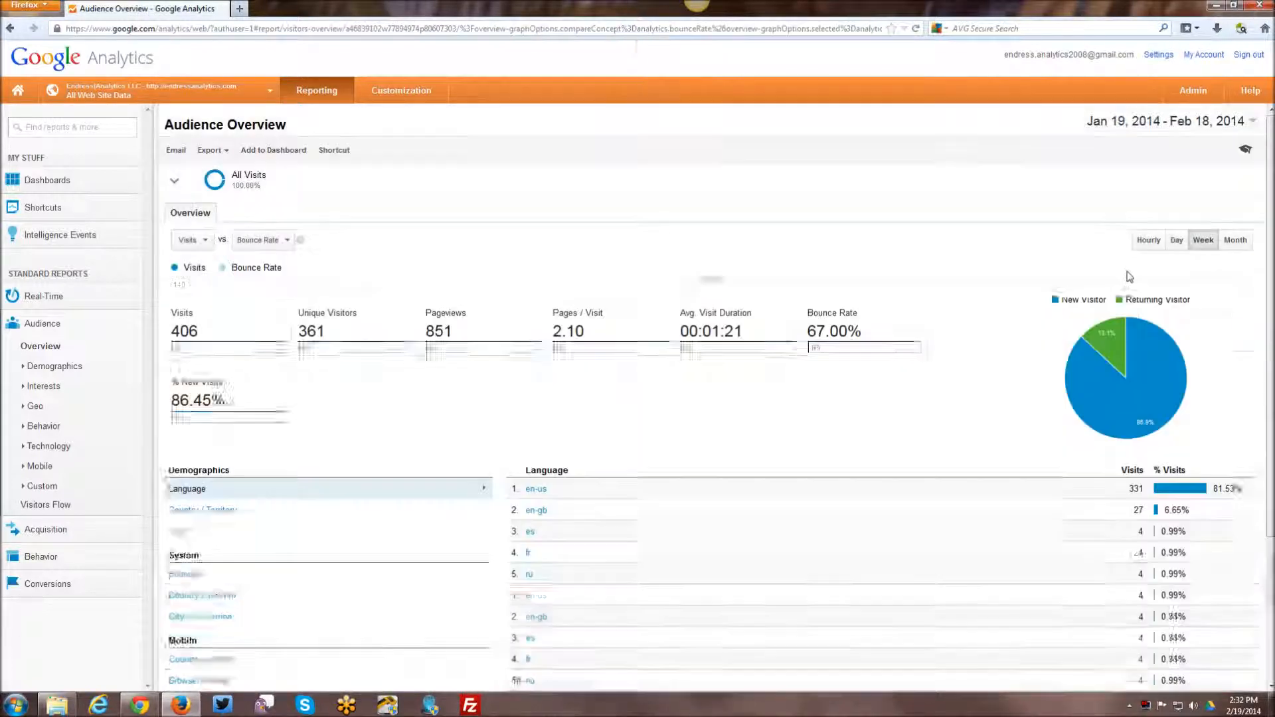
left_click(1234, 240)
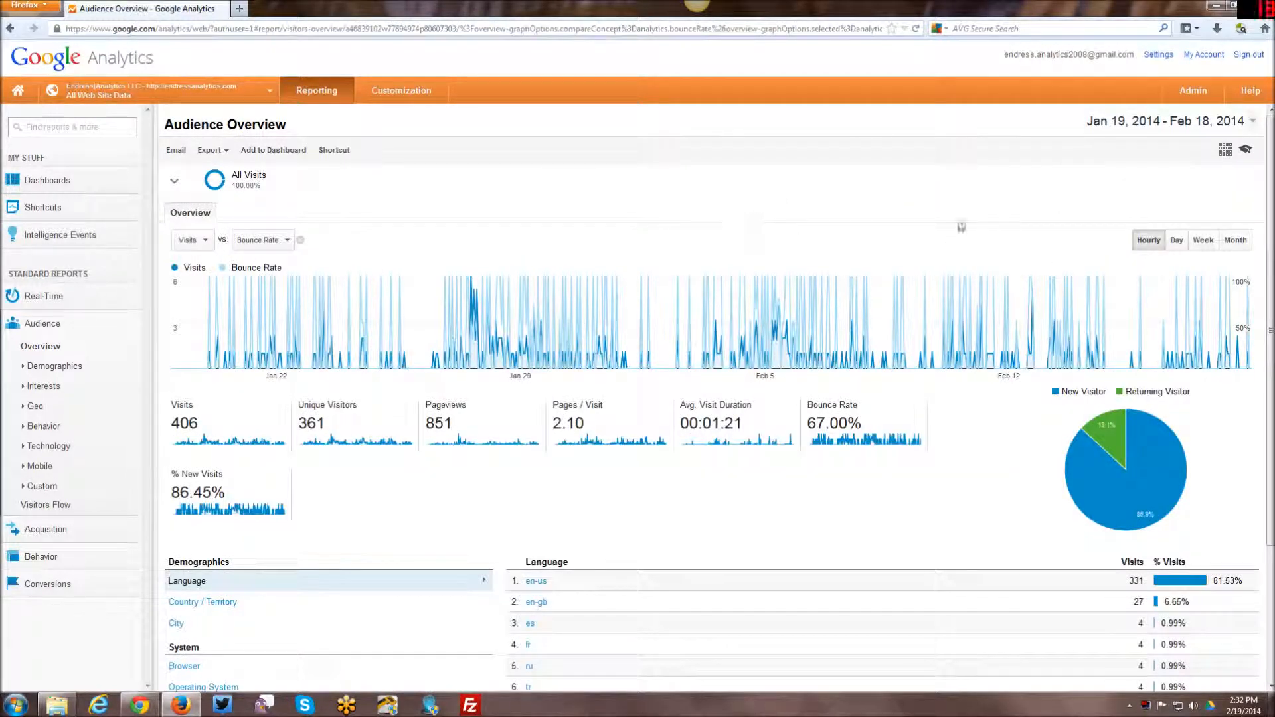
left_click(1176, 240)
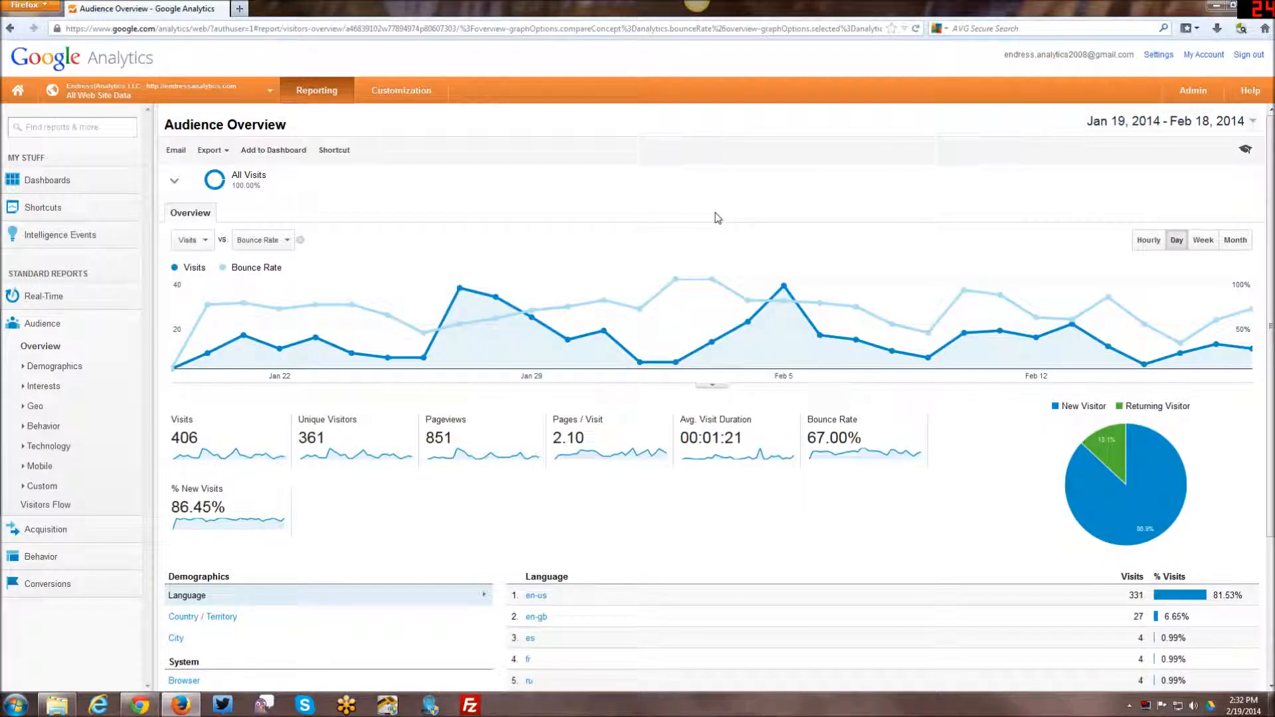
mouse_move(498, 242)
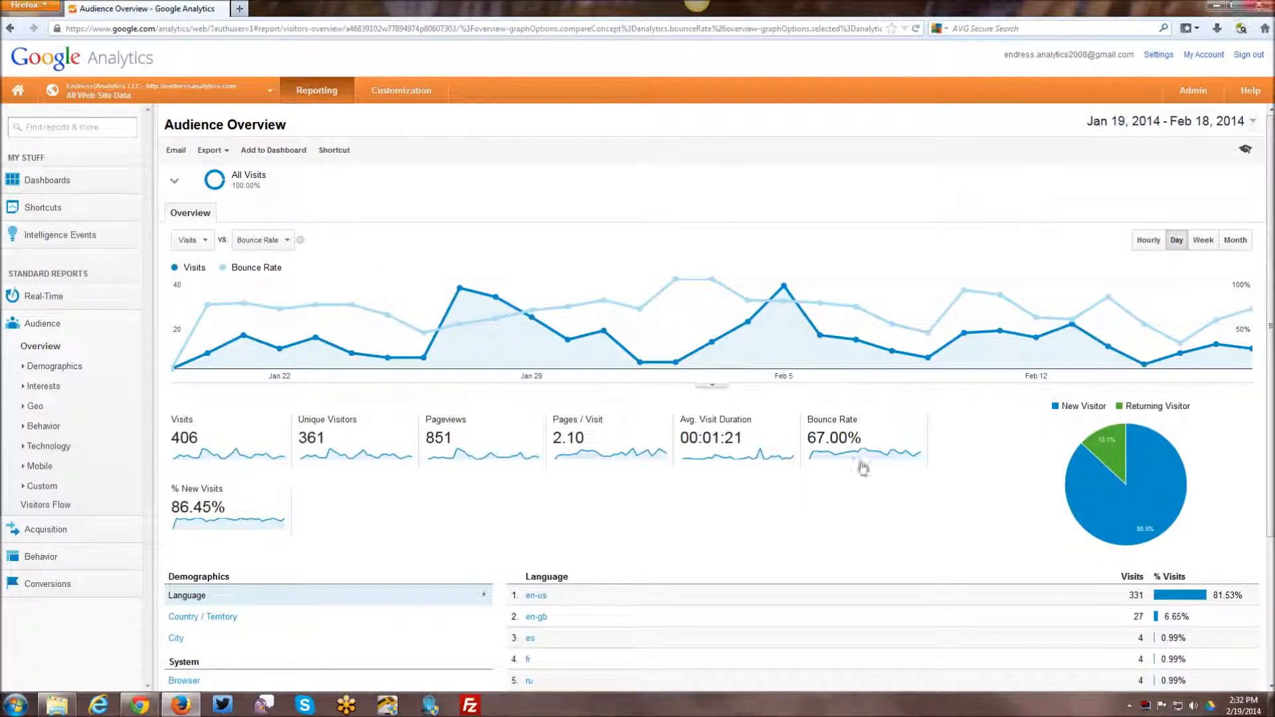
mouse_move(654, 510)
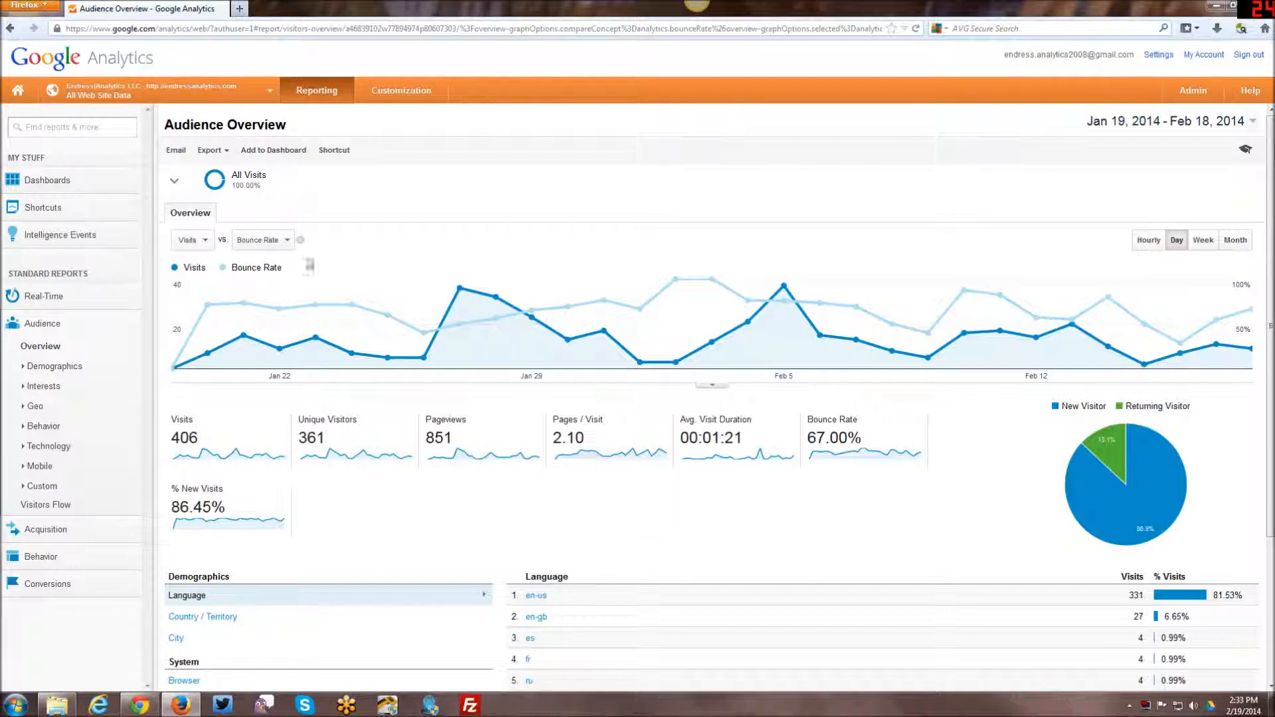
mouse_move(376, 564)
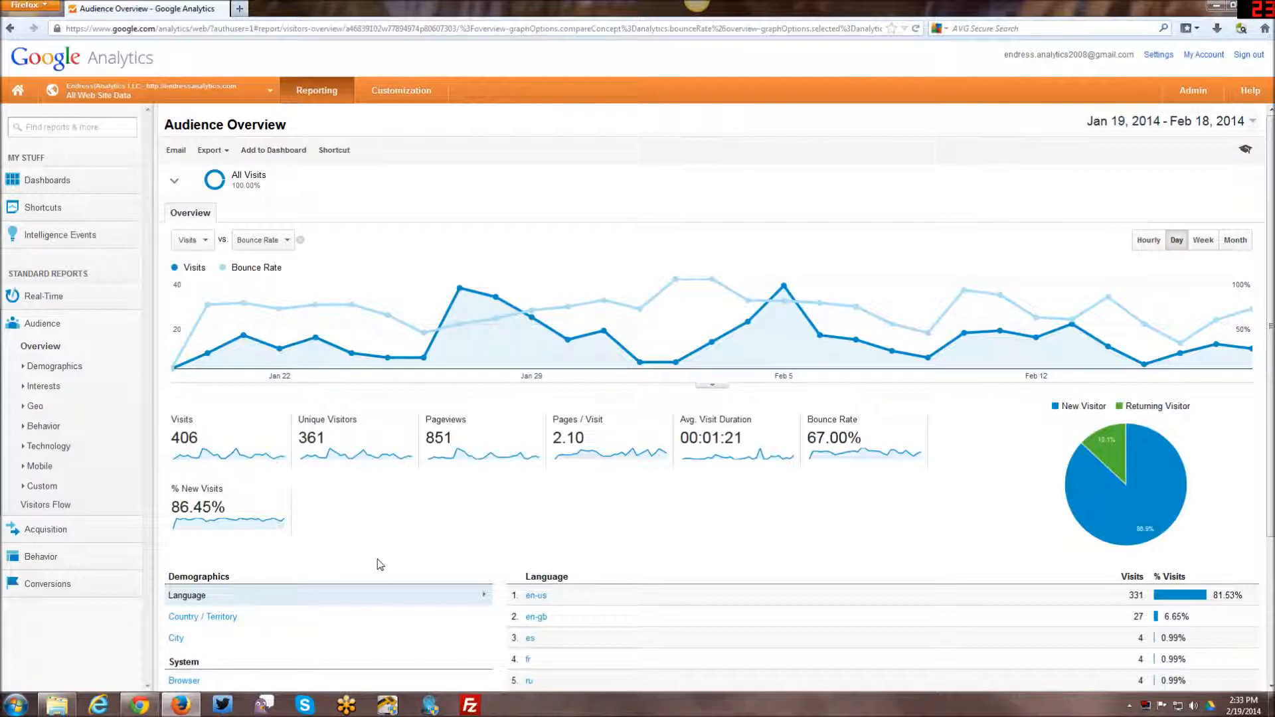
mouse_move(376, 543)
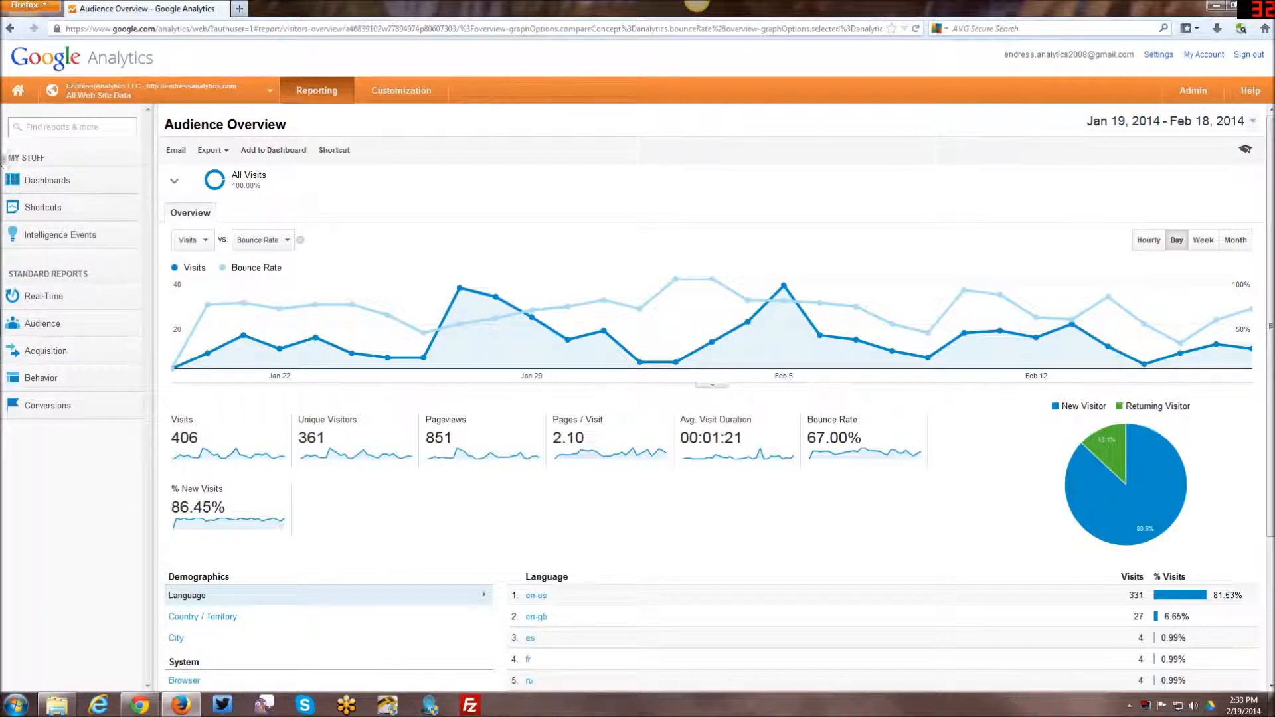
mouse_move(31, 244)
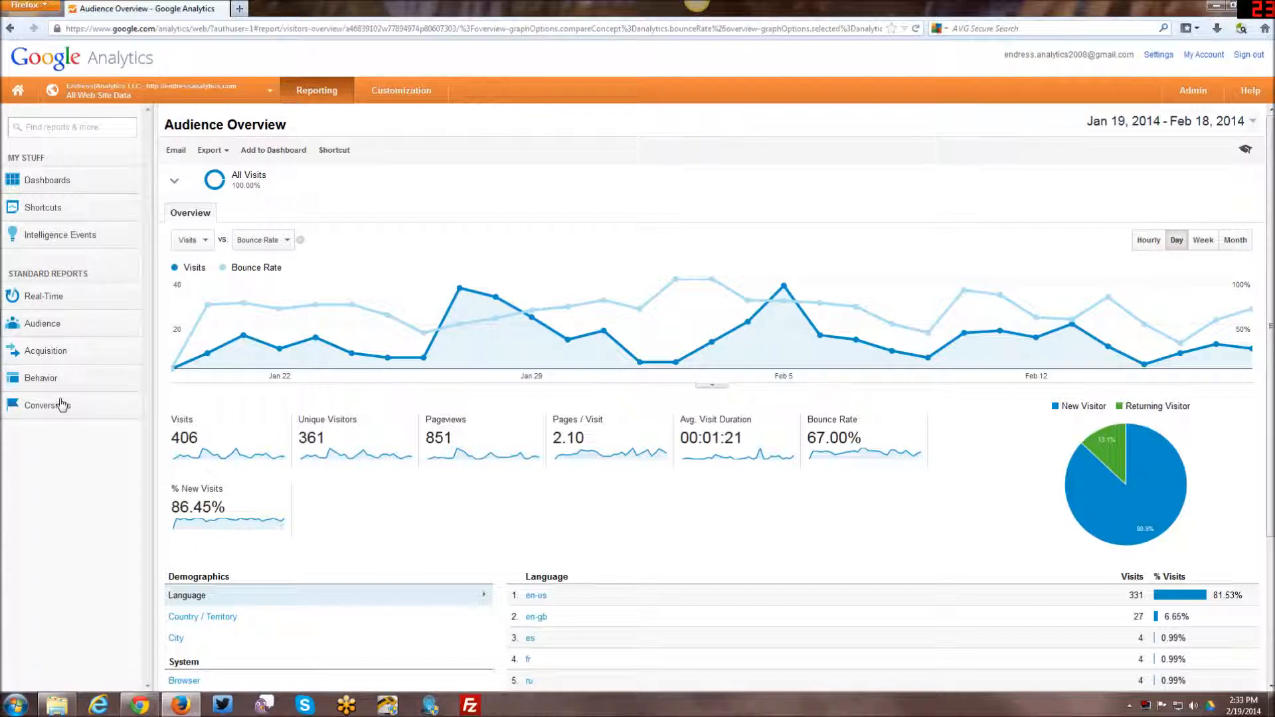
mouse_move(65, 336)
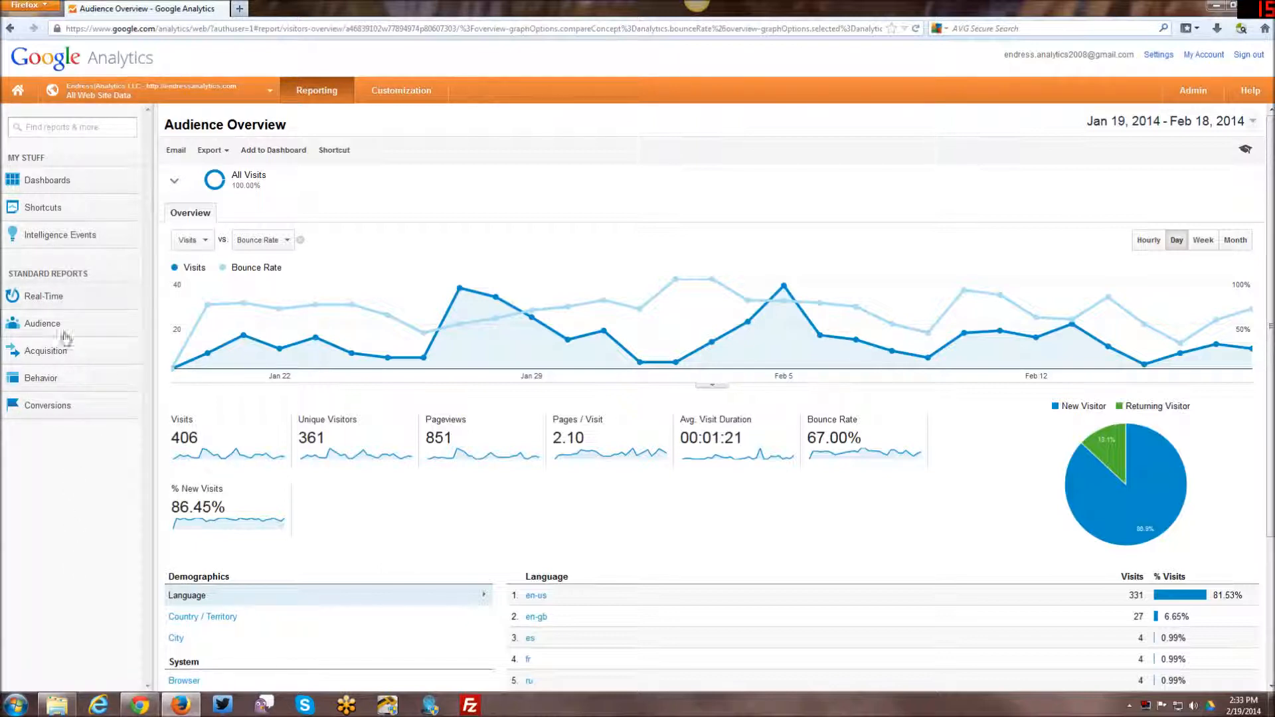
mouse_move(51, 297)
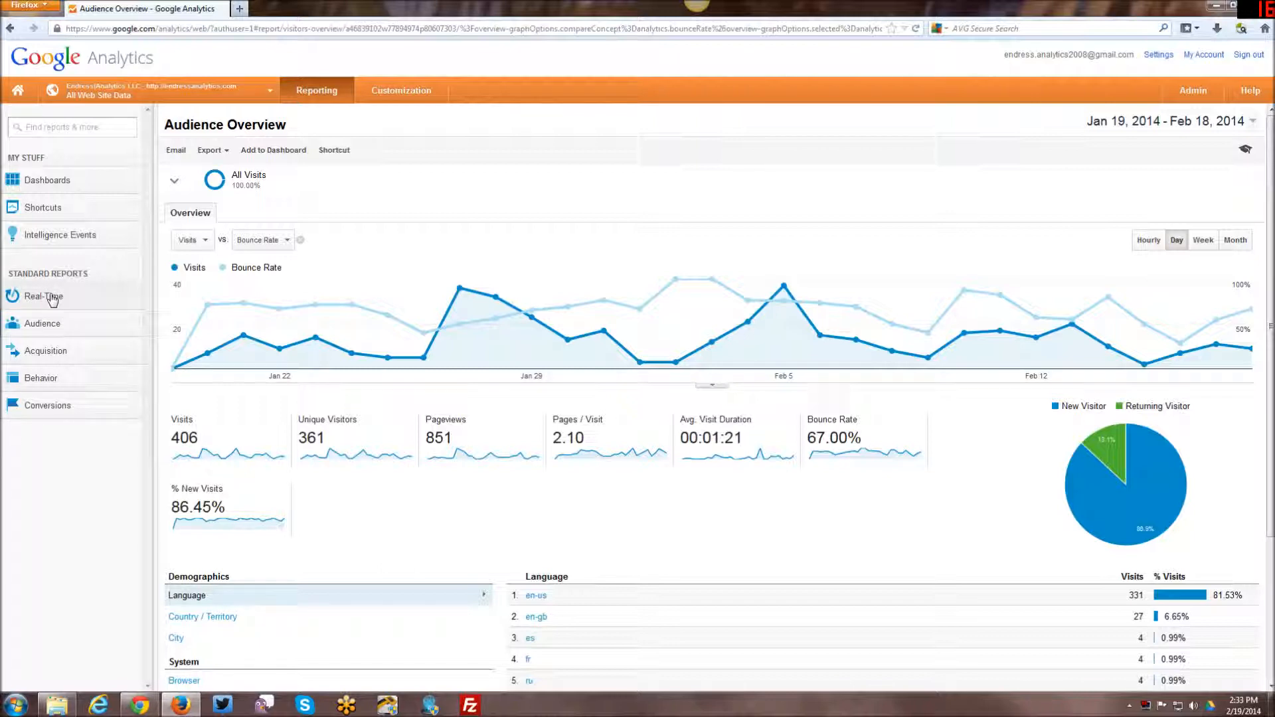
mouse_move(71, 292)
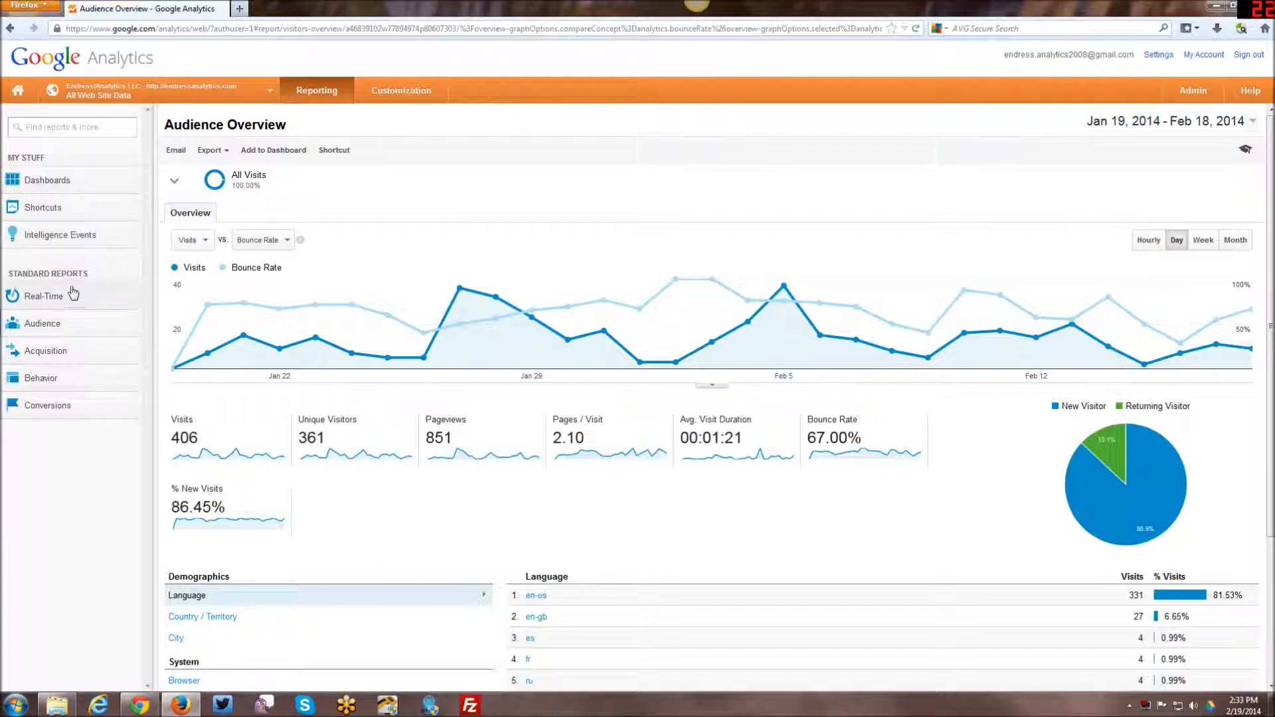
Step: Expand the Real-Time report group in the sidebar
left_click(44, 296)
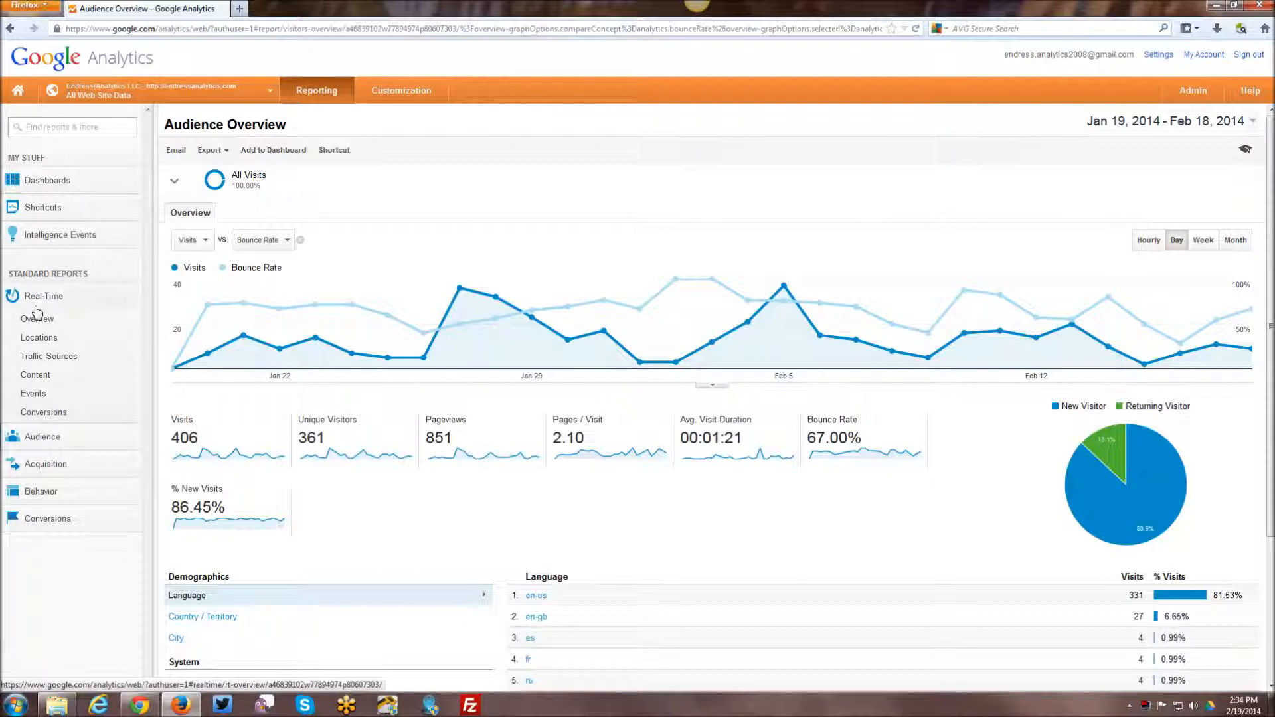
mouse_move(37, 319)
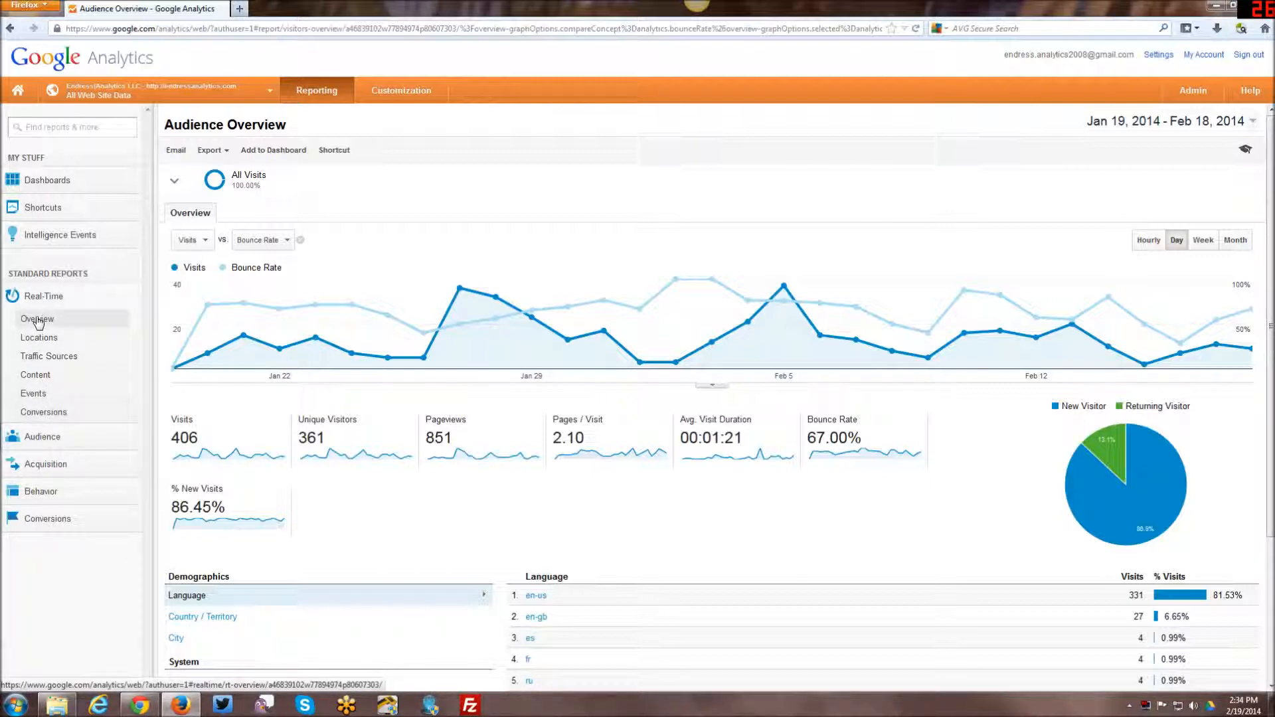
Step: View the Real-Time Overview showing 0 active visitors on the site
left_click(38, 317)
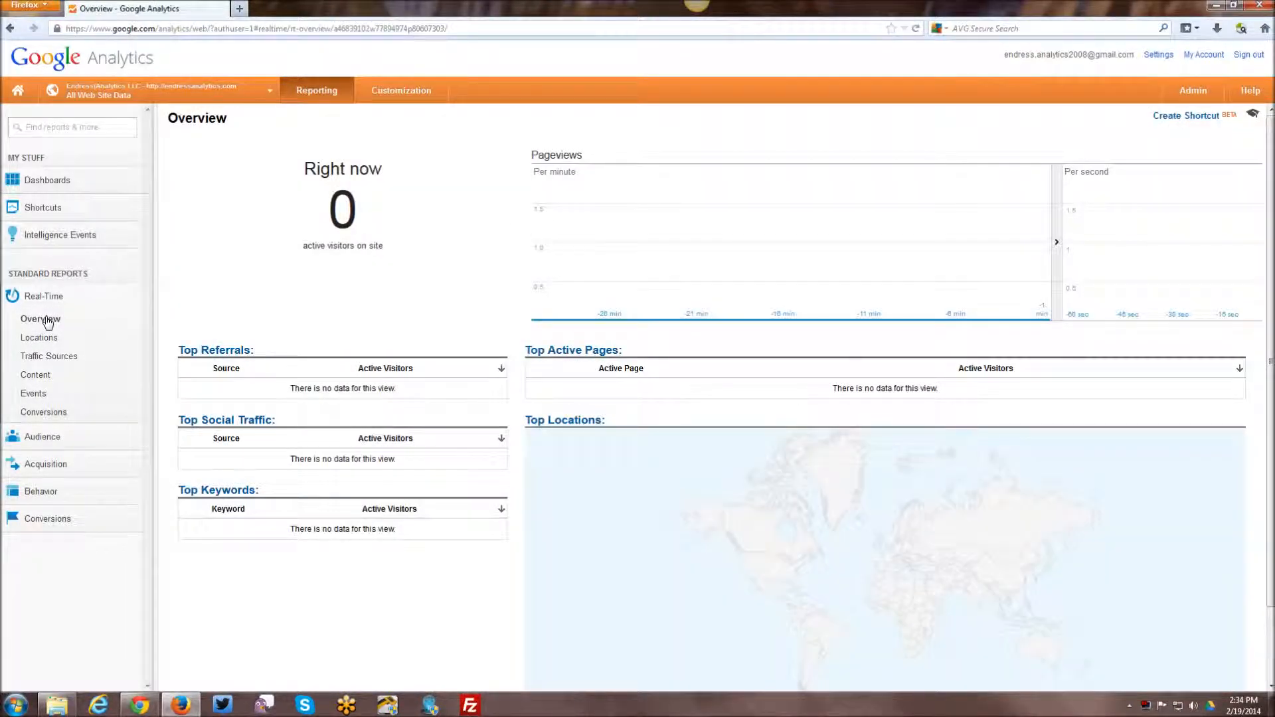
mouse_move(40, 319)
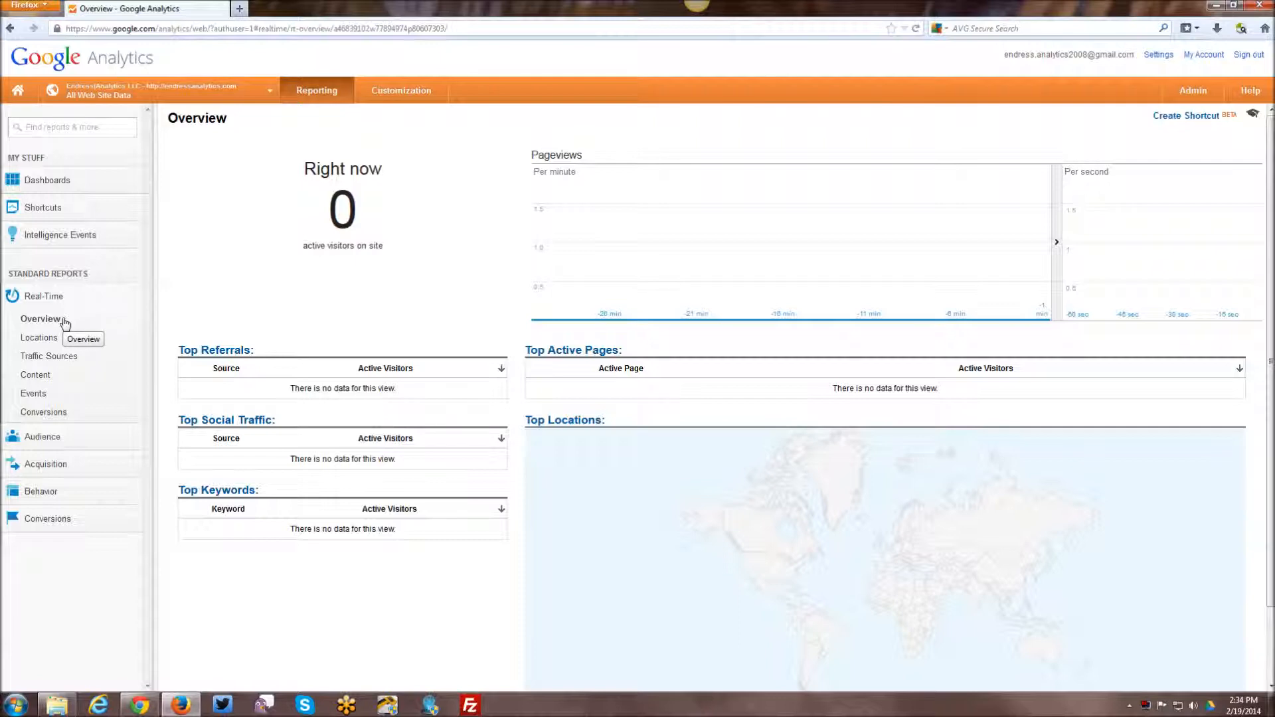
mouse_move(77, 336)
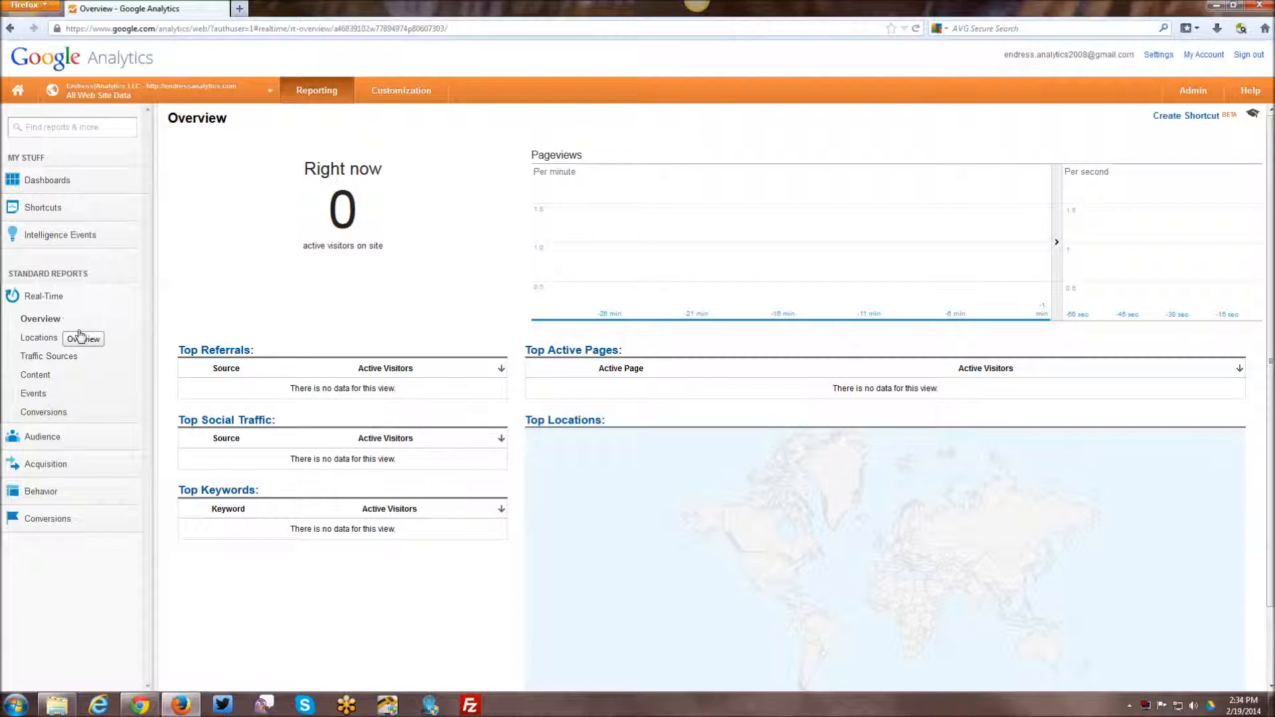
mouse_move(421, 597)
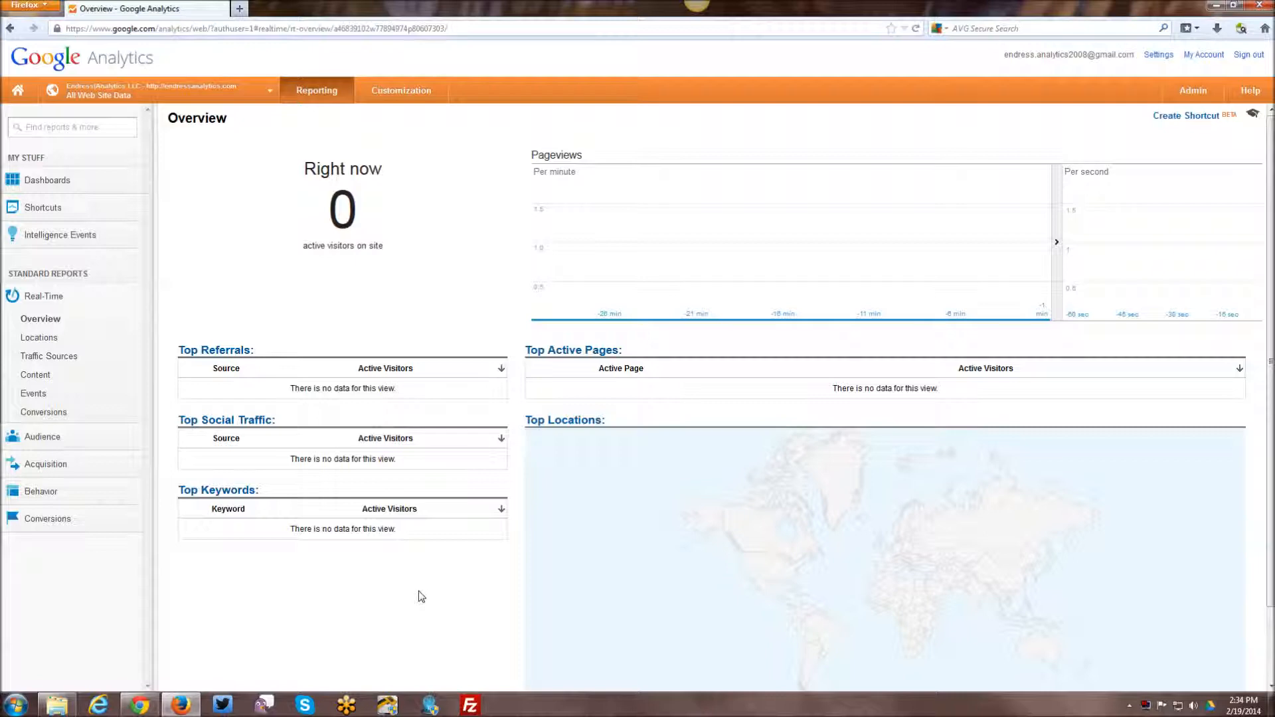
mouse_move(571, 581)
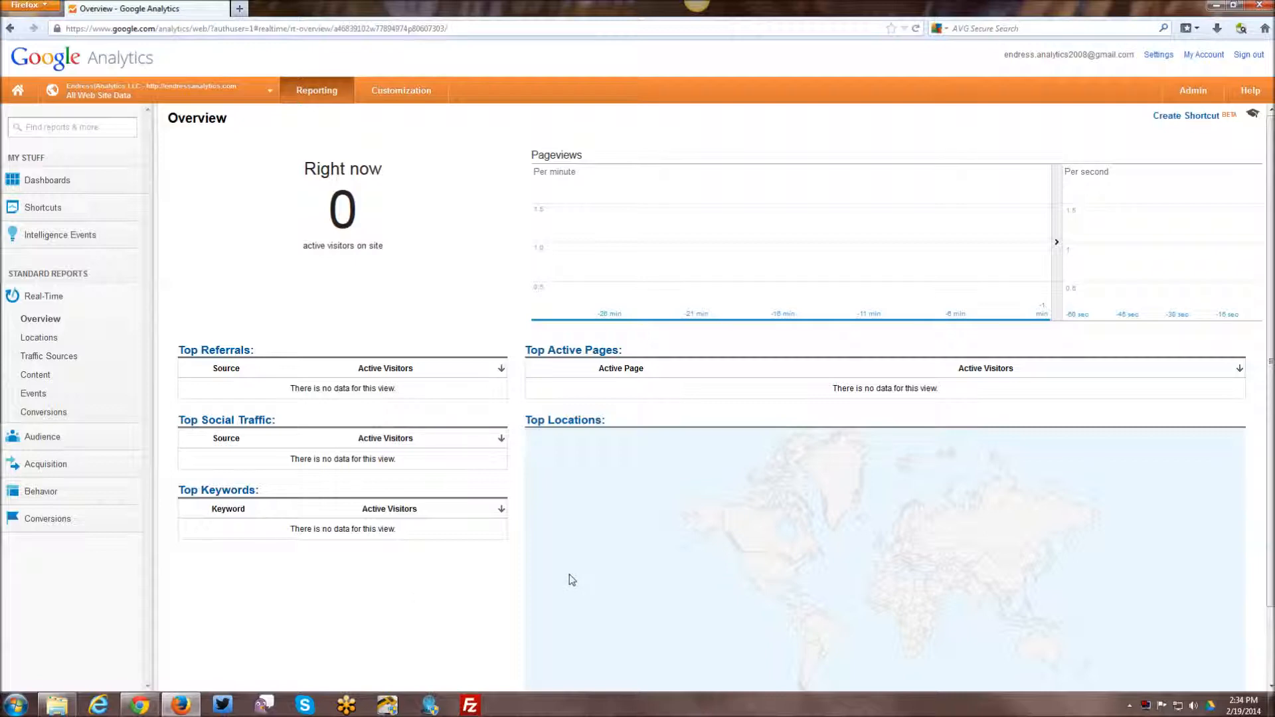
mouse_move(362, 265)
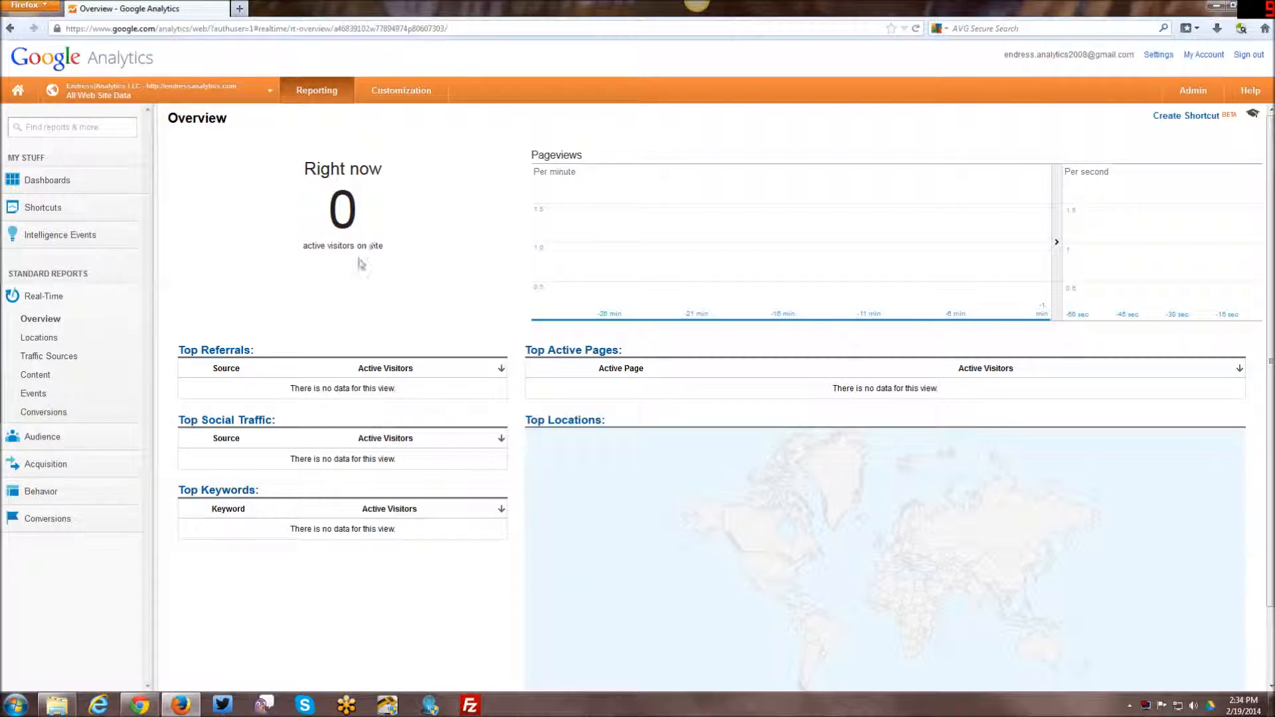
mouse_move(403, 396)
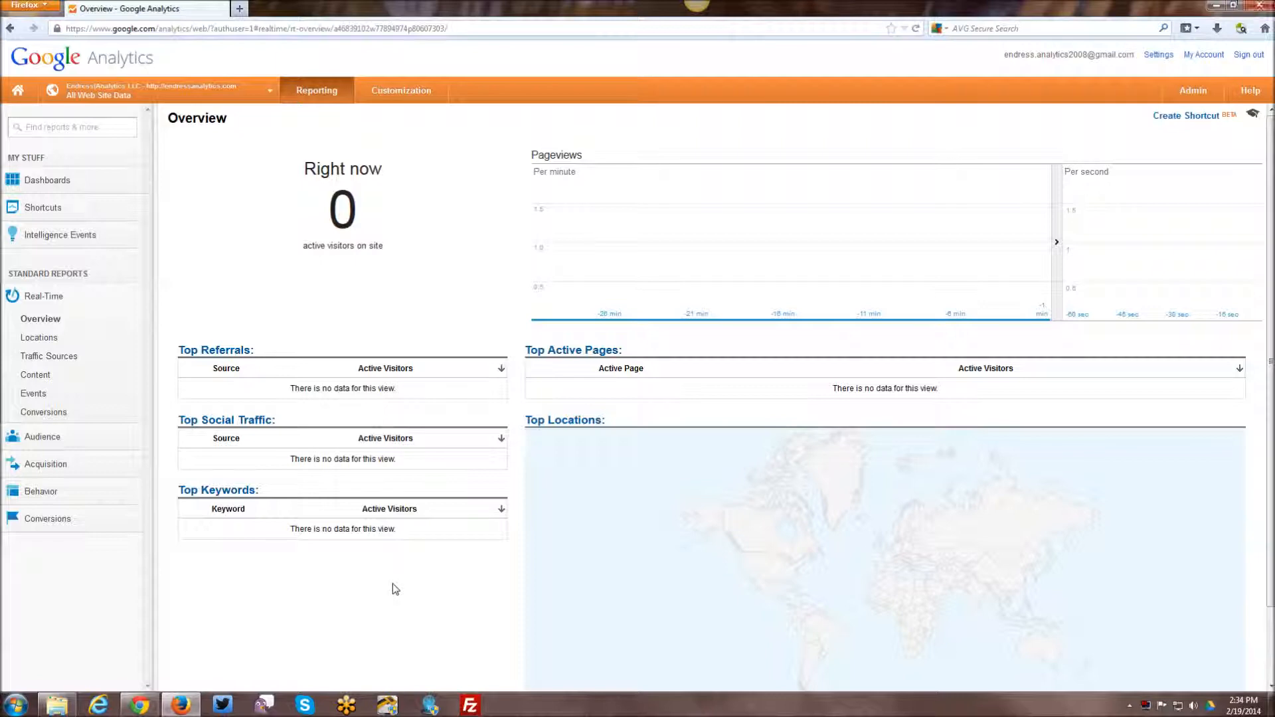
mouse_move(390, 586)
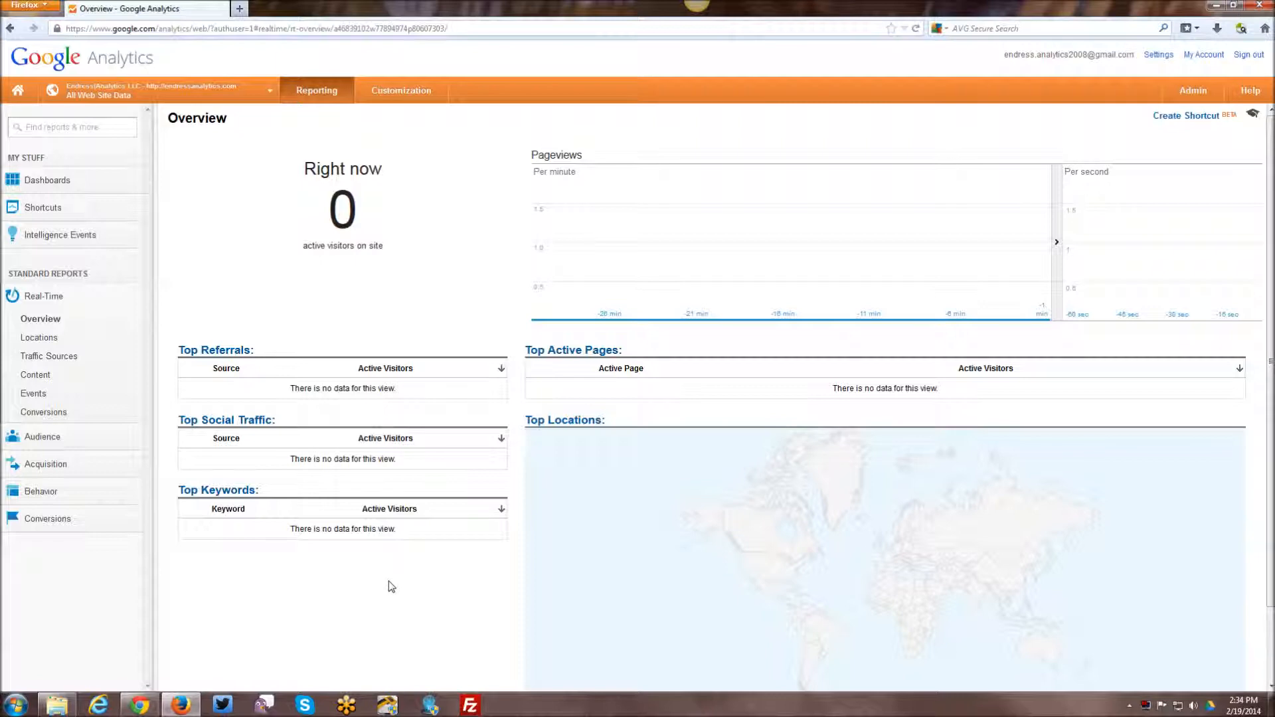
scroll("down", 3)
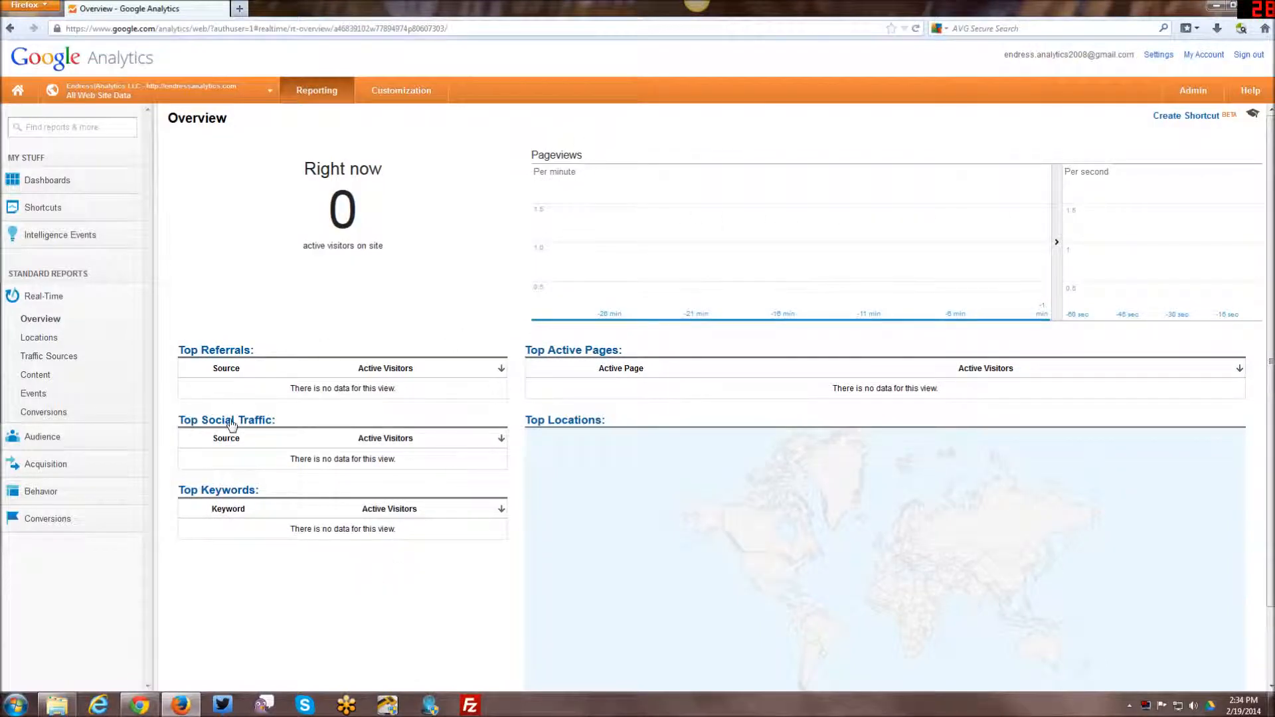
mouse_move(900, 560)
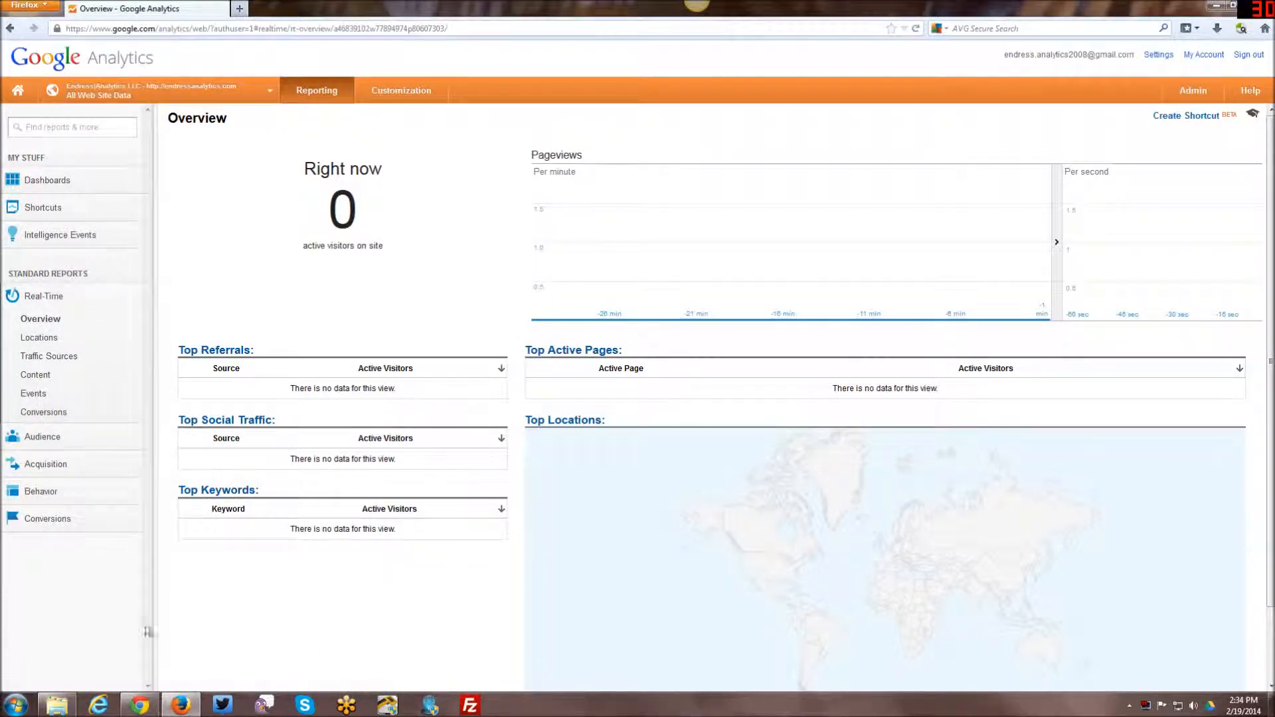
Step: Return to Audience Overview and expand Demographics to list Overview, Age and Gender
left_click(42, 437)
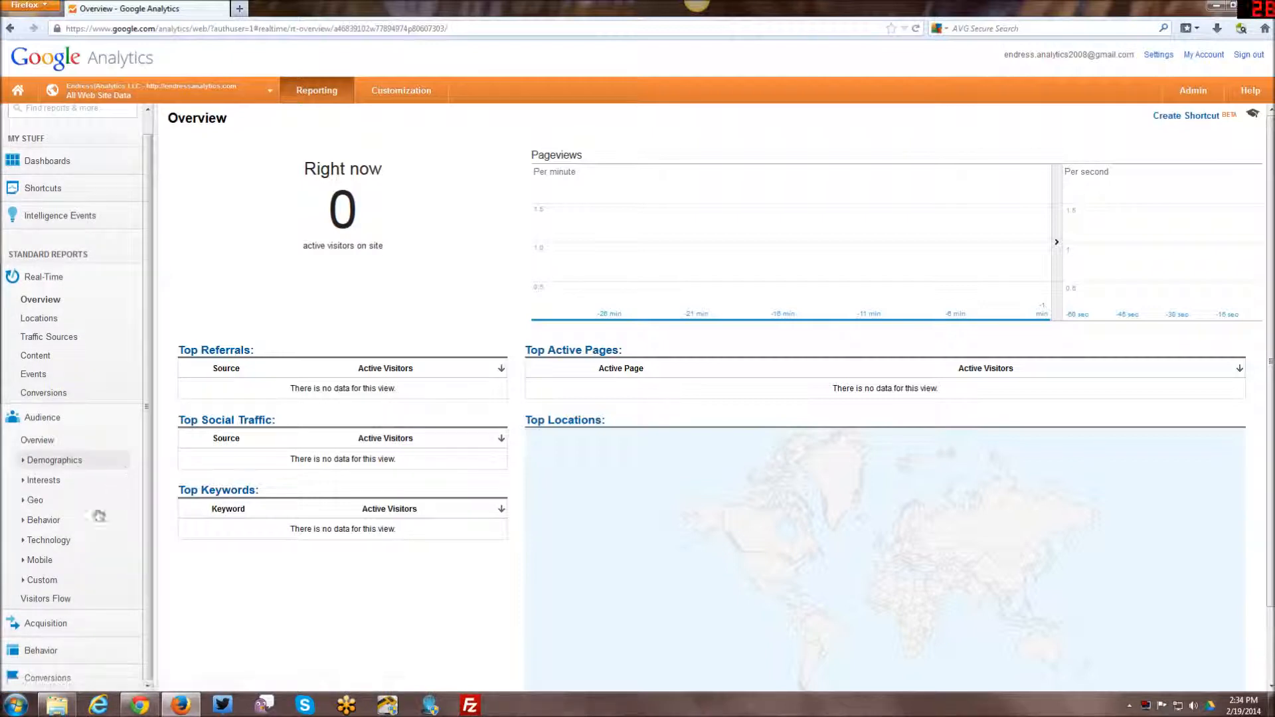
left_click(37, 439)
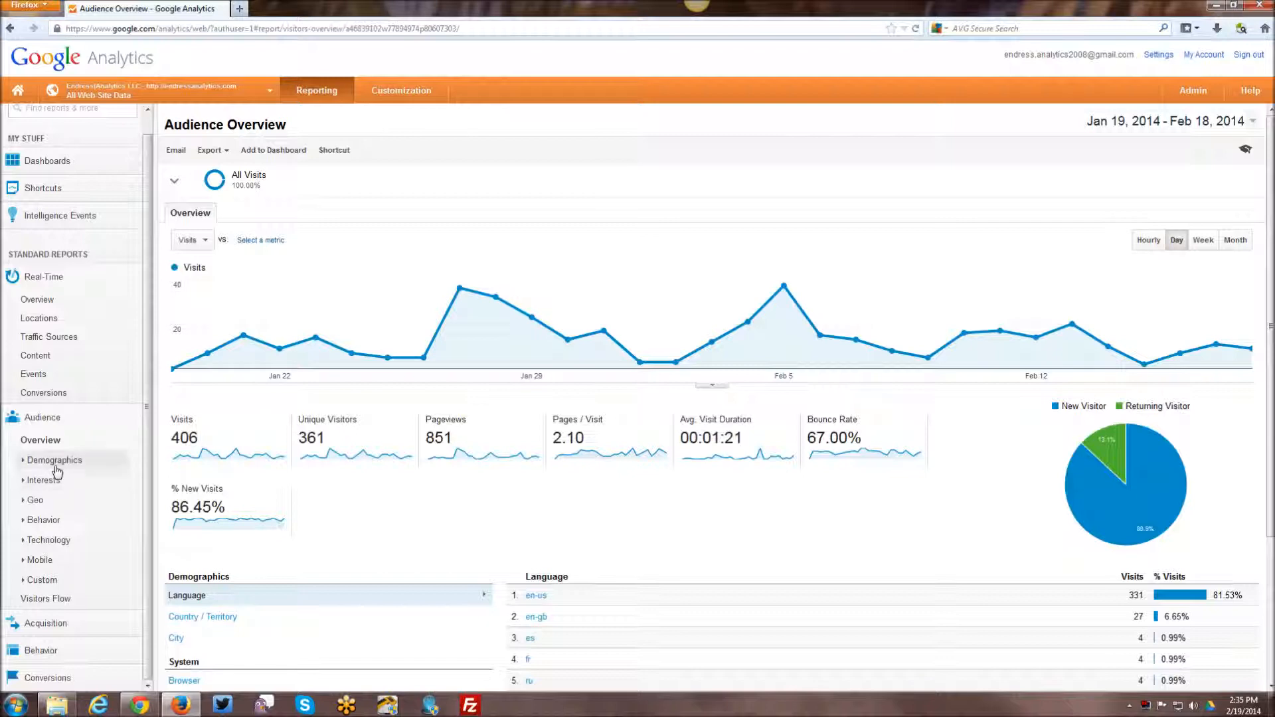
mouse_move(54, 477)
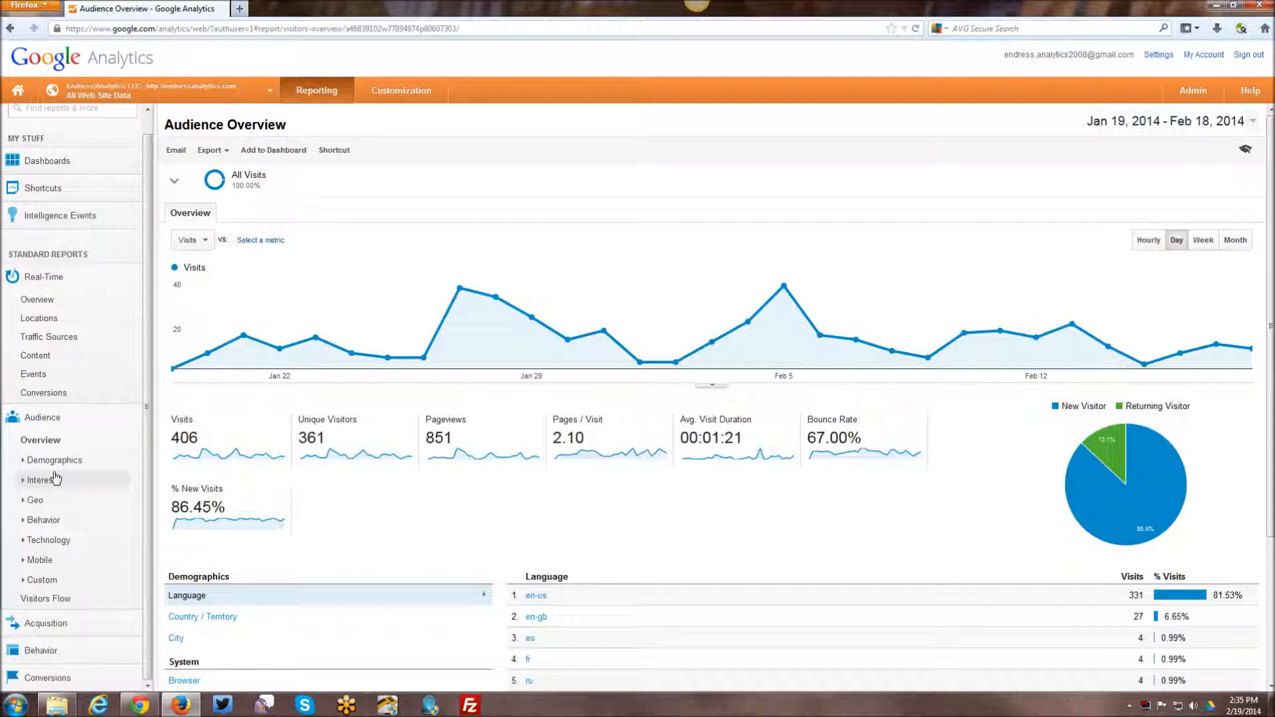
left_click(55, 459)
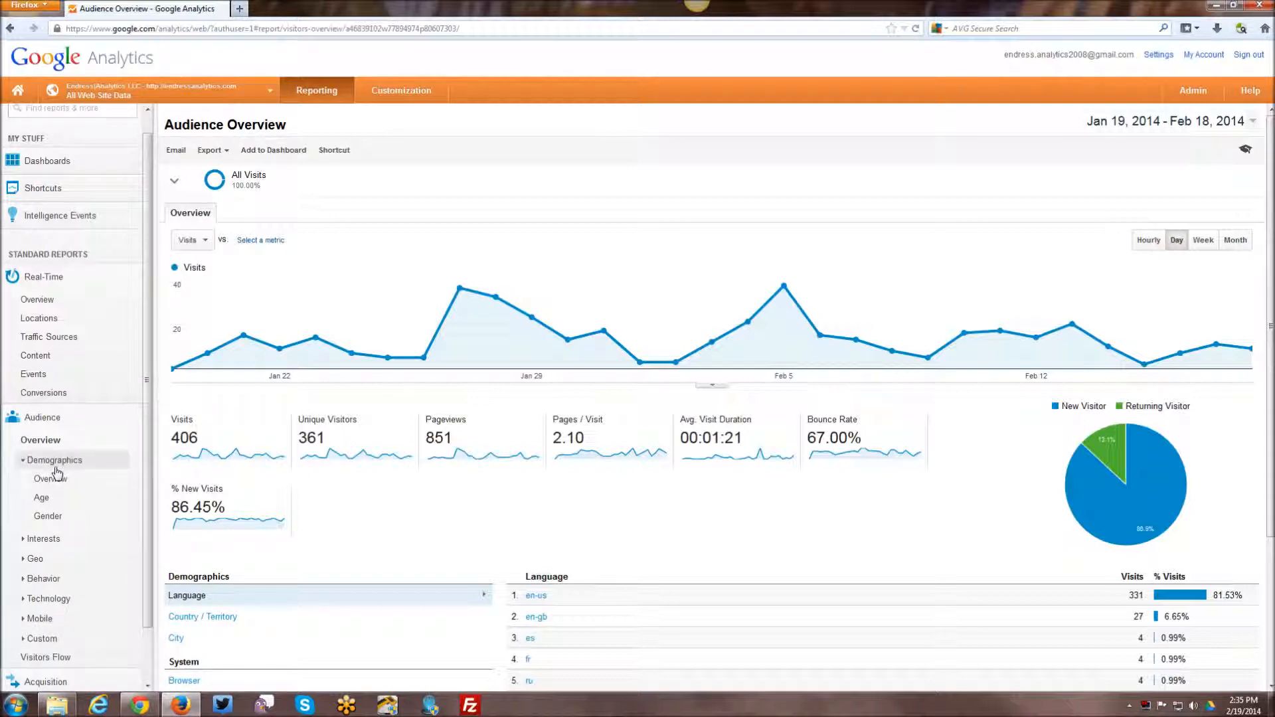
Step: View the Demographics Overview with its Enable prompt for Demographics and Interest Reports
left_click(53, 478)
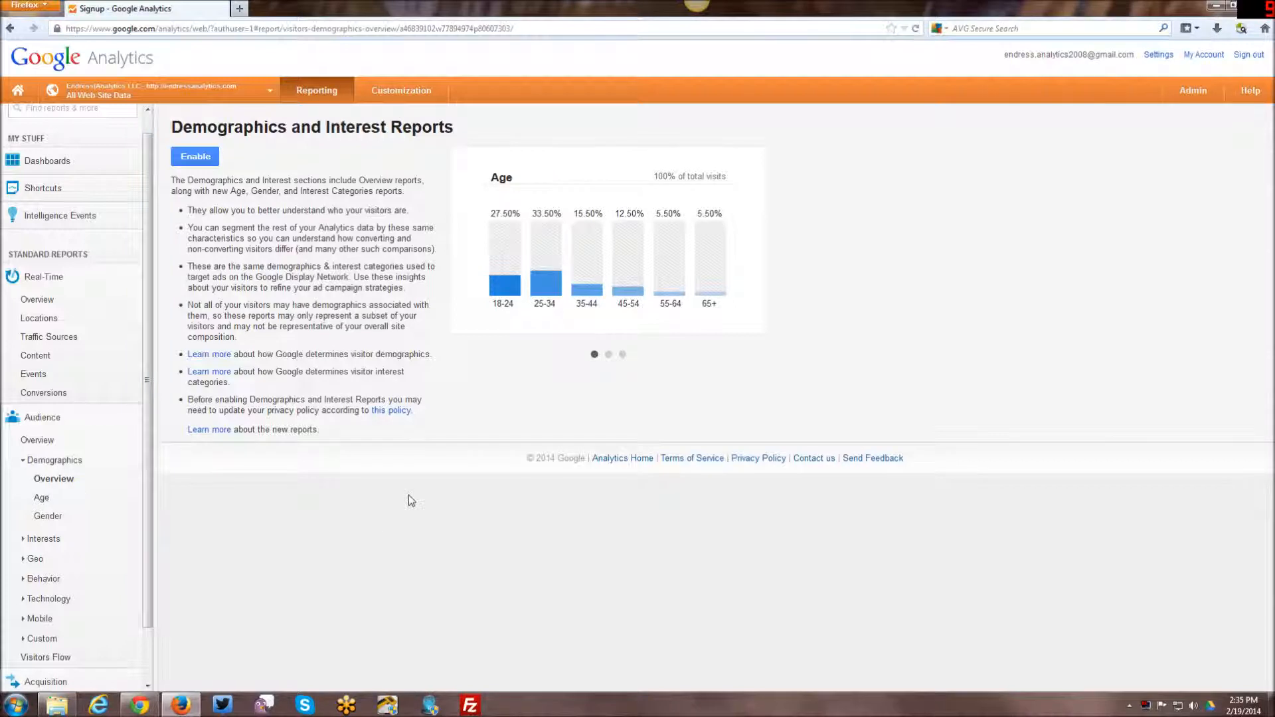
mouse_move(498, 382)
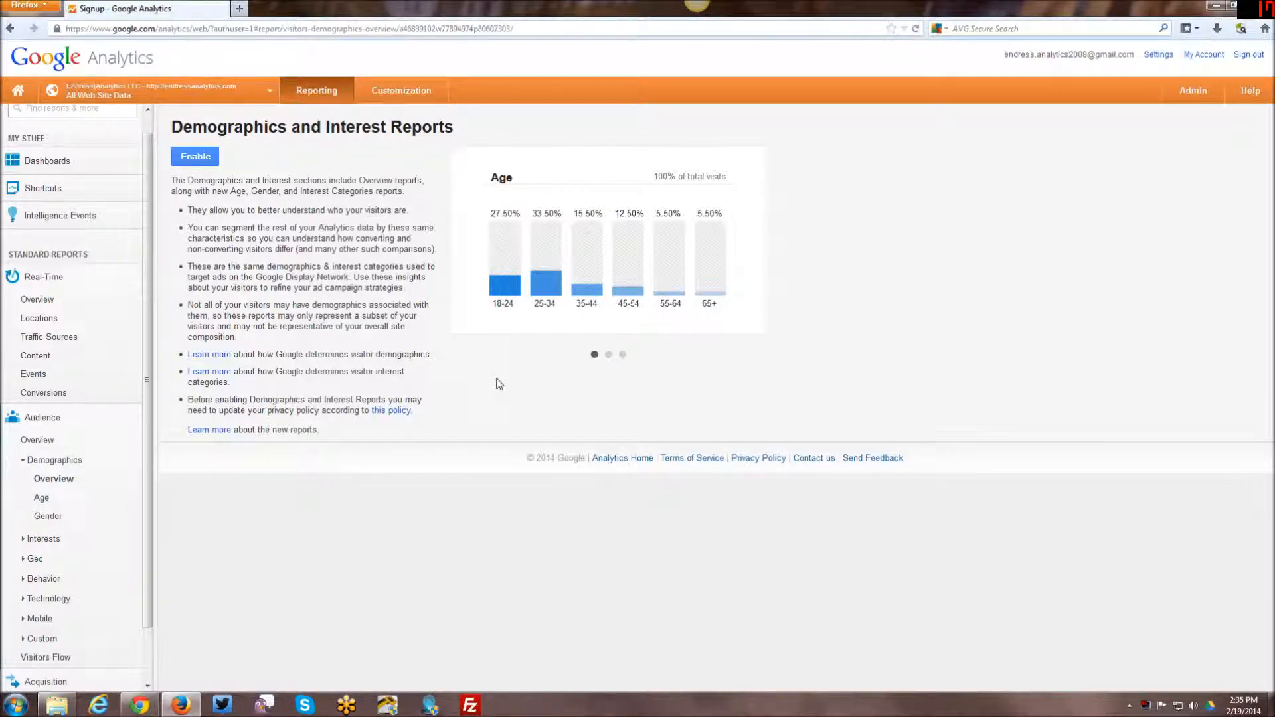
mouse_move(502, 386)
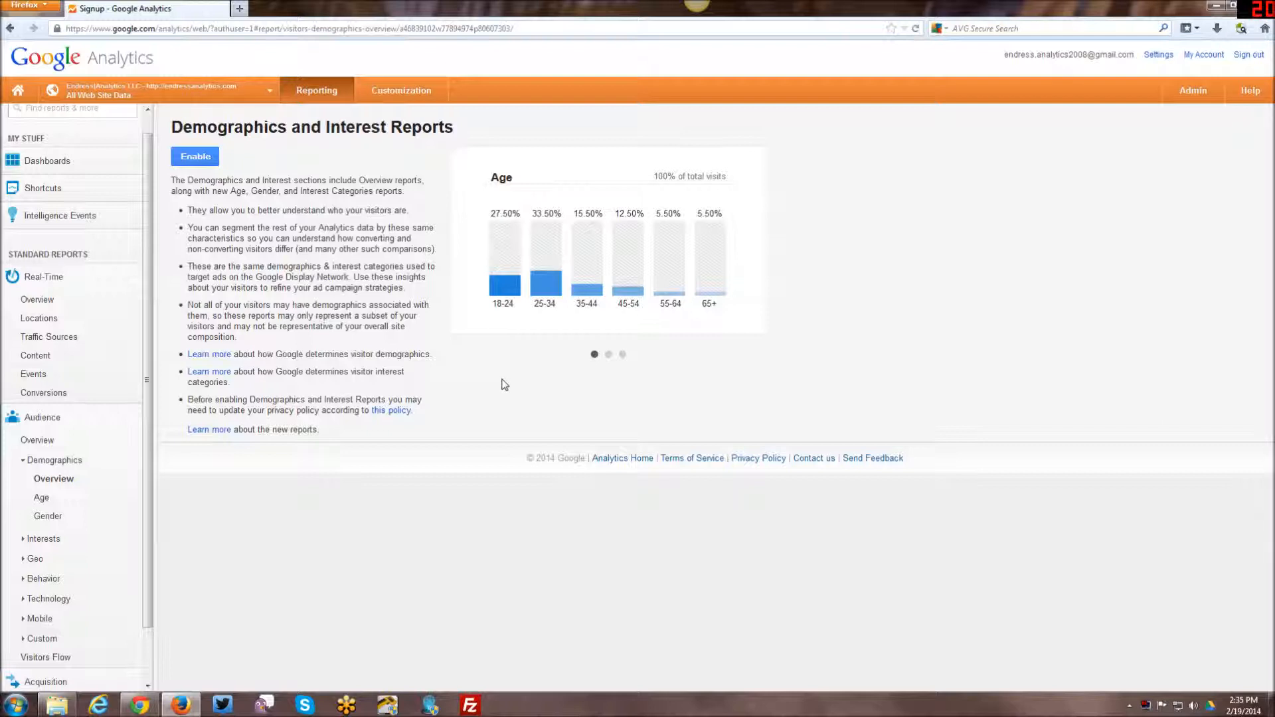
mouse_move(496, 288)
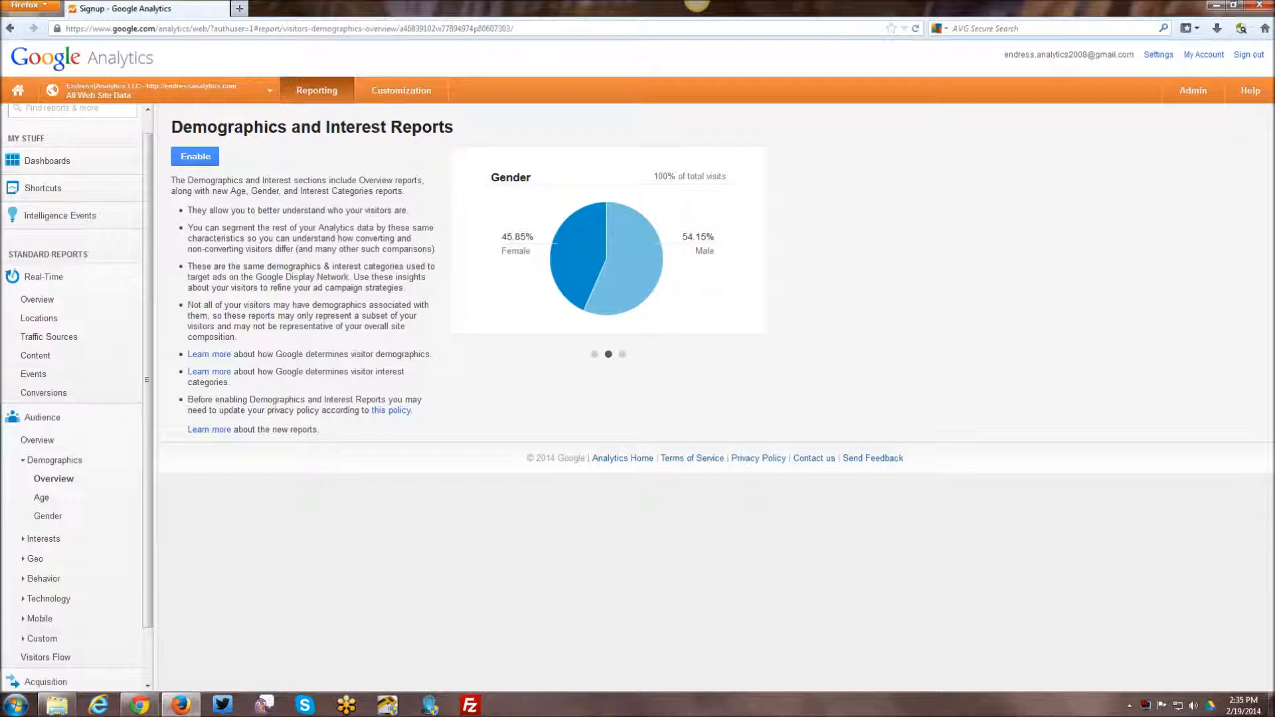
mouse_move(117, 474)
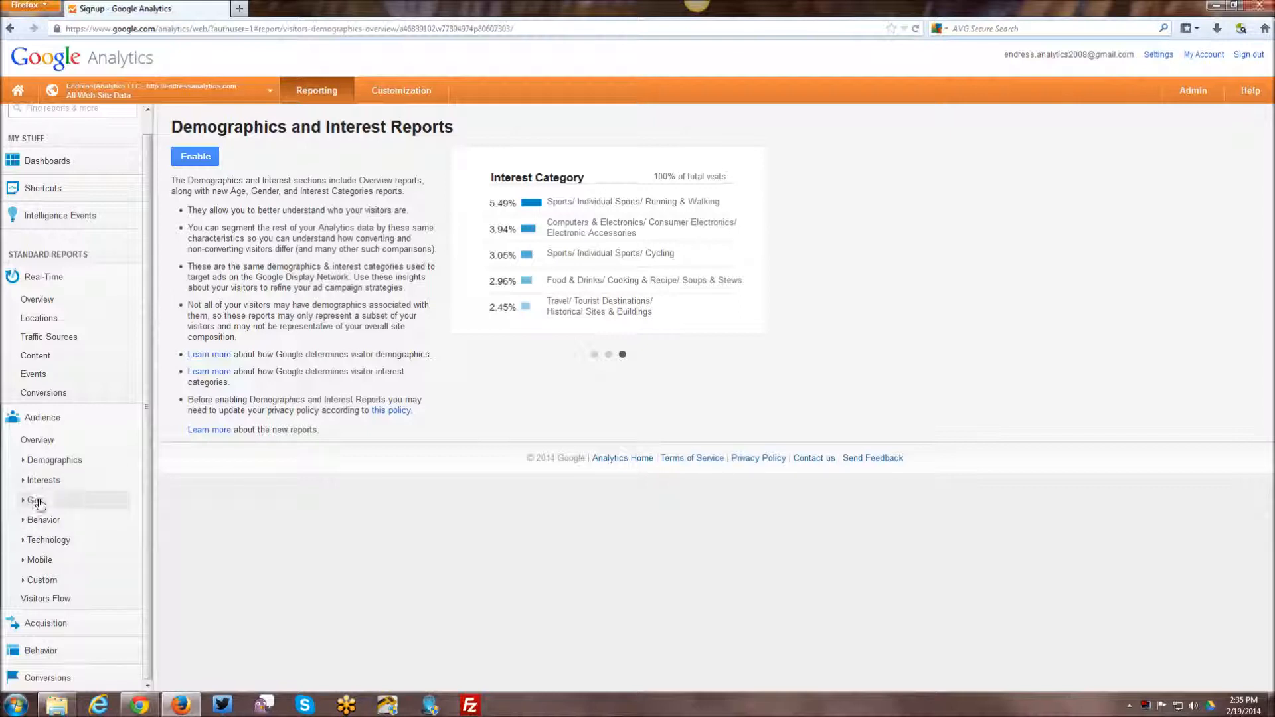
Step: Peek at the Behavior, Technology and Mobile audience report groups, then collapse them
left_click(43, 519)
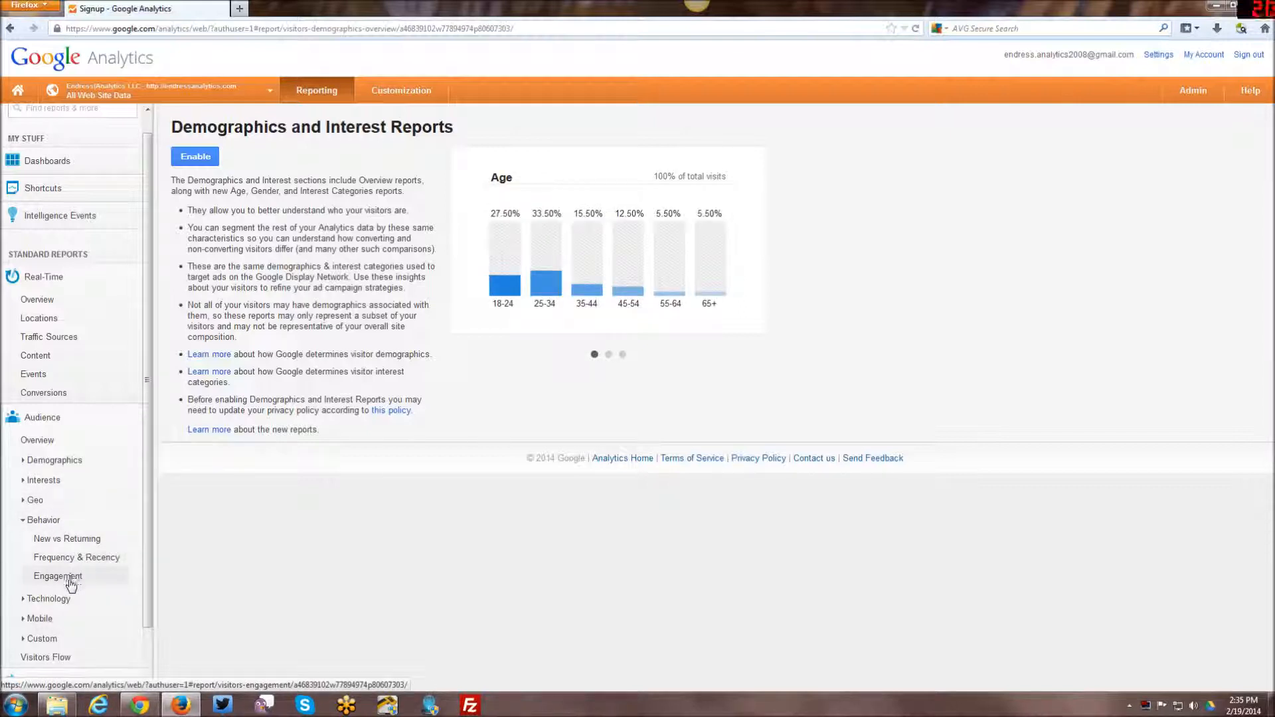
left_click(43, 519)
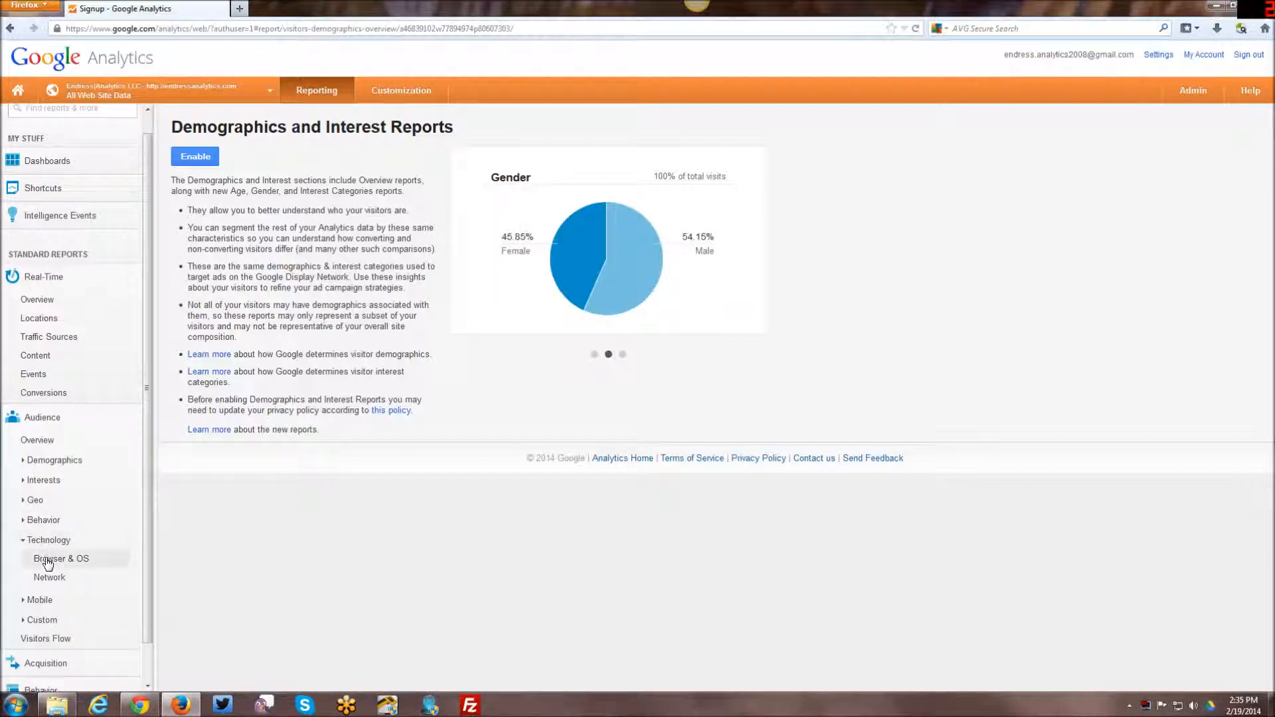
left_click(50, 540)
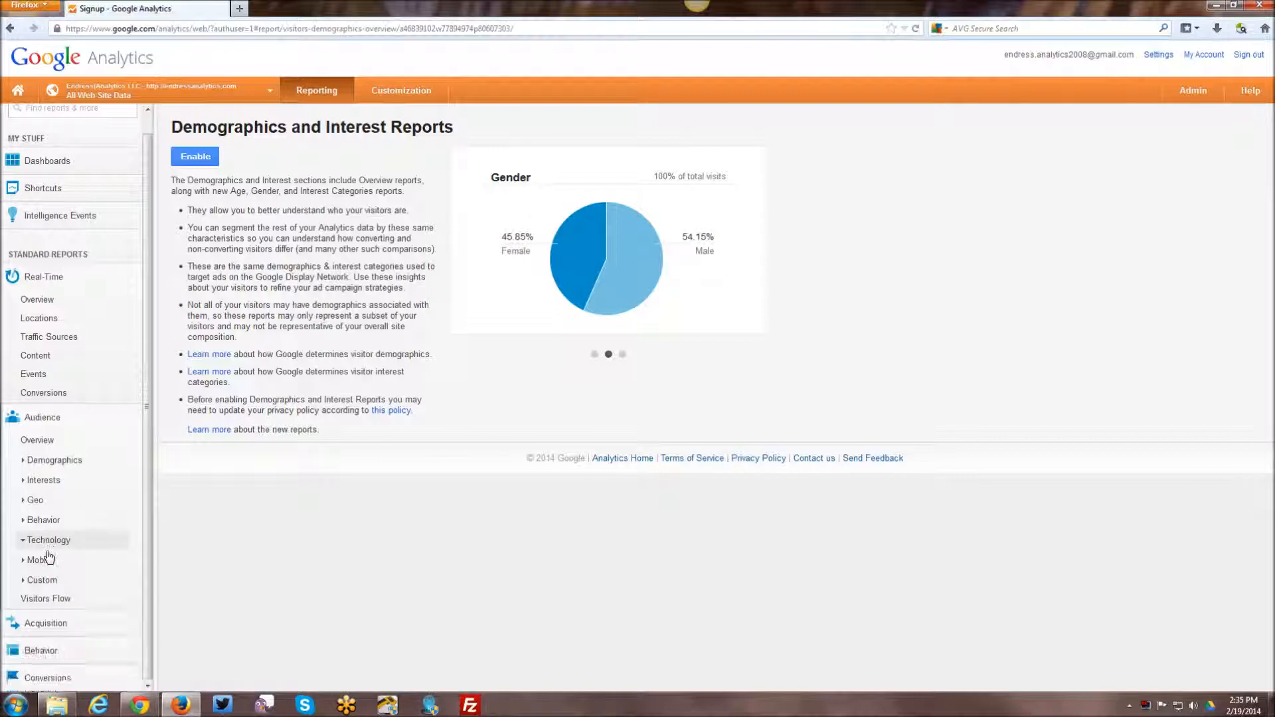
left_click(39, 559)
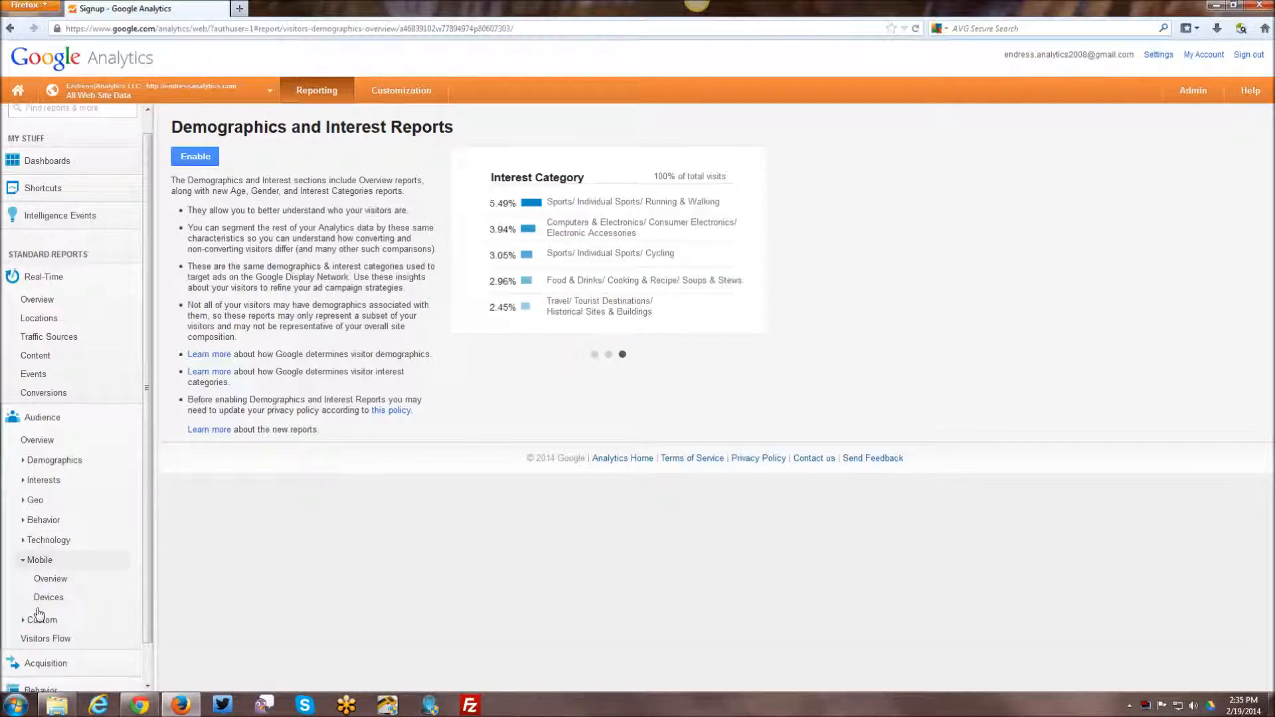
left_click(41, 580)
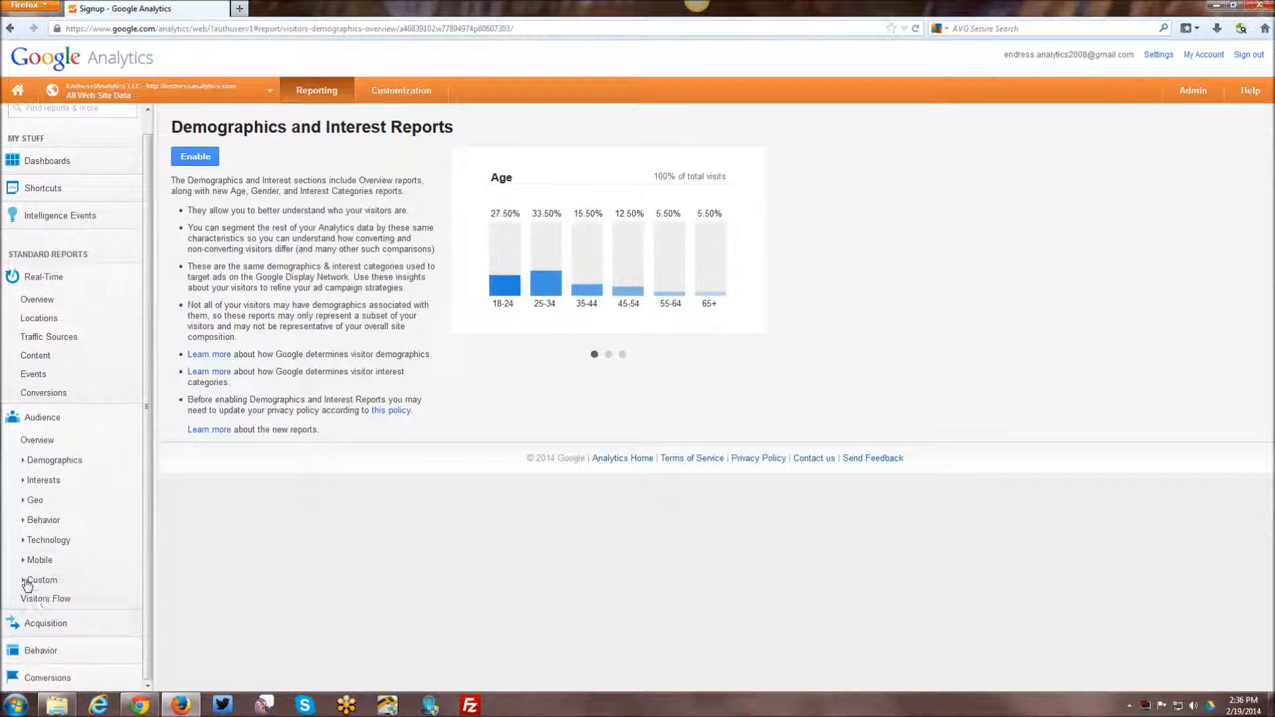
Step: View the Visitors Flow report tracing 406 visits through starting pages
left_click(48, 599)
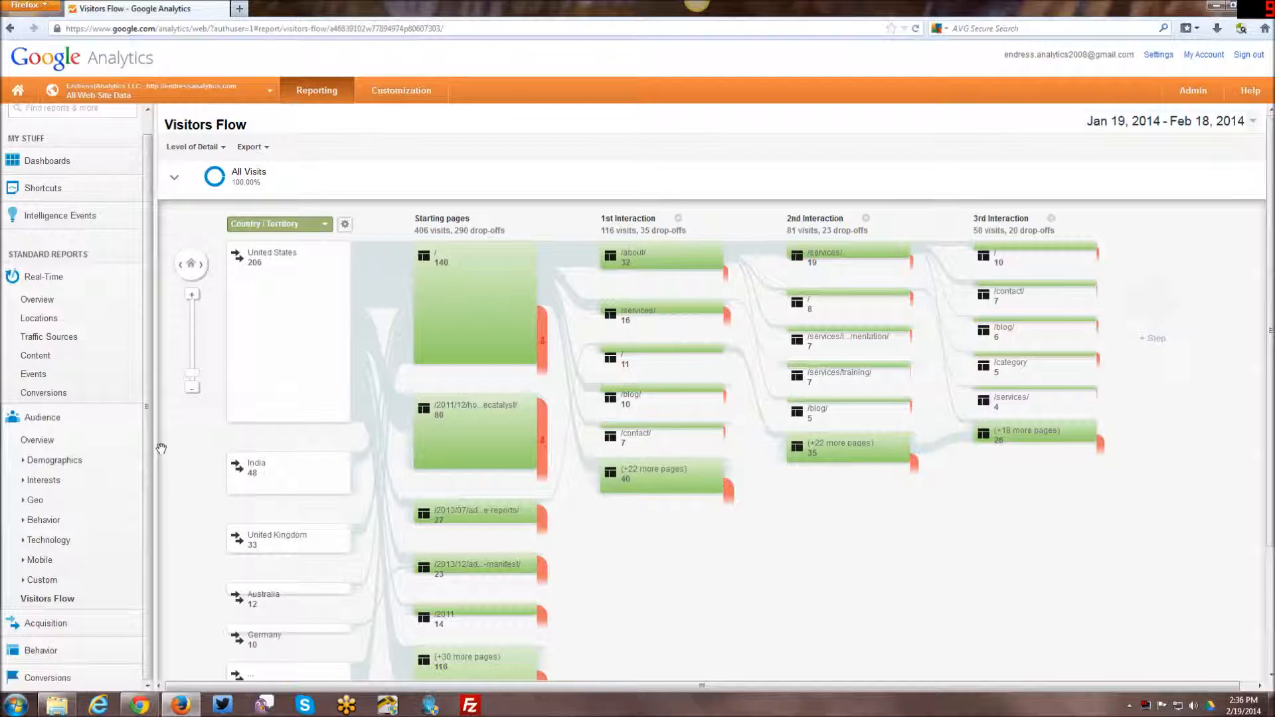
mouse_move(162, 455)
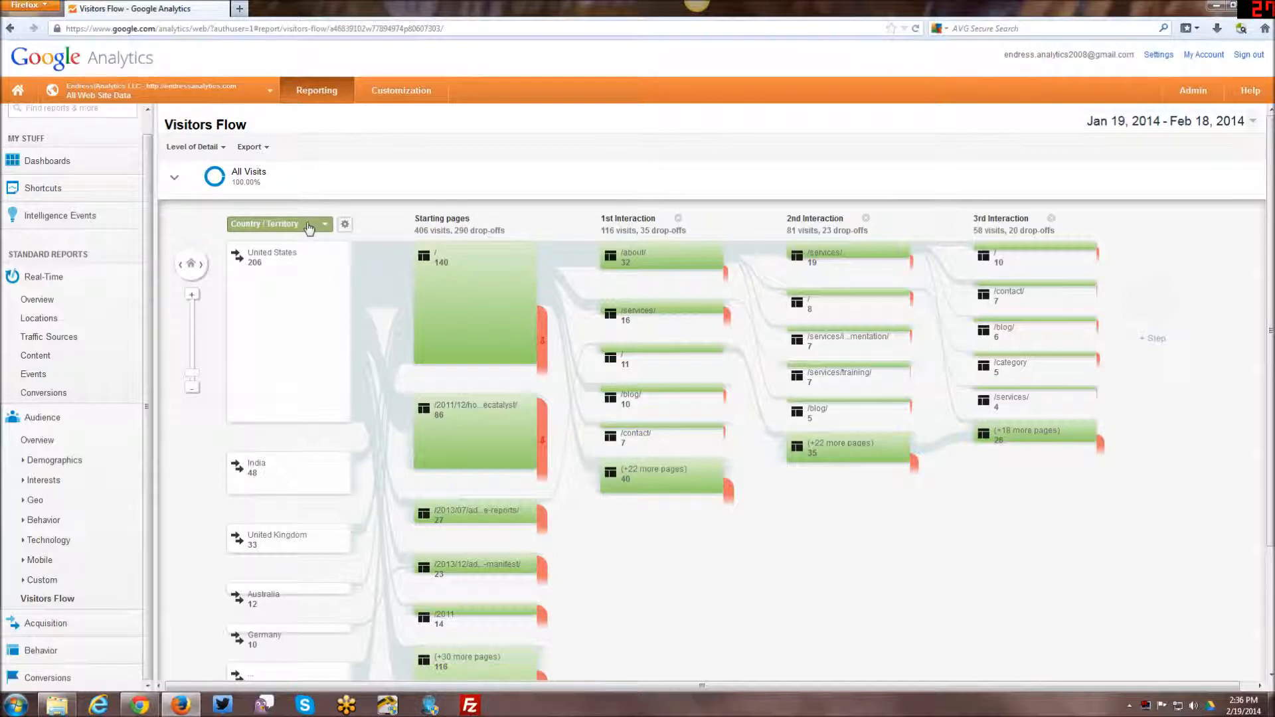
mouse_move(292, 492)
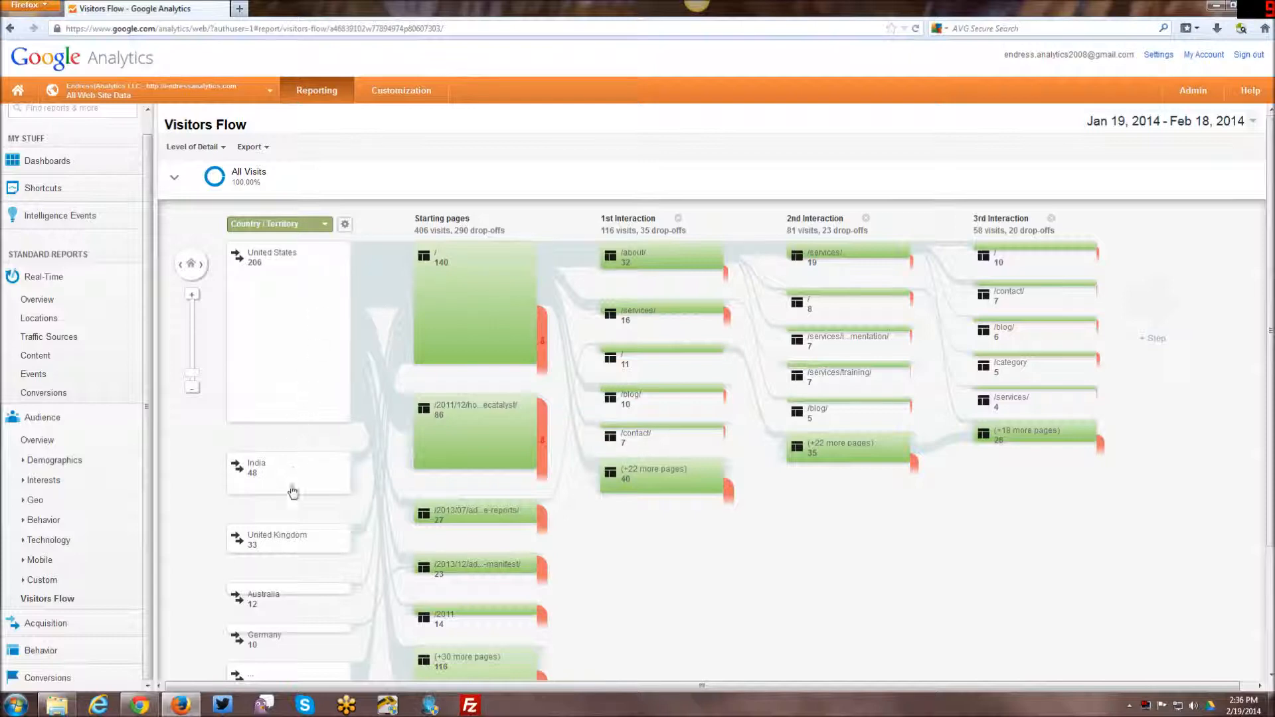
mouse_move(475, 325)
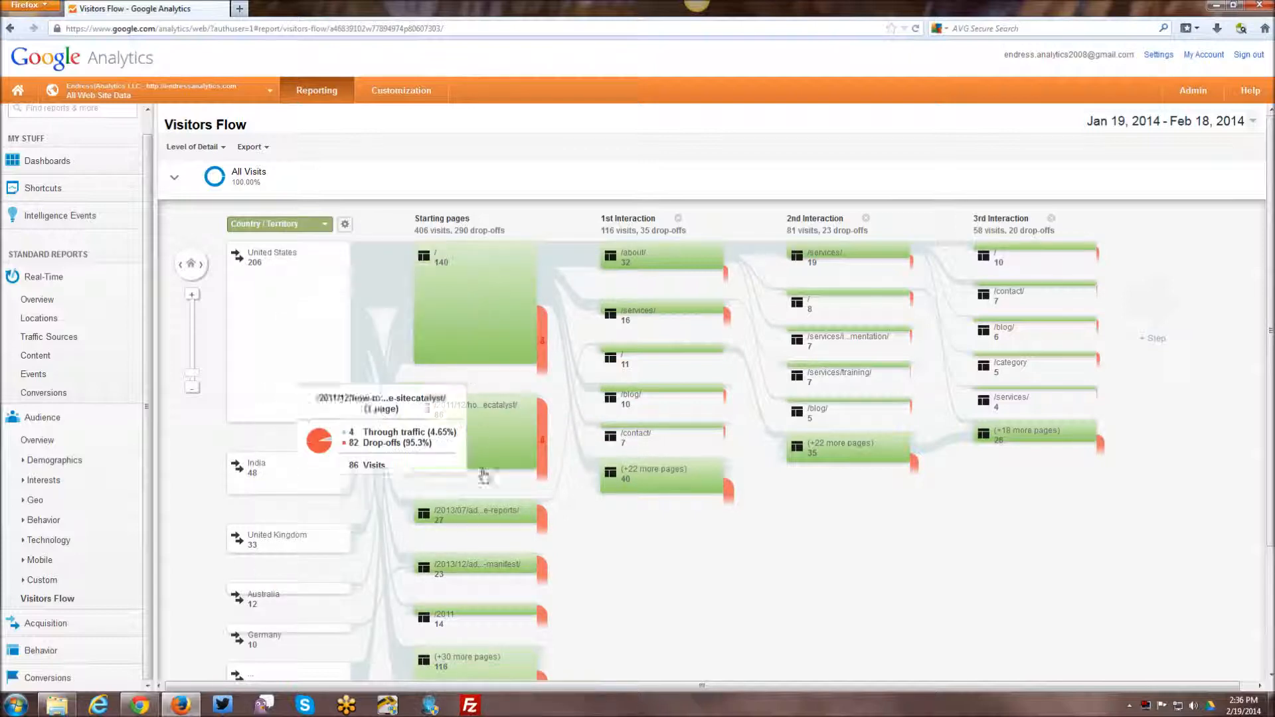
mouse_move(662, 240)
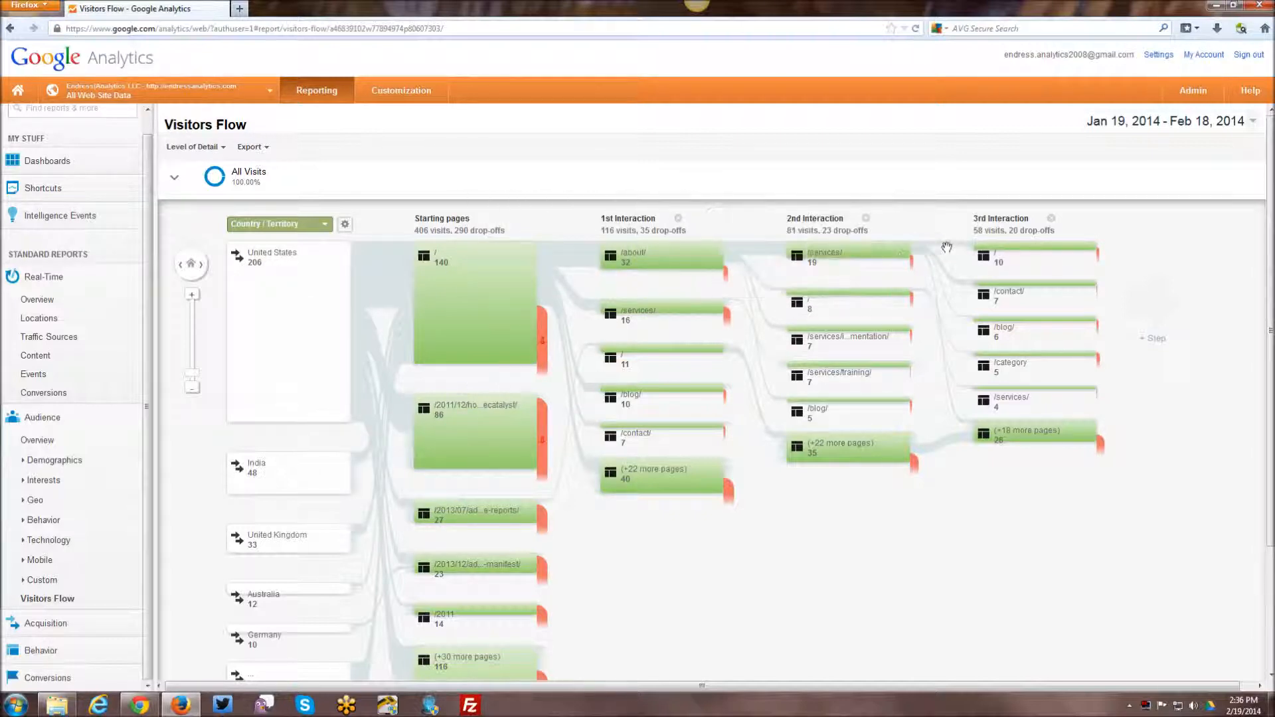
mouse_move(472, 600)
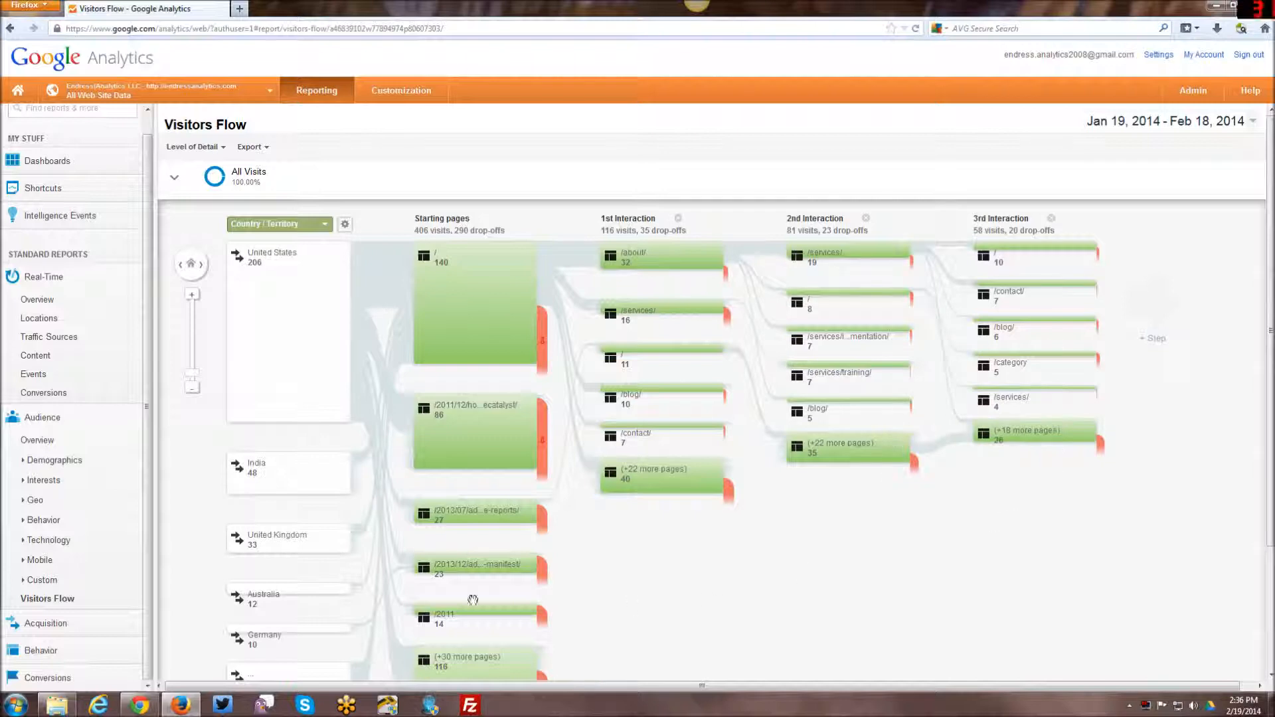
mouse_move(584, 280)
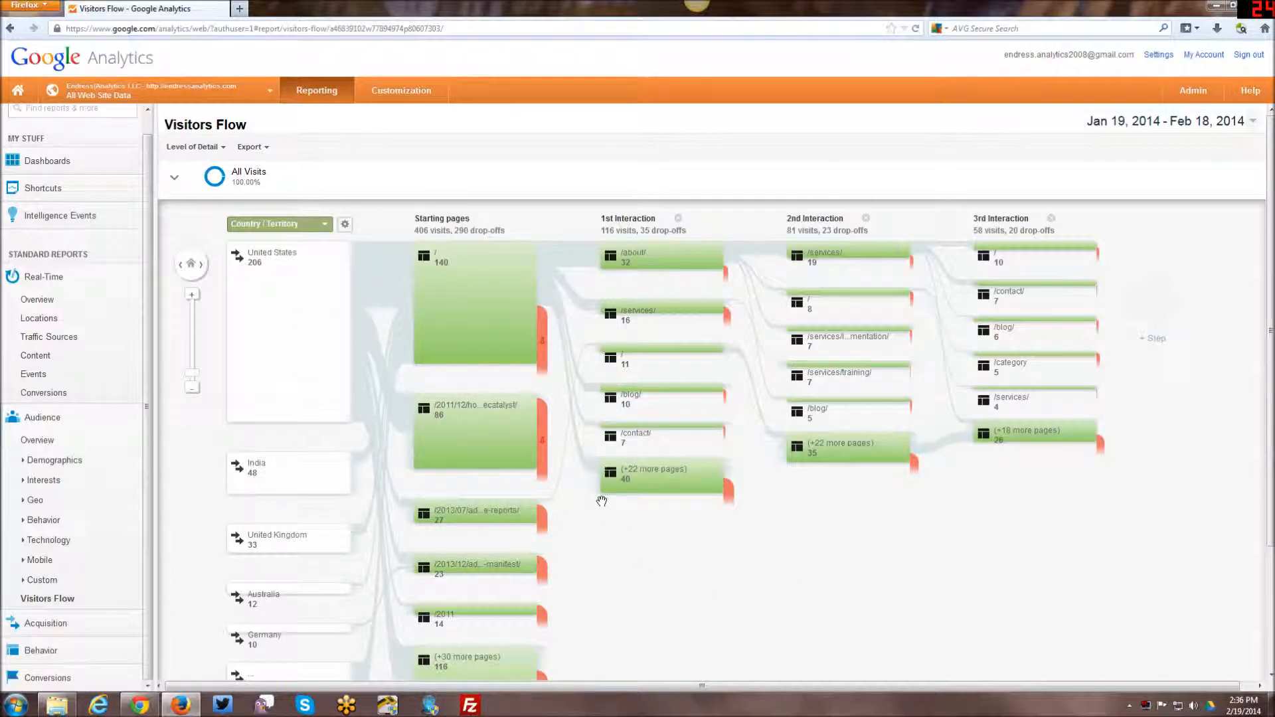
right_click(501, 296)
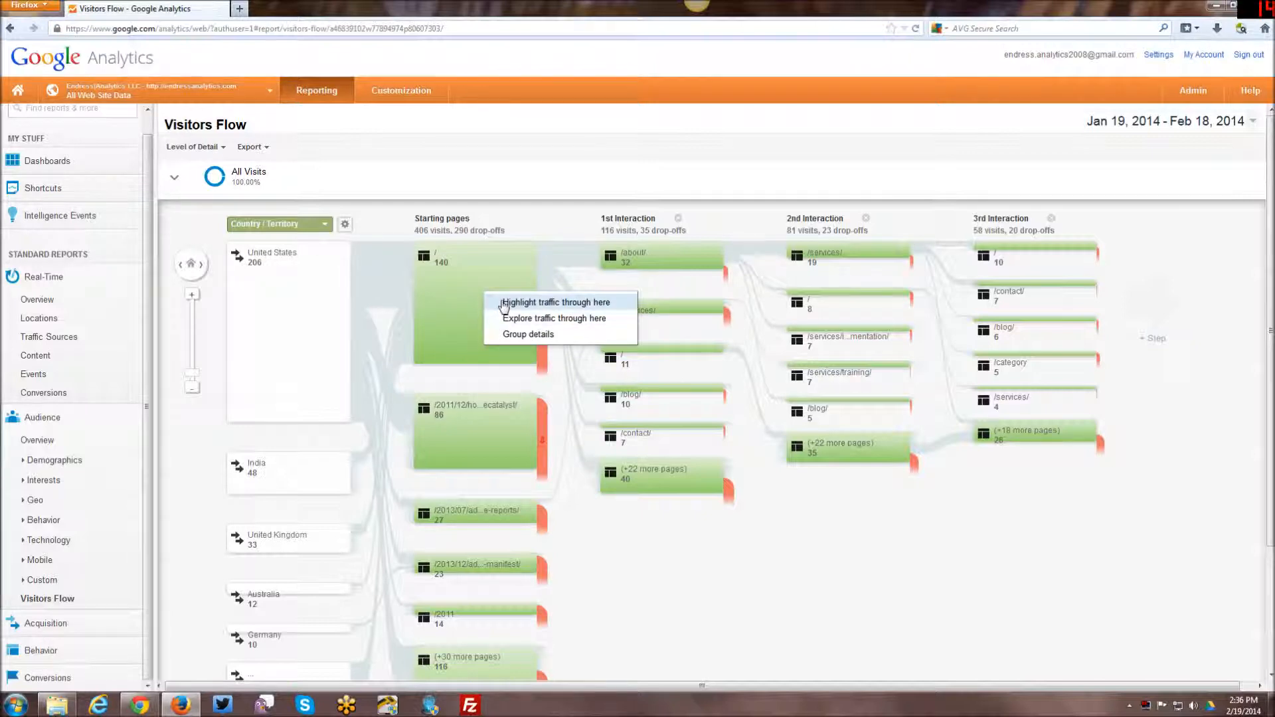
left_click(555, 303)
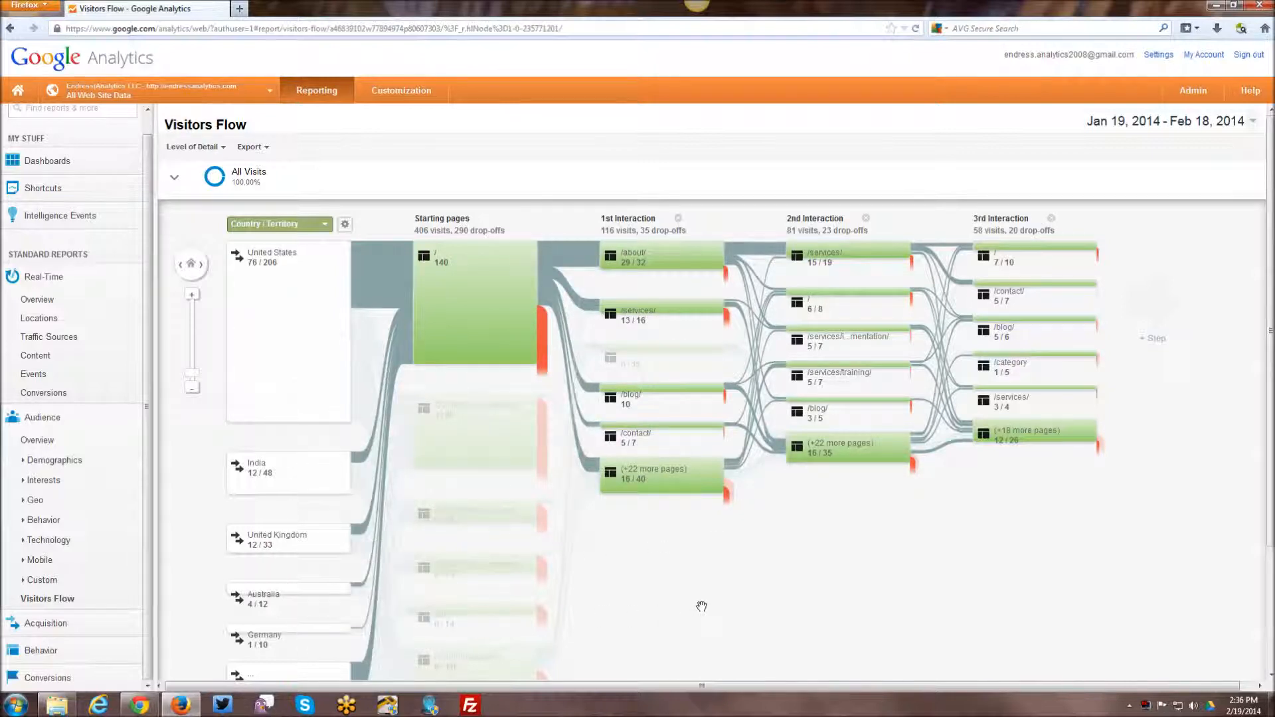
mouse_move(701, 615)
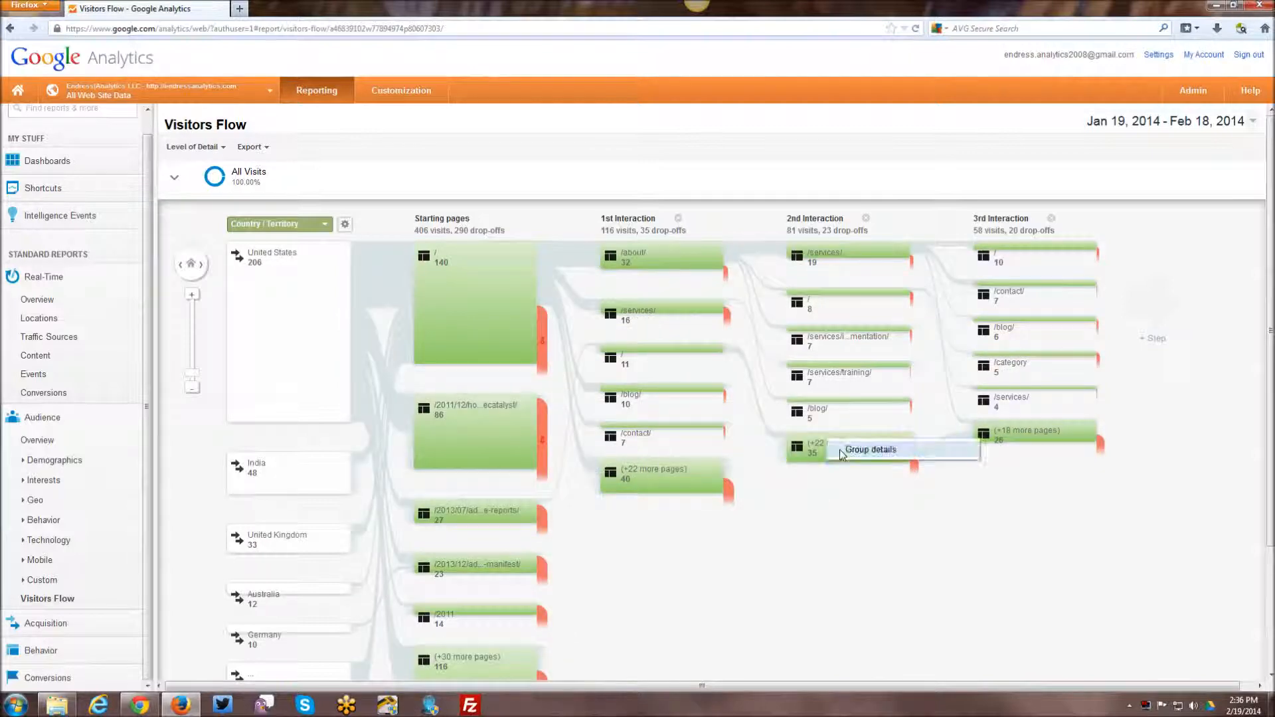
mouse_move(679, 360)
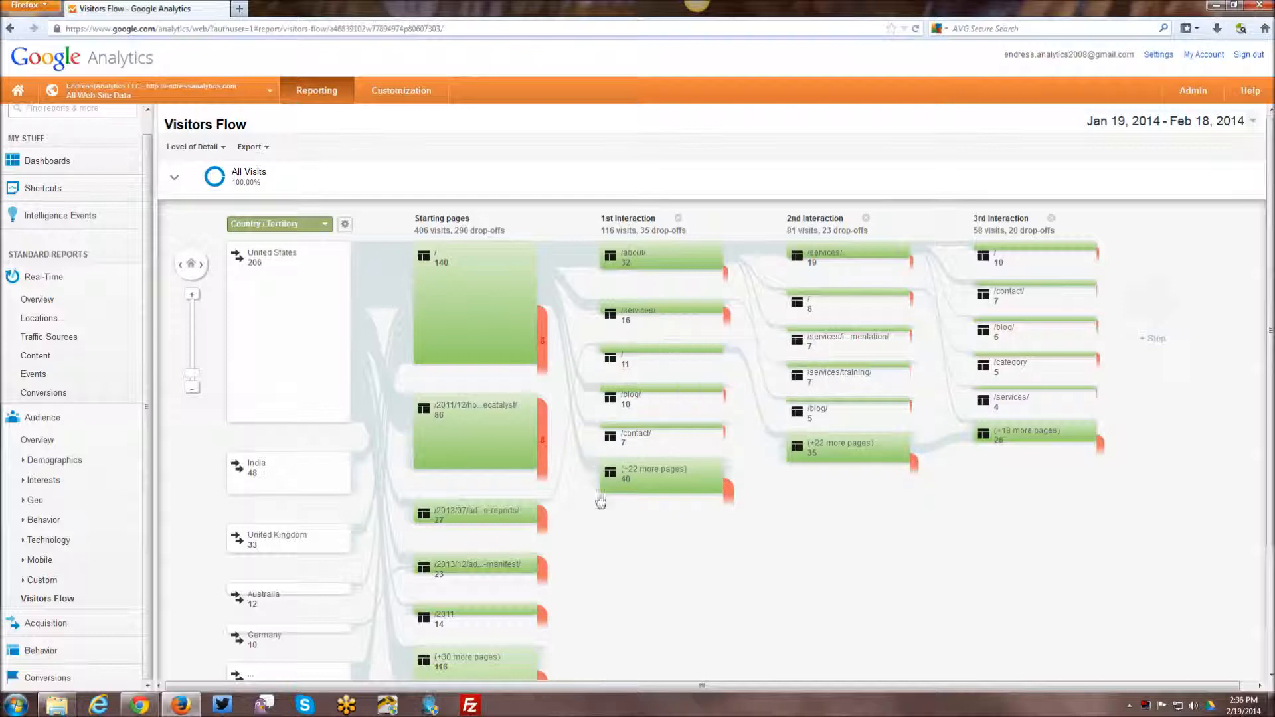
mouse_move(807, 460)
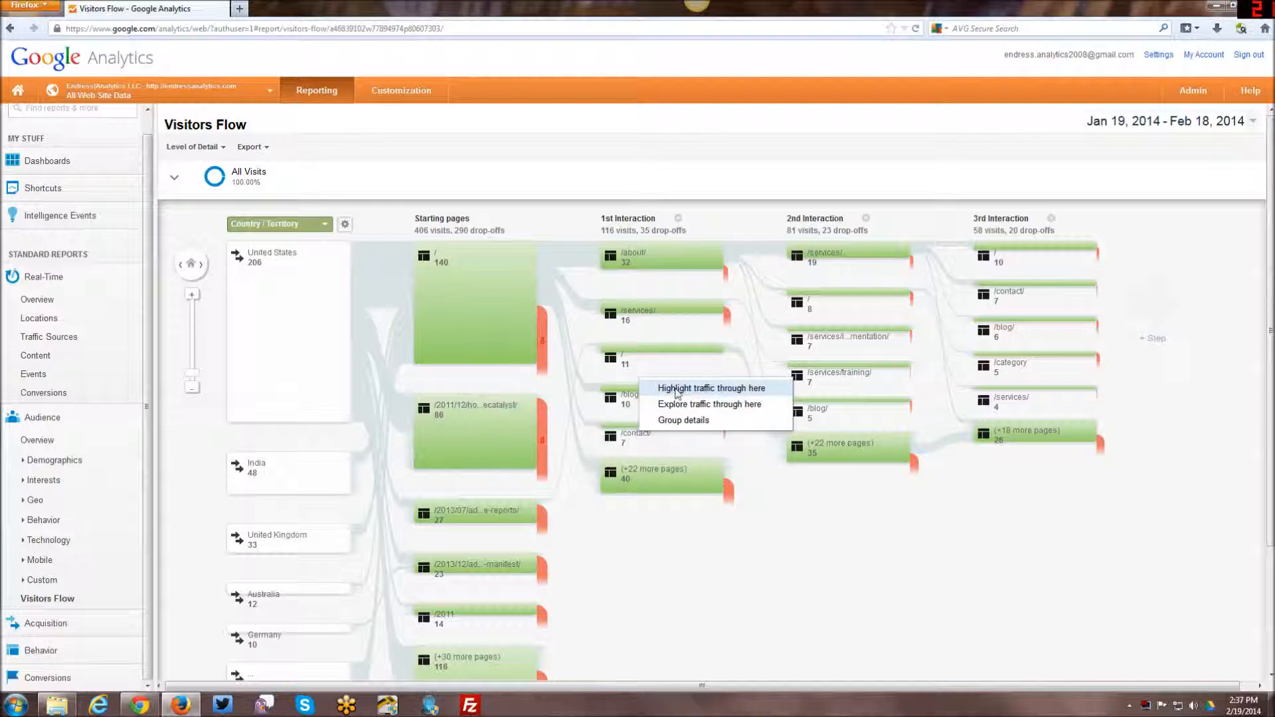
Step: Highlight traffic through the /blog/ node, then collapse the Audience report list
left_click(709, 388)
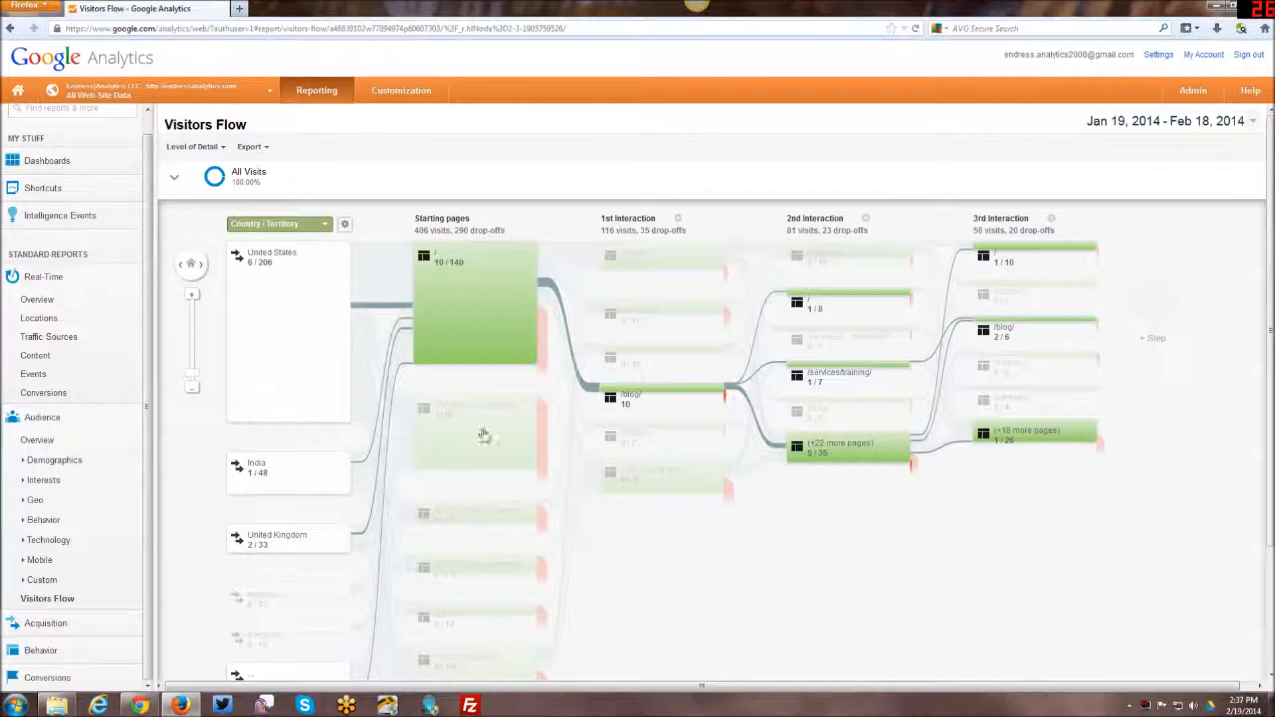
mouse_move(688, 620)
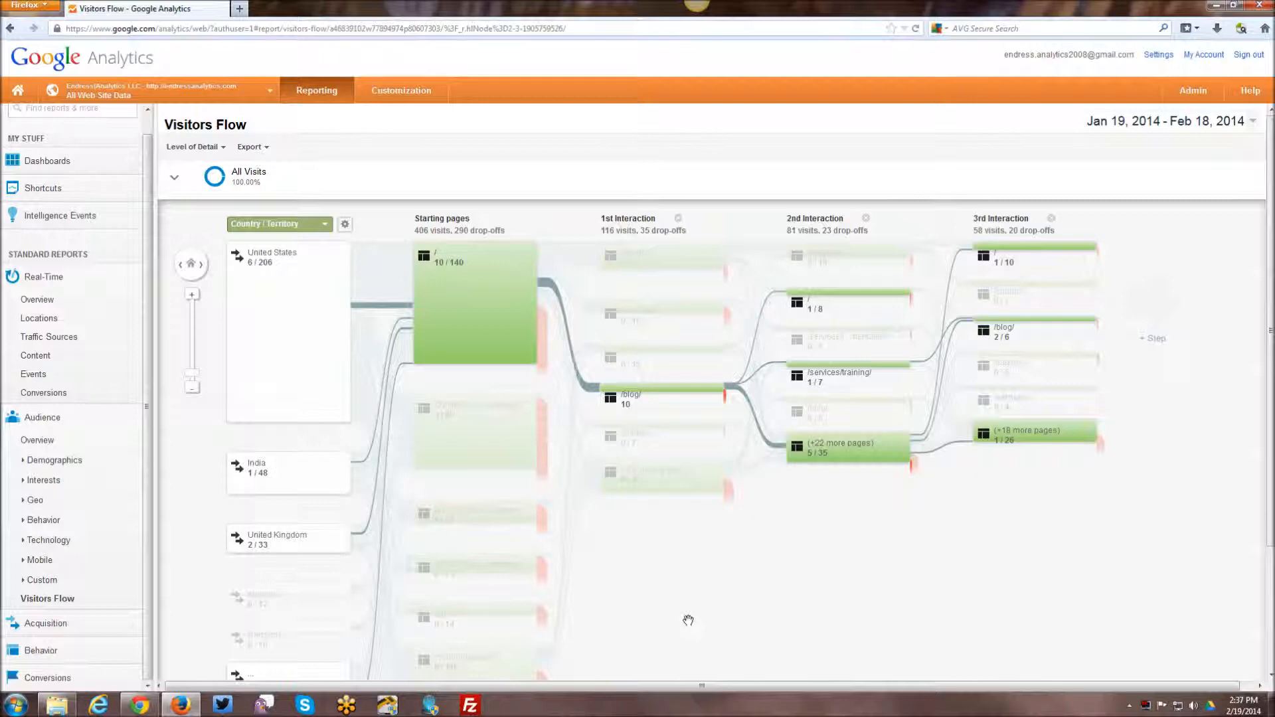
mouse_move(767, 599)
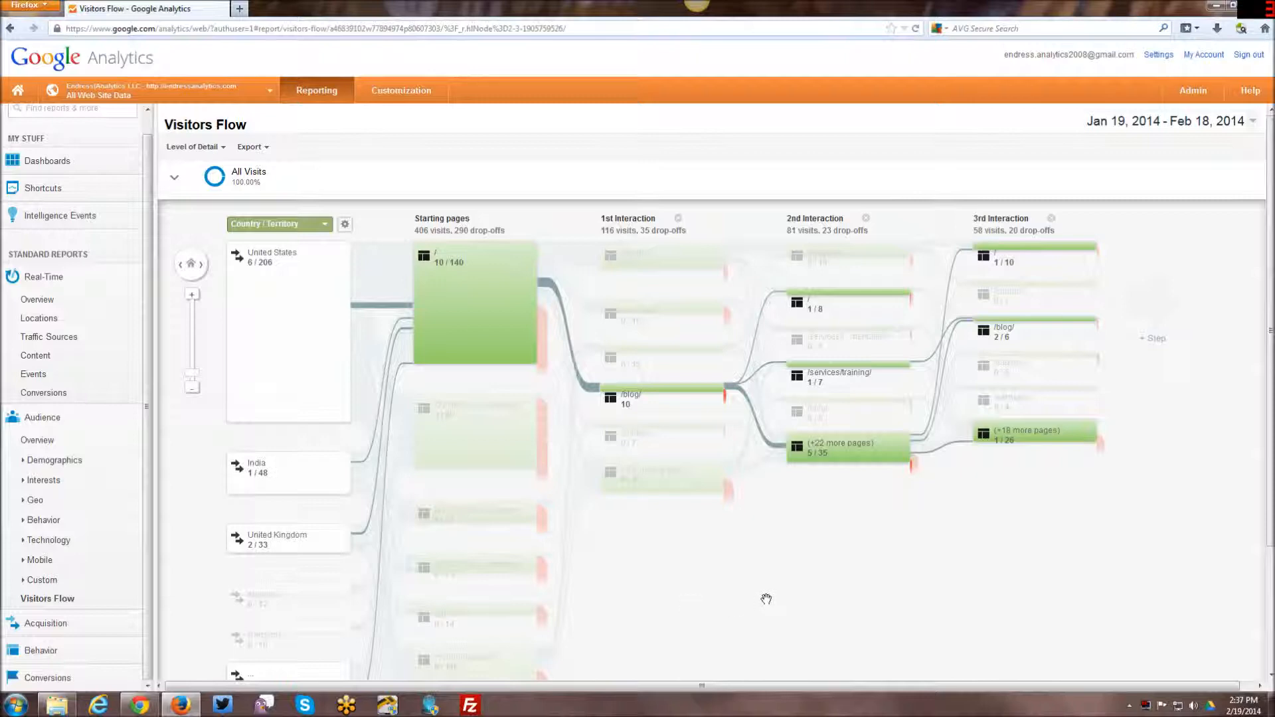
mouse_move(440, 583)
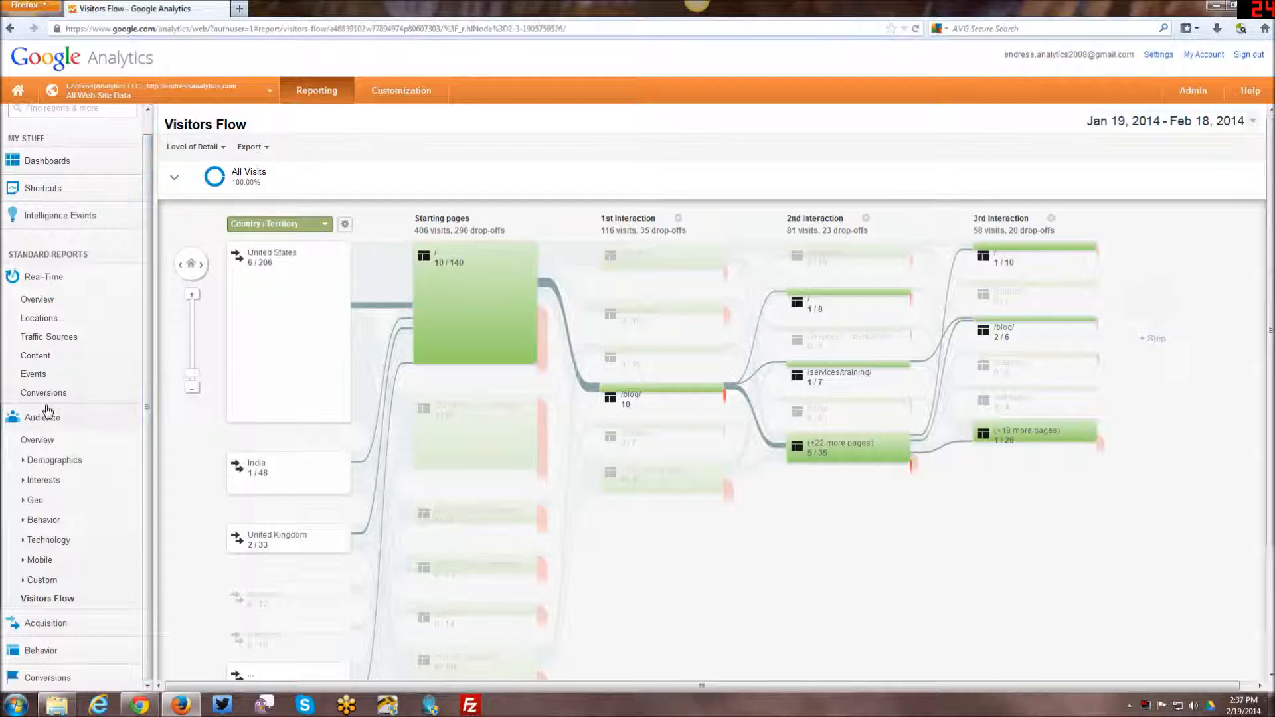
left_click(41, 417)
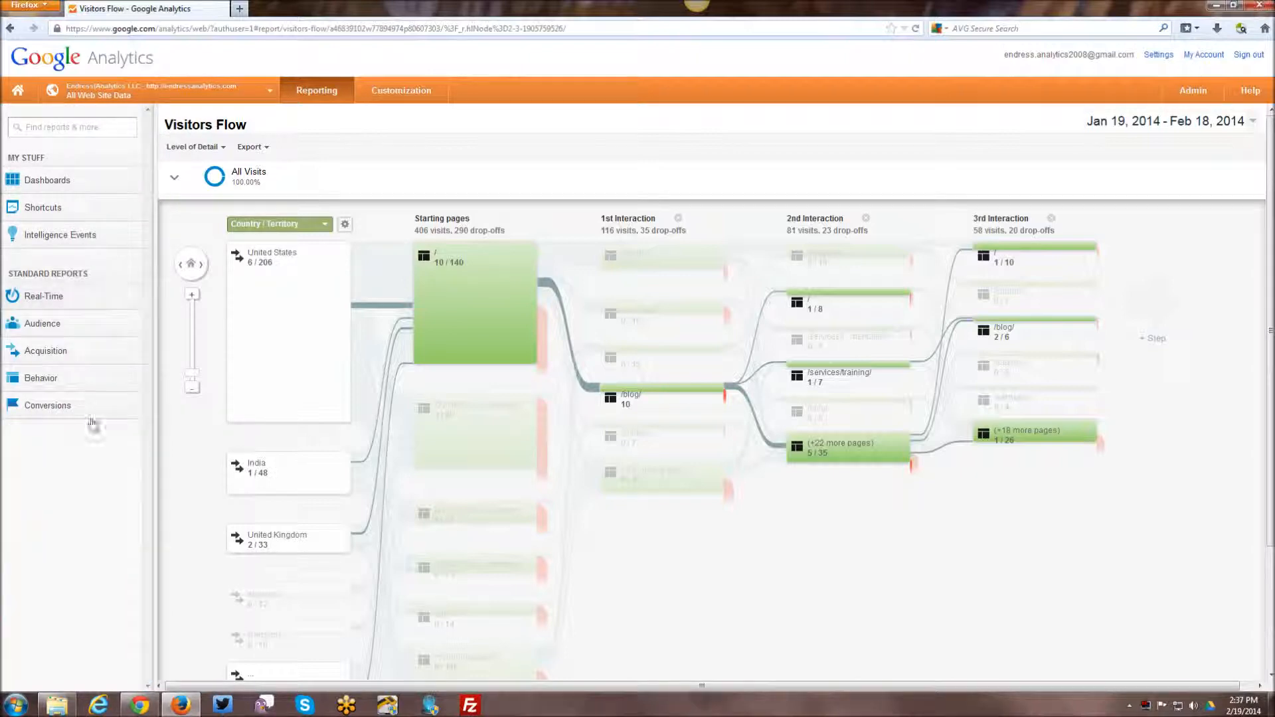
Step: View the Acquisition Overview: 406 visits led by Organic Search (219)
left_click(45, 351)
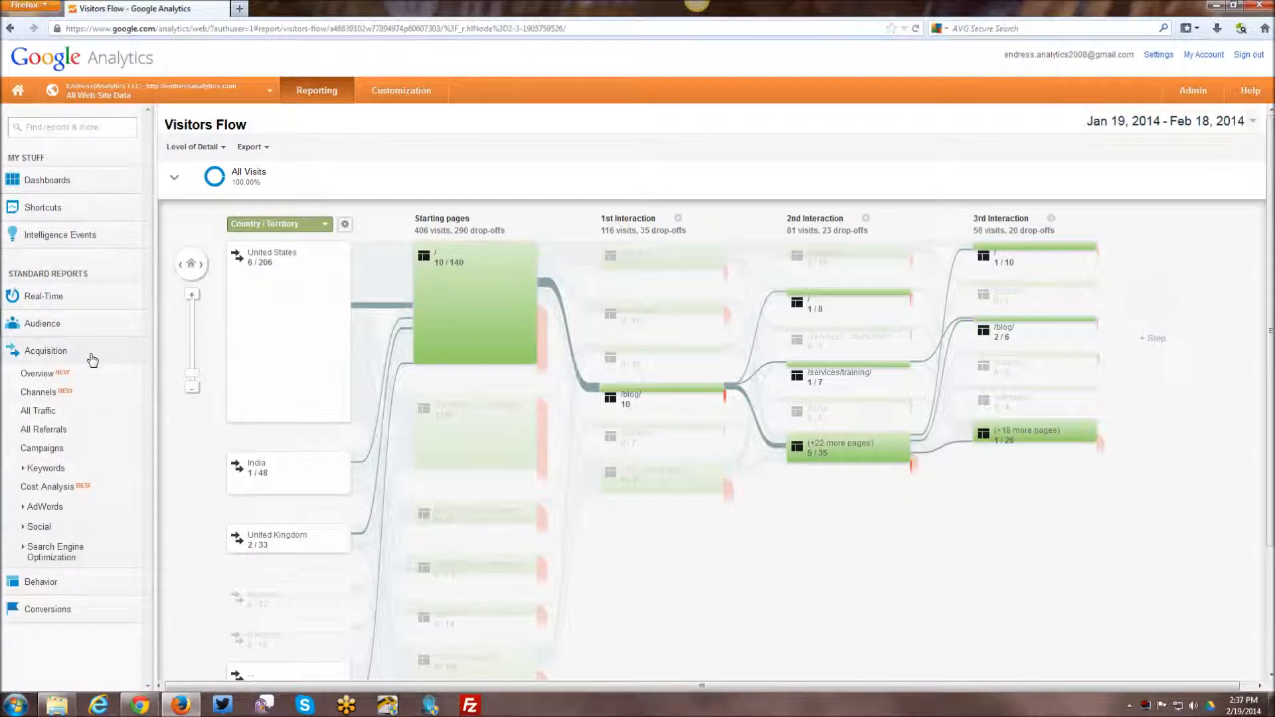
left_click(37, 373)
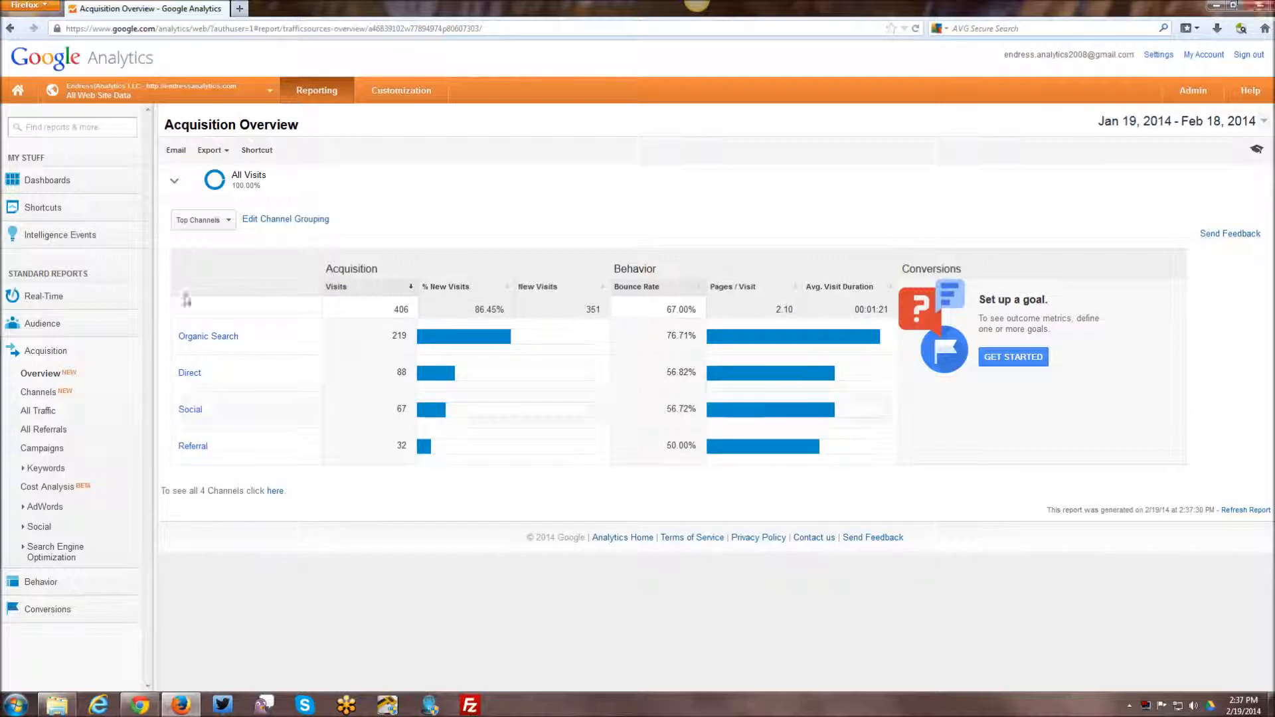
mouse_move(387, 519)
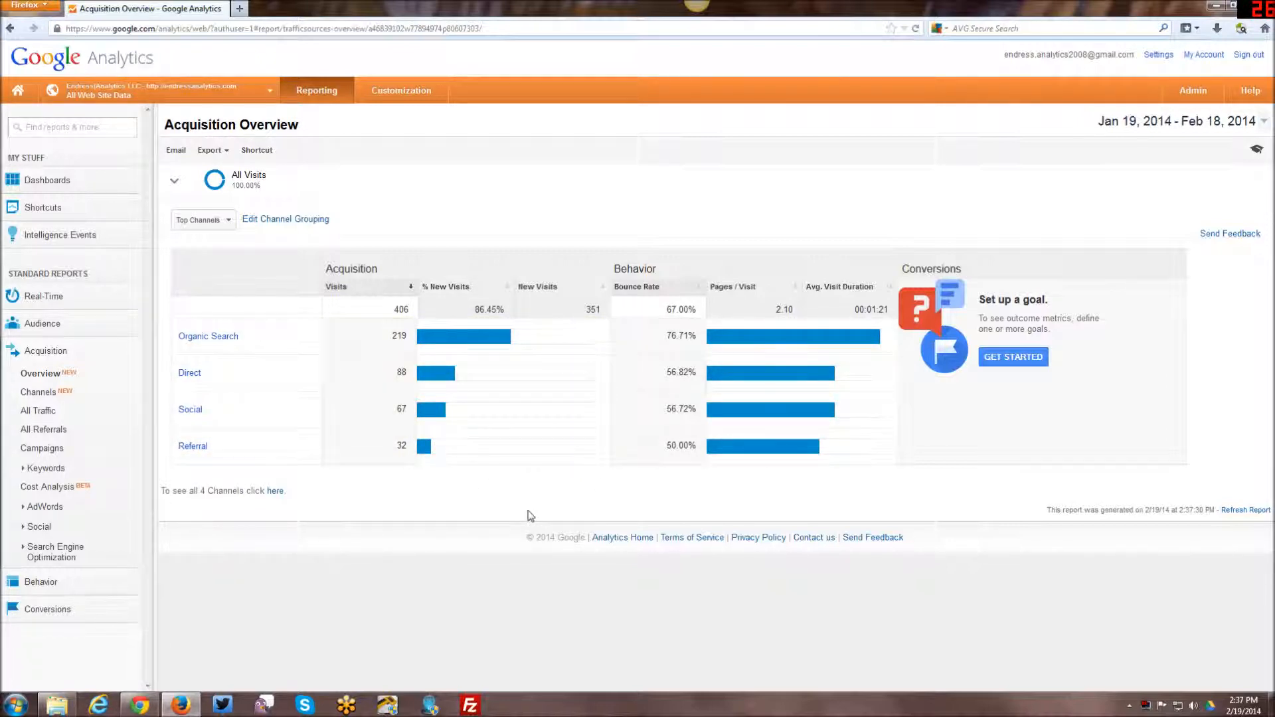
mouse_move(523, 515)
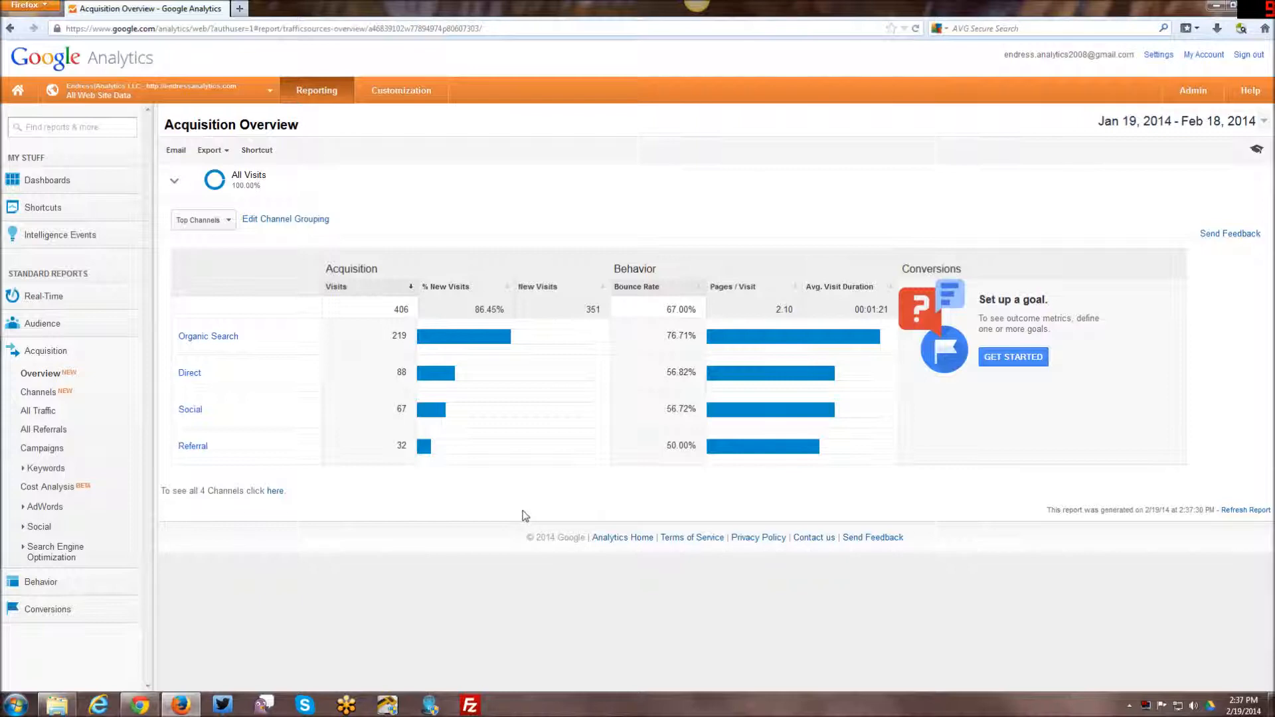
mouse_move(523, 505)
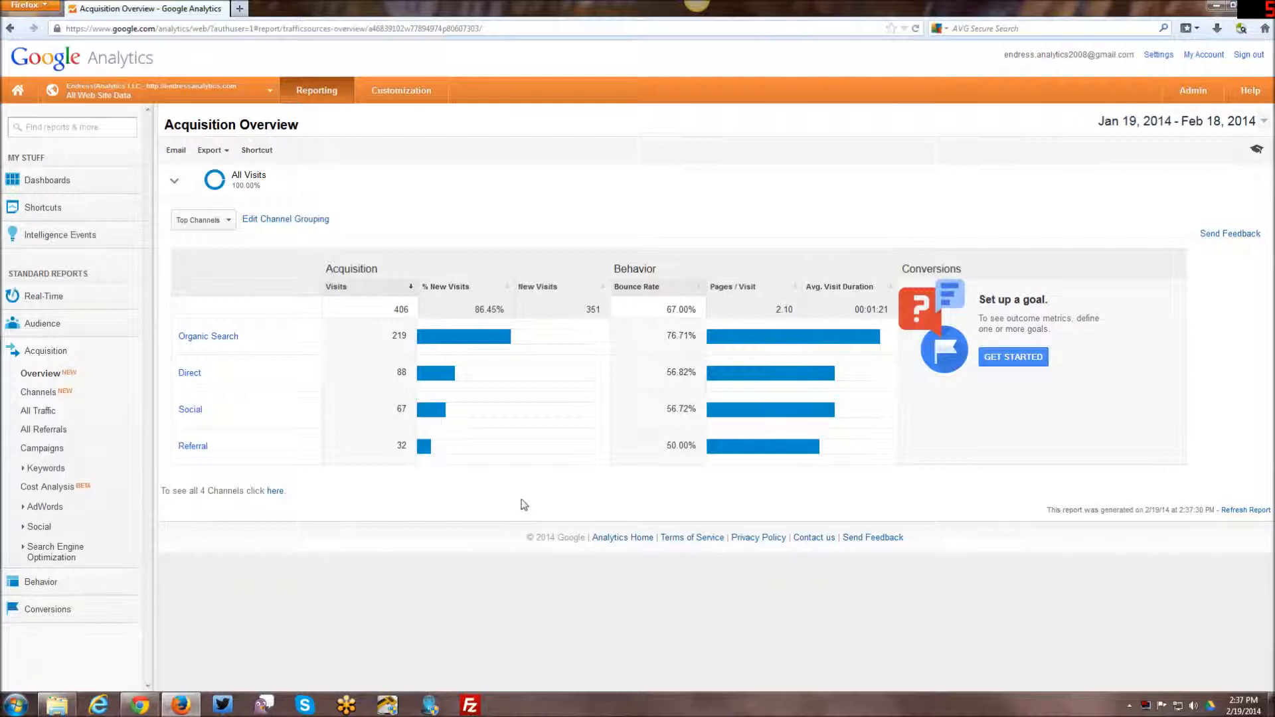
mouse_move(393, 464)
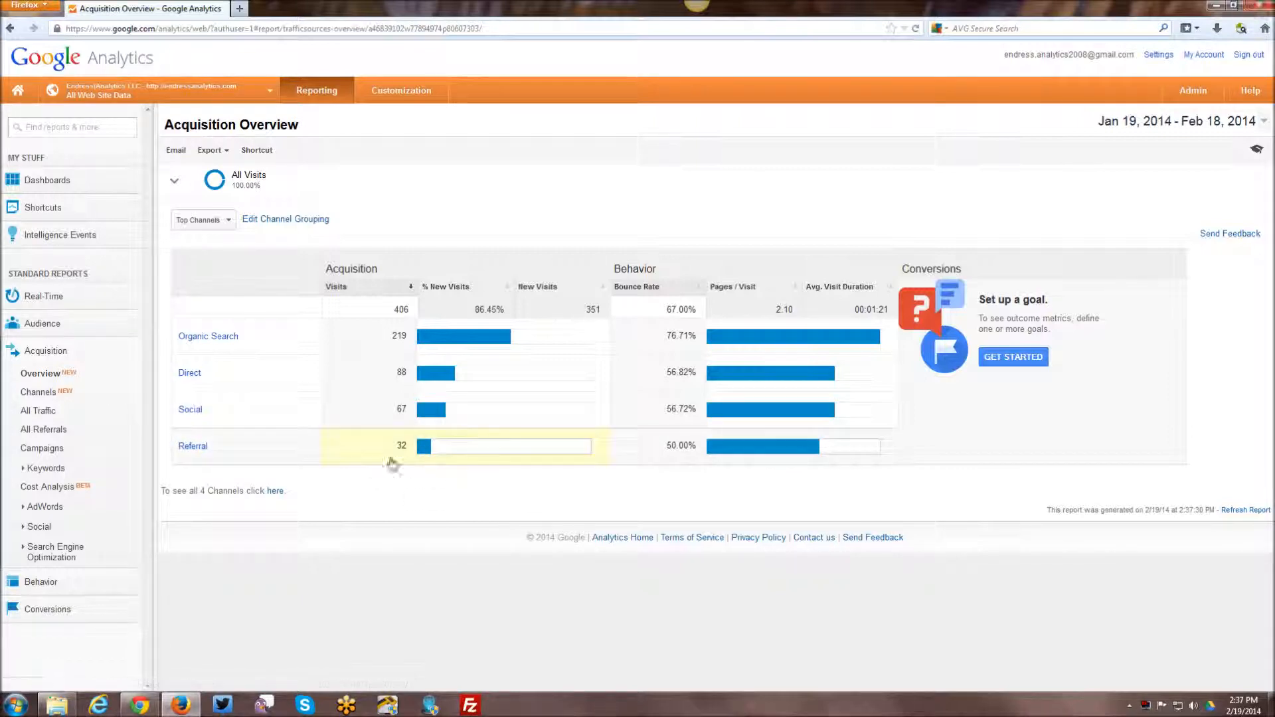
mouse_move(38, 390)
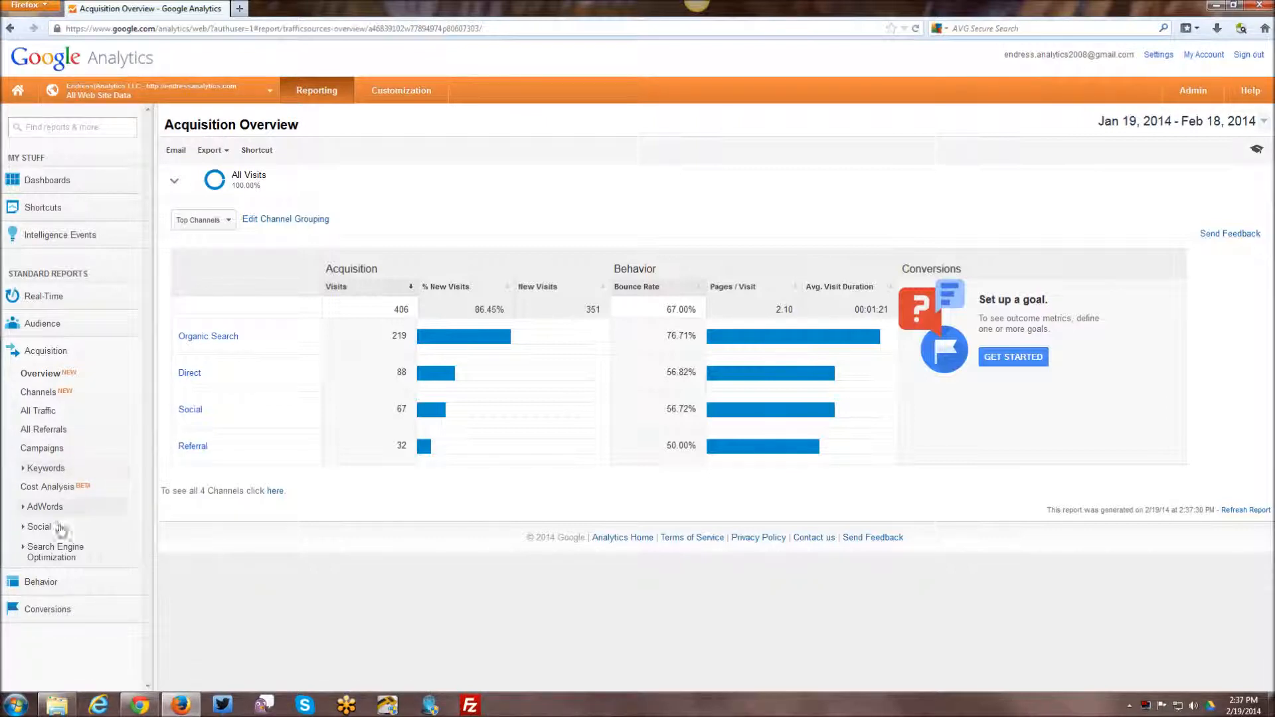
mouse_move(77, 490)
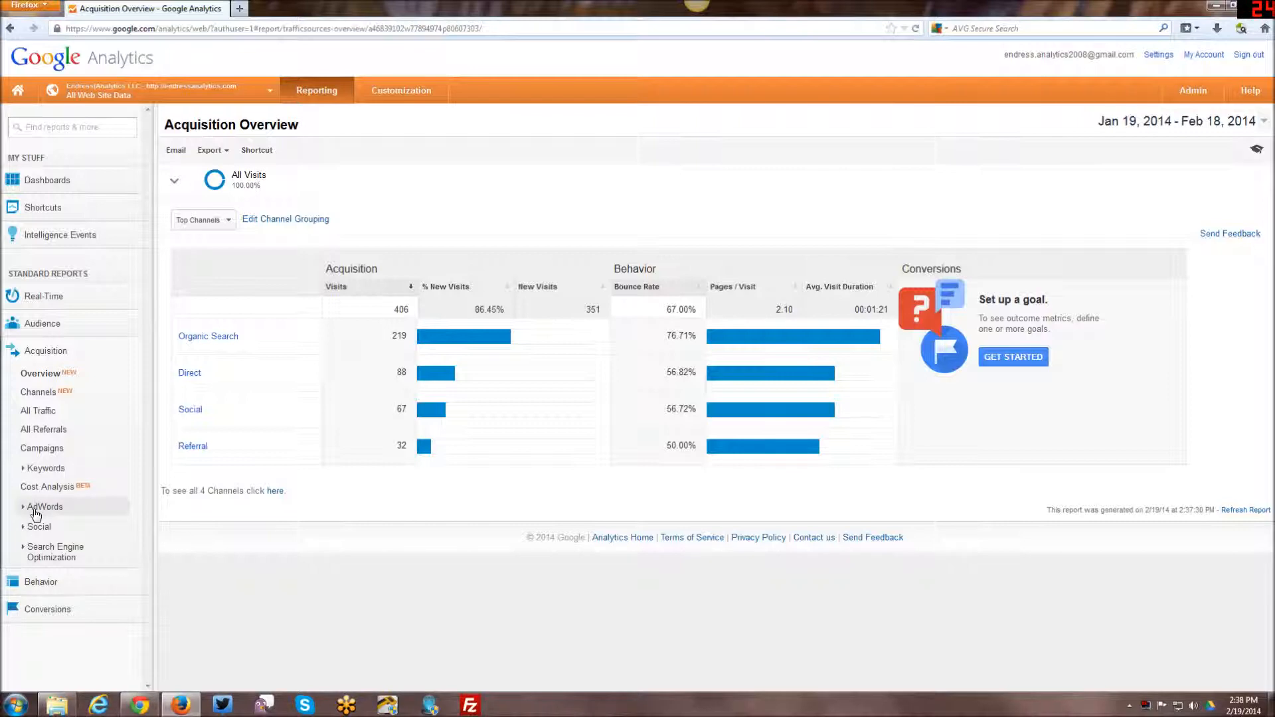
mouse_move(78, 514)
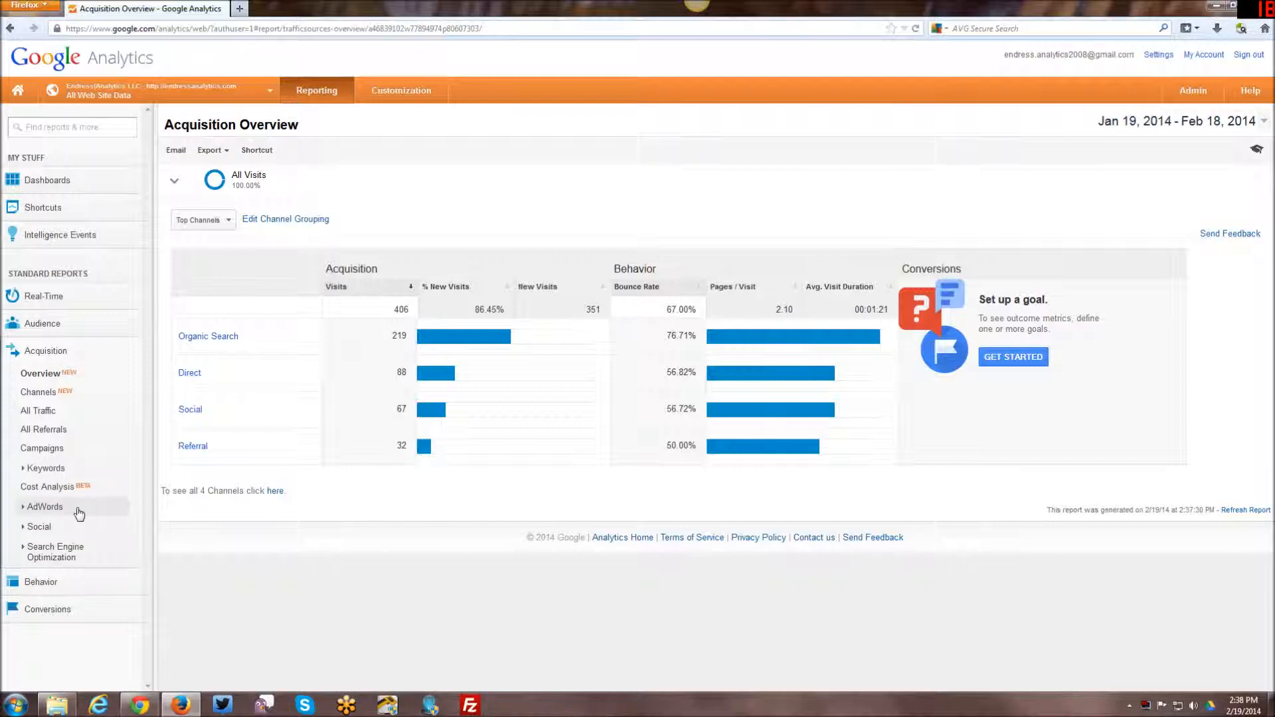
mouse_move(67, 515)
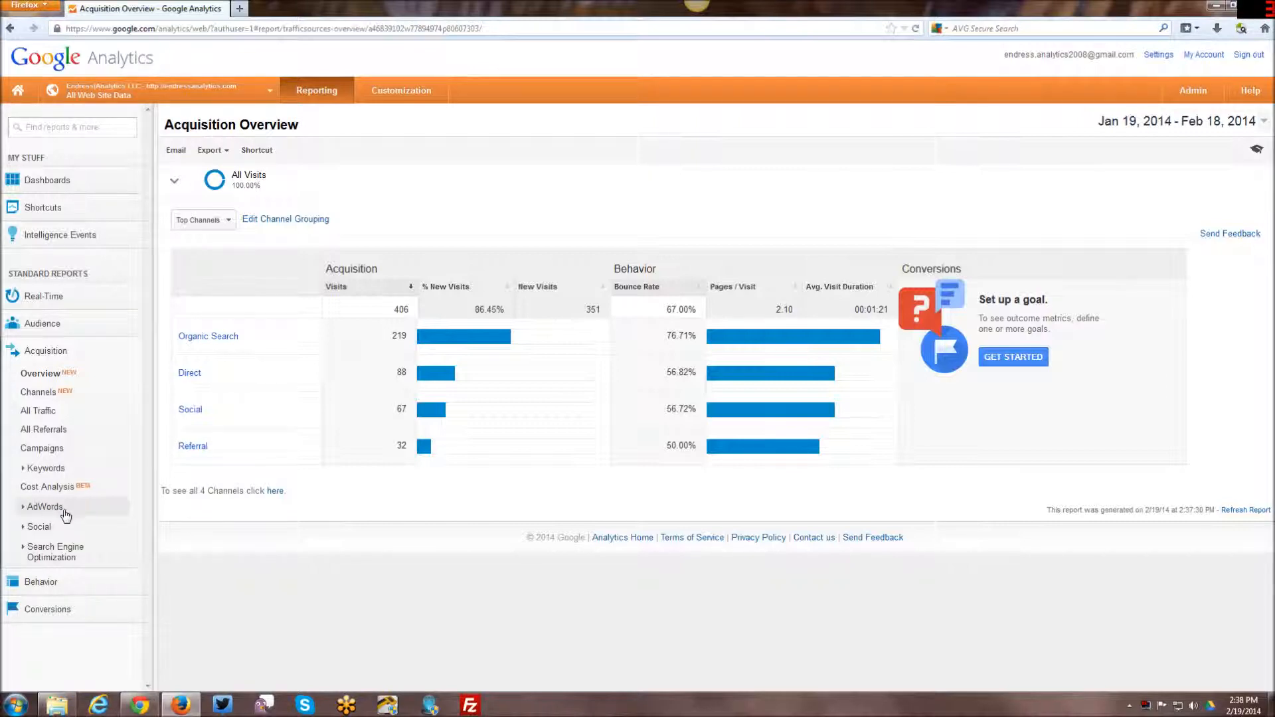
mouse_move(38, 528)
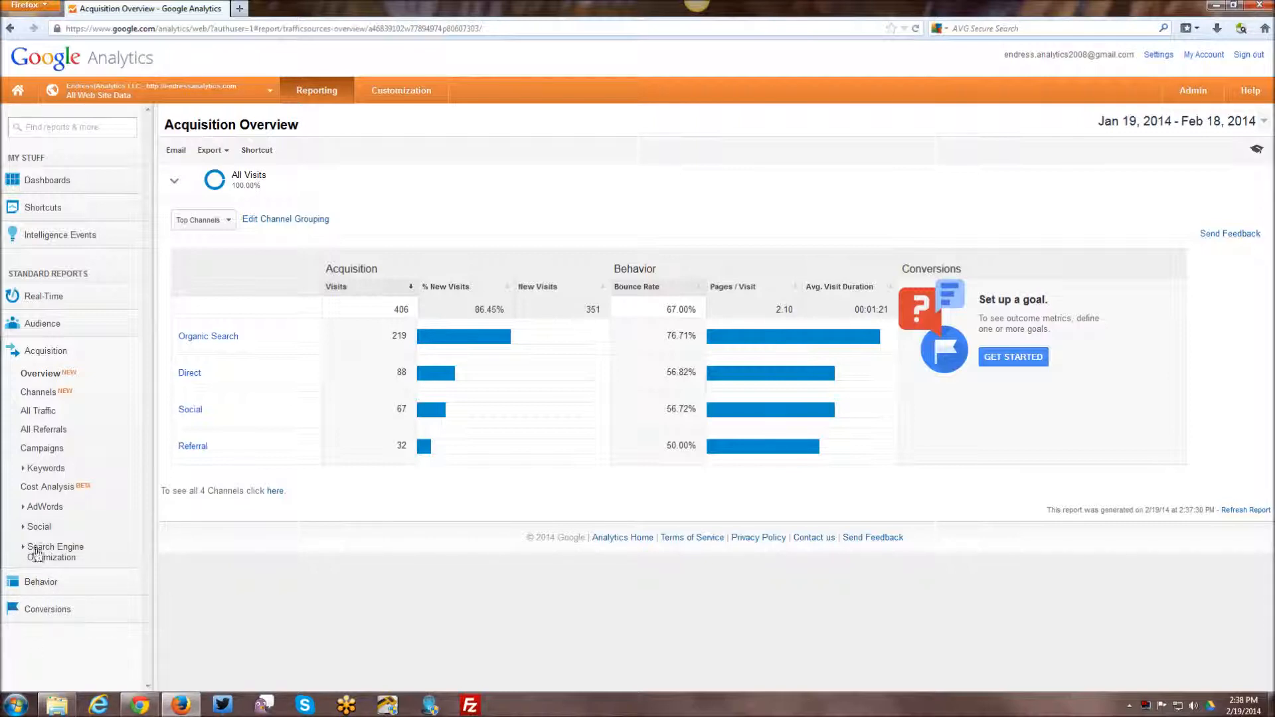
mouse_move(53, 551)
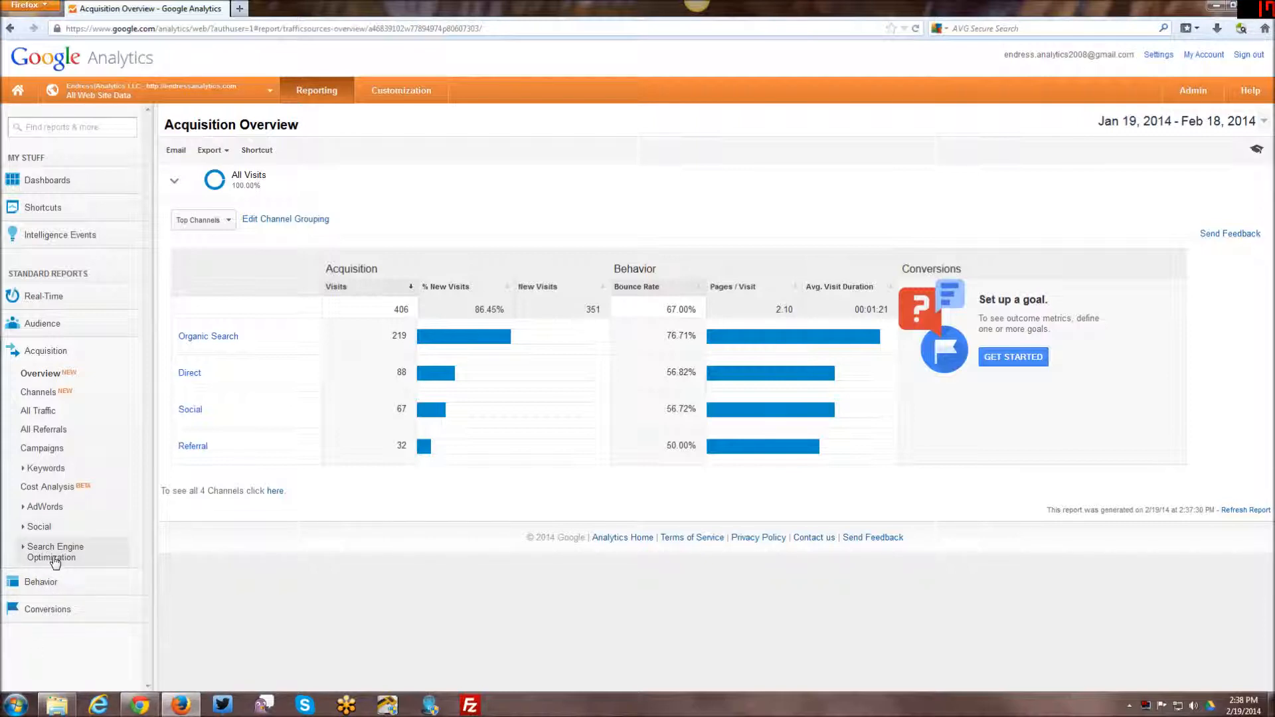
mouse_move(62, 559)
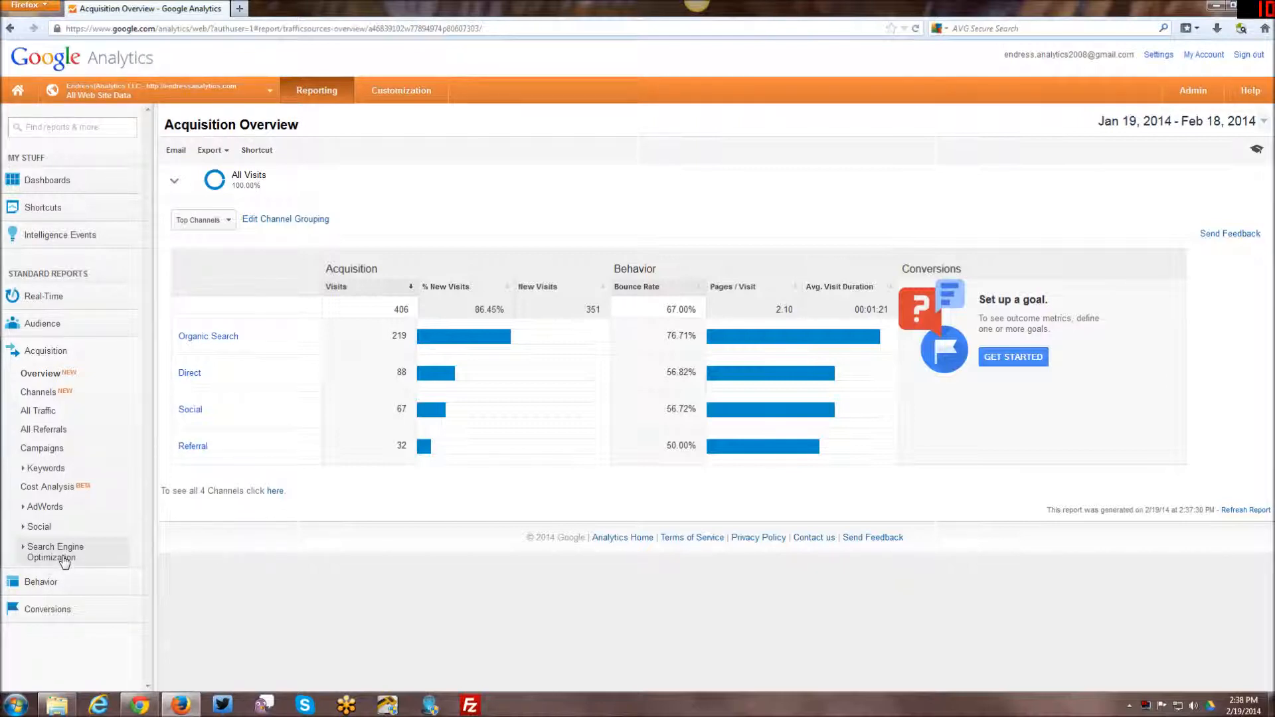
mouse_move(38, 527)
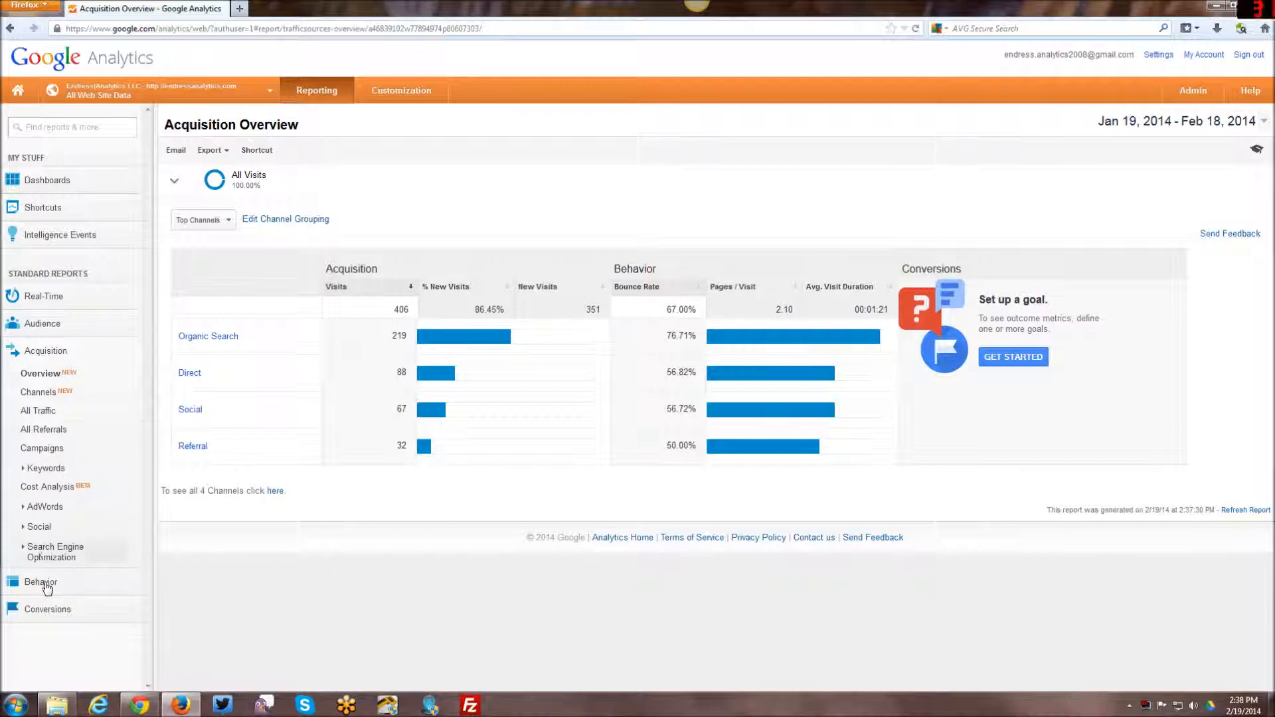
Step: View the Behavior Overview's pageviews chart and top pages, then expand the Site Speed group
left_click(40, 582)
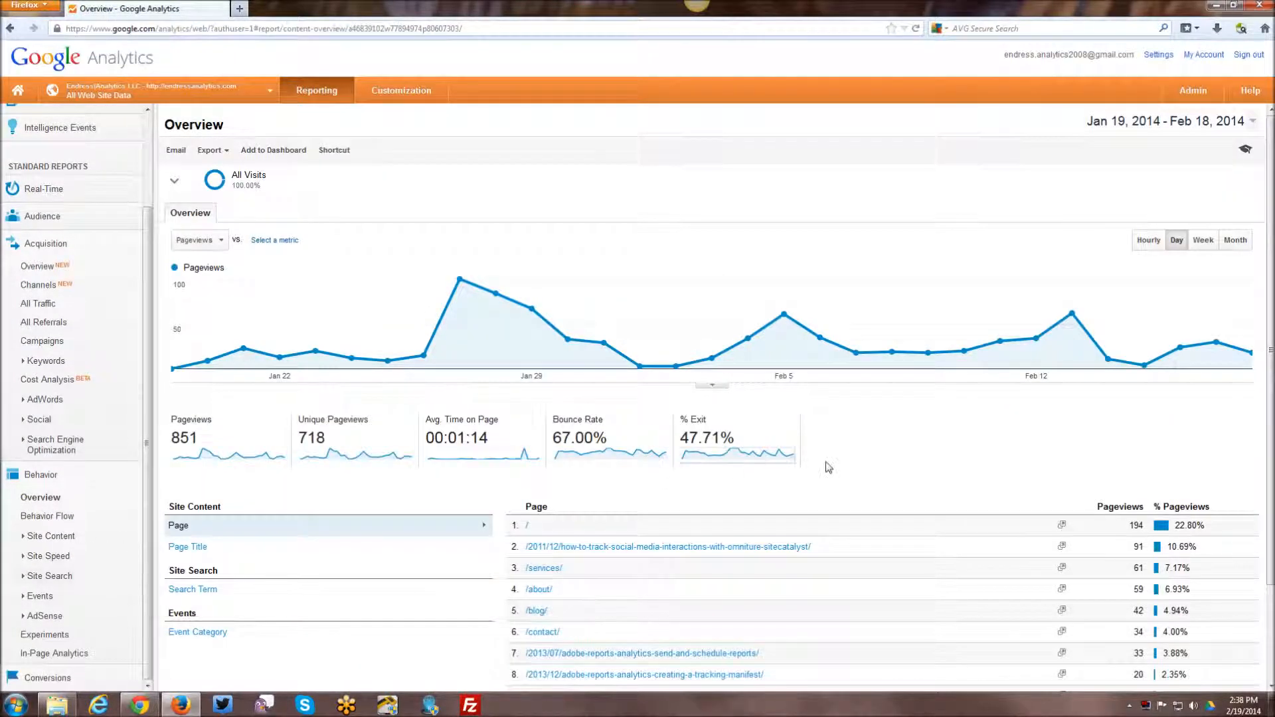
scroll("down", 3)
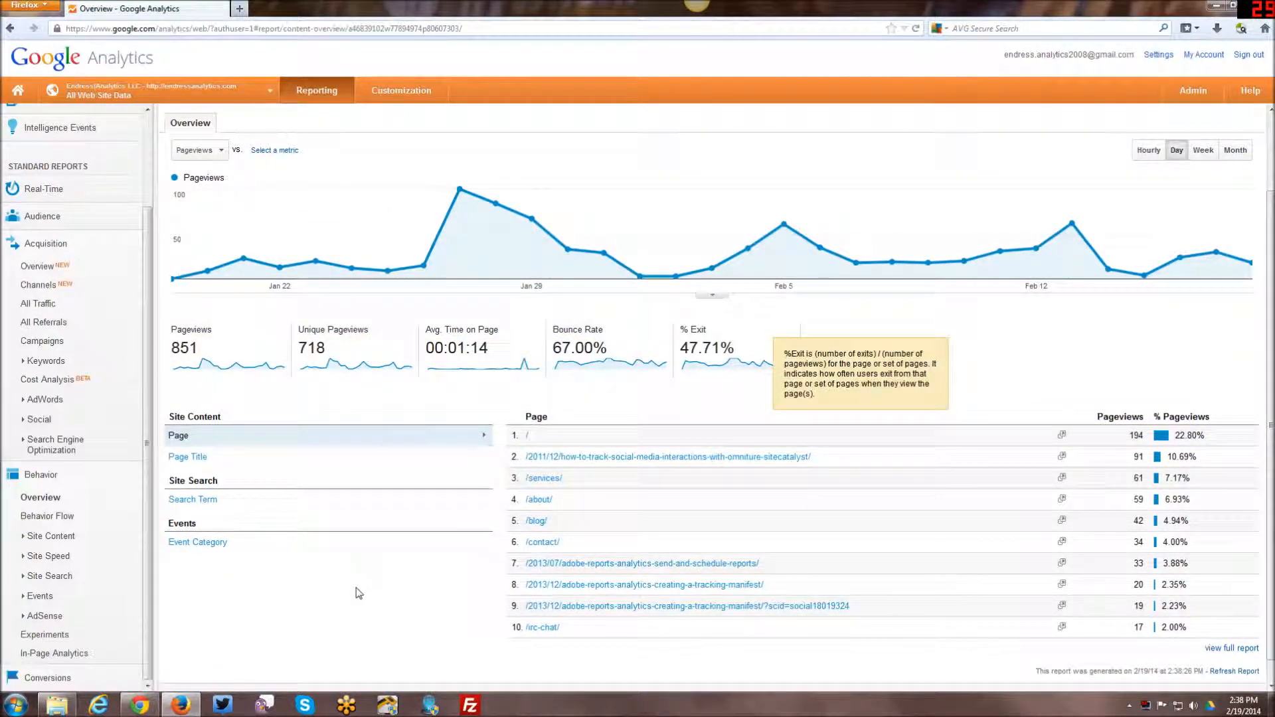
mouse_move(48, 595)
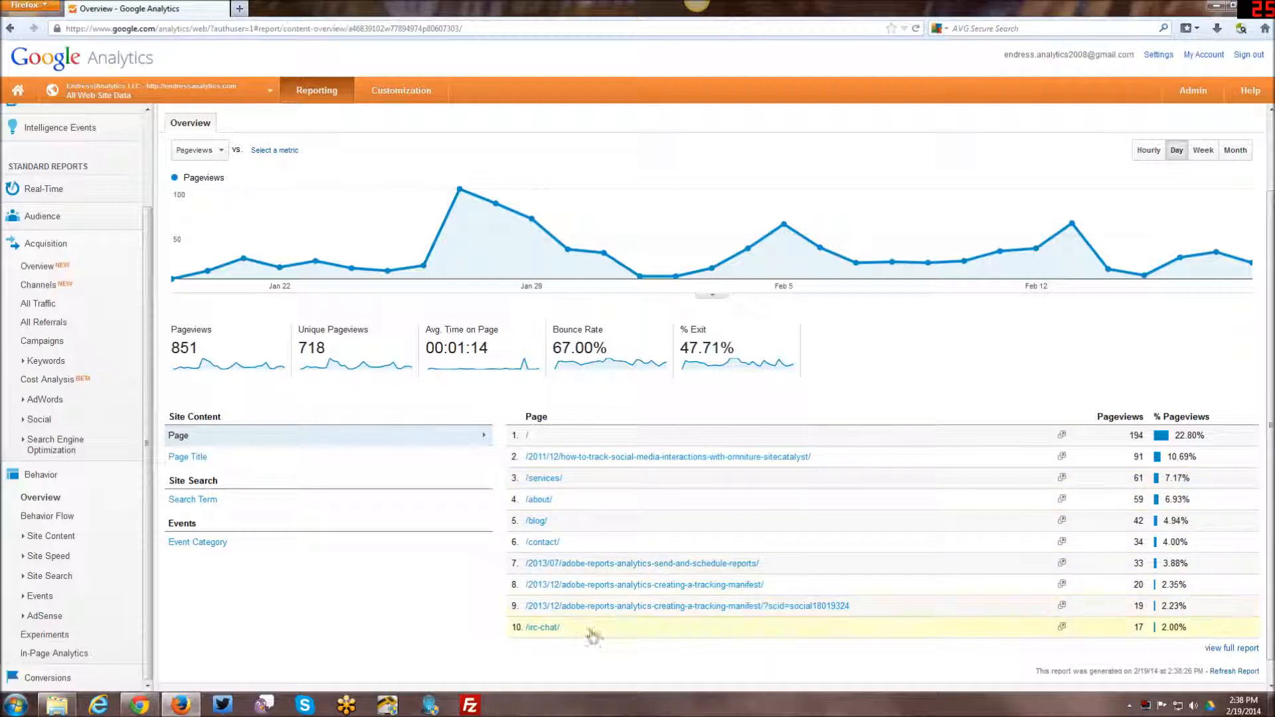
mouse_move(286, 620)
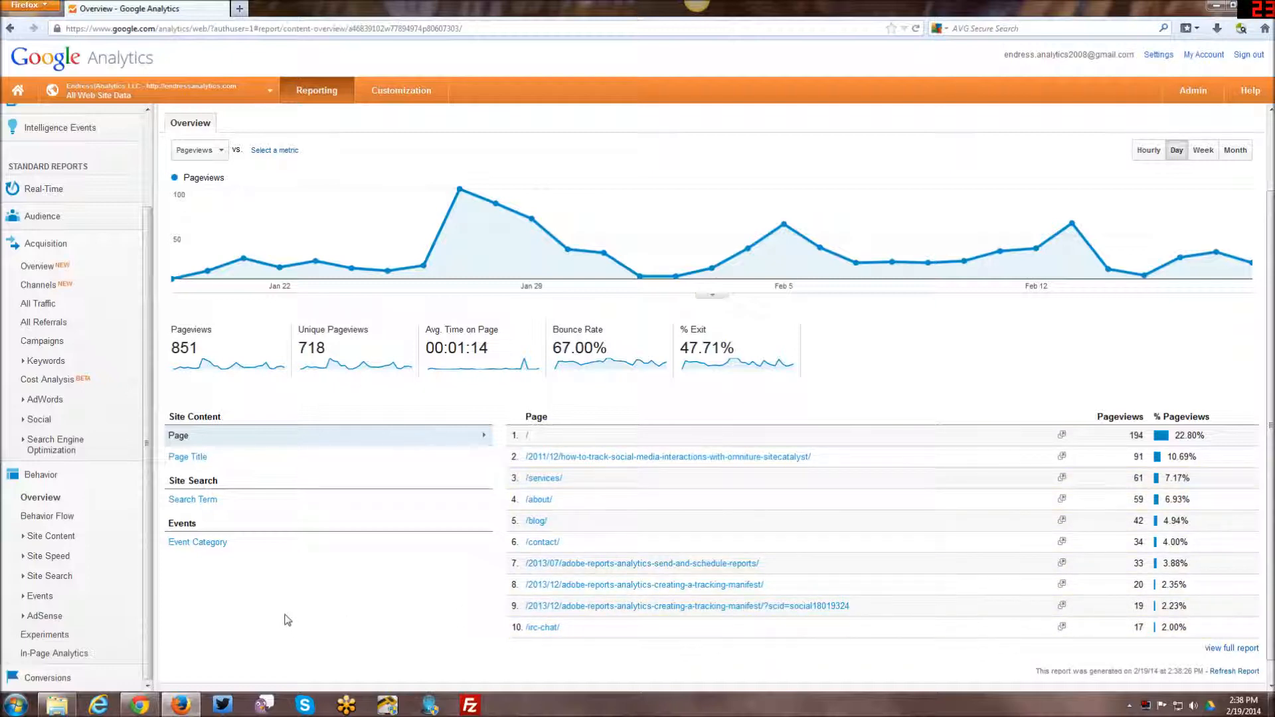
left_click(48, 555)
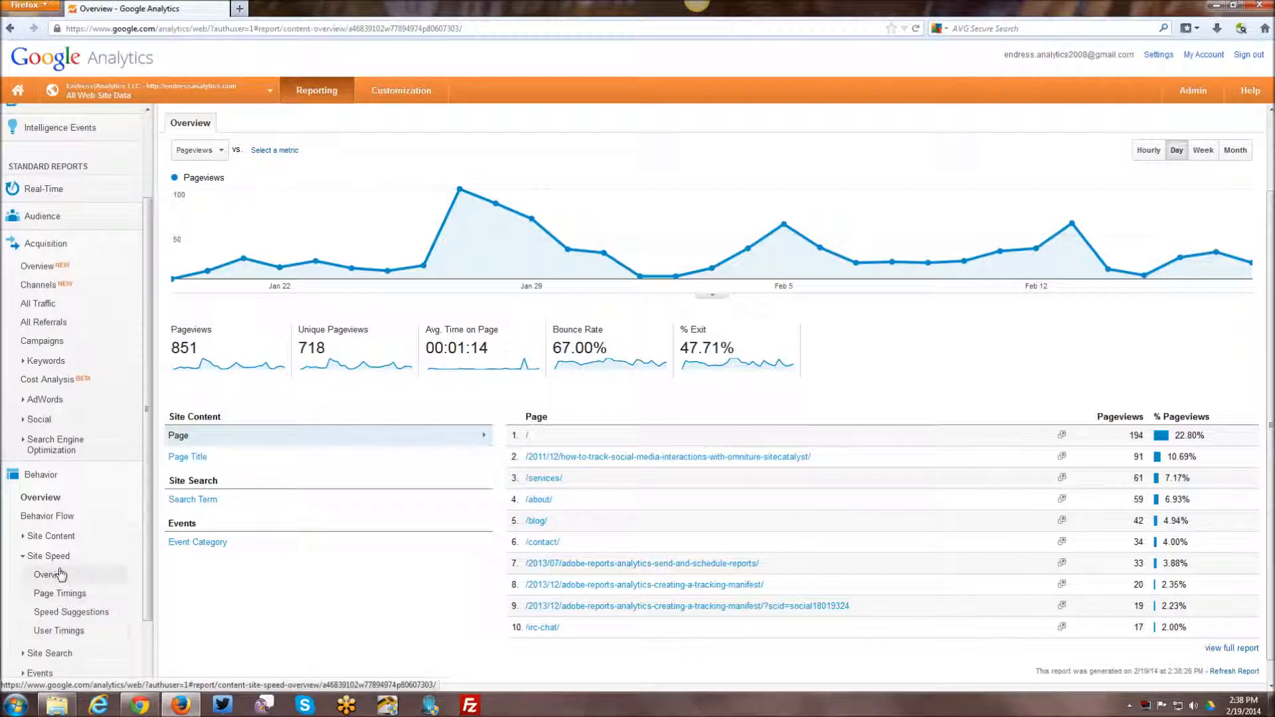
scroll("down", 3)
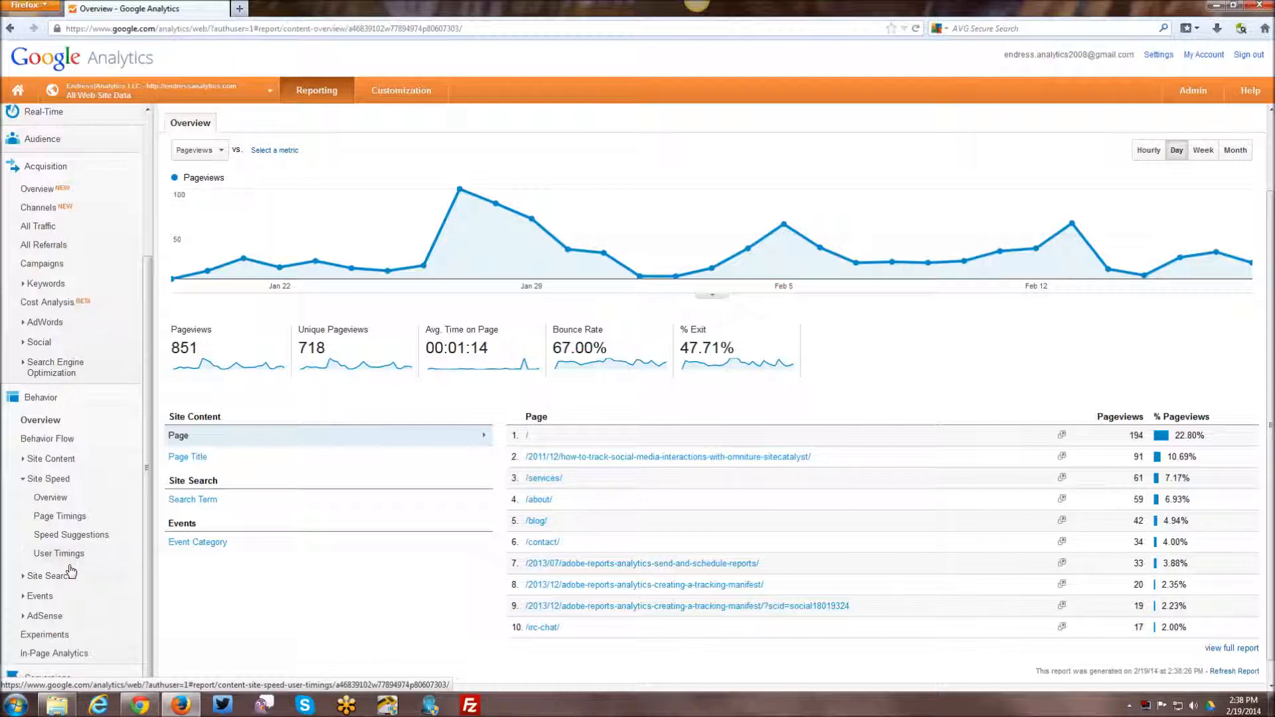
mouse_move(58, 553)
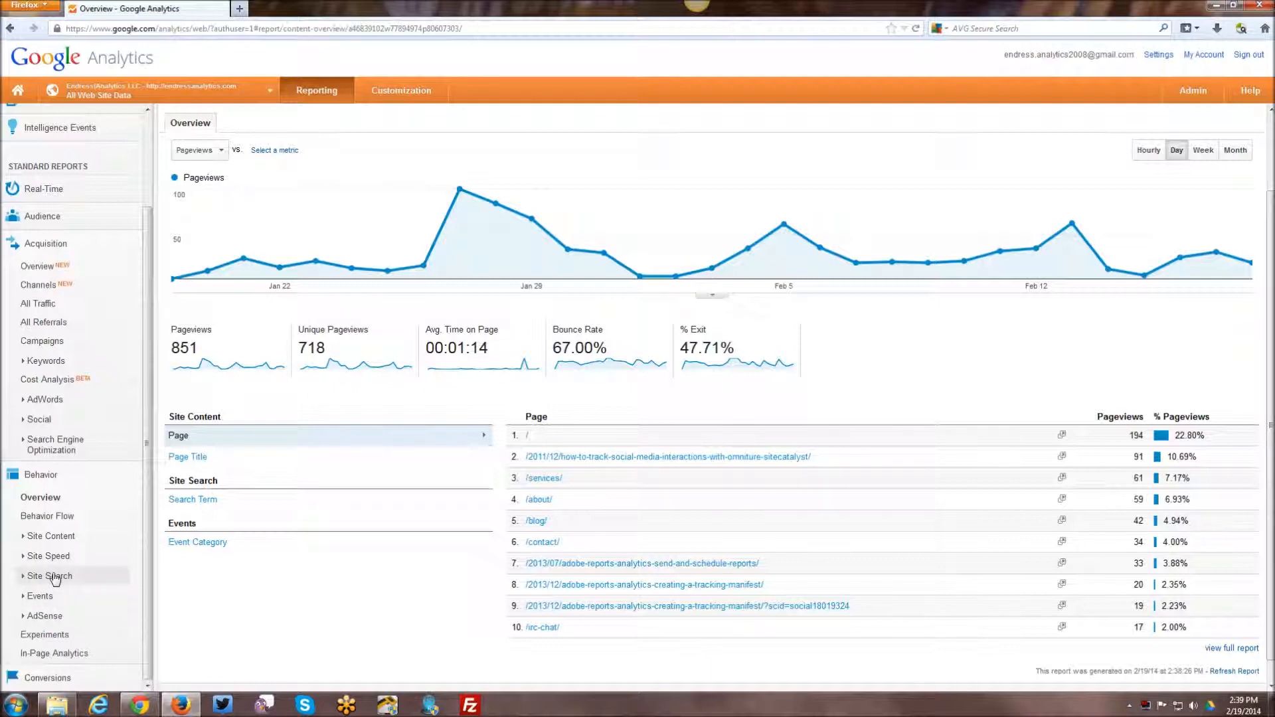
Step: Expand the Site Search and Events groups under Behavior
left_click(50, 575)
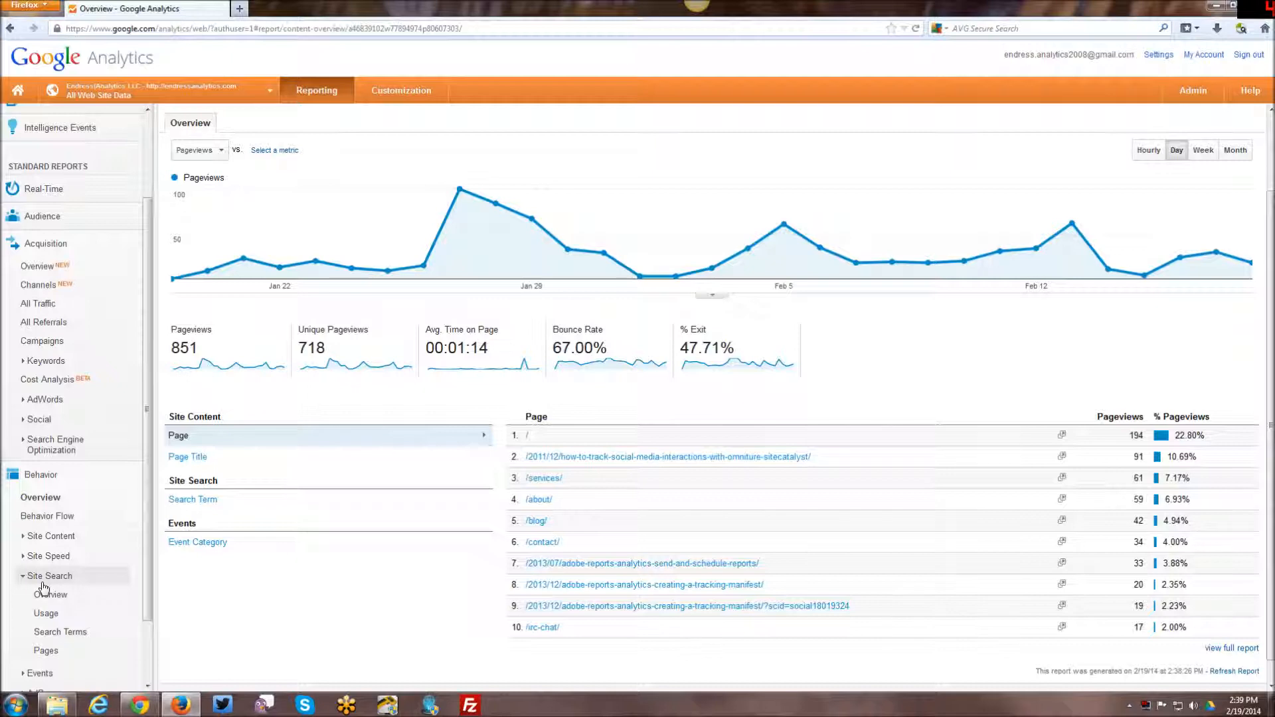
mouse_move(43, 586)
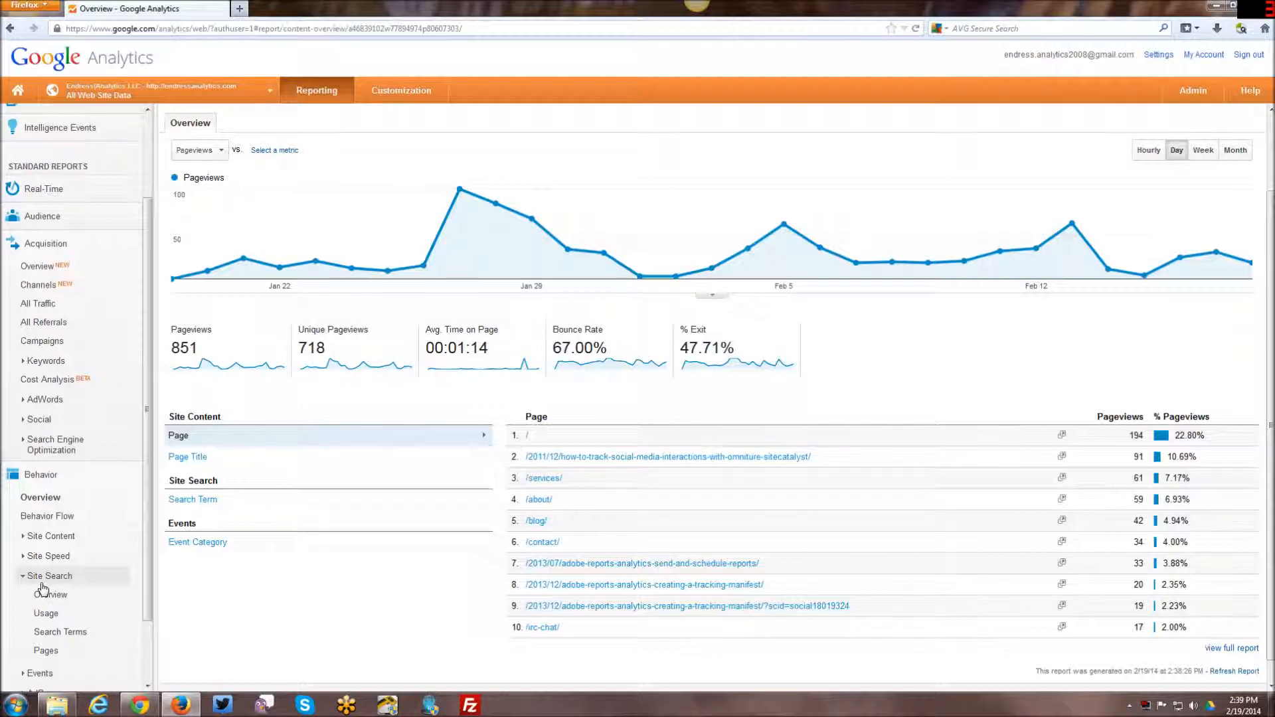
scroll("down", 3)
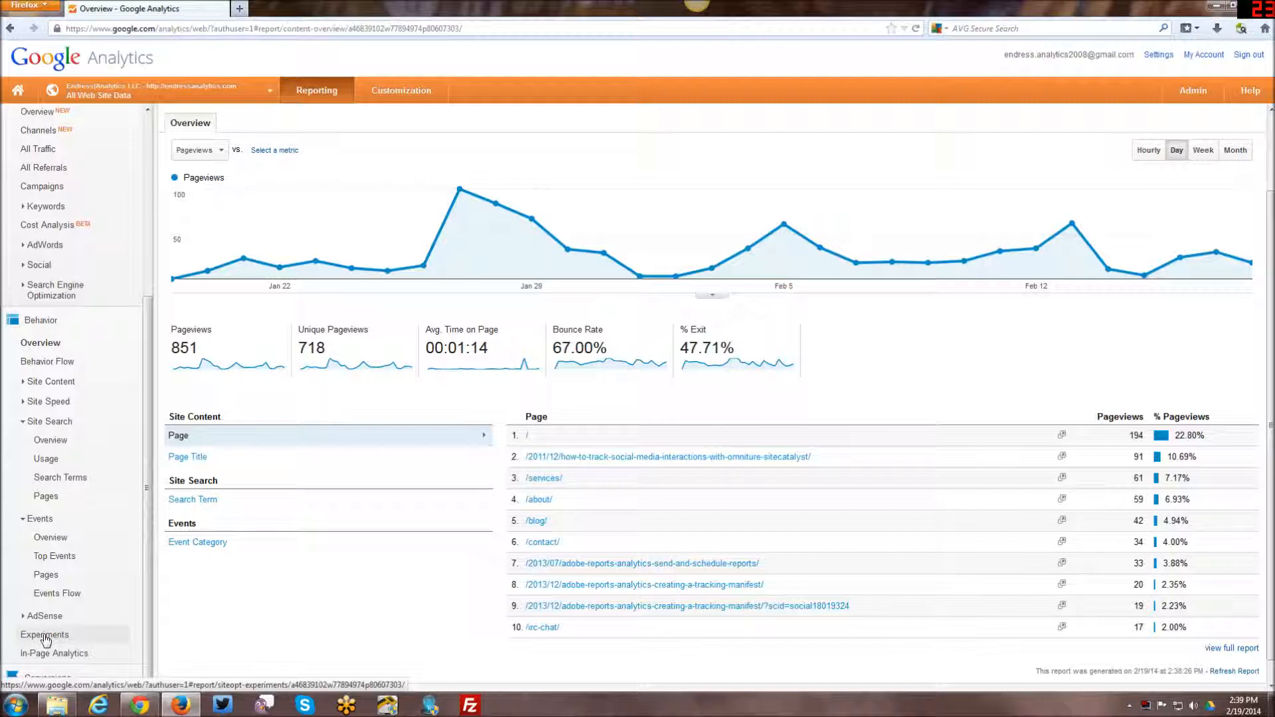
mouse_move(81, 640)
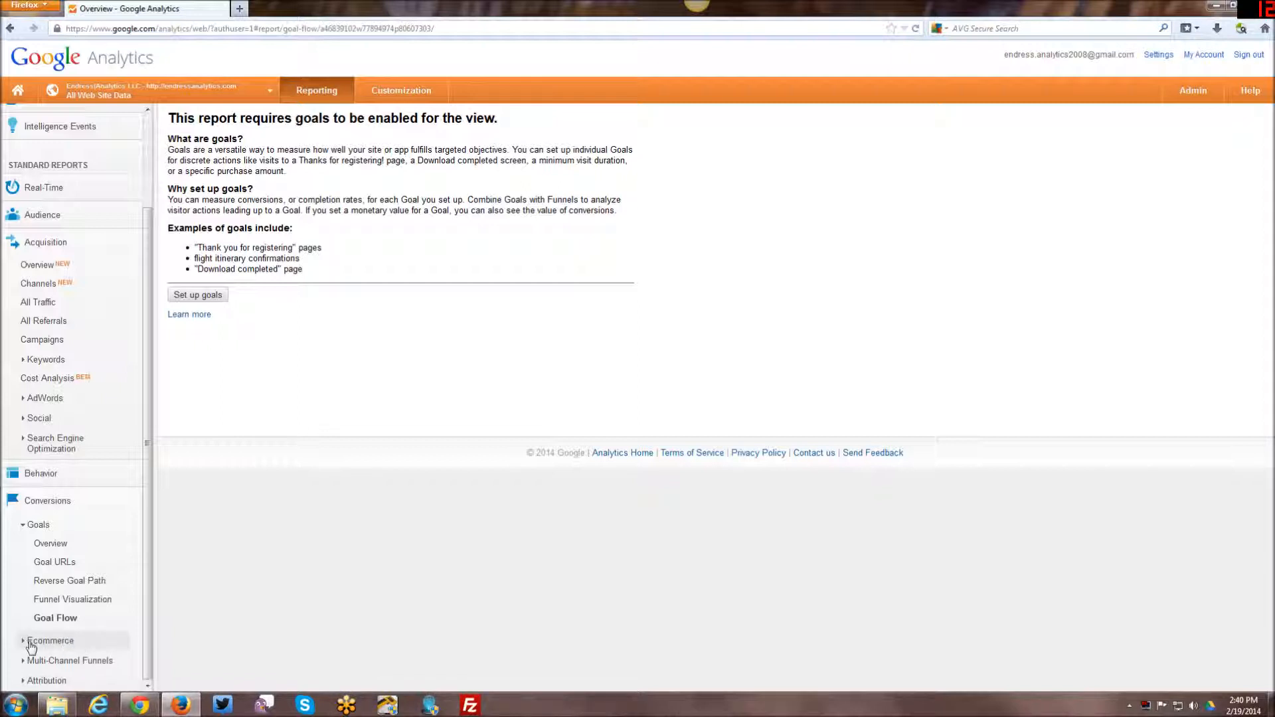
Step: Expand the Ecommerce report group in the Conversions sidebar
left_click(50, 641)
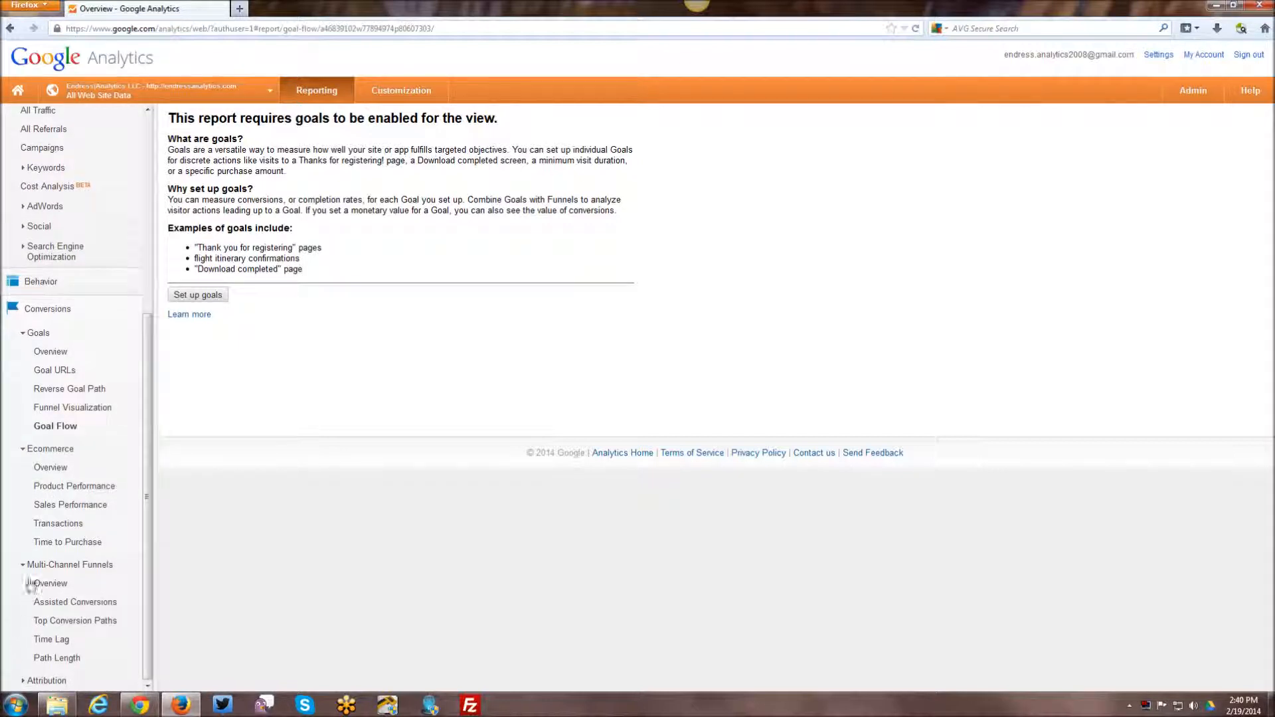
mouse_move(68, 542)
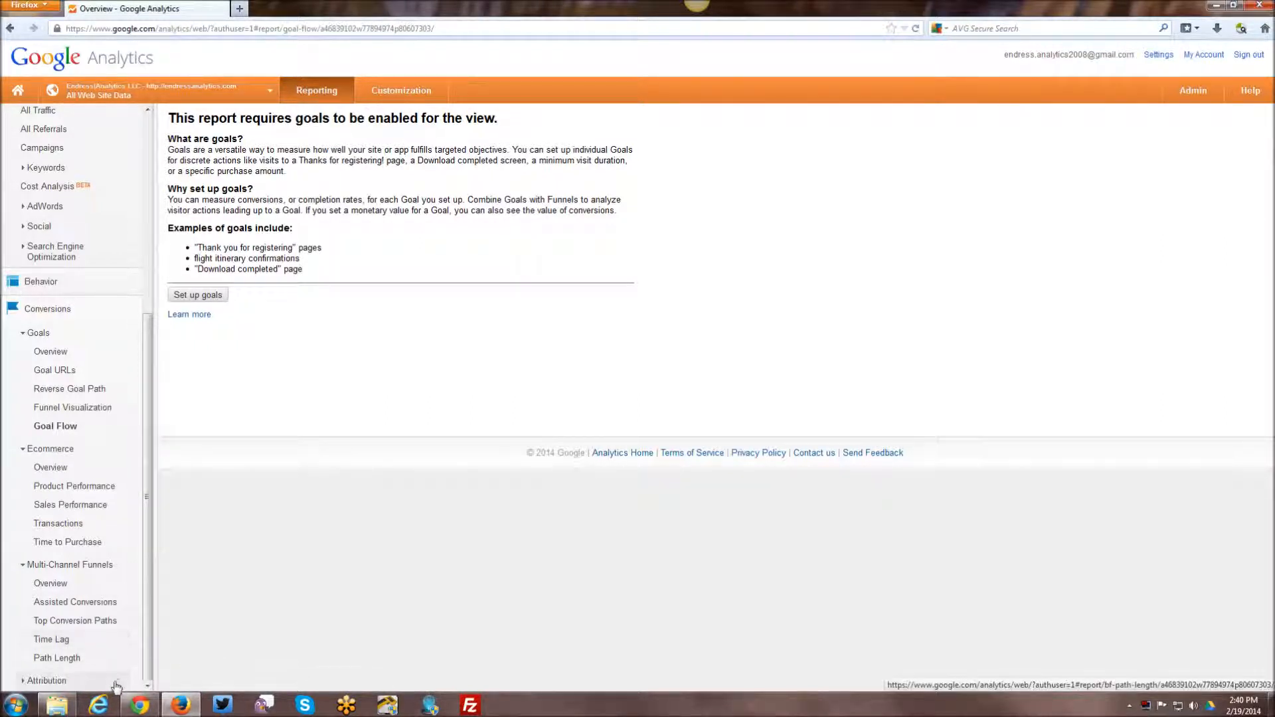
mouse_move(11, 618)
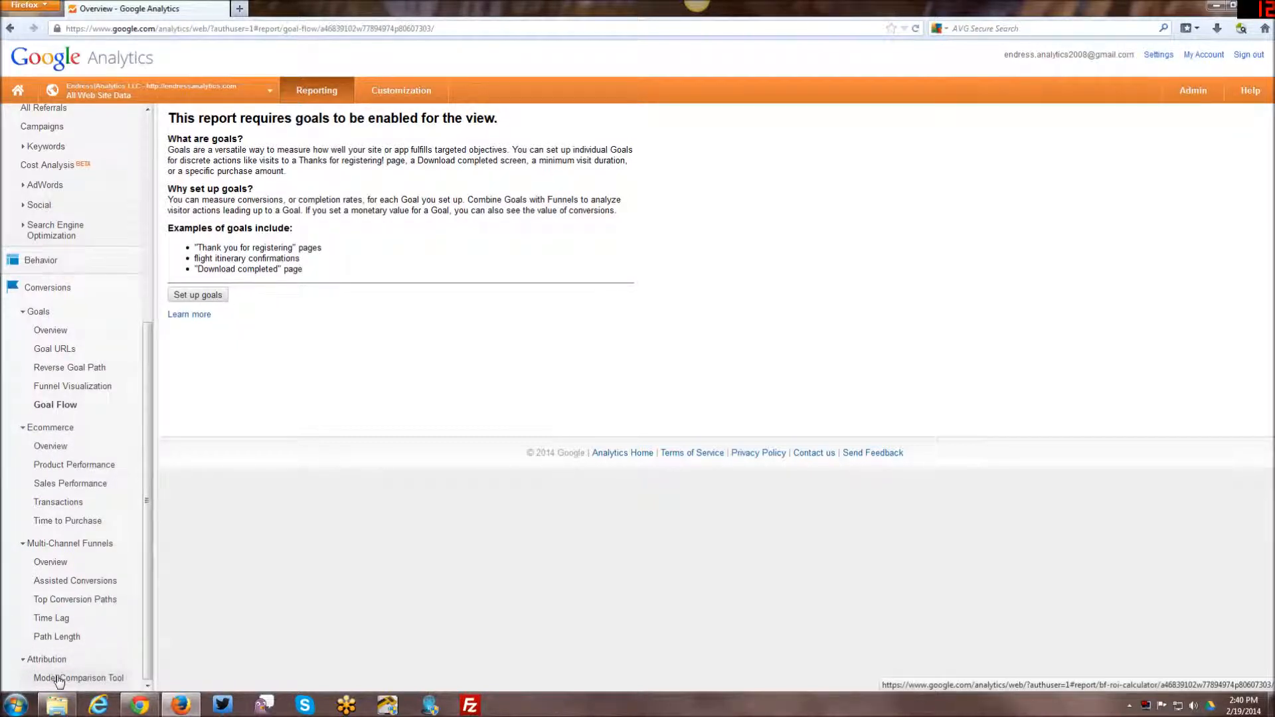
mouse_move(78, 678)
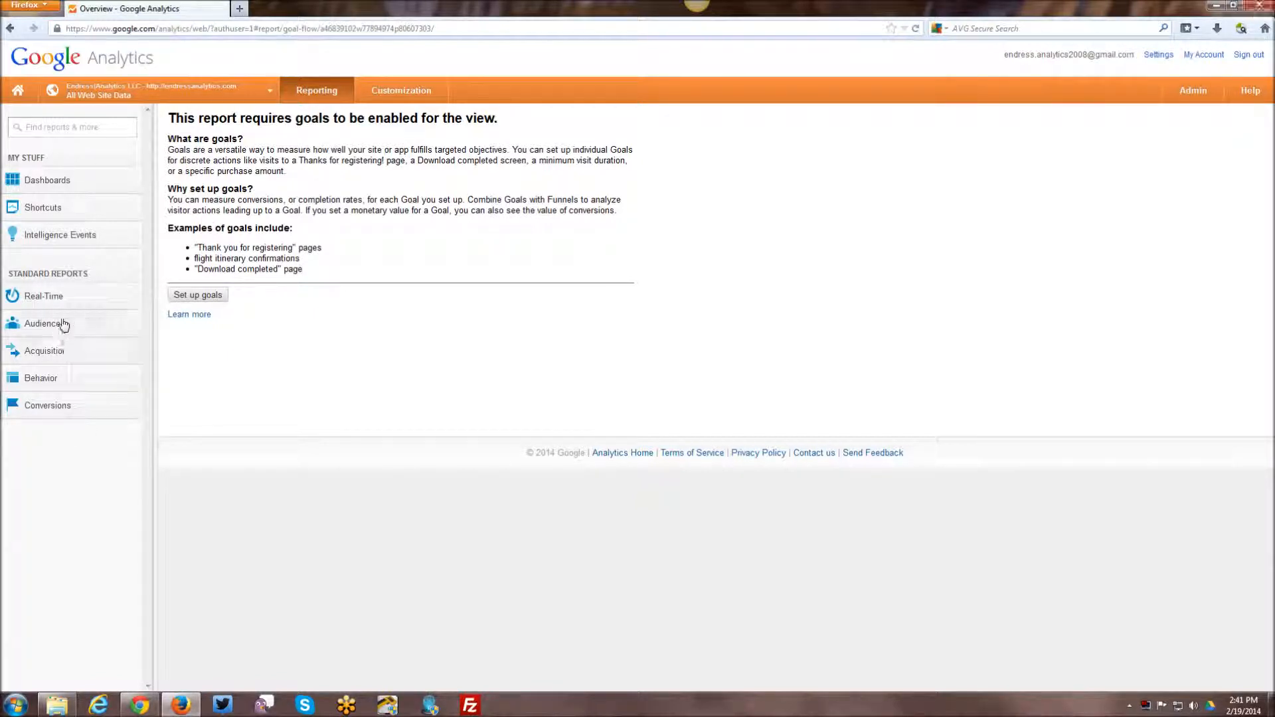
Step: Navigate to Behavior > Site Content > All Pages
left_click(41, 377)
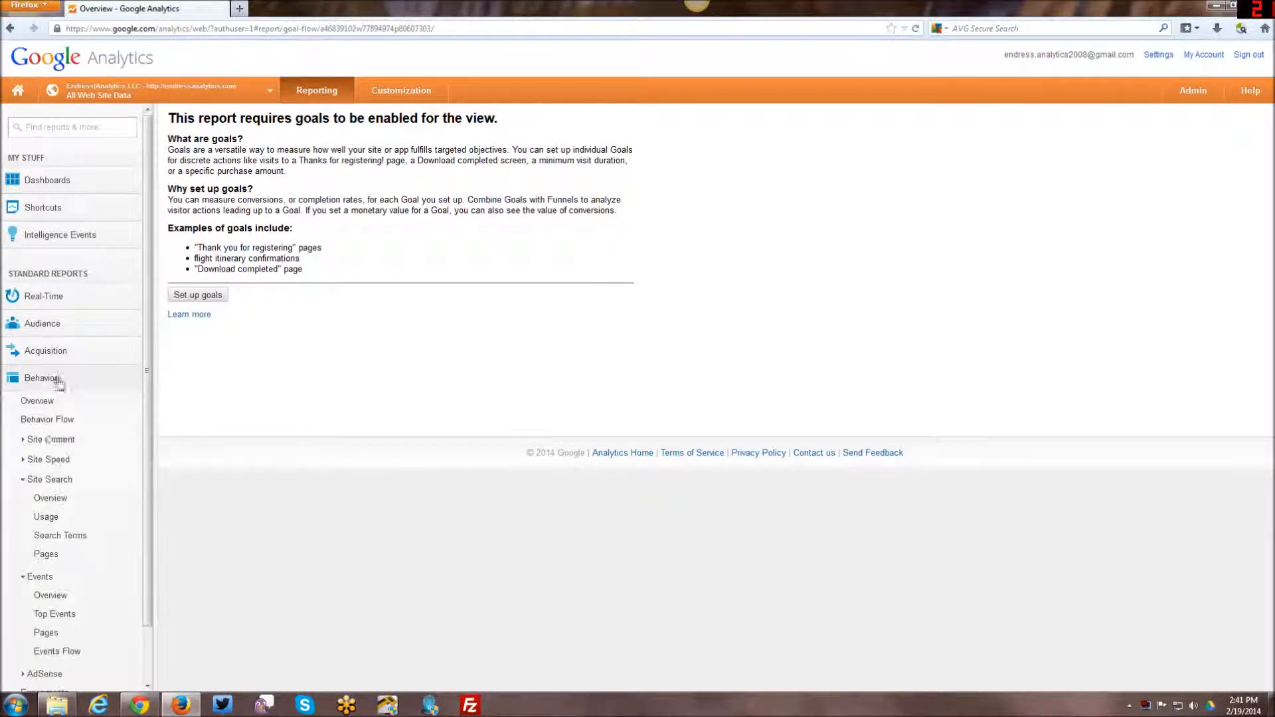
left_click(49, 439)
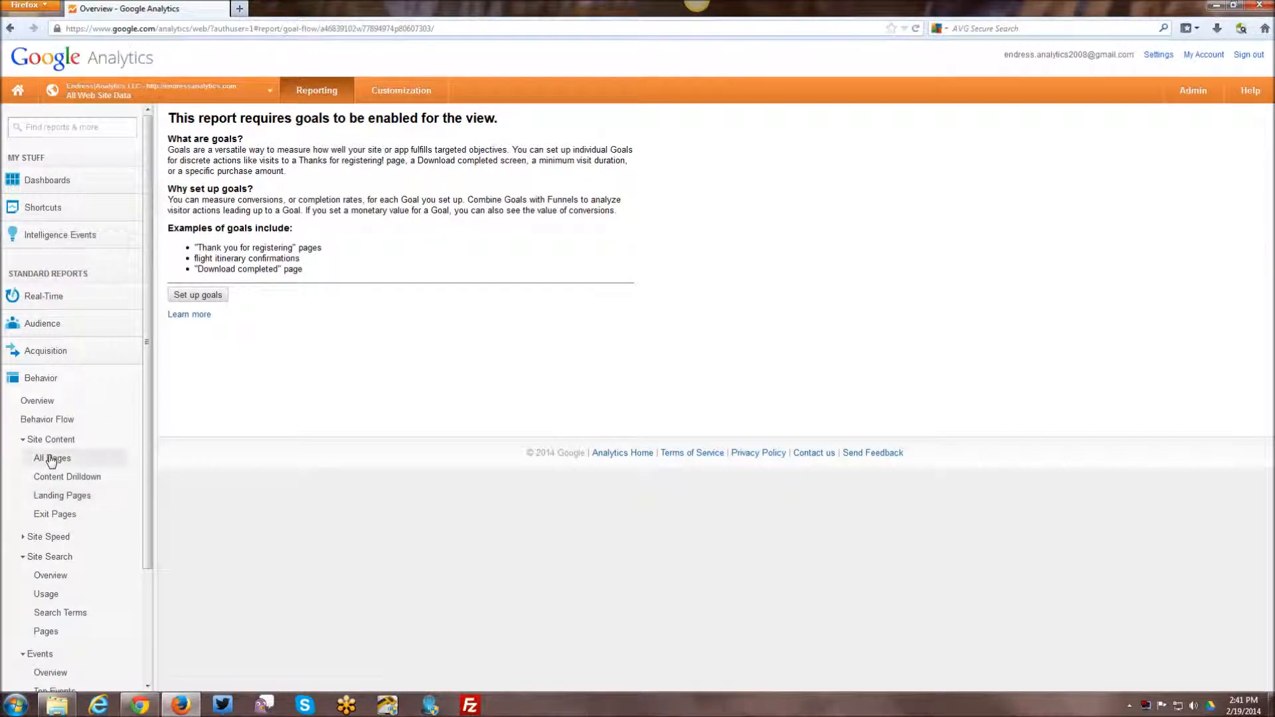
left_click(53, 459)
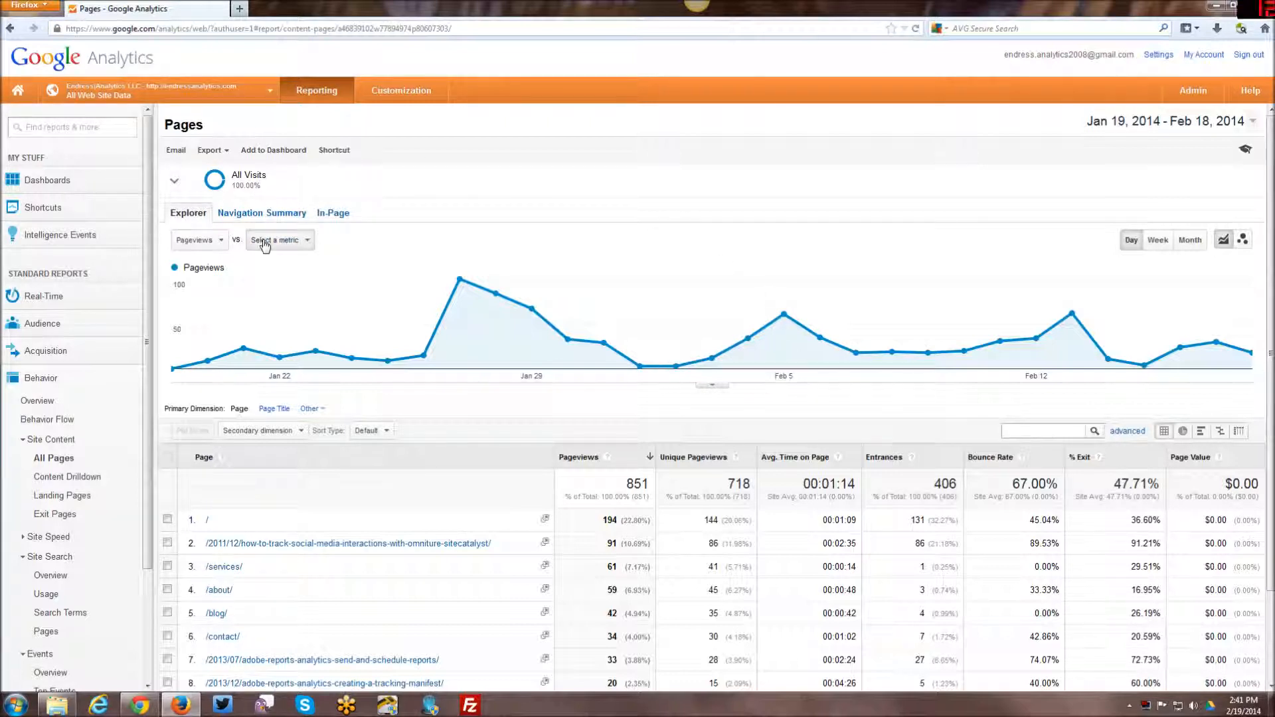
Step: Plot Entrances alongside Pageviews on the All Pages graph
left_click(279, 239)
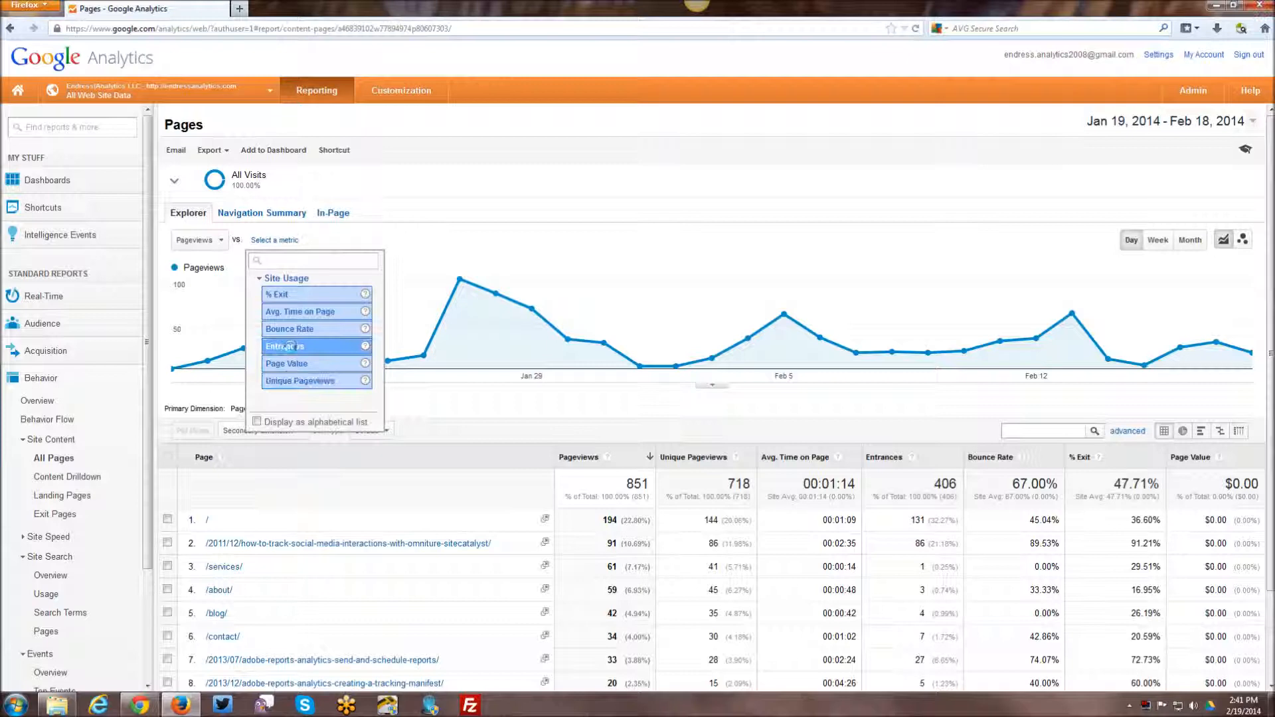
left_click(284, 345)
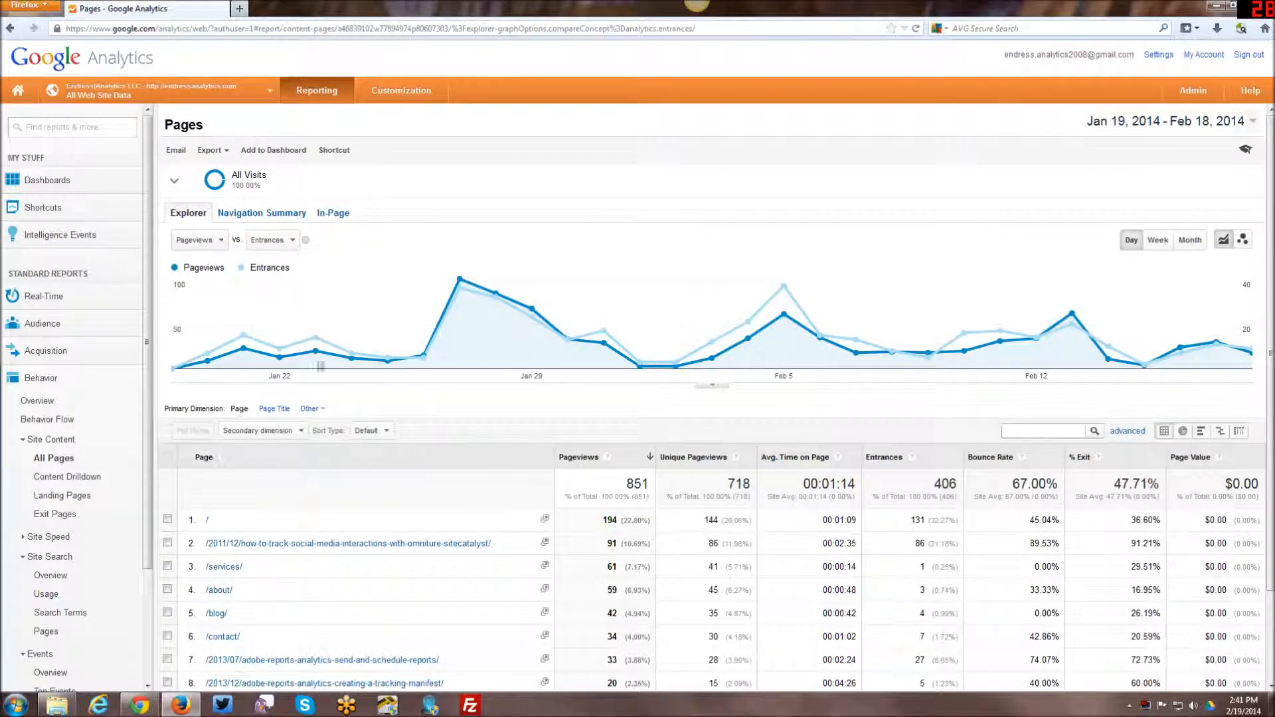
mouse_move(1163, 274)
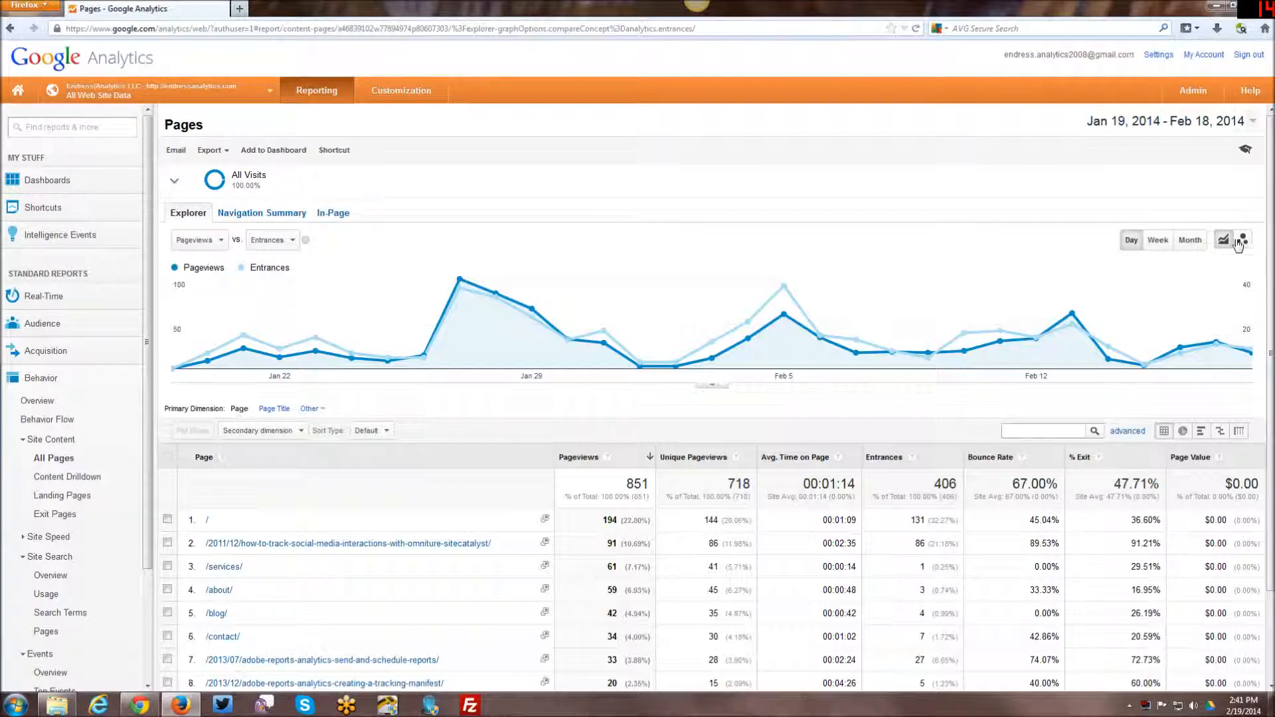
left_click(1157, 240)
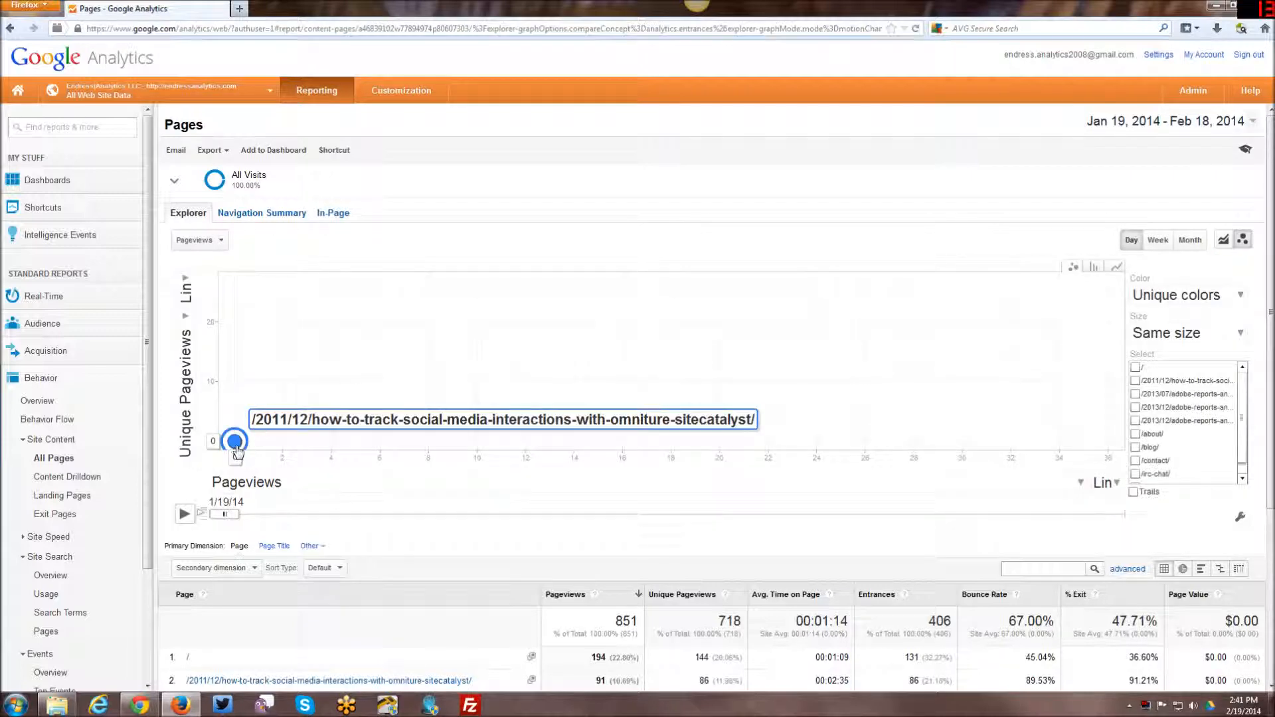
mouse_move(991, 273)
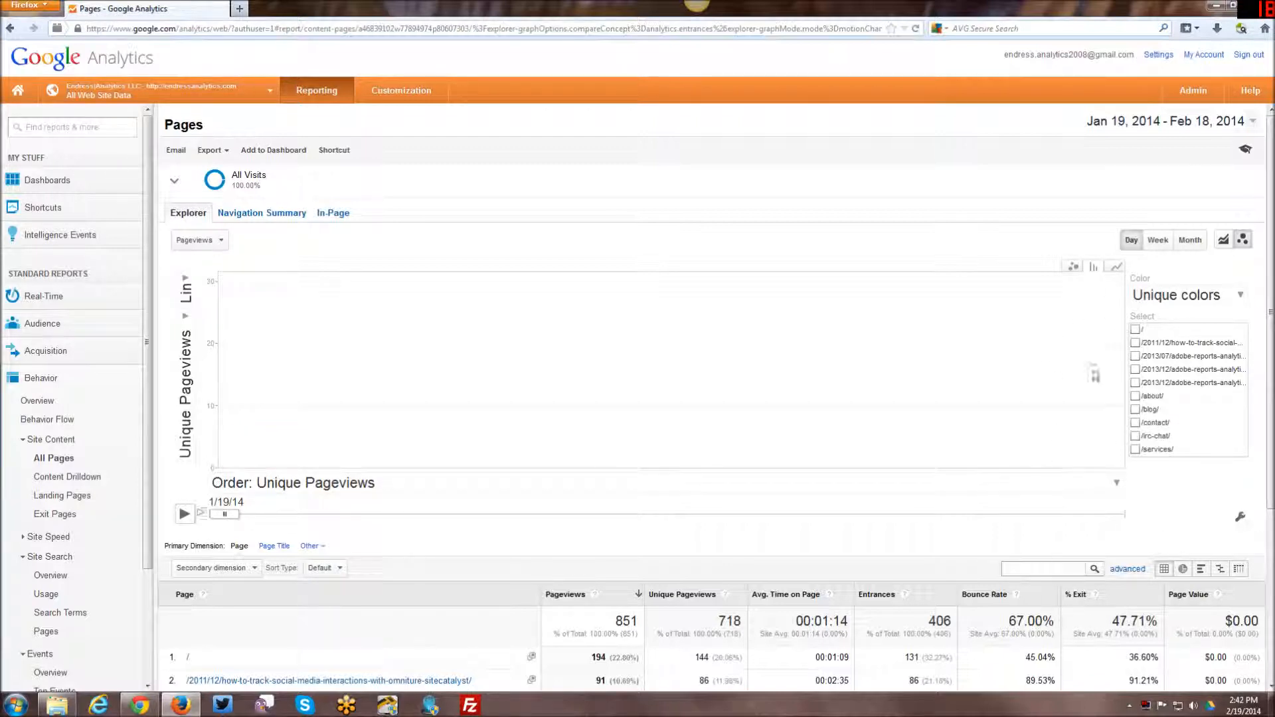
left_click(1115, 265)
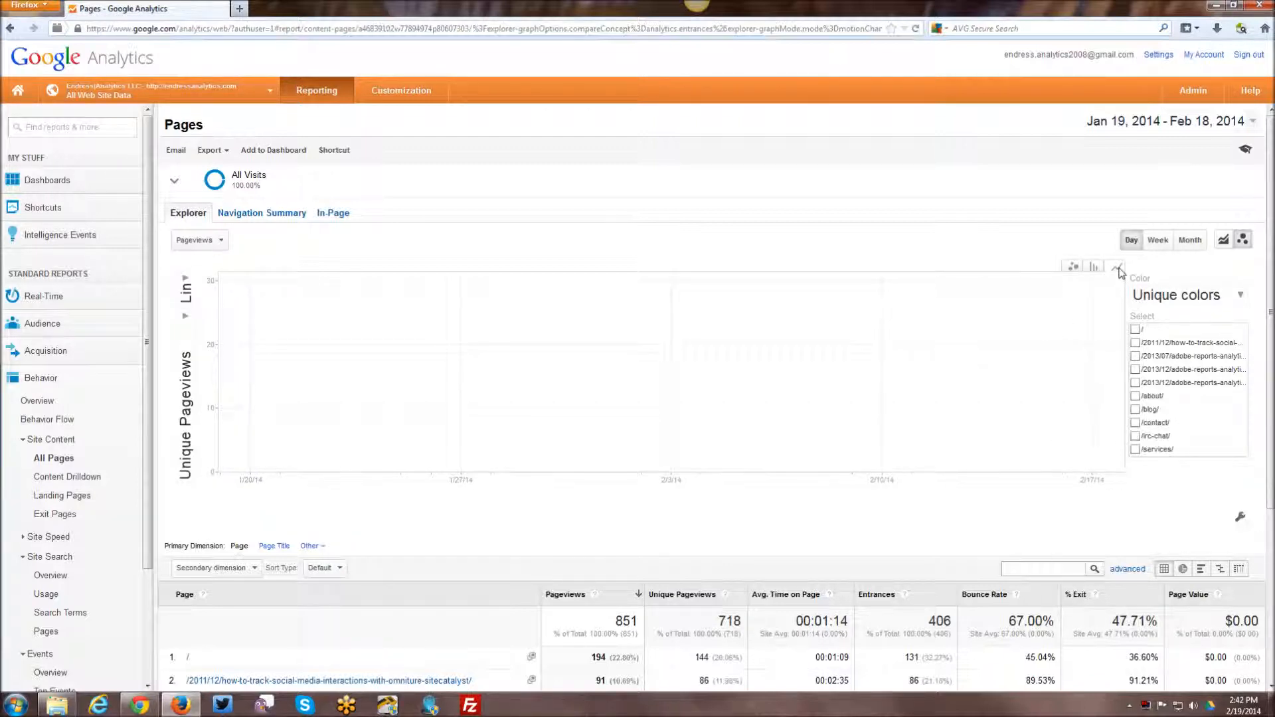
left_click(1115, 266)
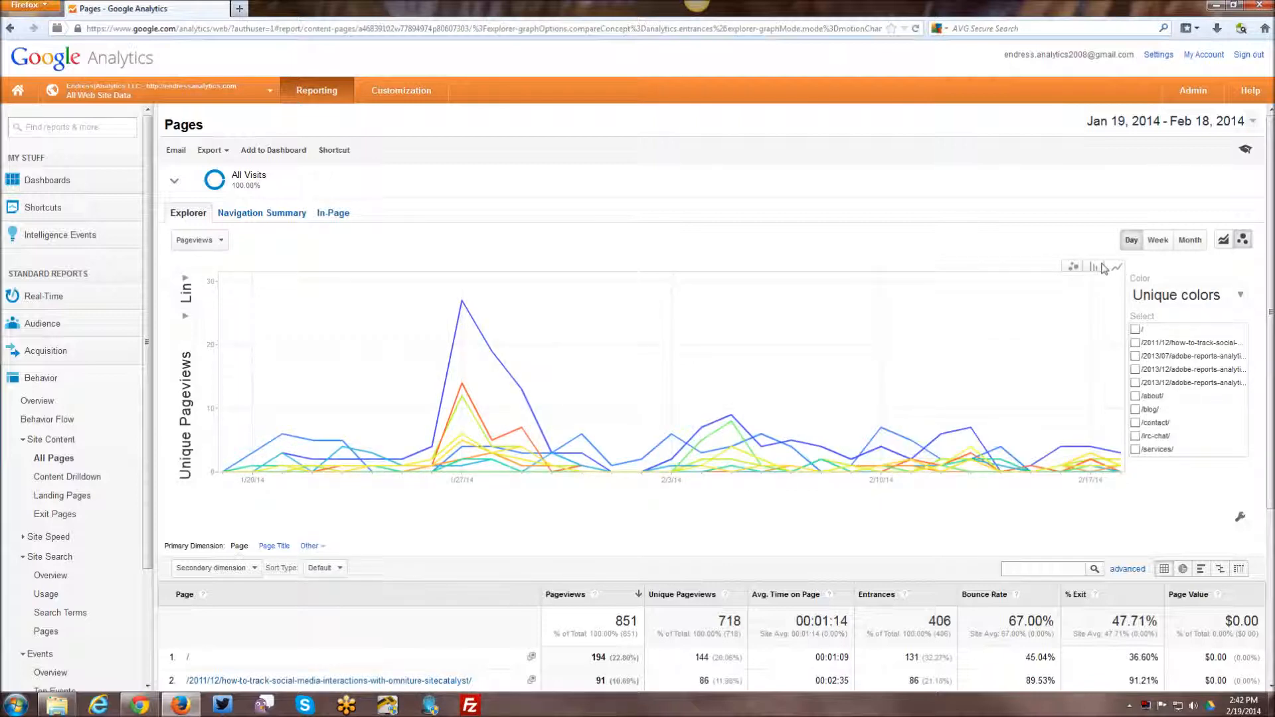
mouse_move(1190, 516)
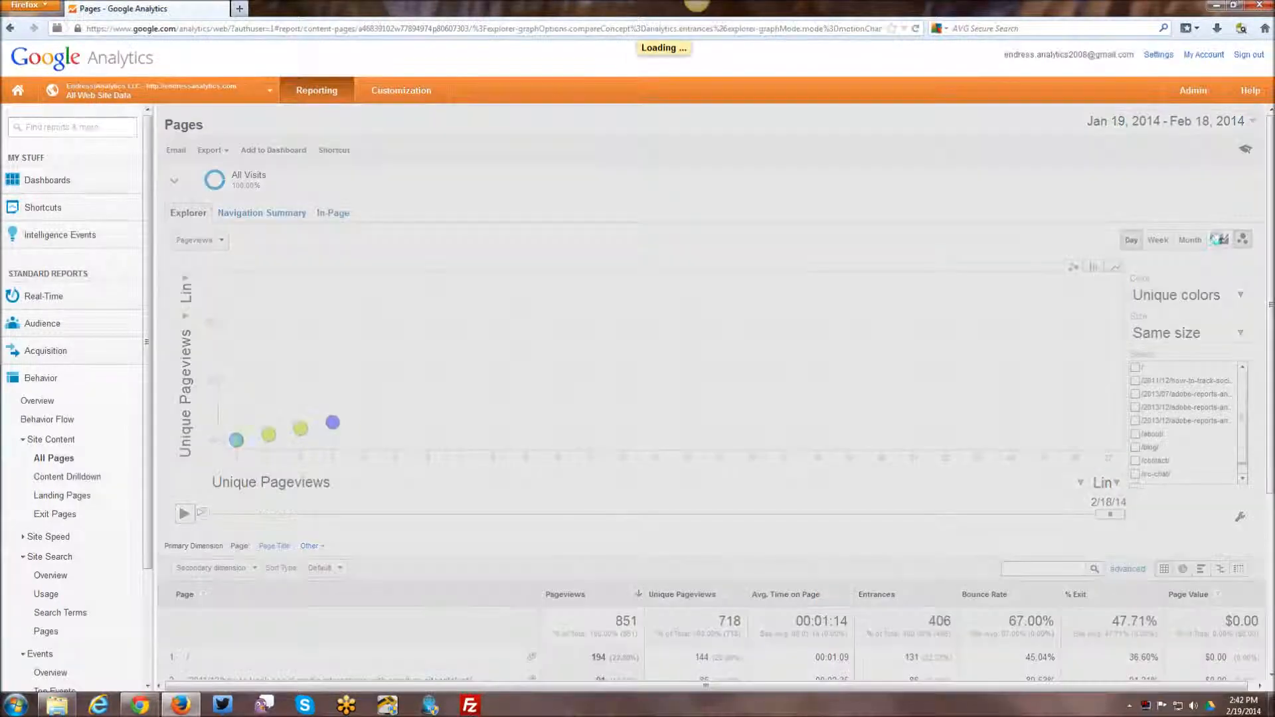
left_click(1223, 239)
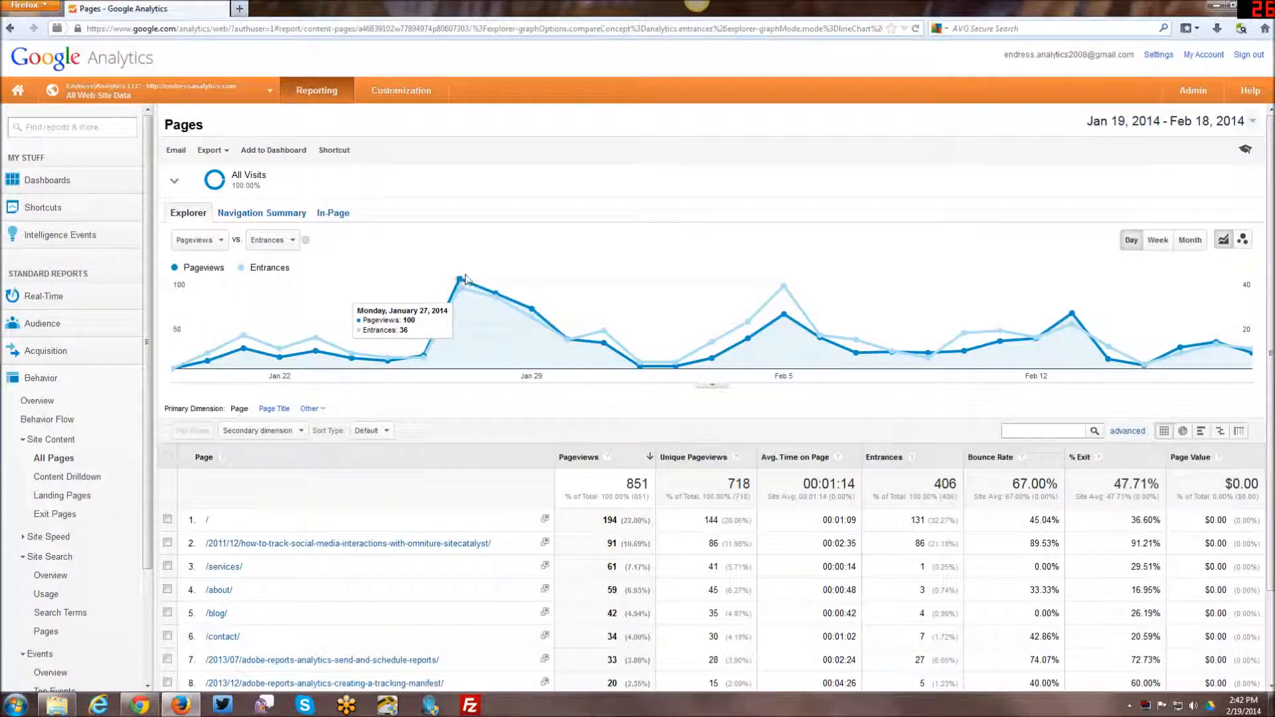
mouse_move(461, 292)
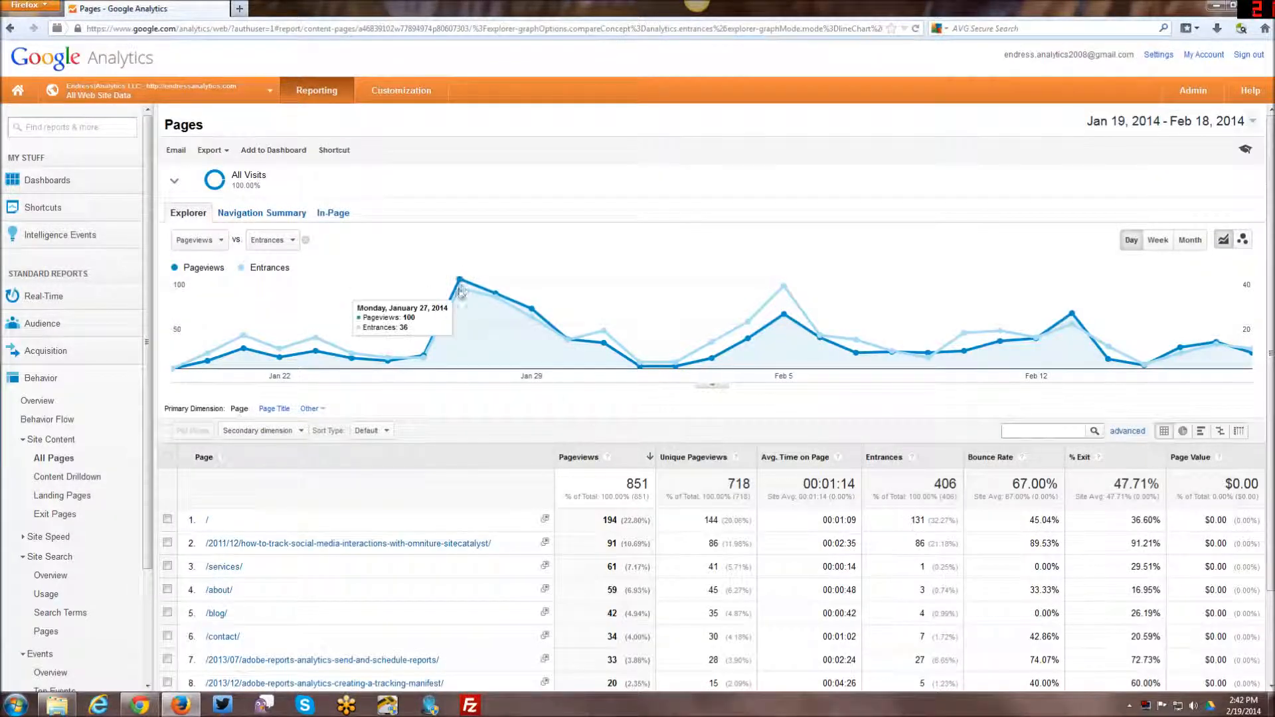
mouse_move(514, 296)
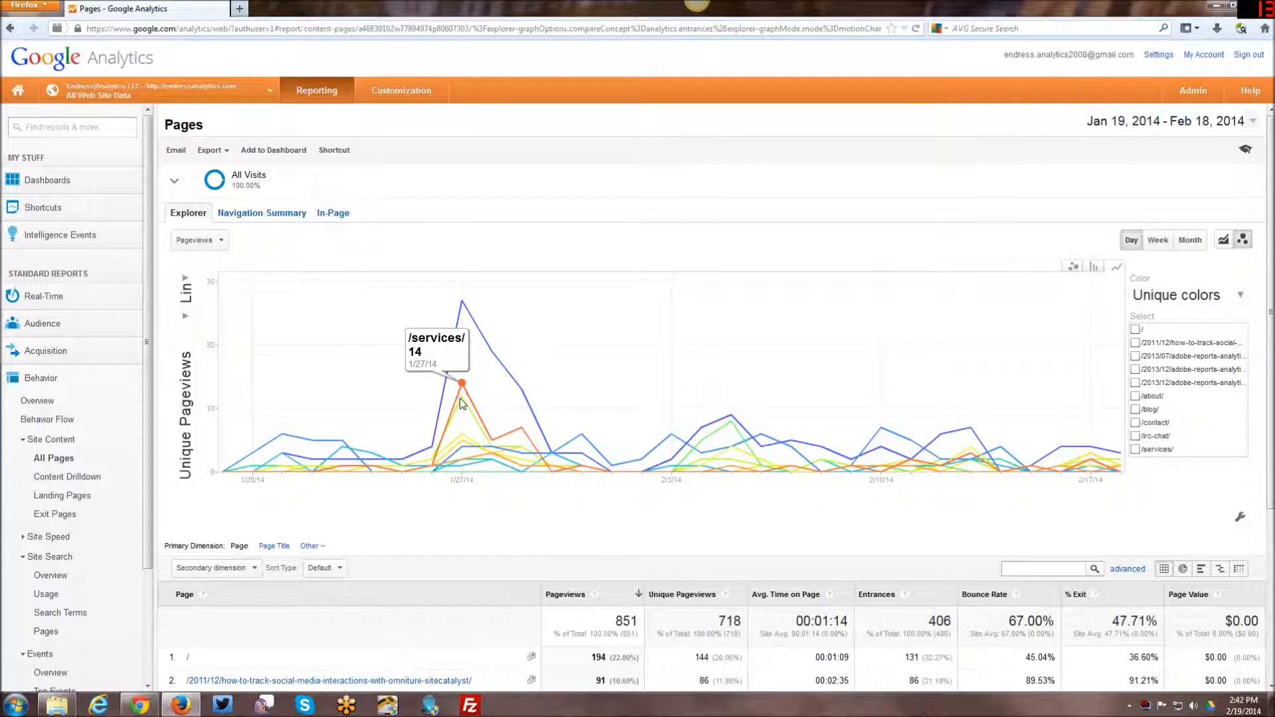
mouse_move(470, 398)
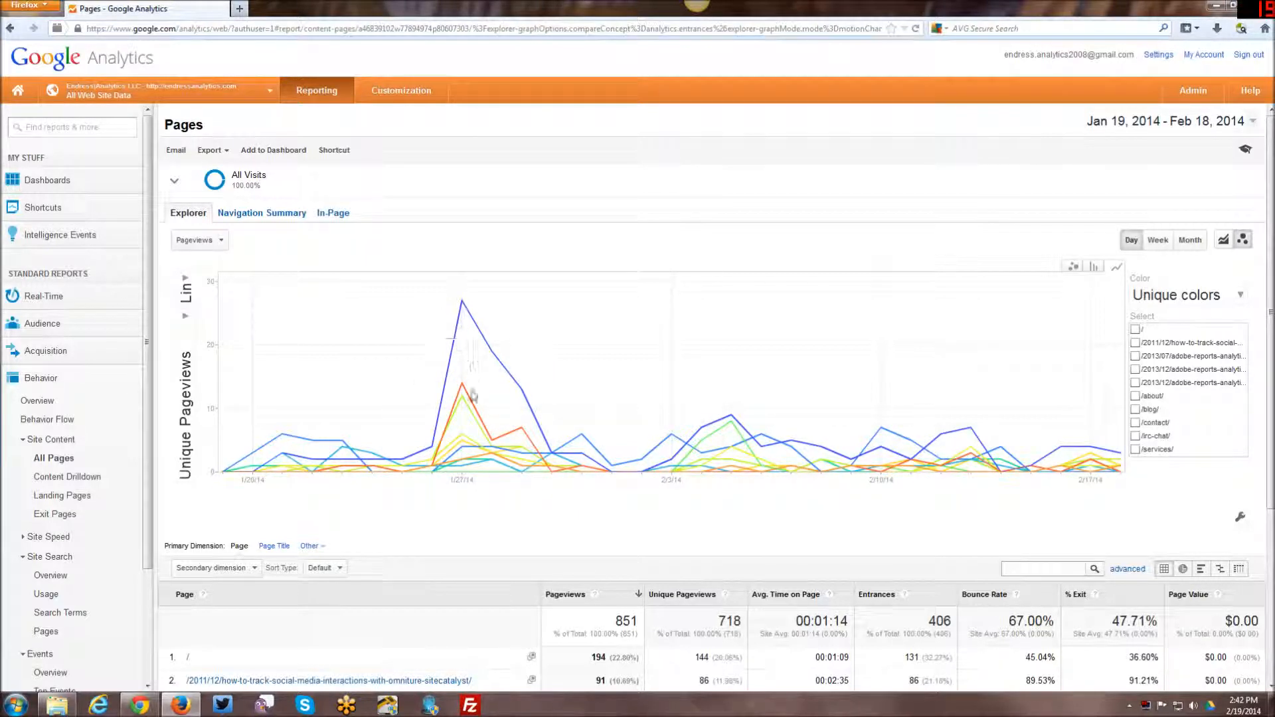
mouse_move(470, 307)
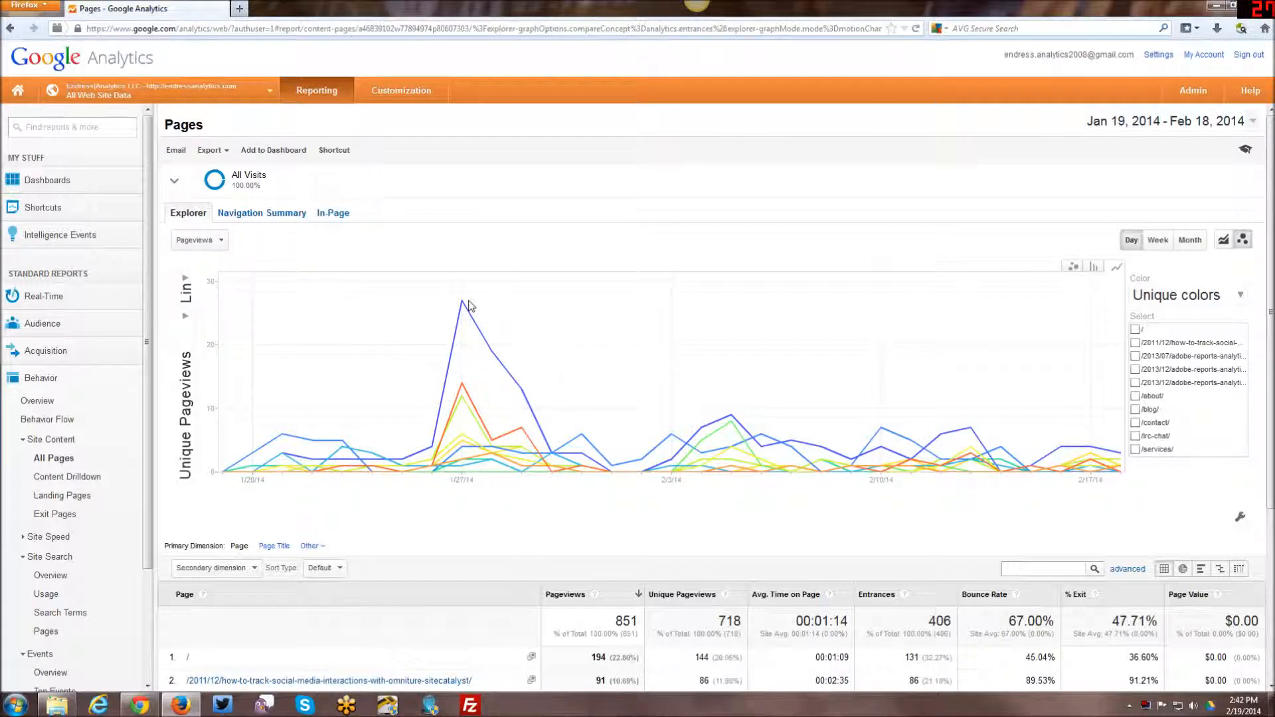
mouse_move(649, 421)
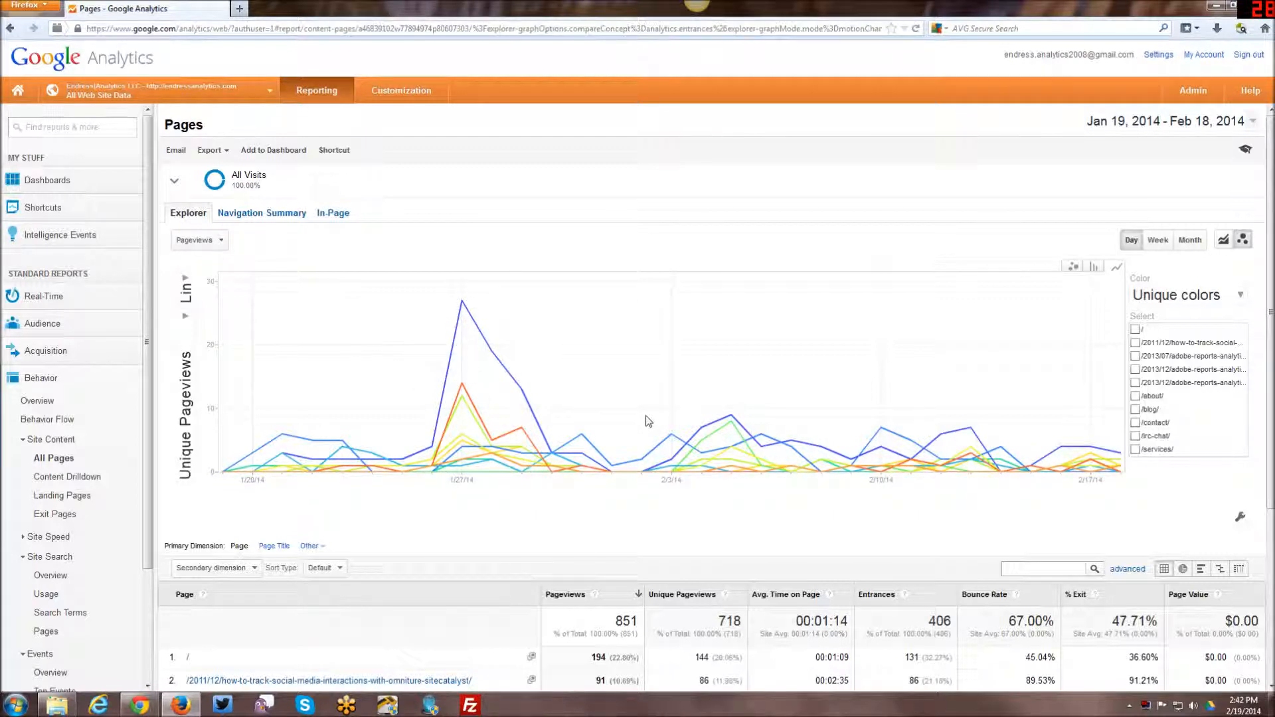
scroll("down", 3)
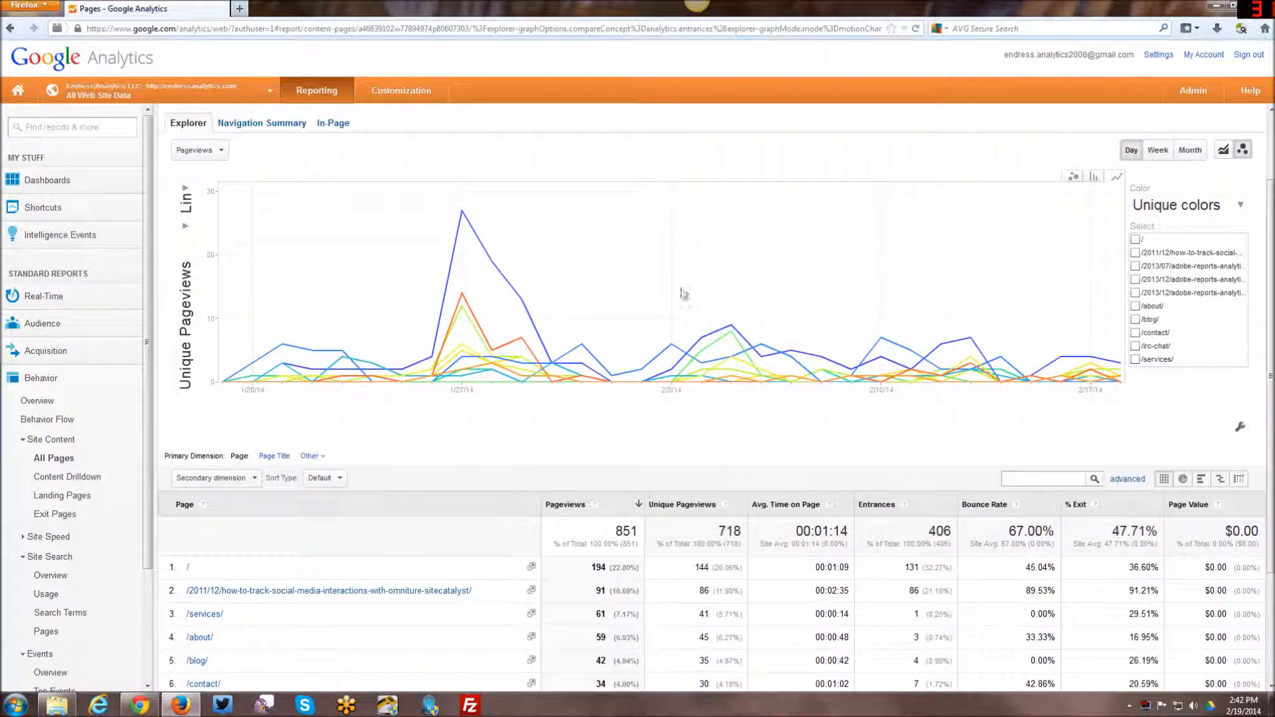
mouse_move(930, 430)
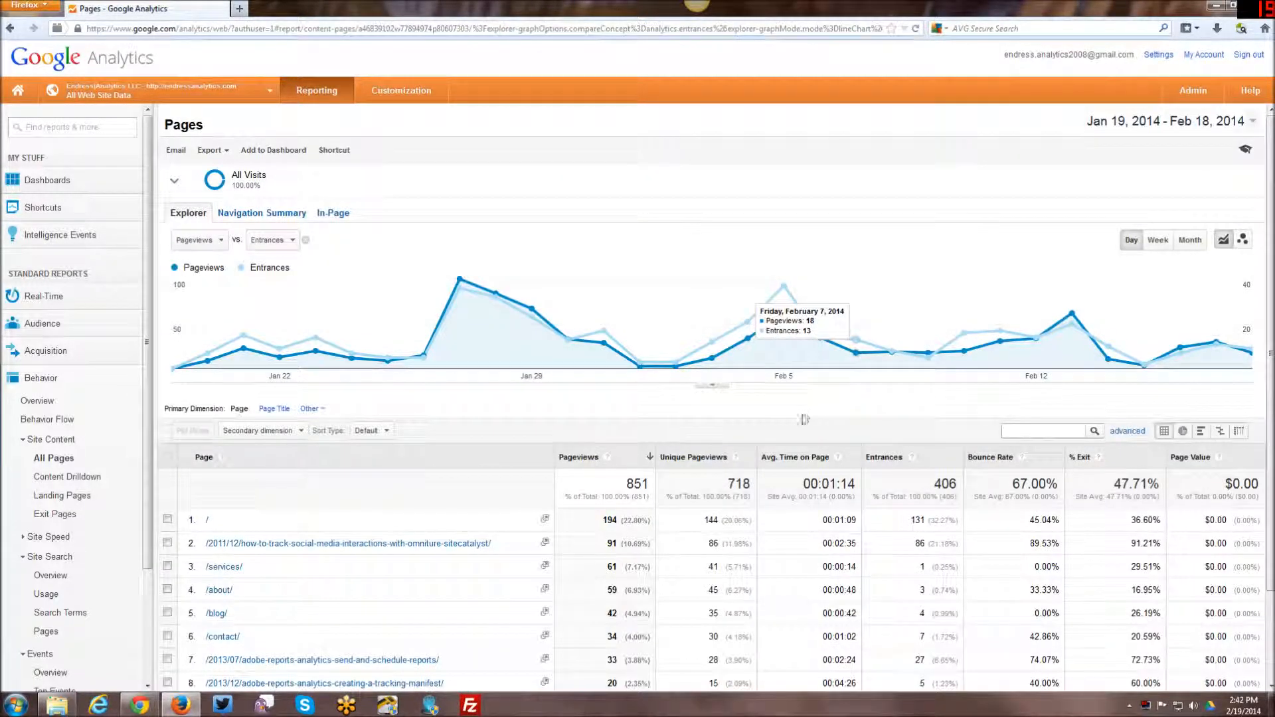
mouse_move(708, 276)
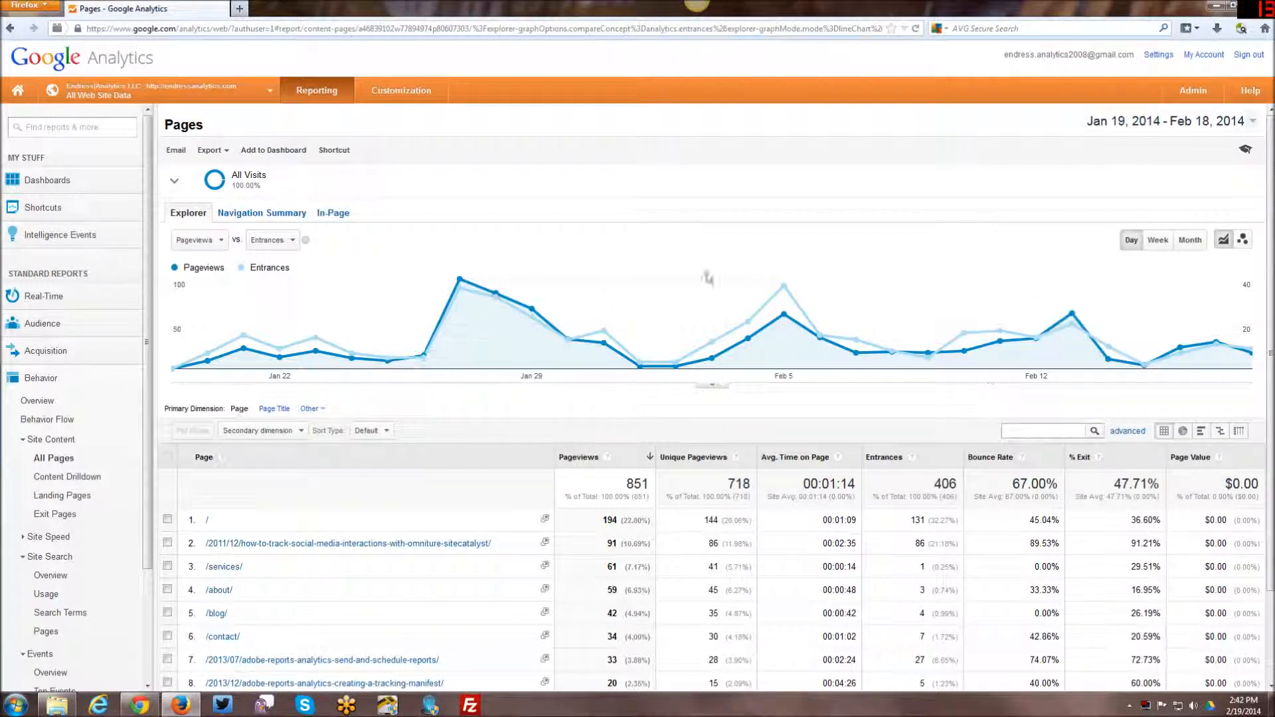
Step: Scroll down to the All Pages table and its view icons
scroll("down", 3)
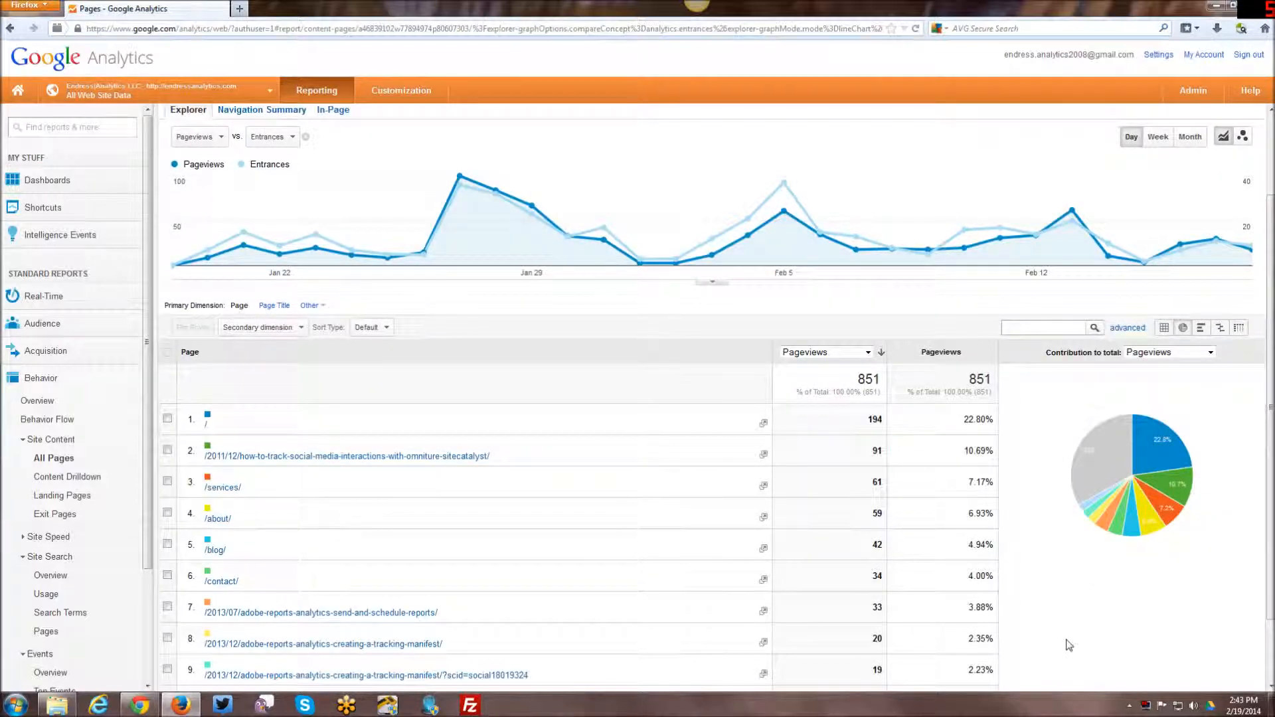
scroll("down", 3)
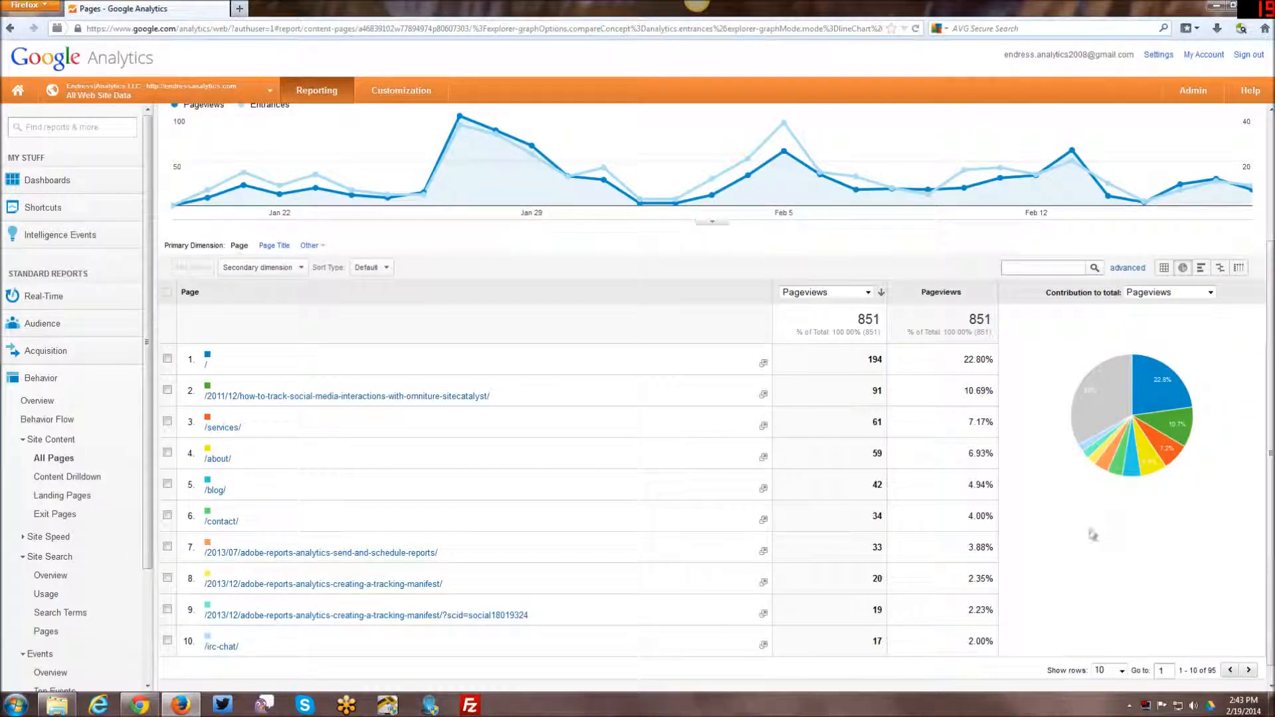
mouse_move(1234, 439)
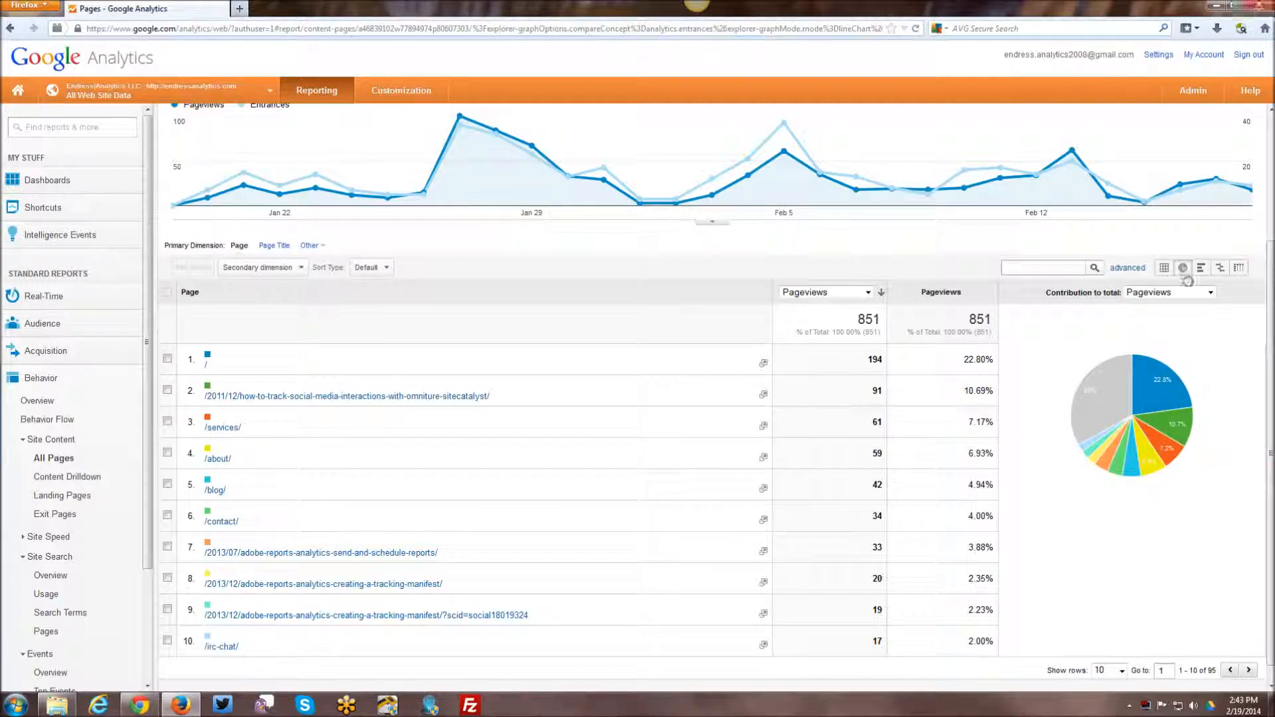
mouse_move(1103, 382)
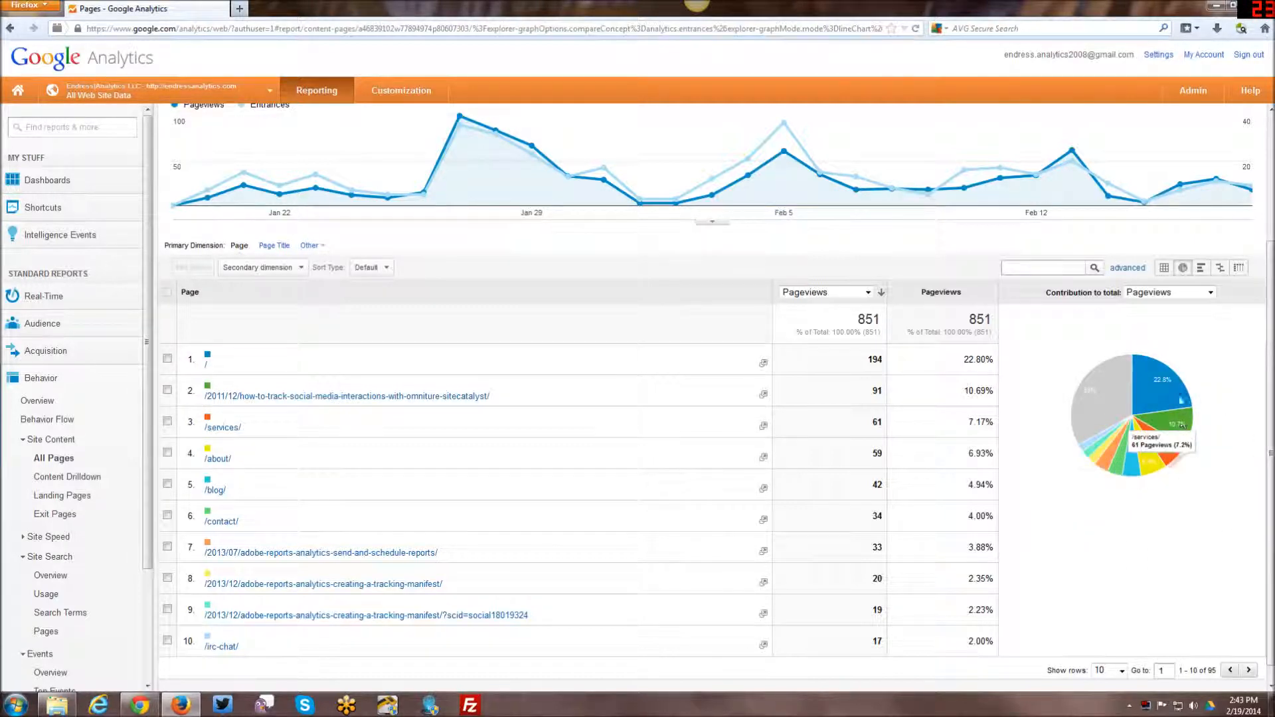
mouse_move(1096, 415)
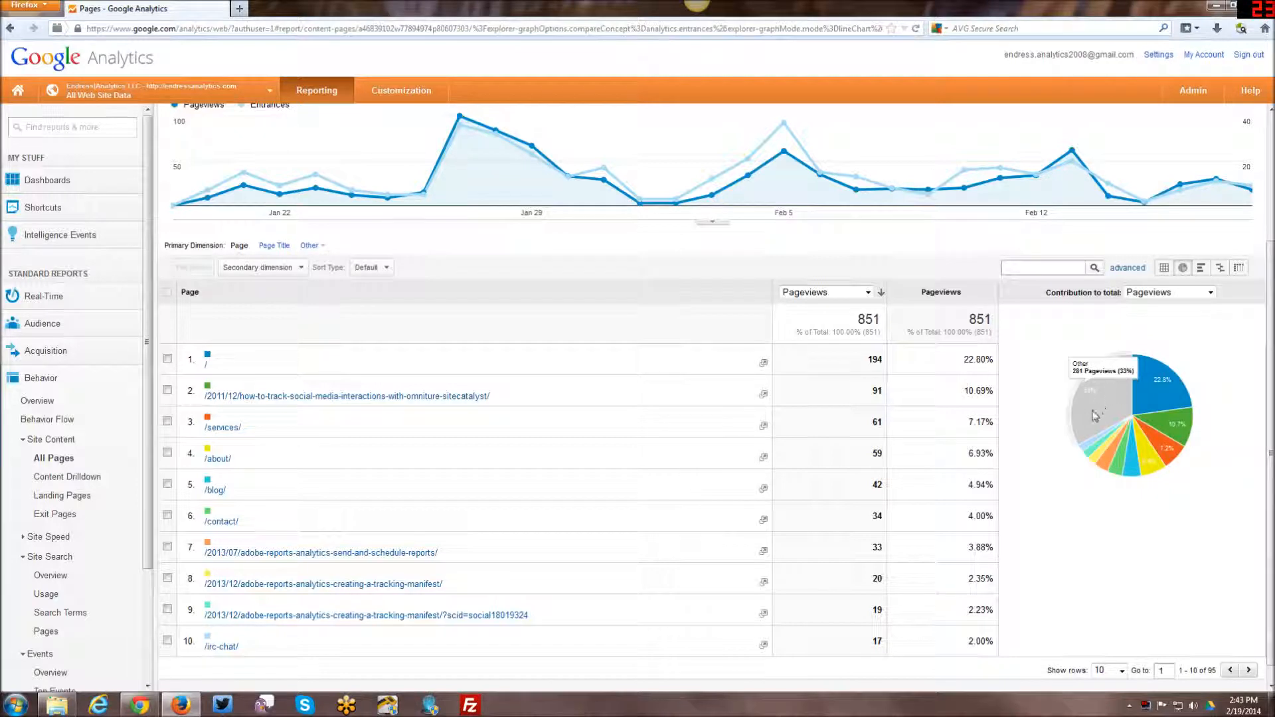
mouse_move(1037, 455)
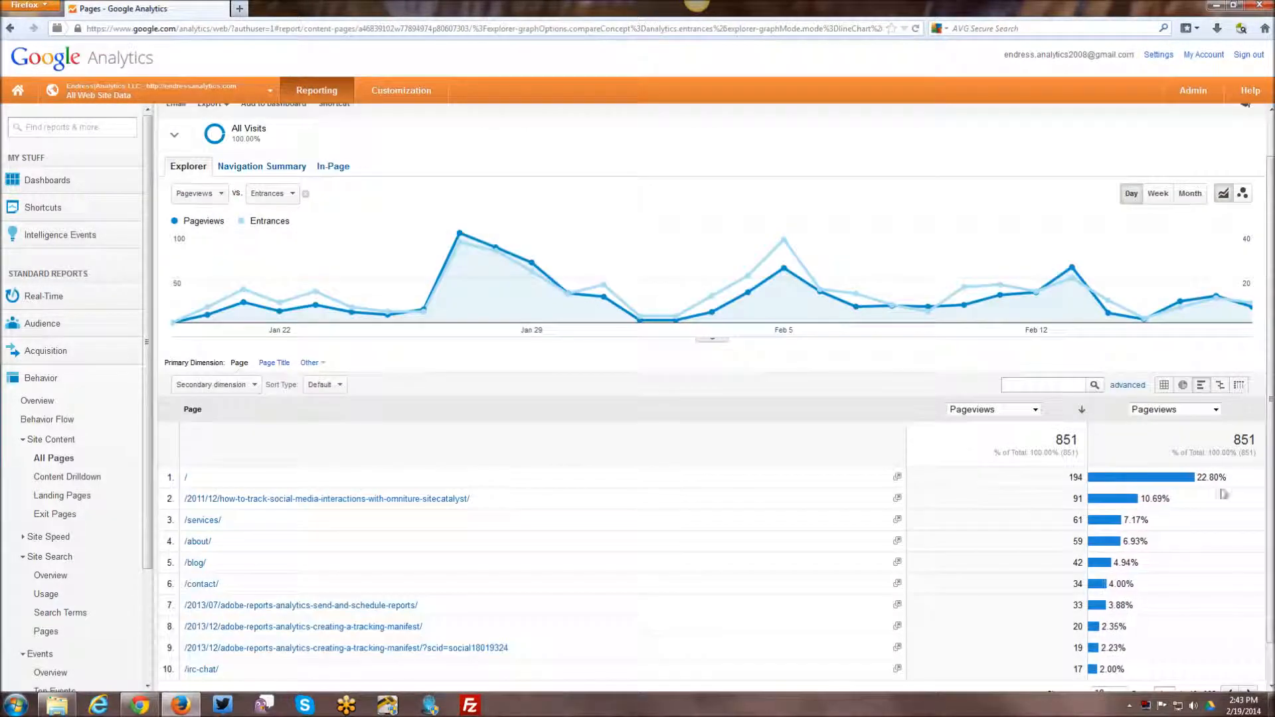
Step: Compare Unique Pageviews against the site average, then switch to the pivot view
scroll("down", 3)
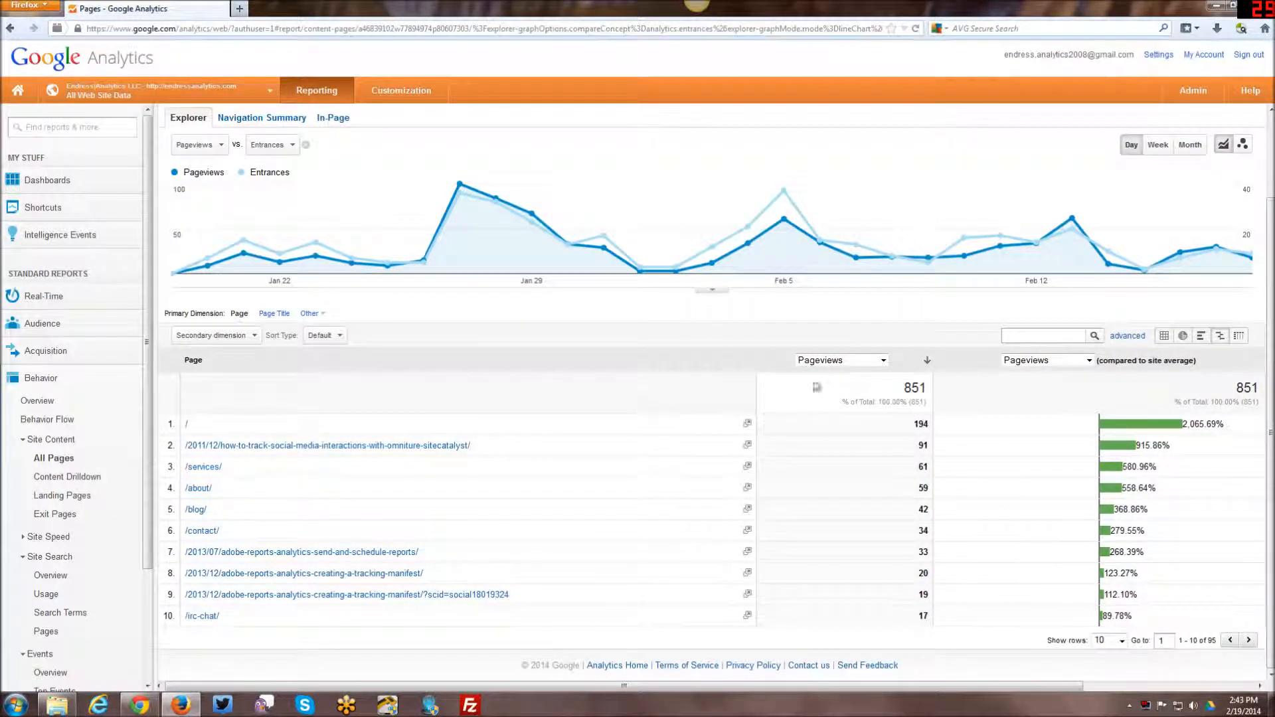
left_click(1048, 360)
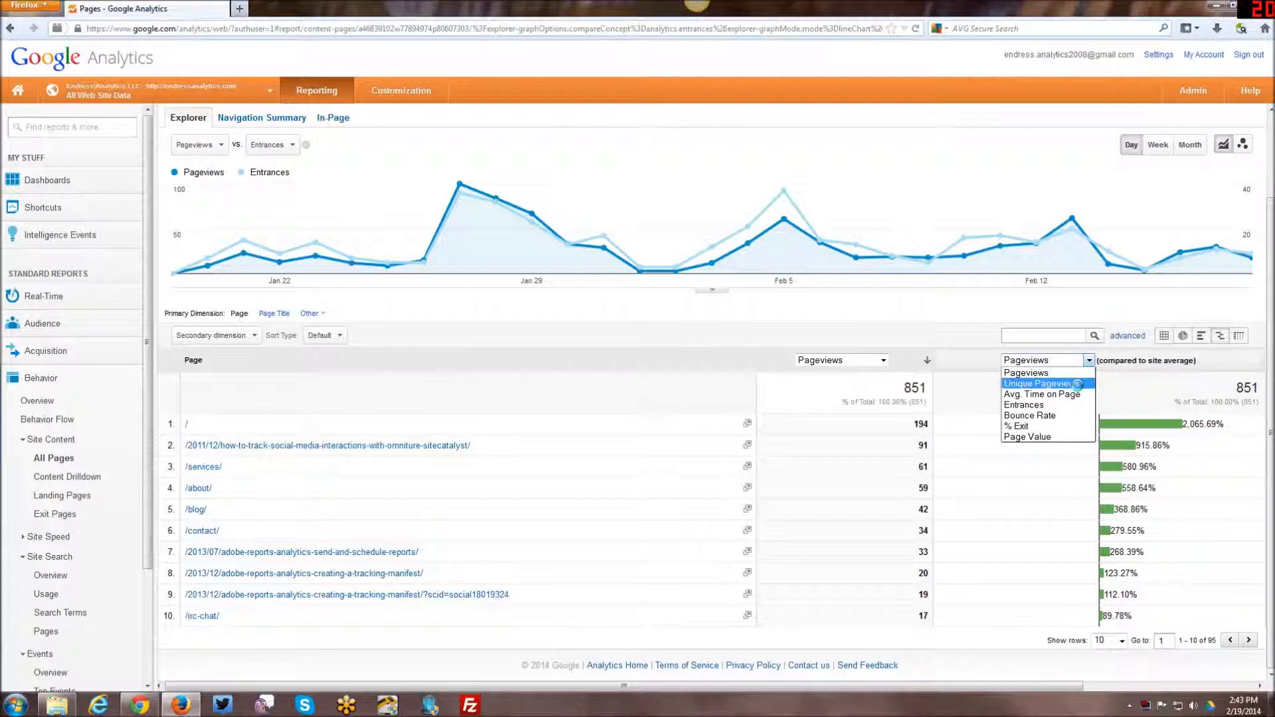
left_click(1041, 383)
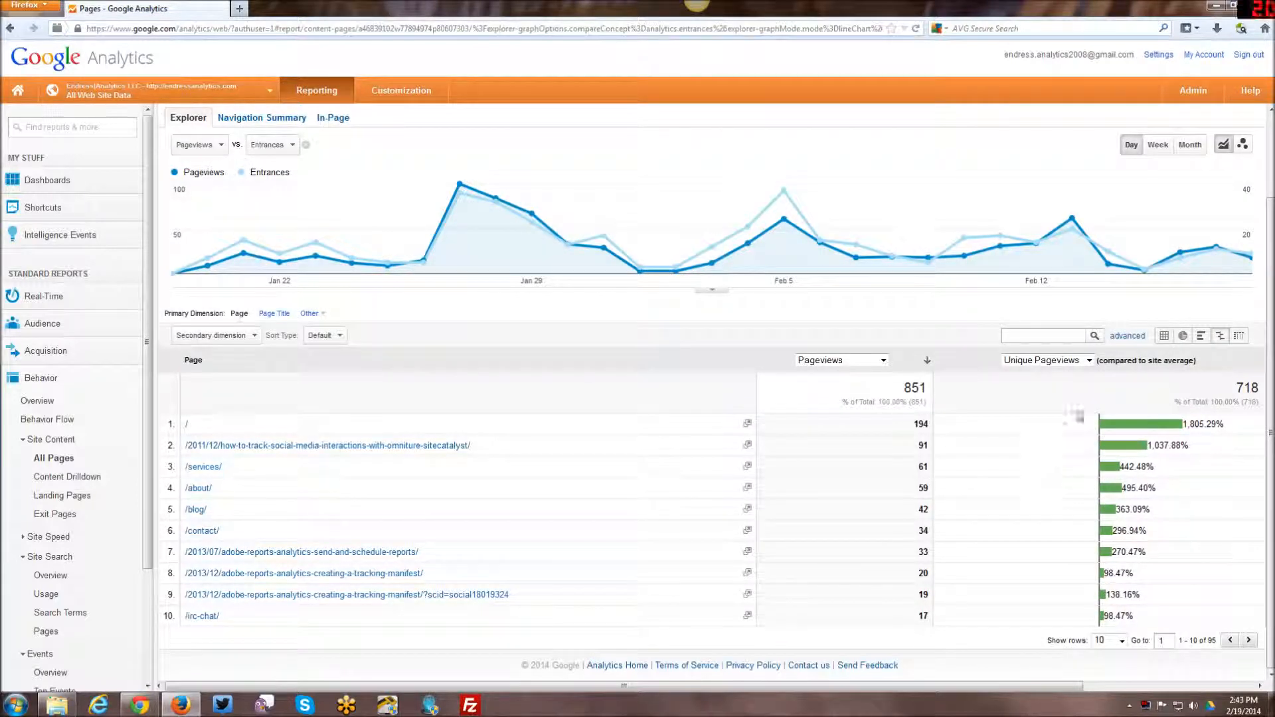
left_click(1239, 334)
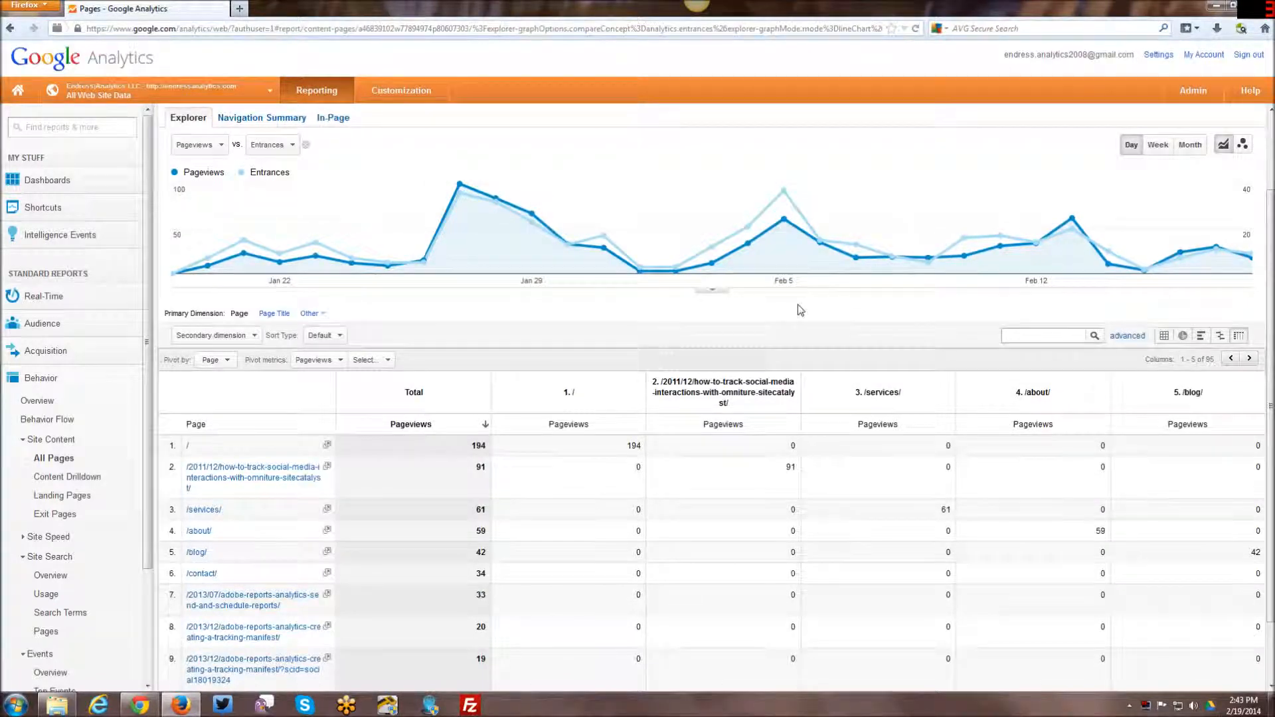
Step: Review the Pivot by dimension list and dismiss it without changing the Page pivot
scroll("down", 3)
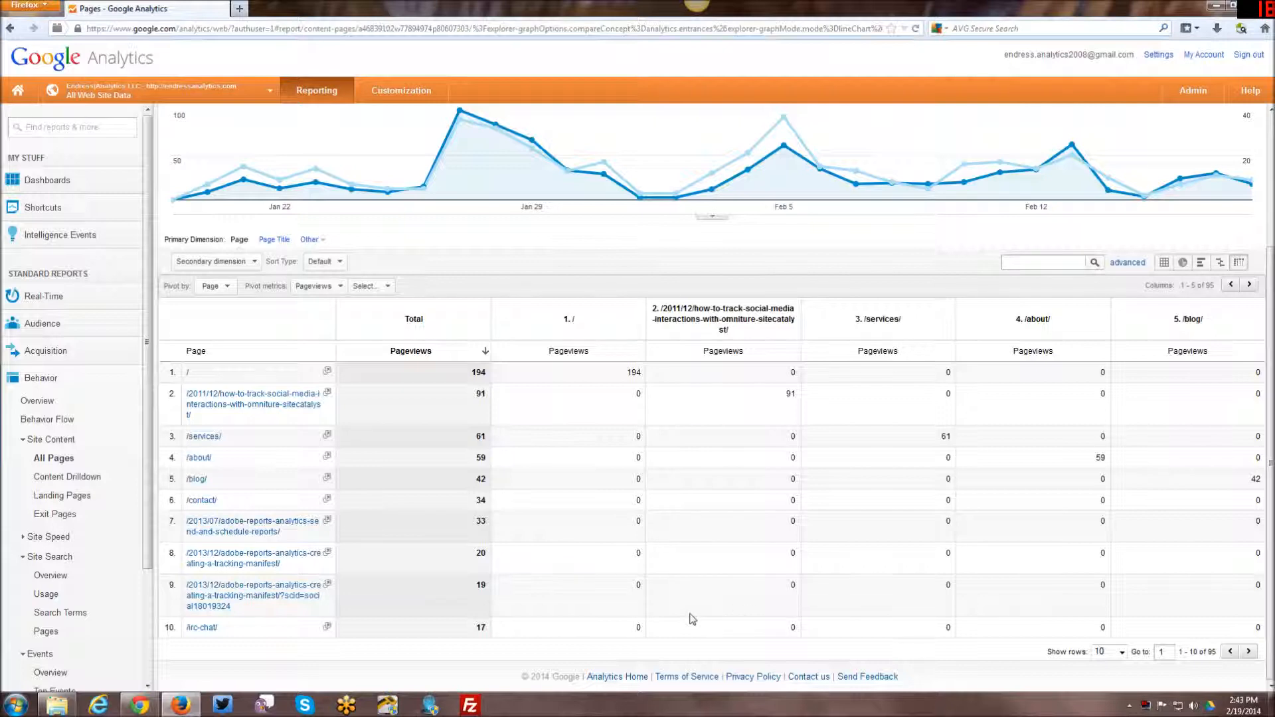
mouse_move(770, 622)
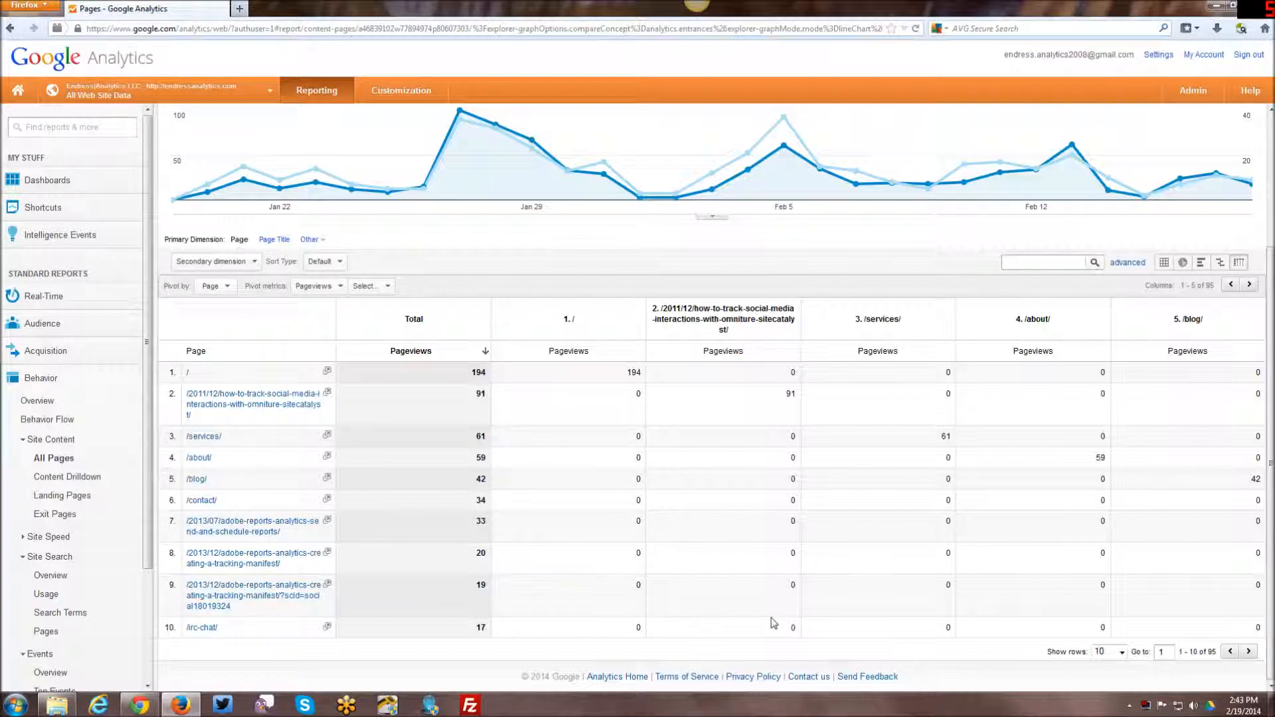
mouse_move(400, 460)
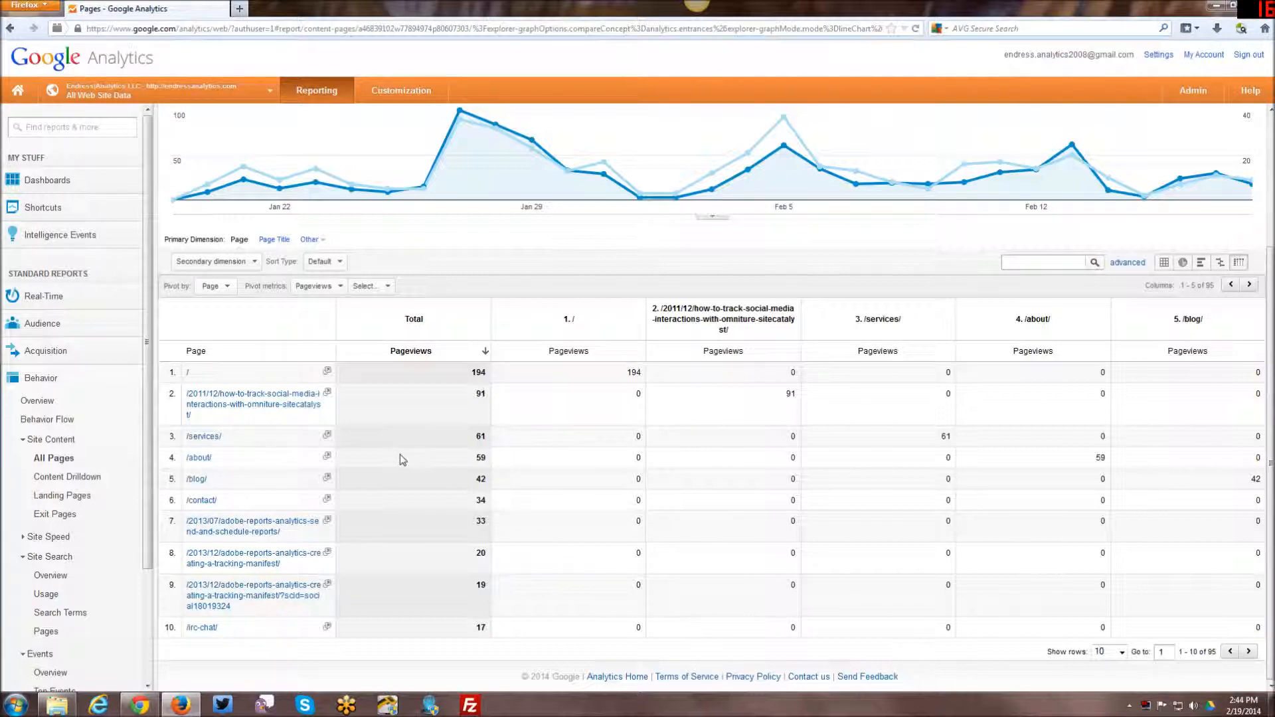
mouse_move(821, 540)
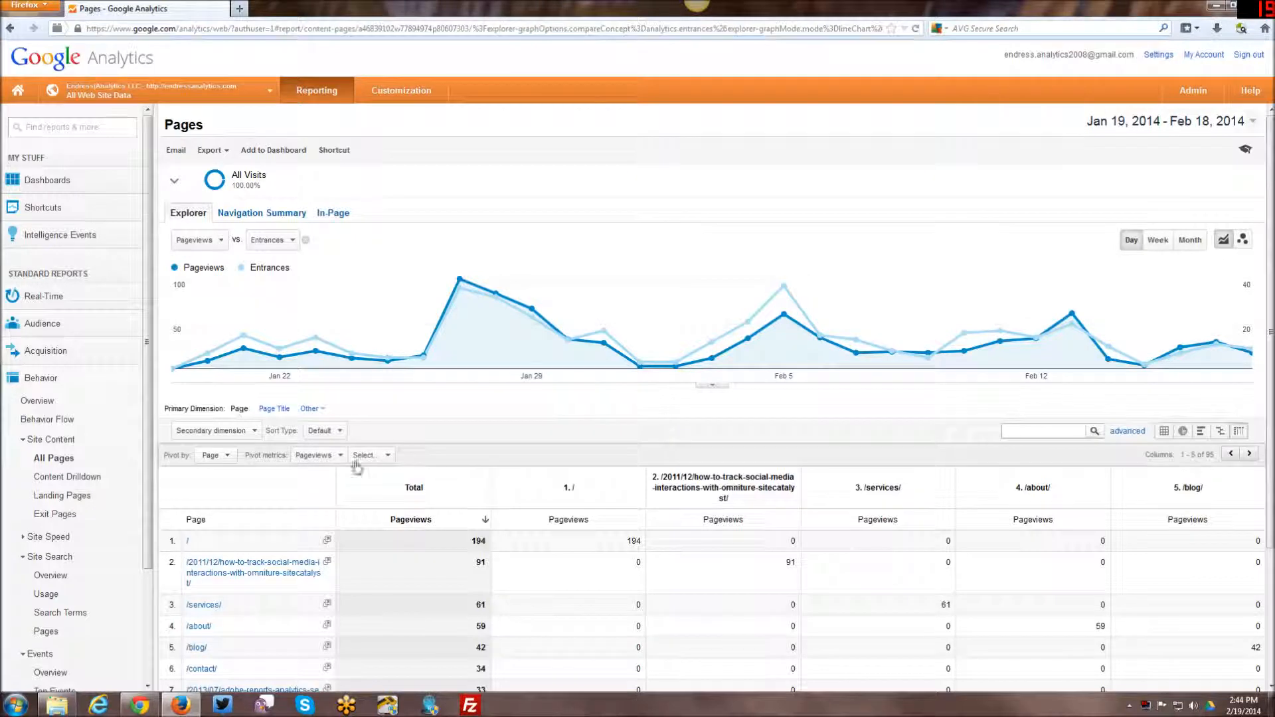
left_click(212, 455)
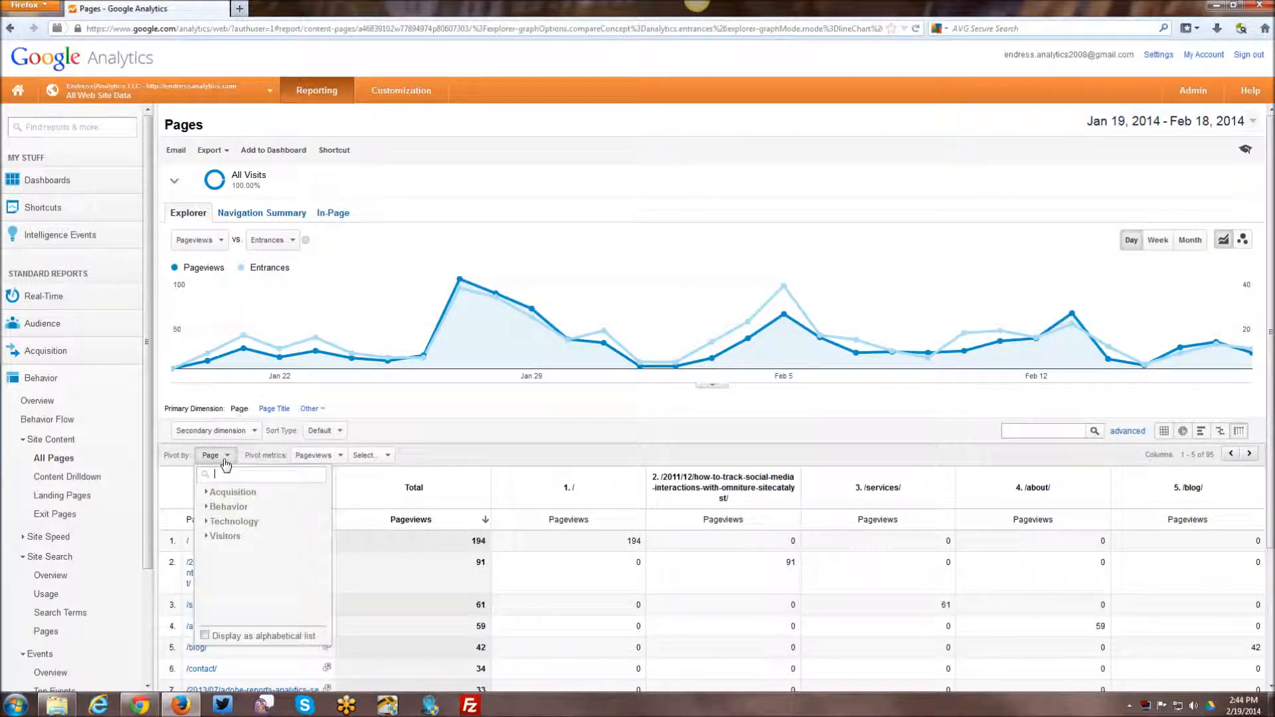
mouse_move(205, 526)
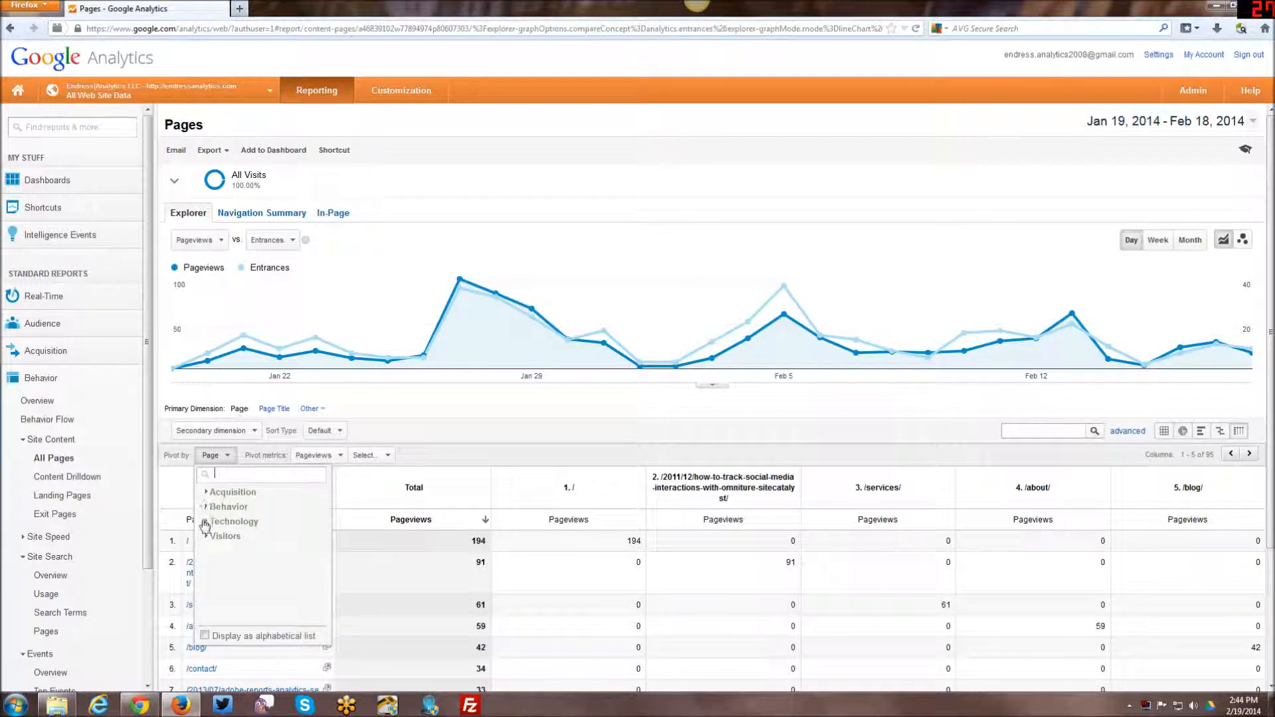
left_click(316, 454)
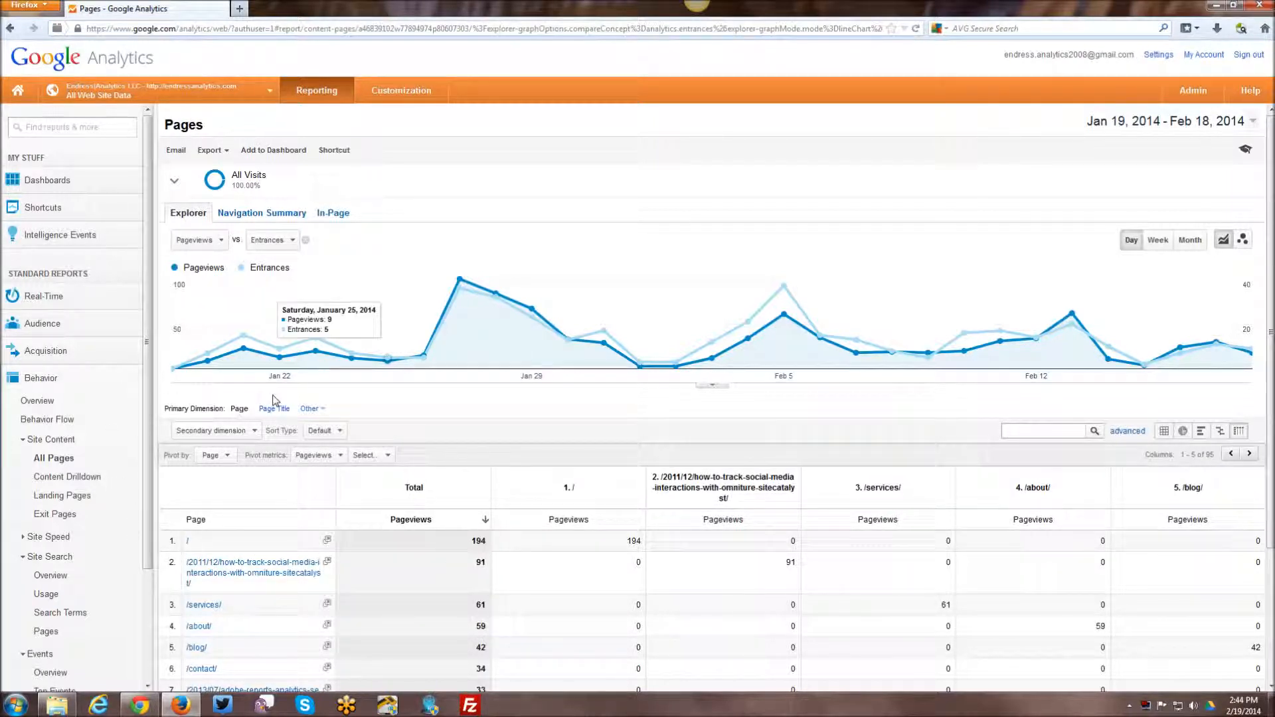
mouse_move(456, 488)
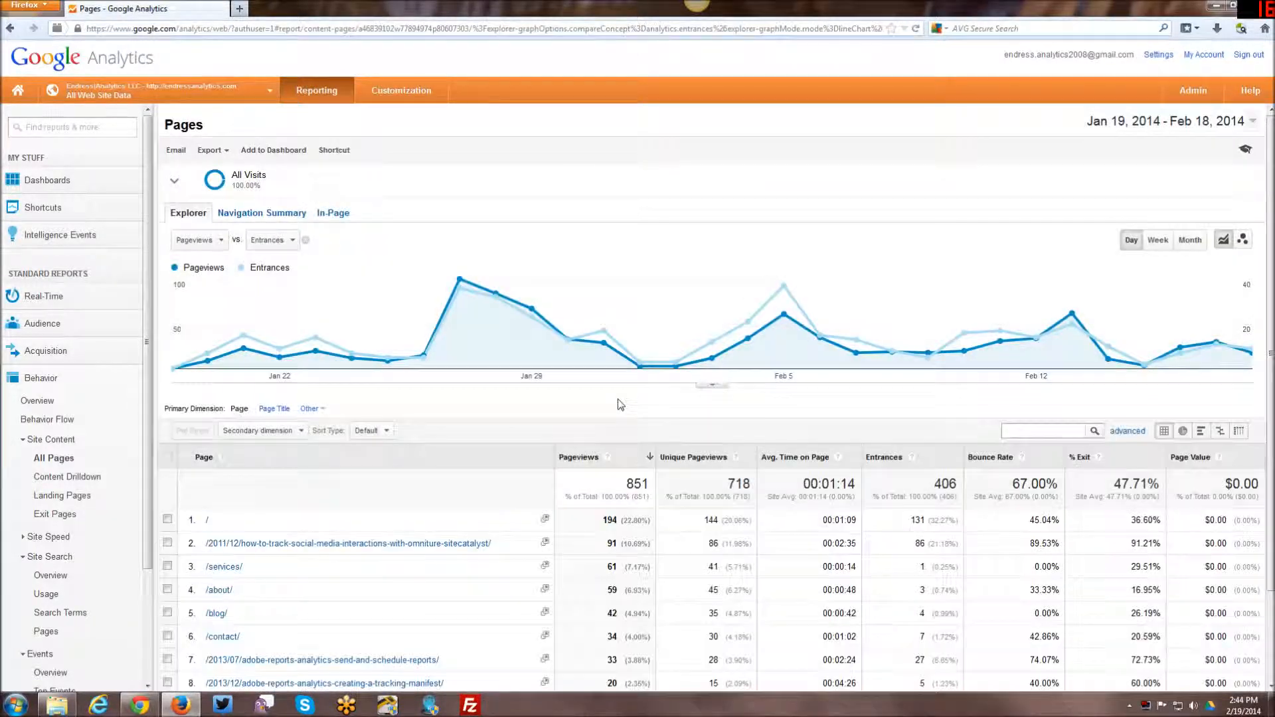
Step: Scroll down to the Primary Dimension options above the All Pages table
scroll("down", 3)
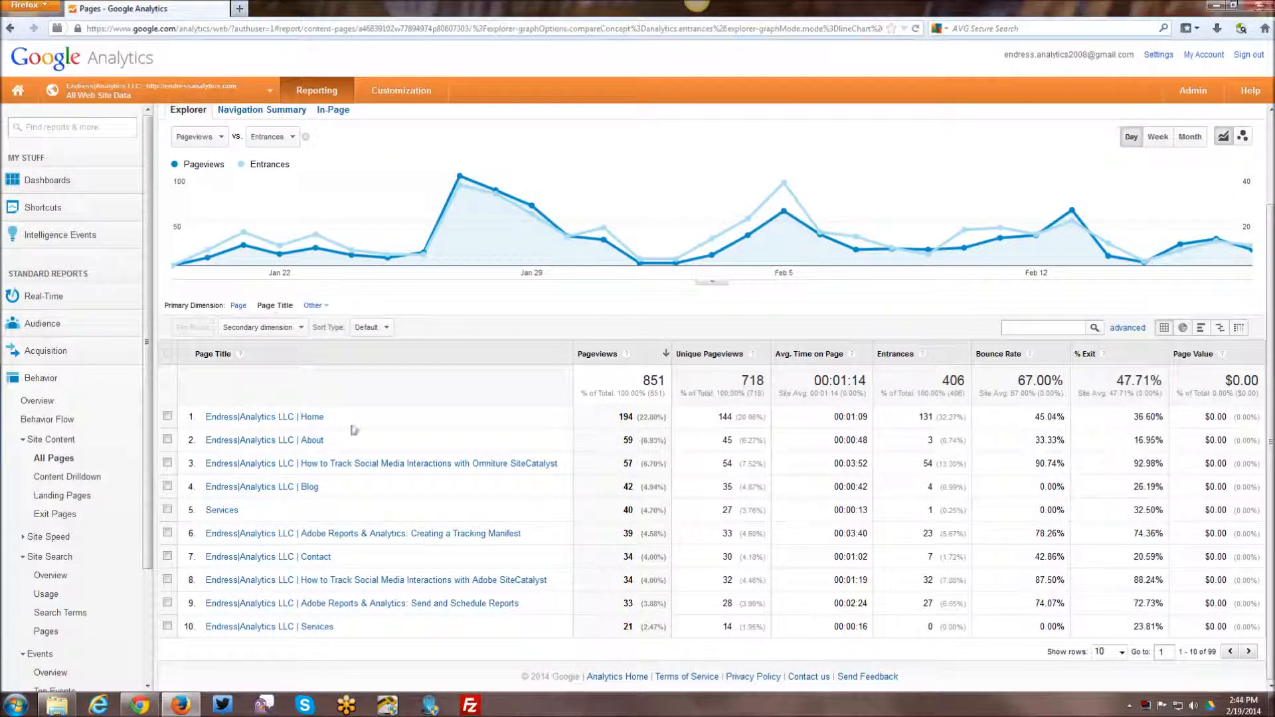
mouse_move(302, 613)
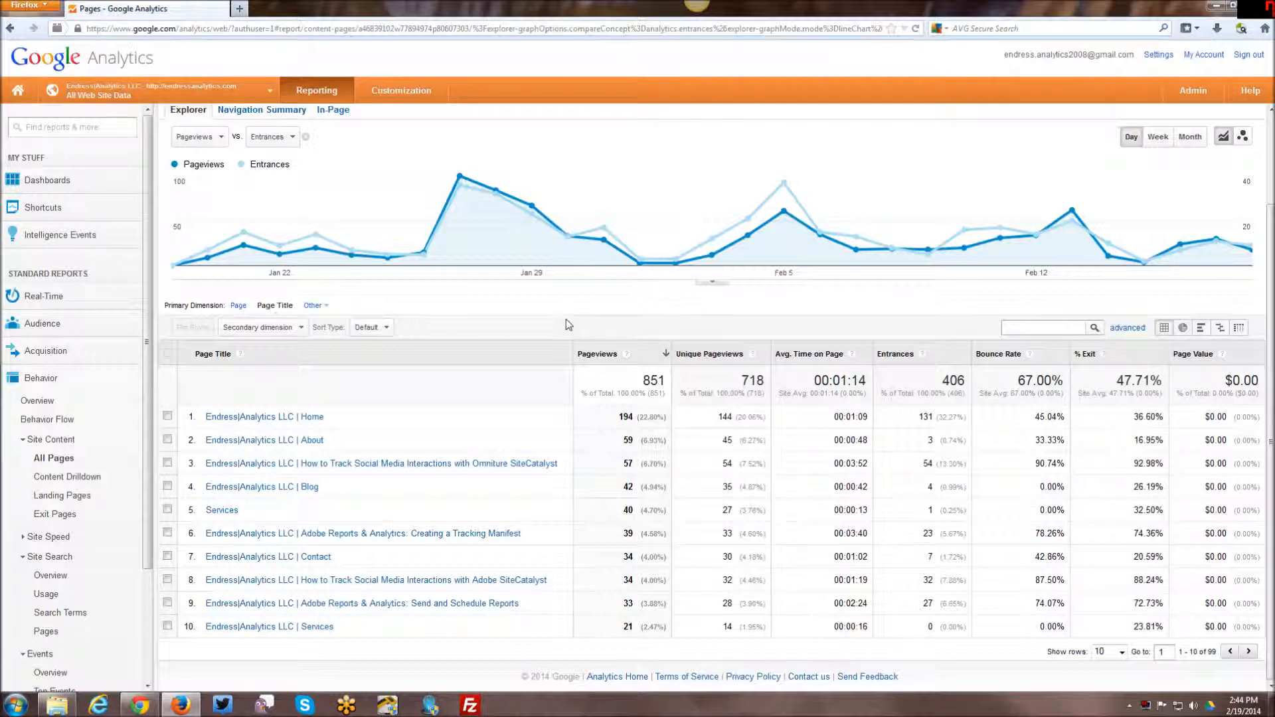
mouse_move(563, 316)
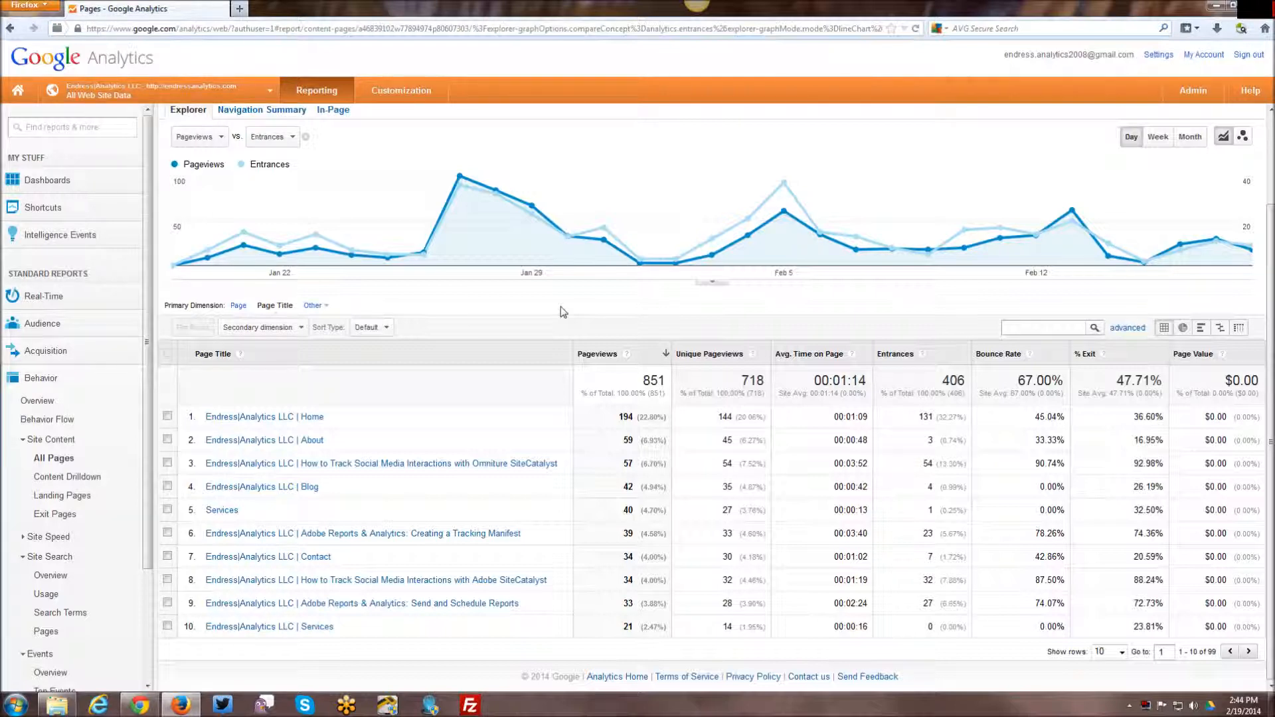
mouse_move(536, 262)
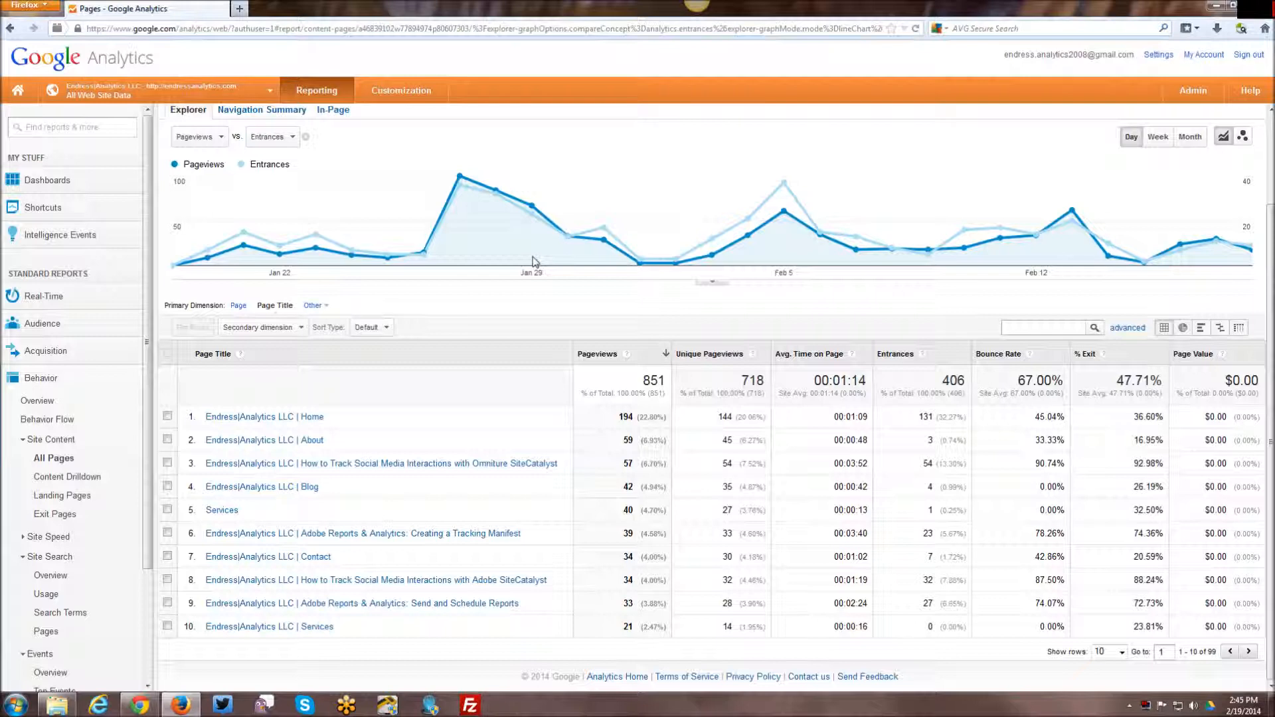
mouse_move(268, 246)
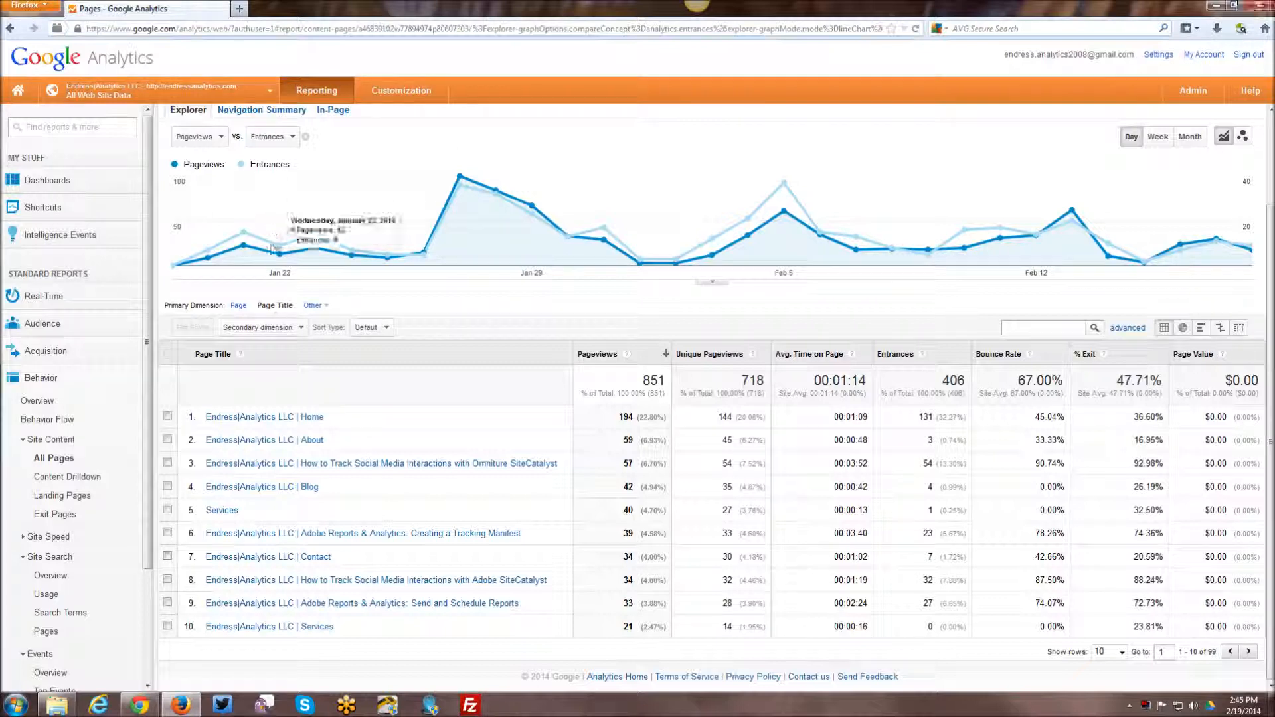
mouse_move(426, 348)
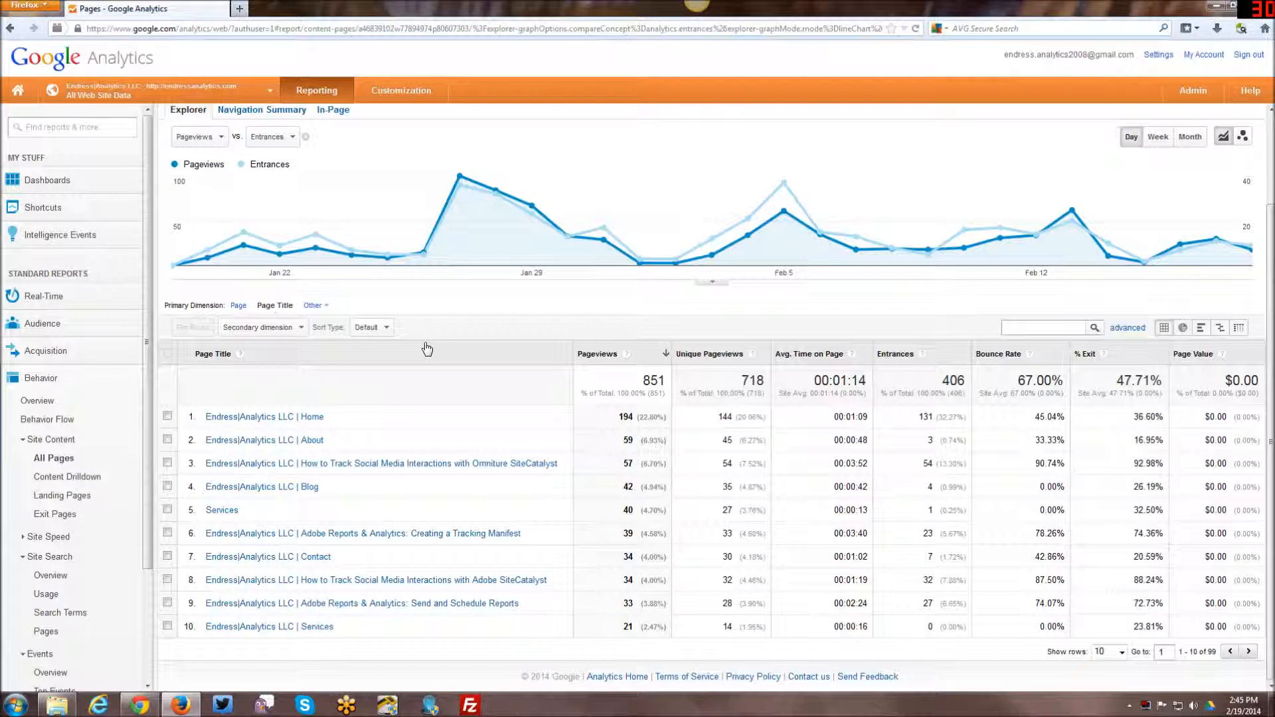
mouse_move(484, 408)
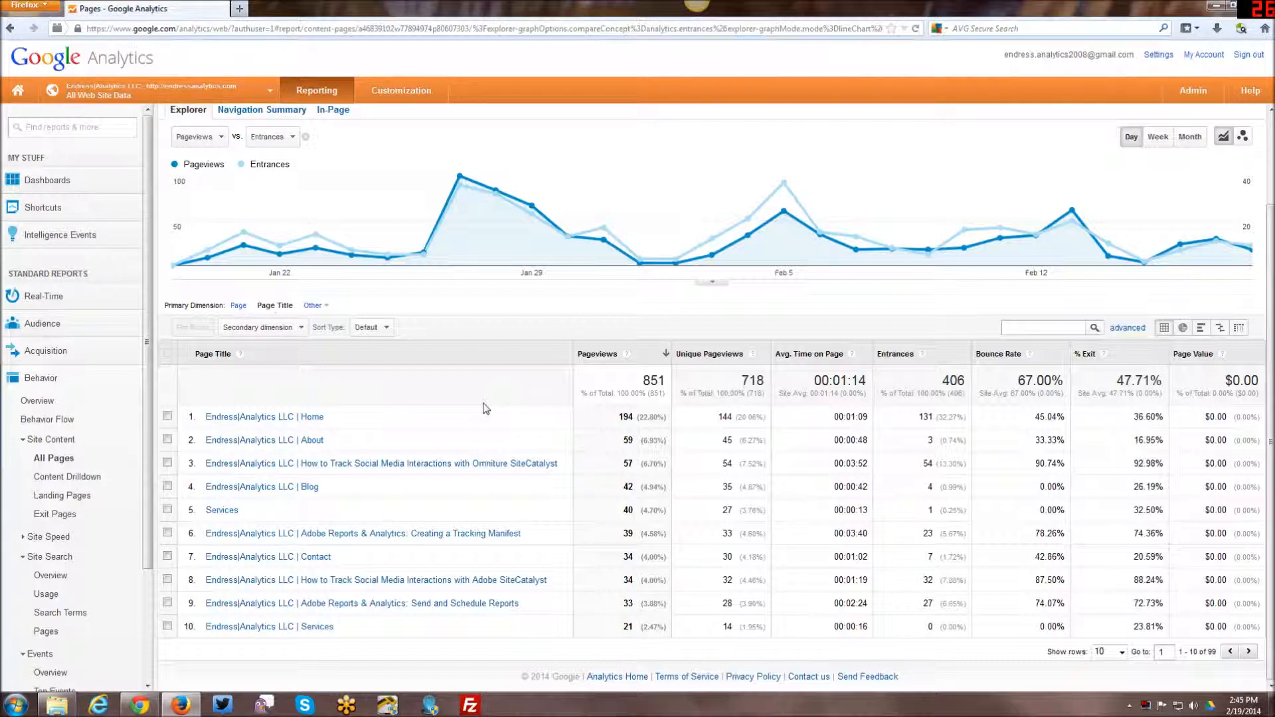
mouse_move(467, 409)
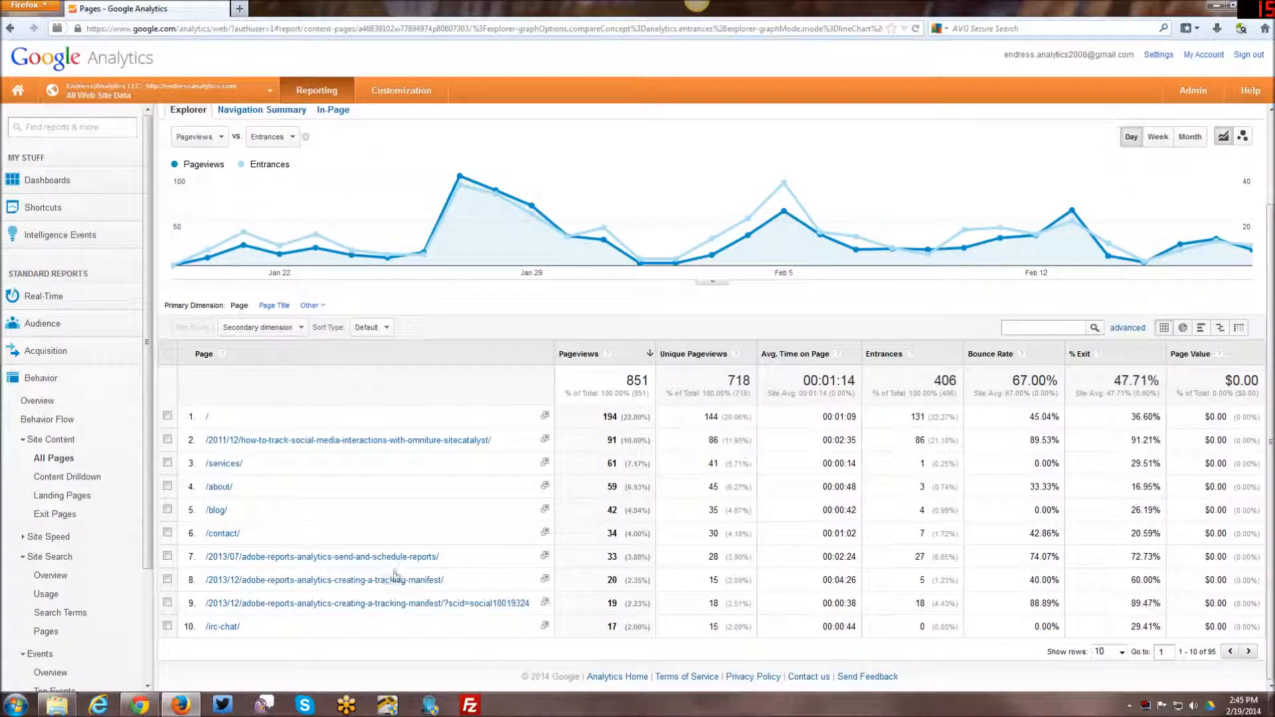
mouse_move(321, 556)
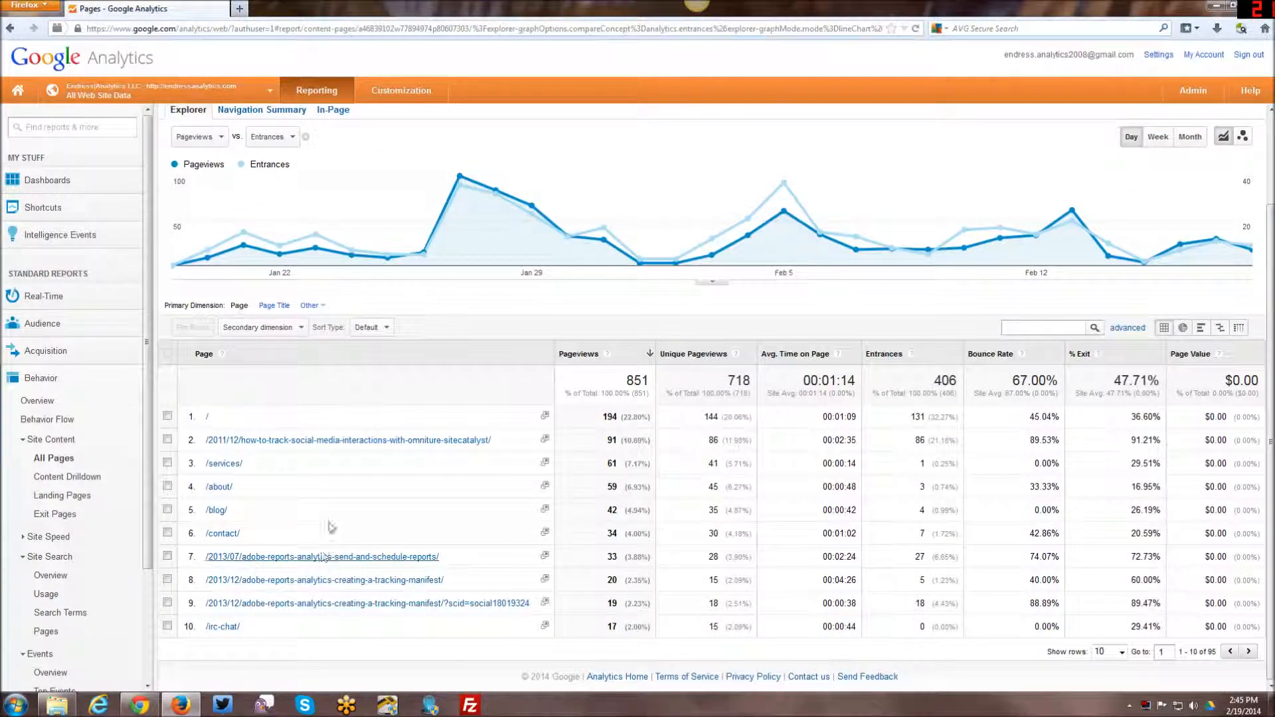
mouse_move(462, 634)
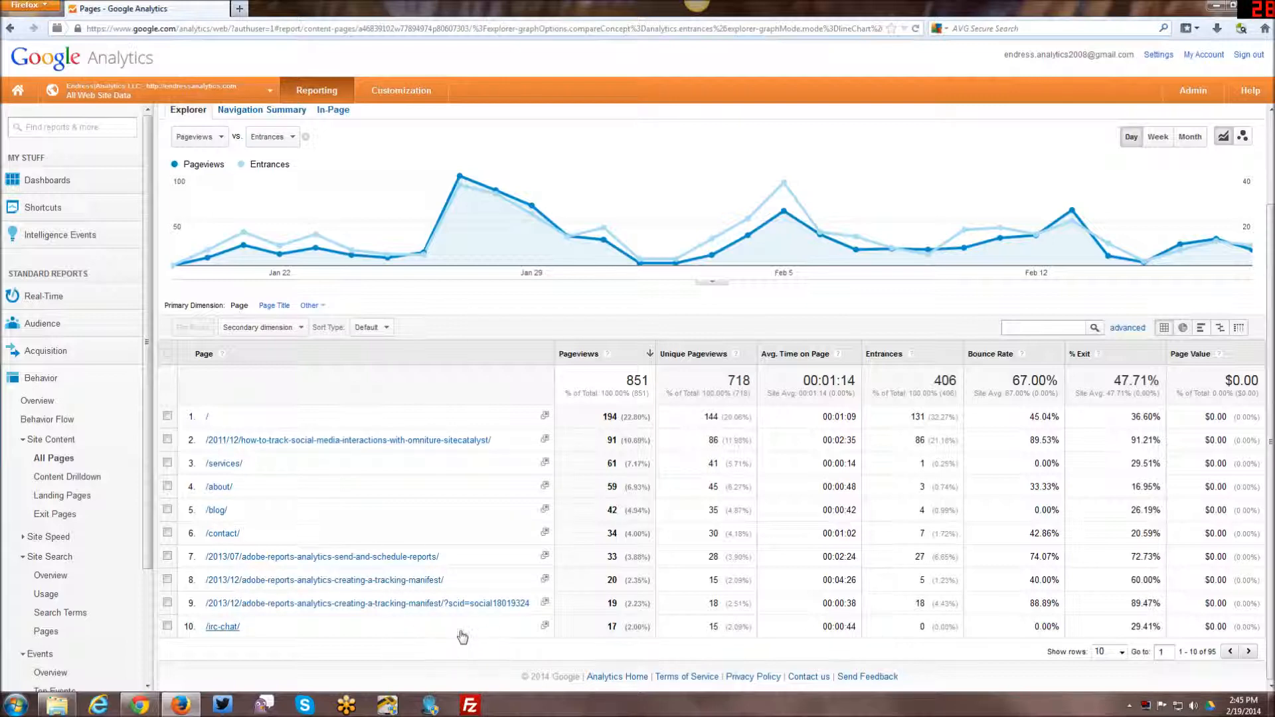
mouse_move(441, 640)
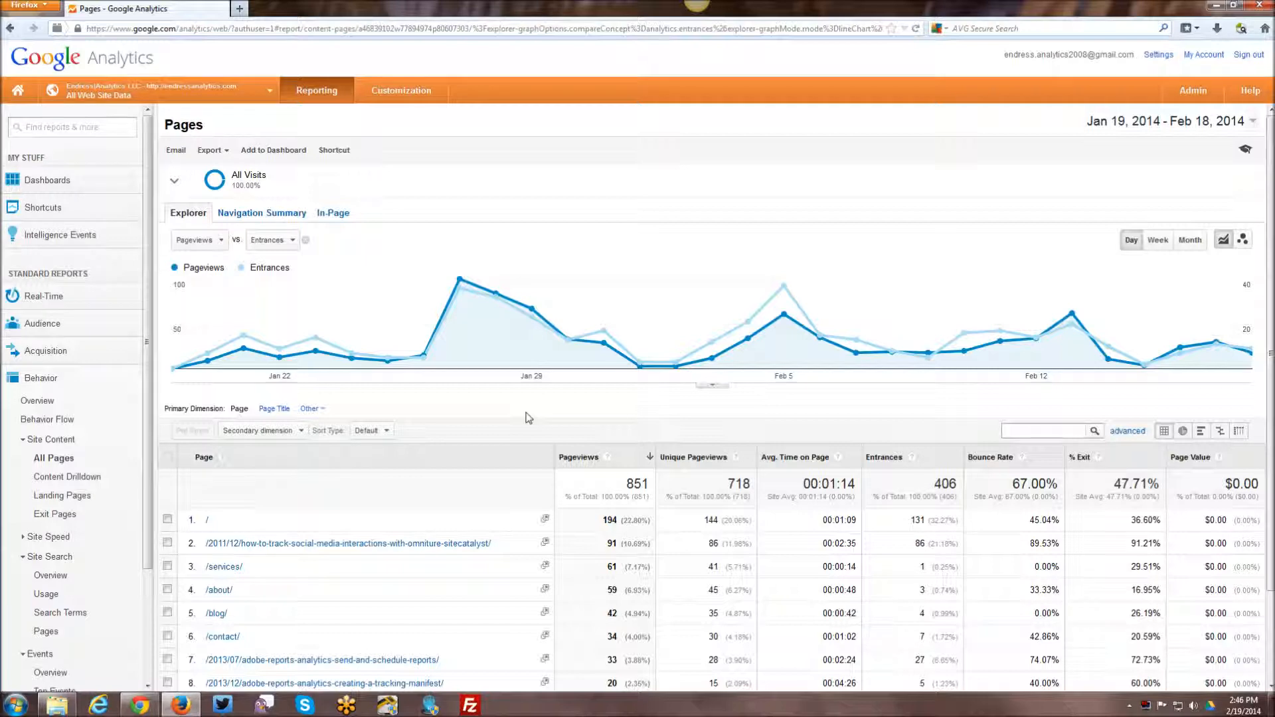
mouse_move(571, 383)
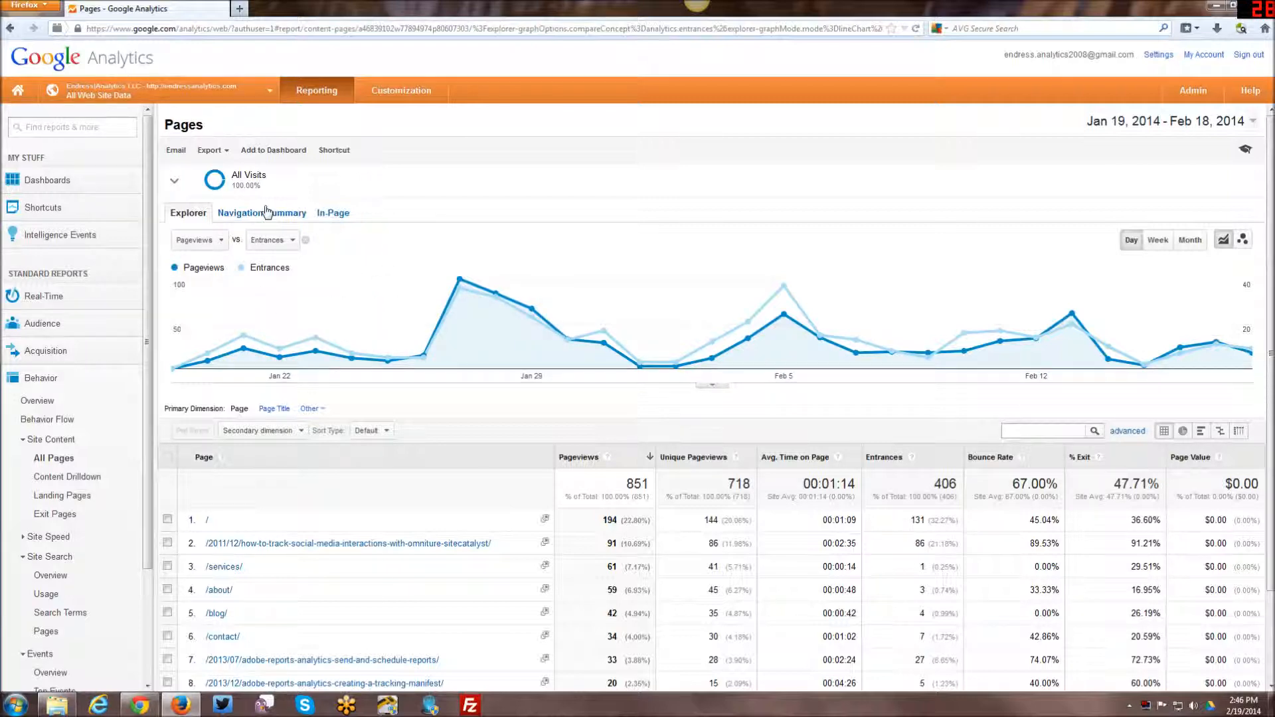
mouse_move(524, 264)
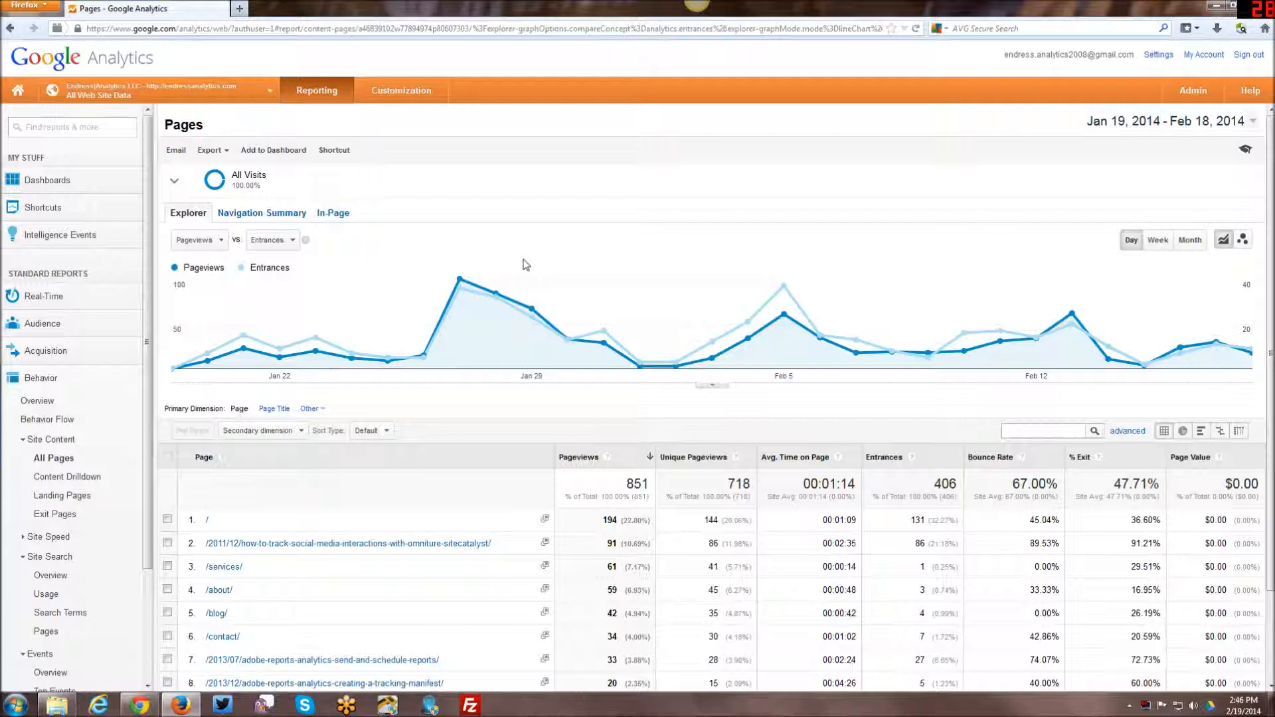
mouse_move(698, 407)
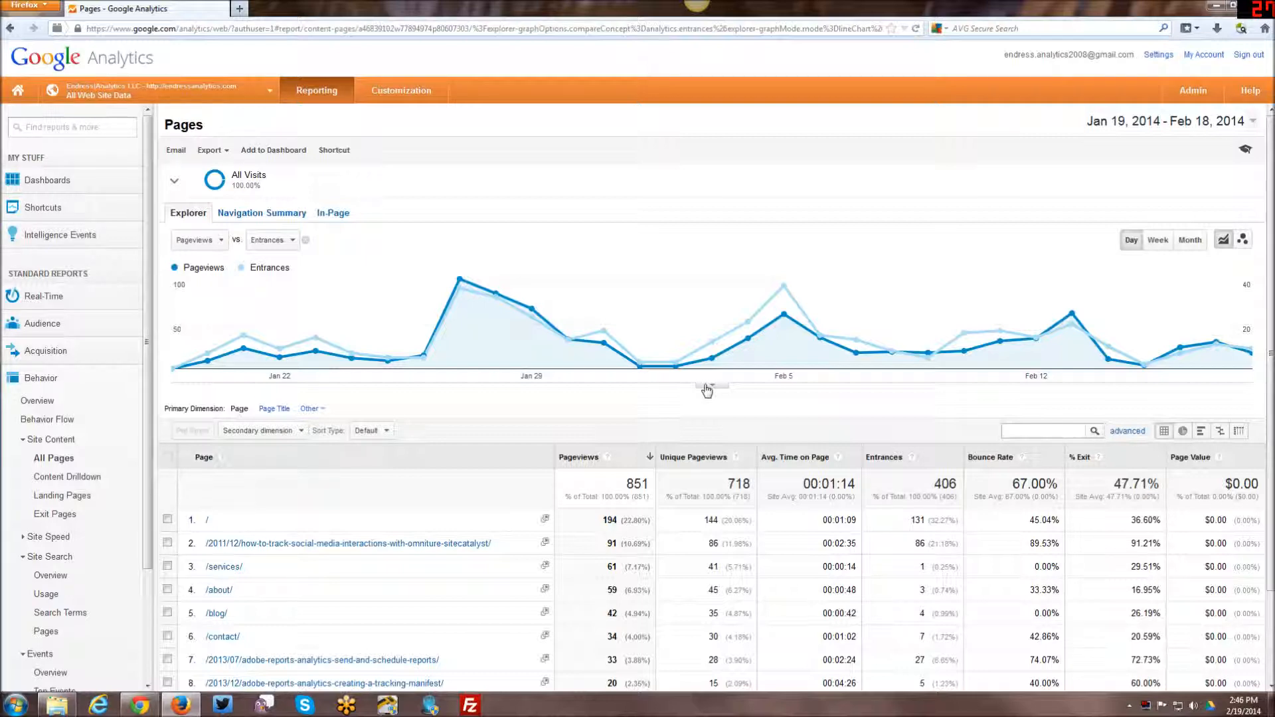
mouse_move(718, 368)
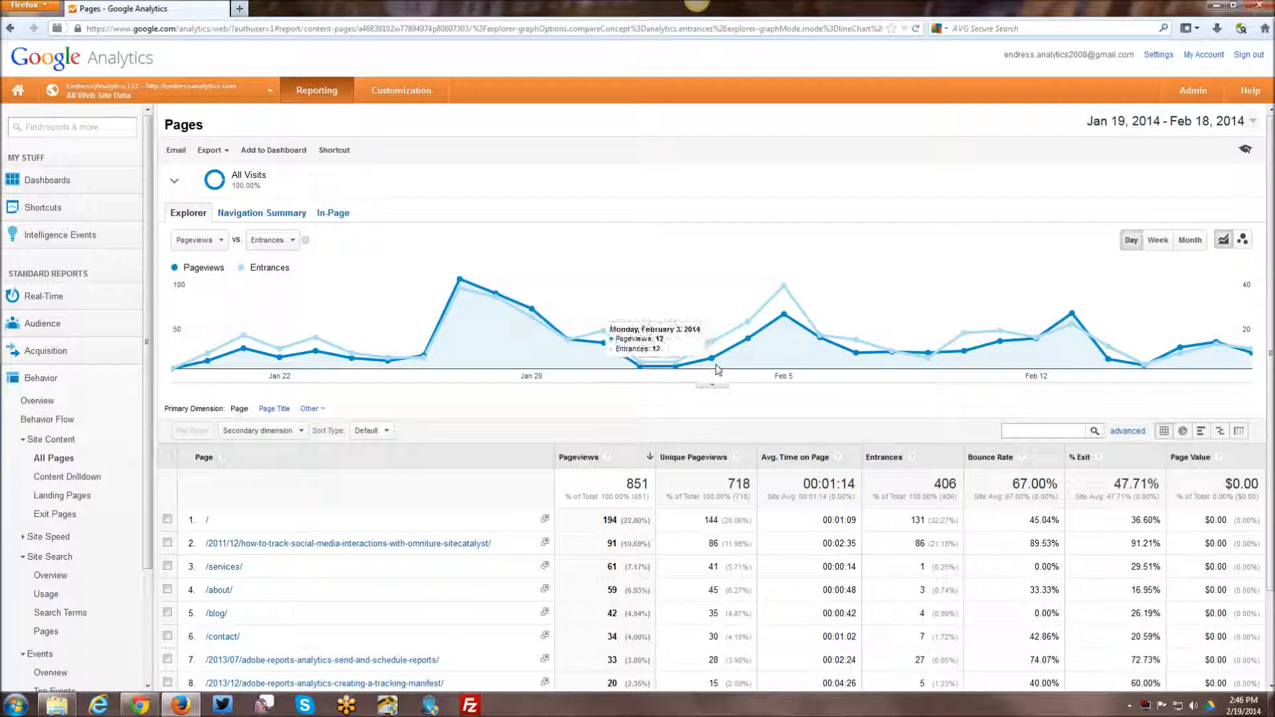
mouse_move(749, 412)
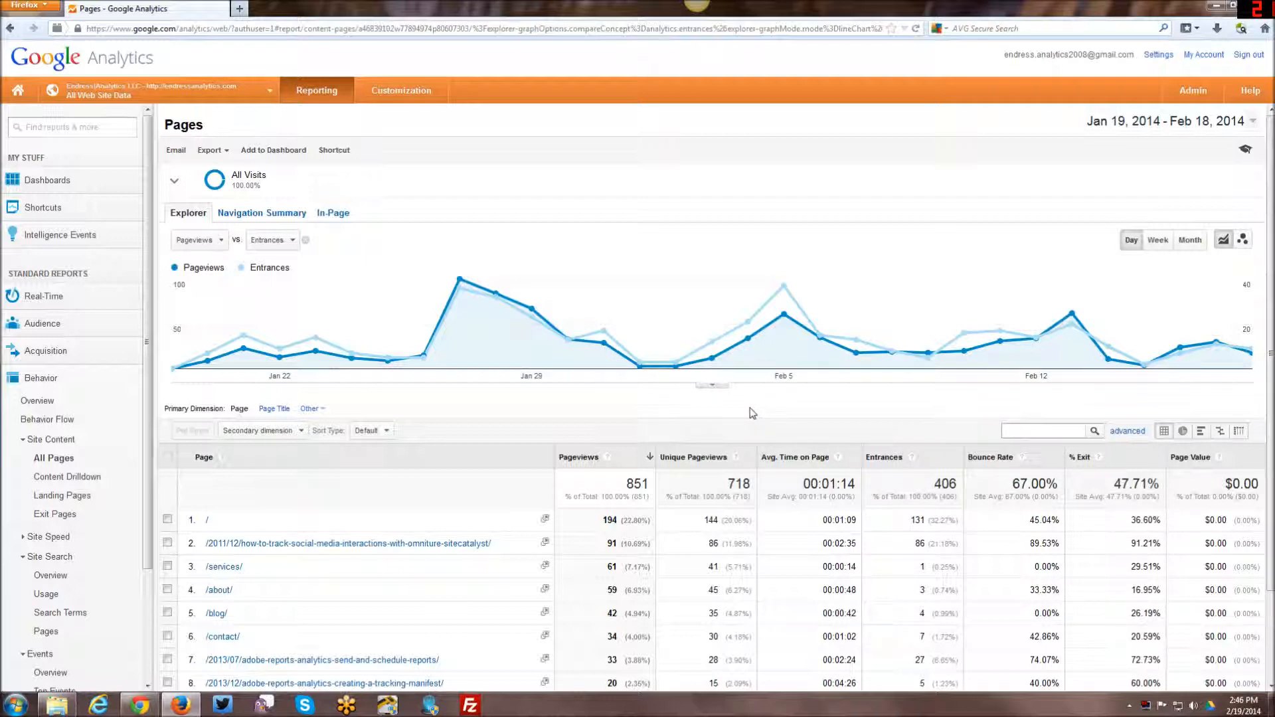